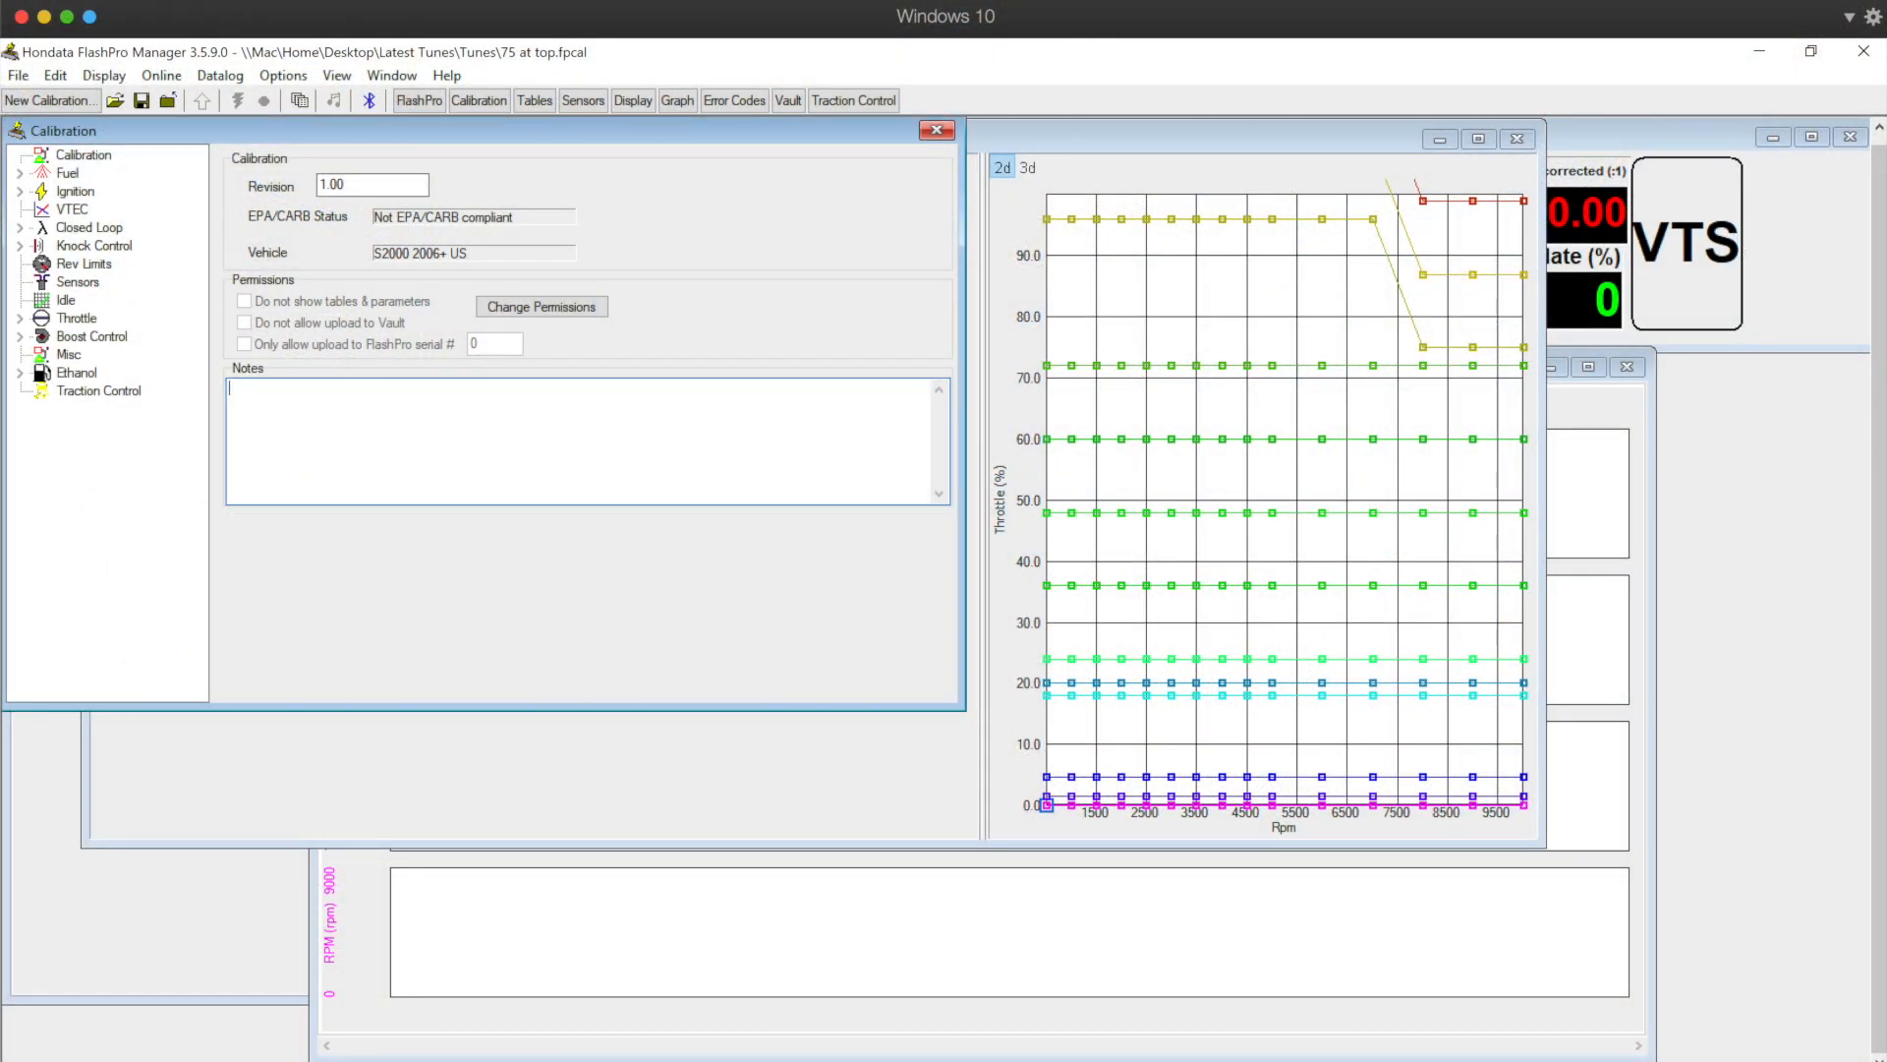
mouse_move(163, 971)
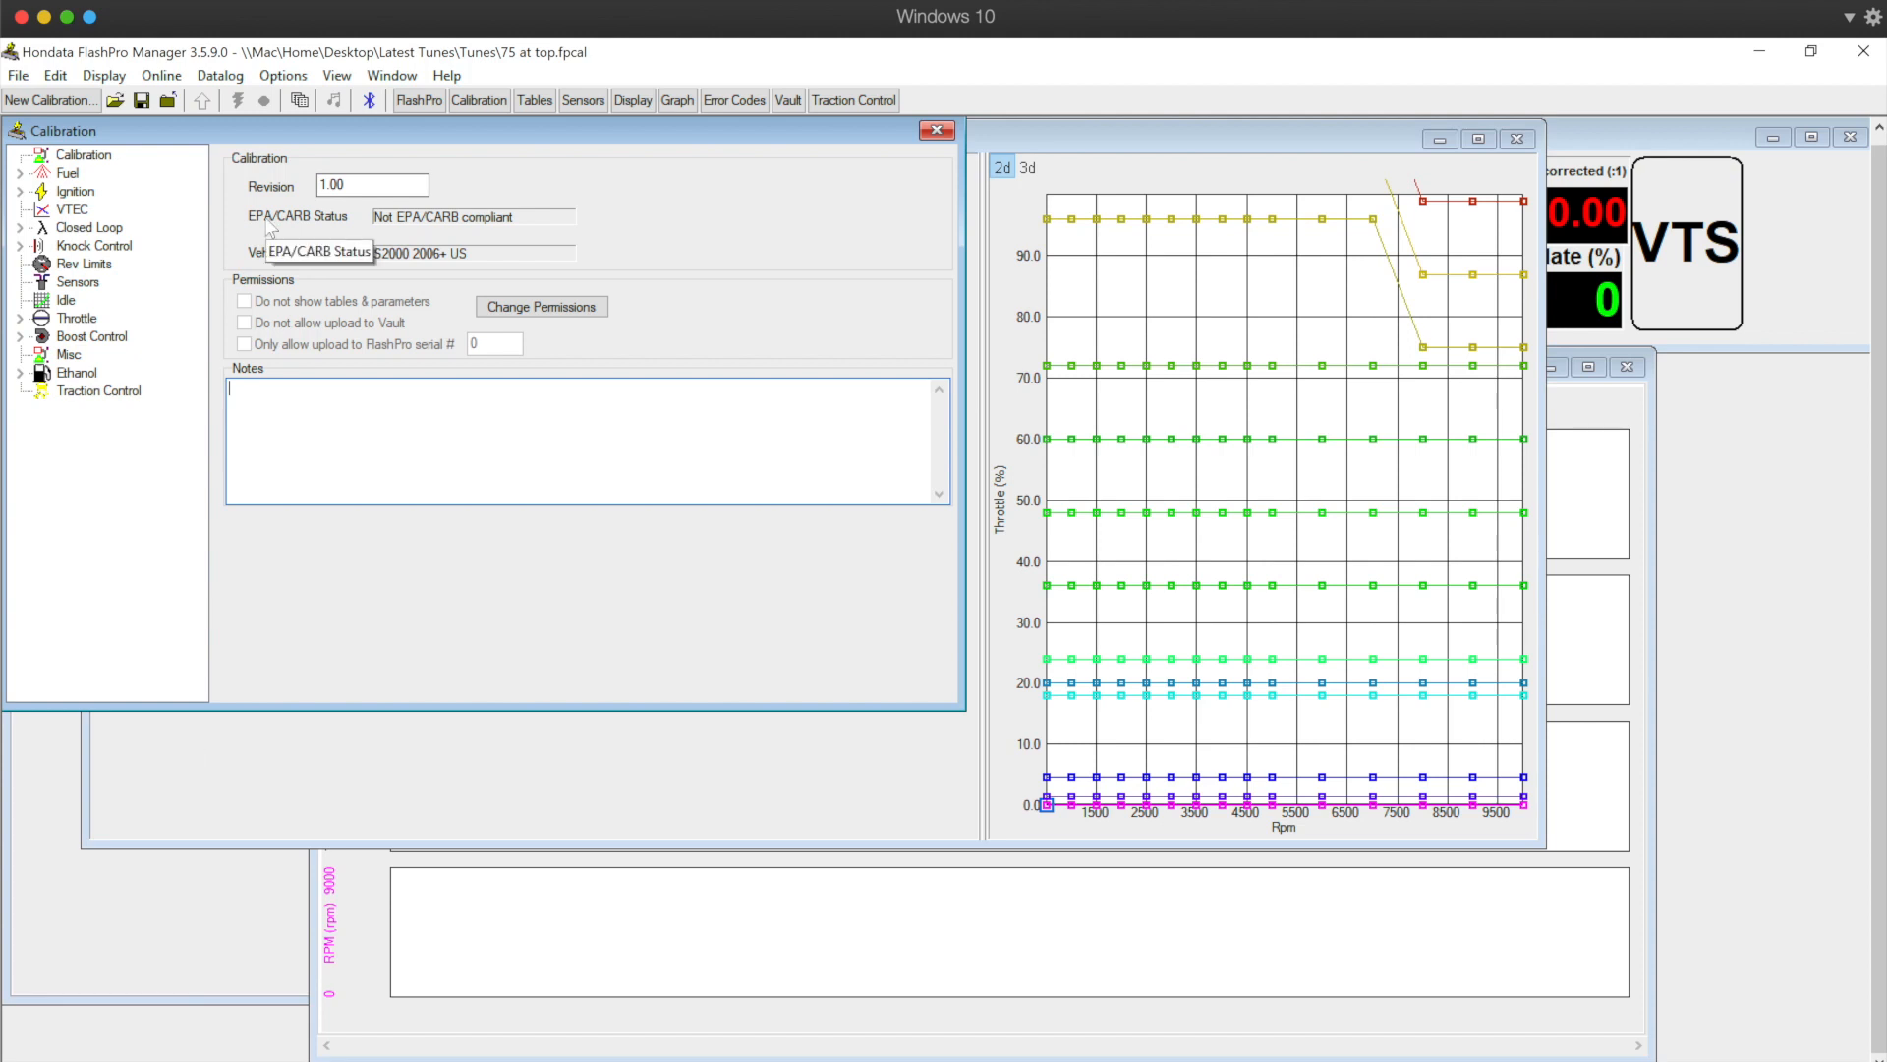
mouse_move(789, 600)
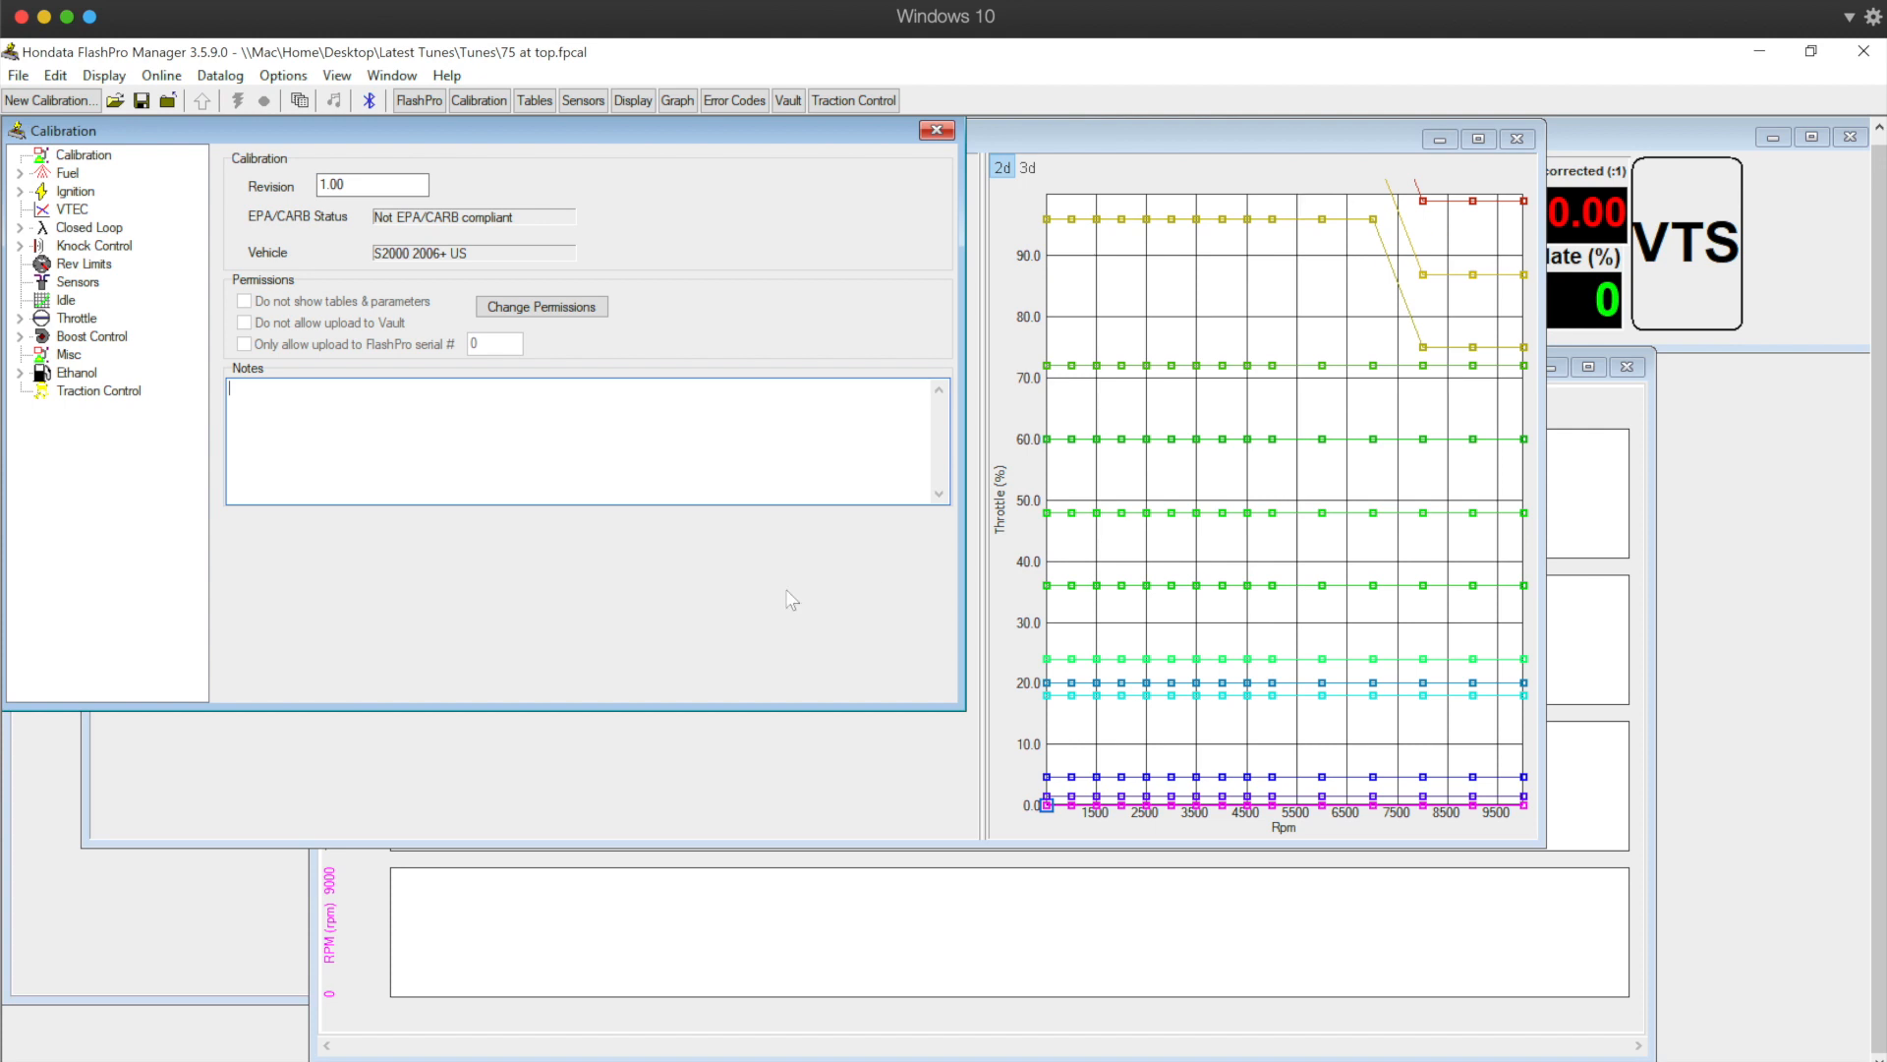
mouse_move(1071, 111)
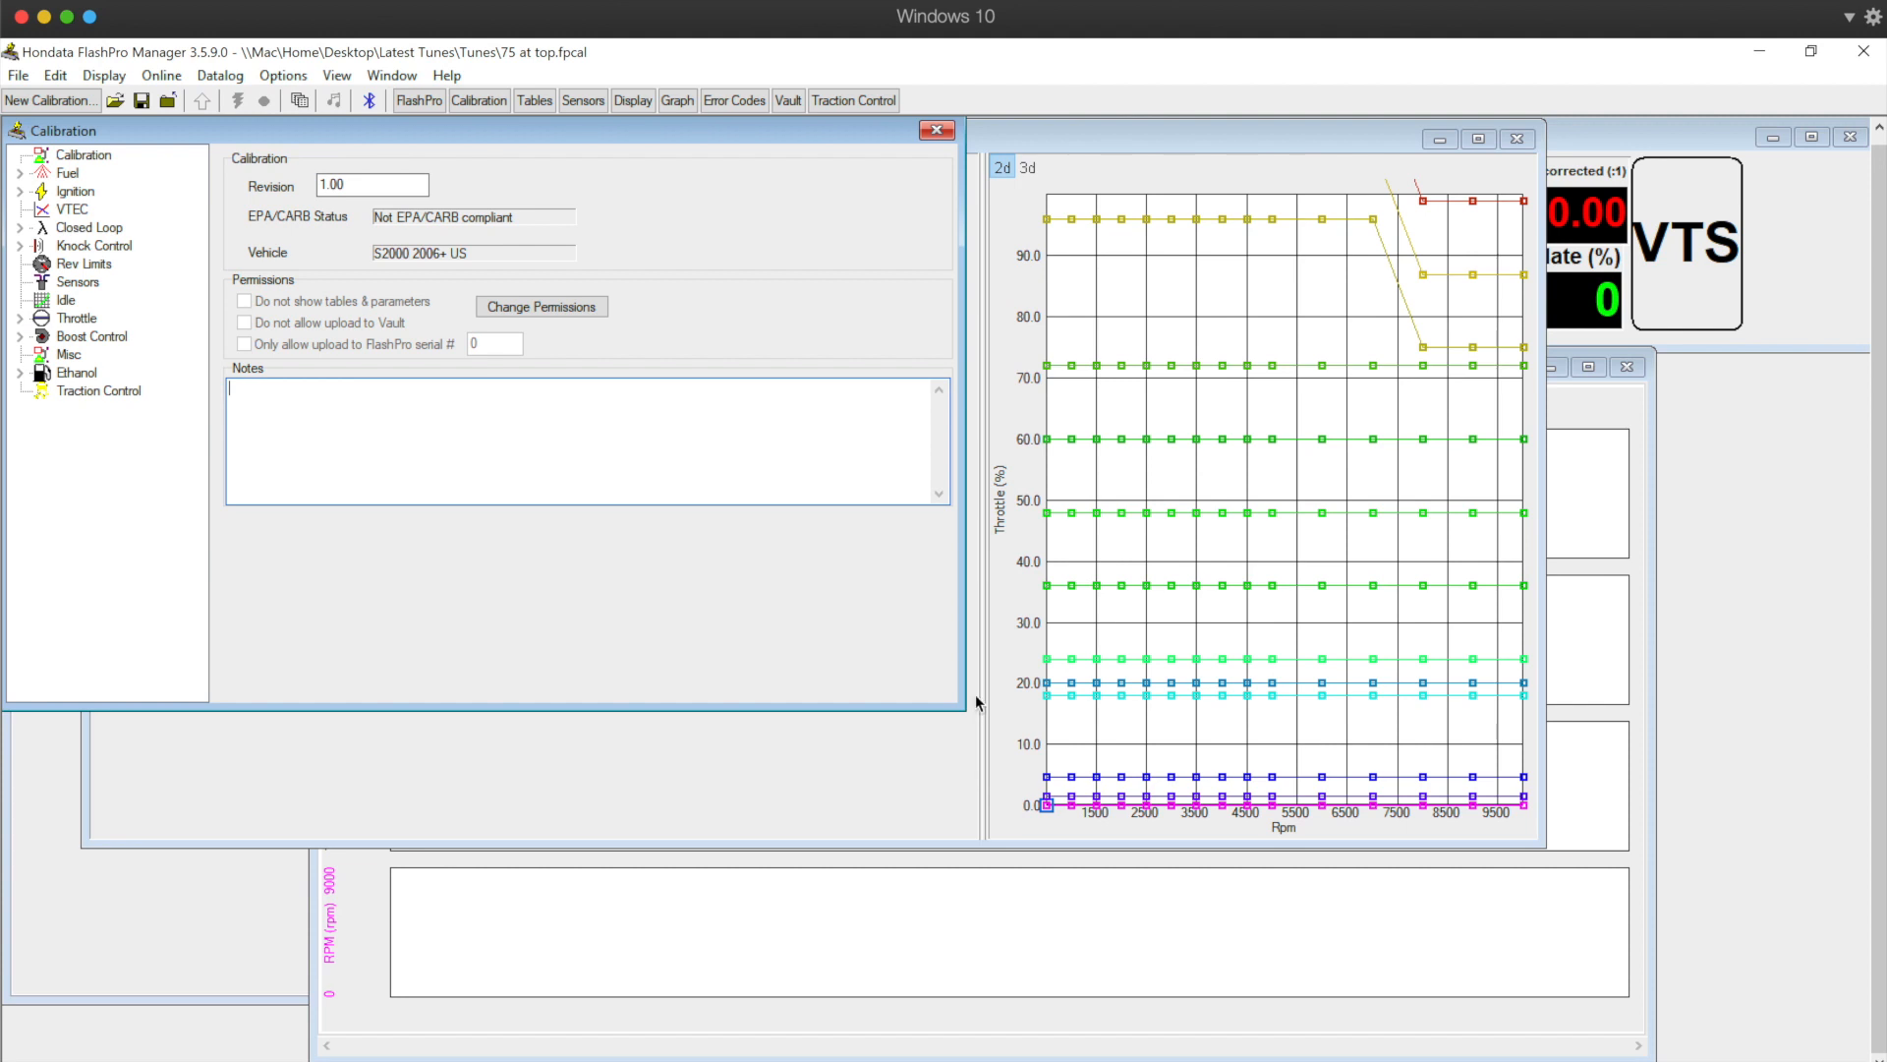
mouse_move(6, 797)
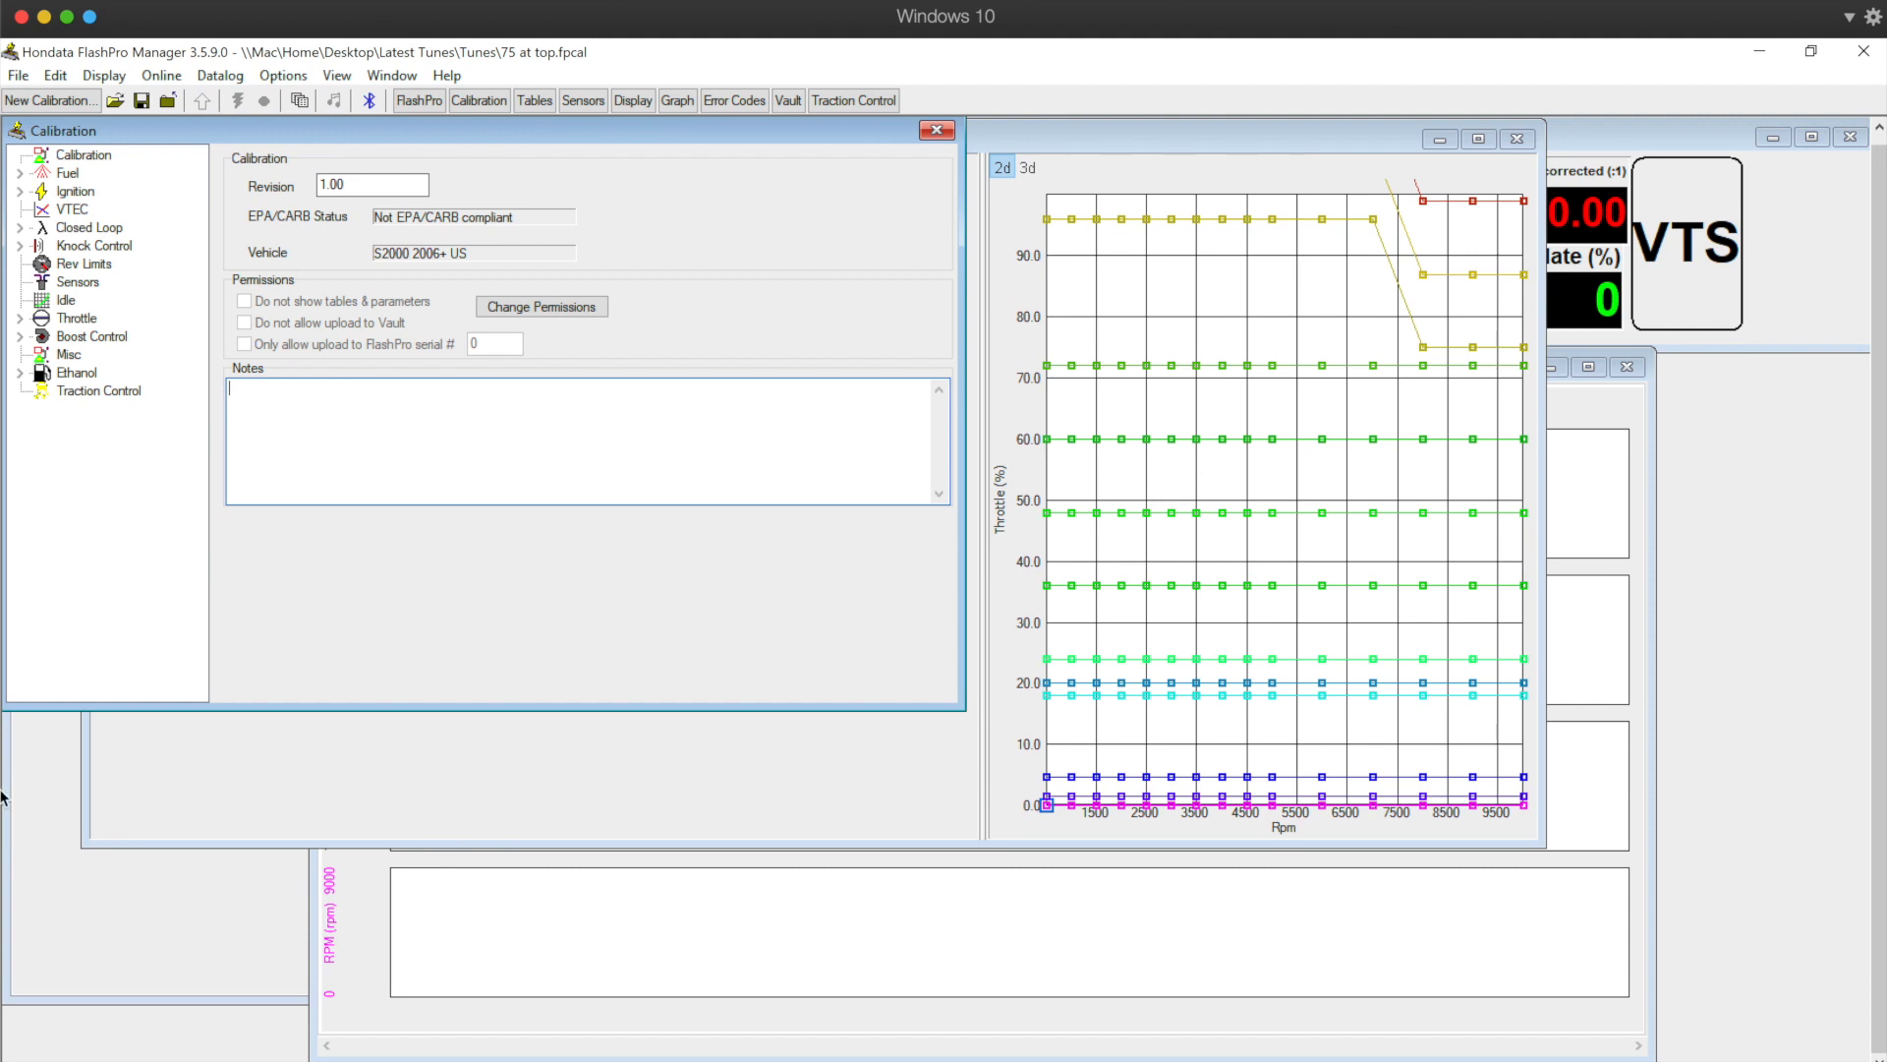
mouse_move(1199, 681)
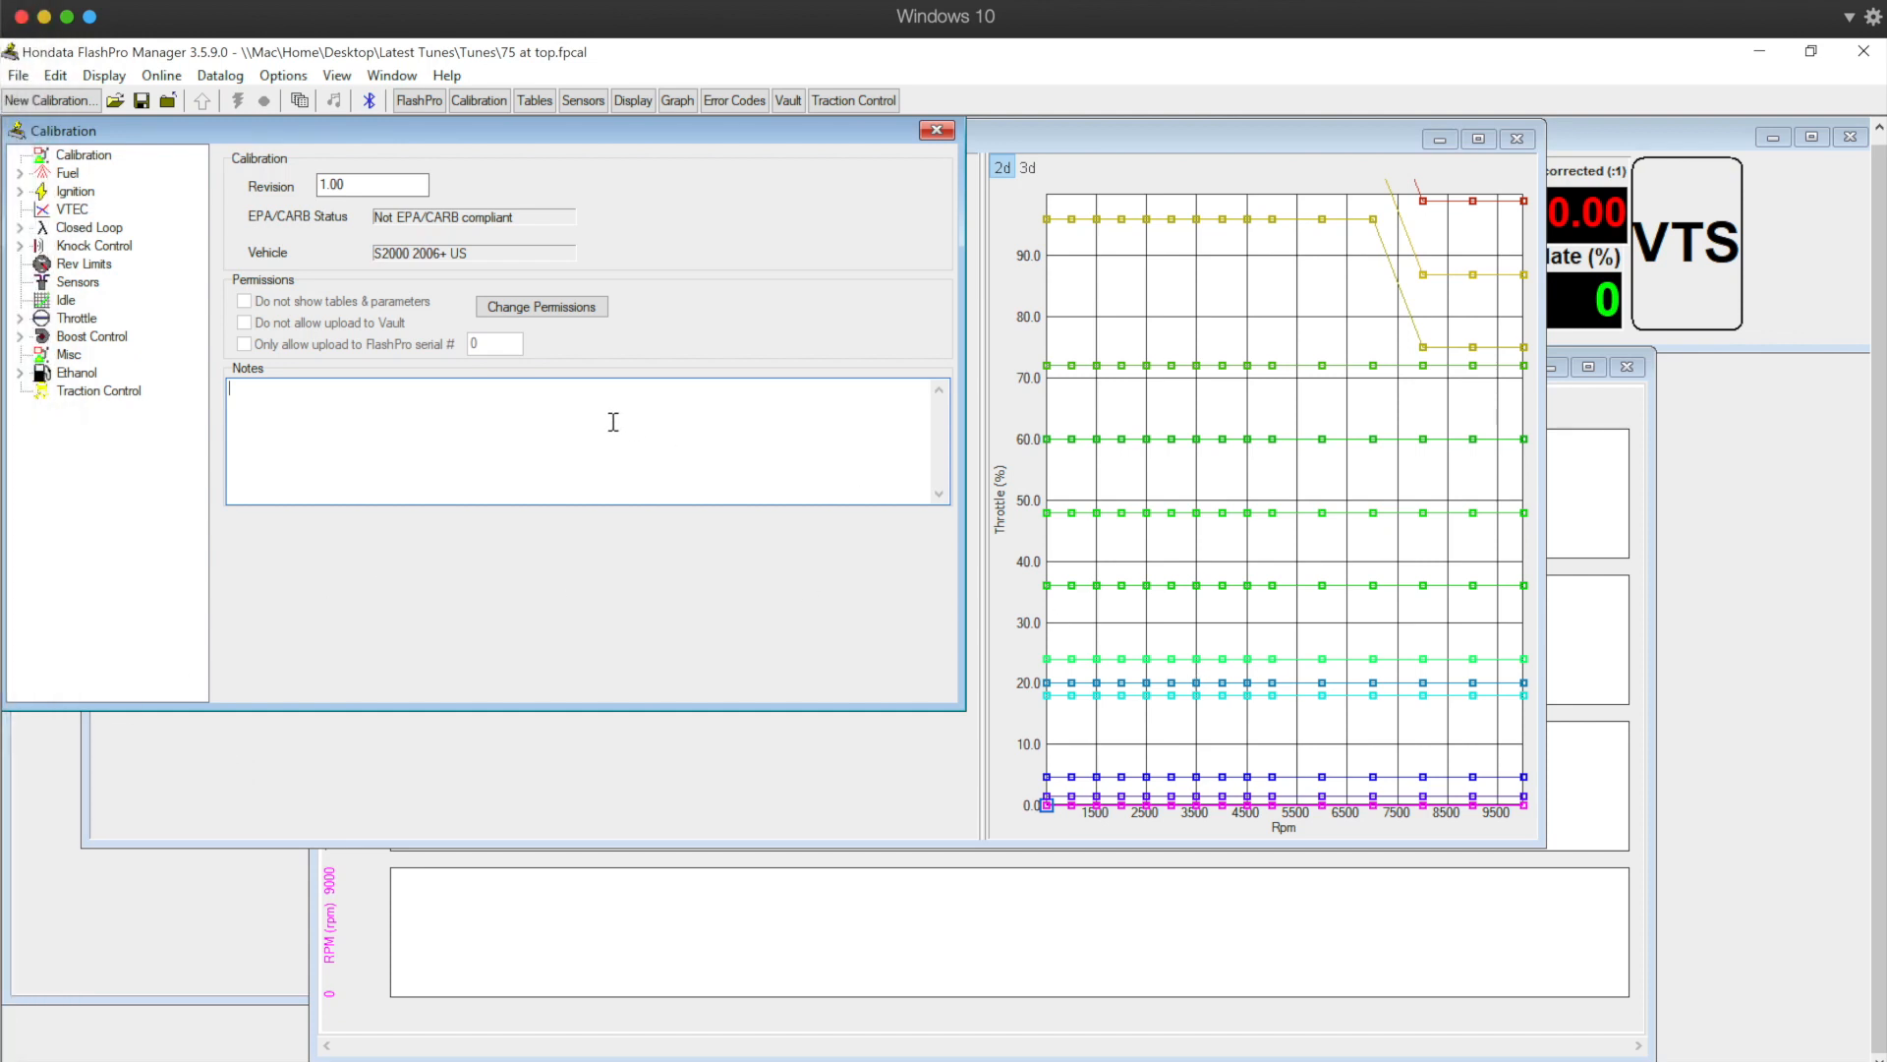
mouse_move(166, 279)
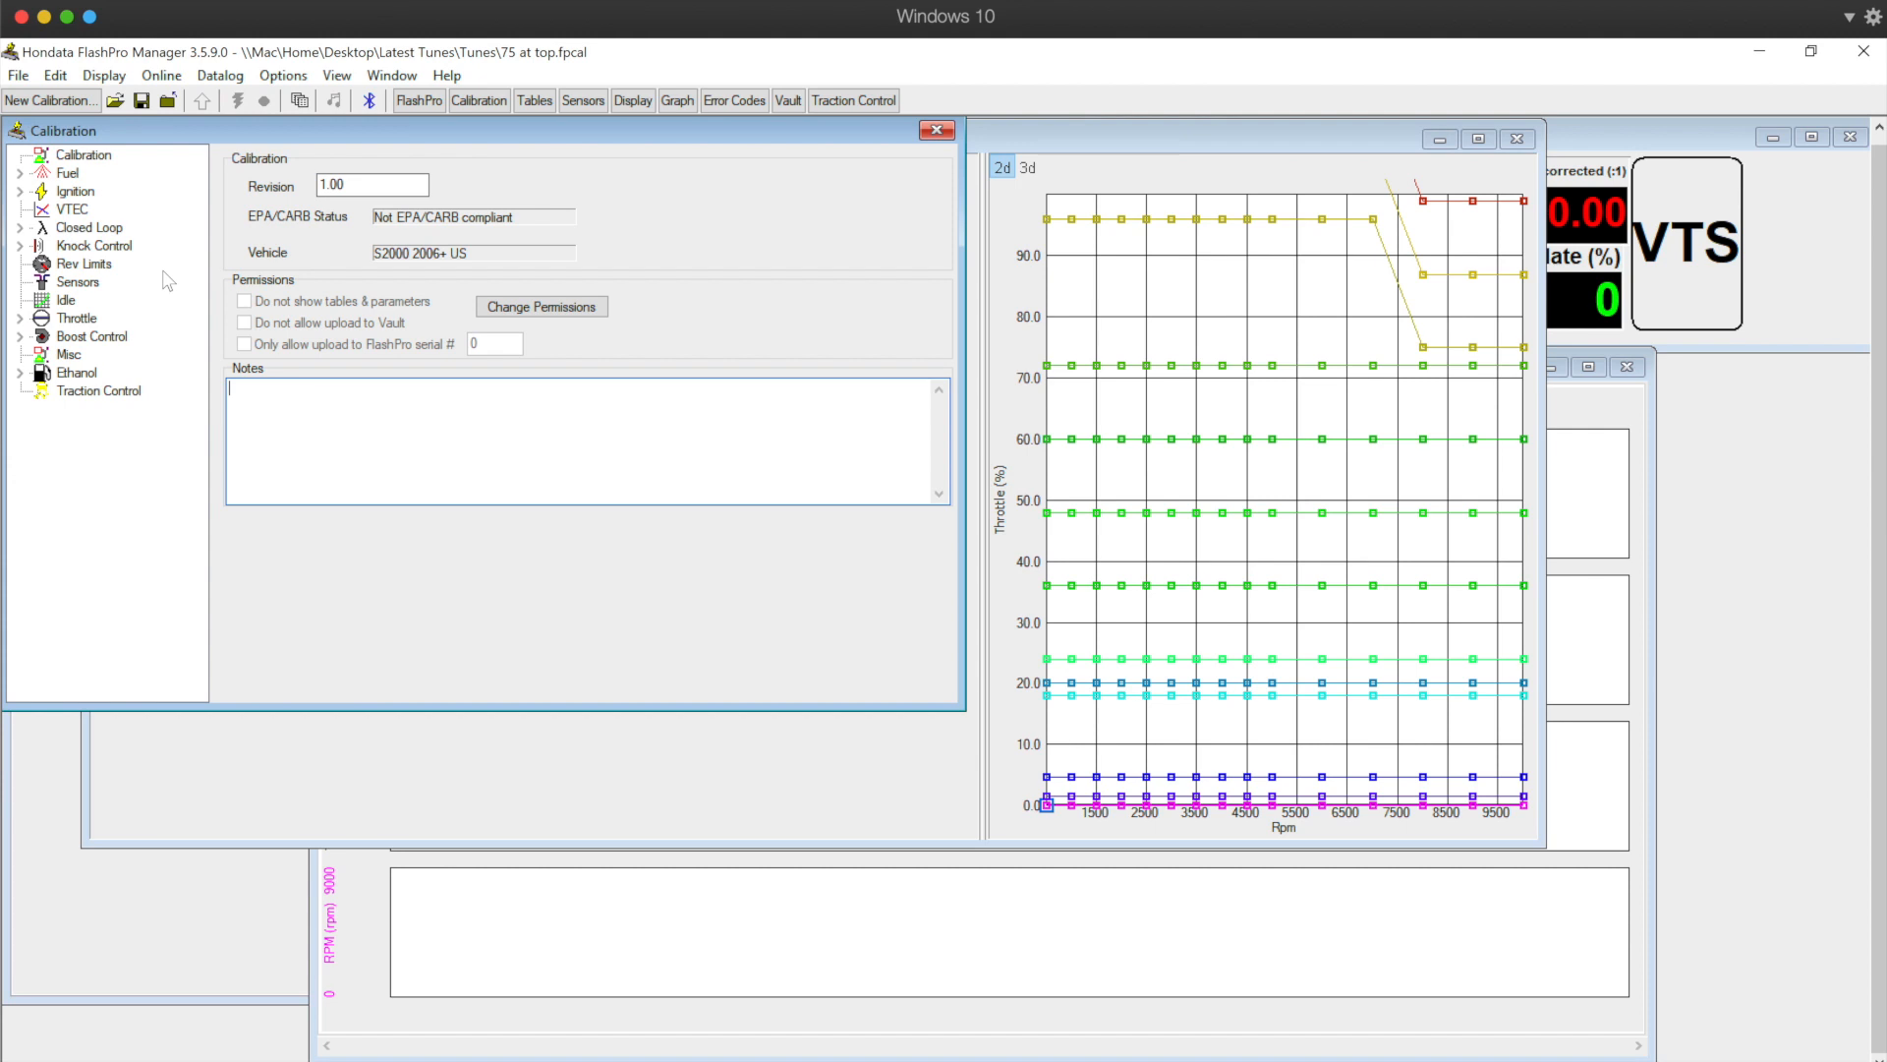
mouse_move(130, 308)
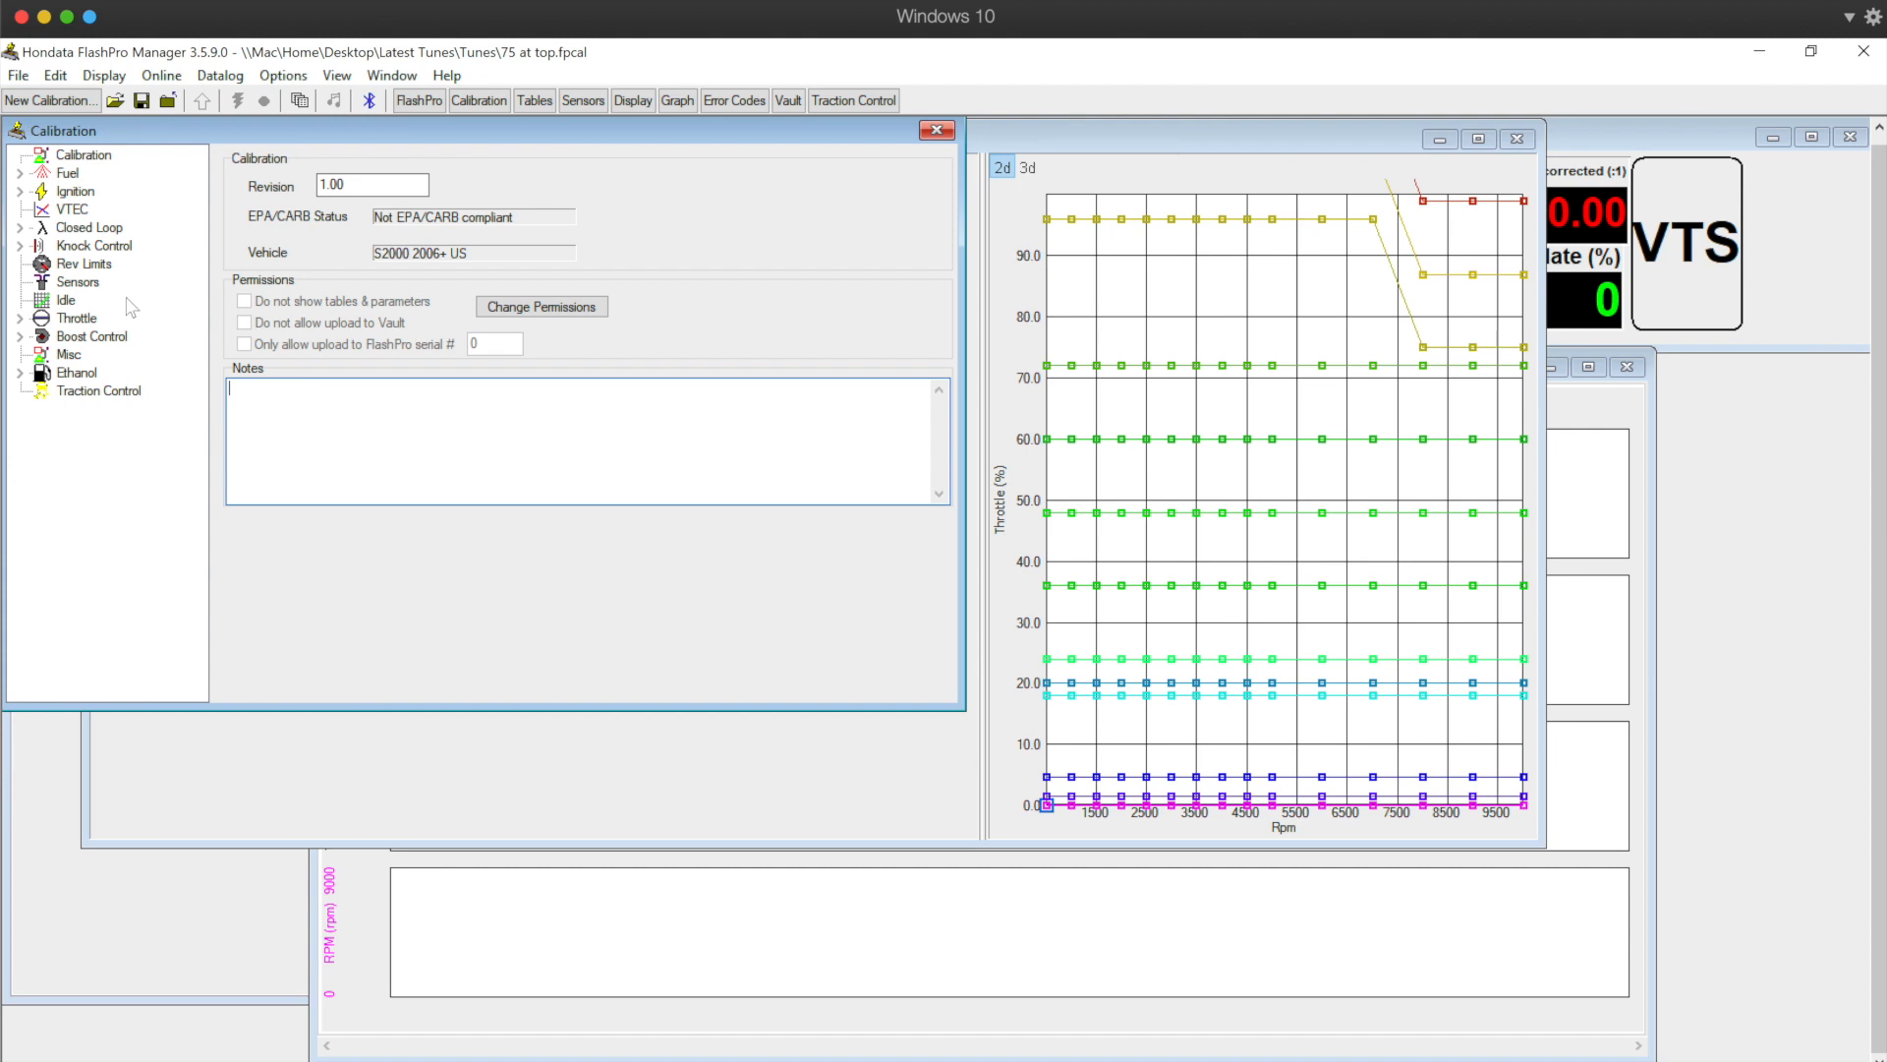
- Browse Boost Control, Throttle and Ignition trims, open Target throttle plate, and show the gauges and graph
click(92, 336)
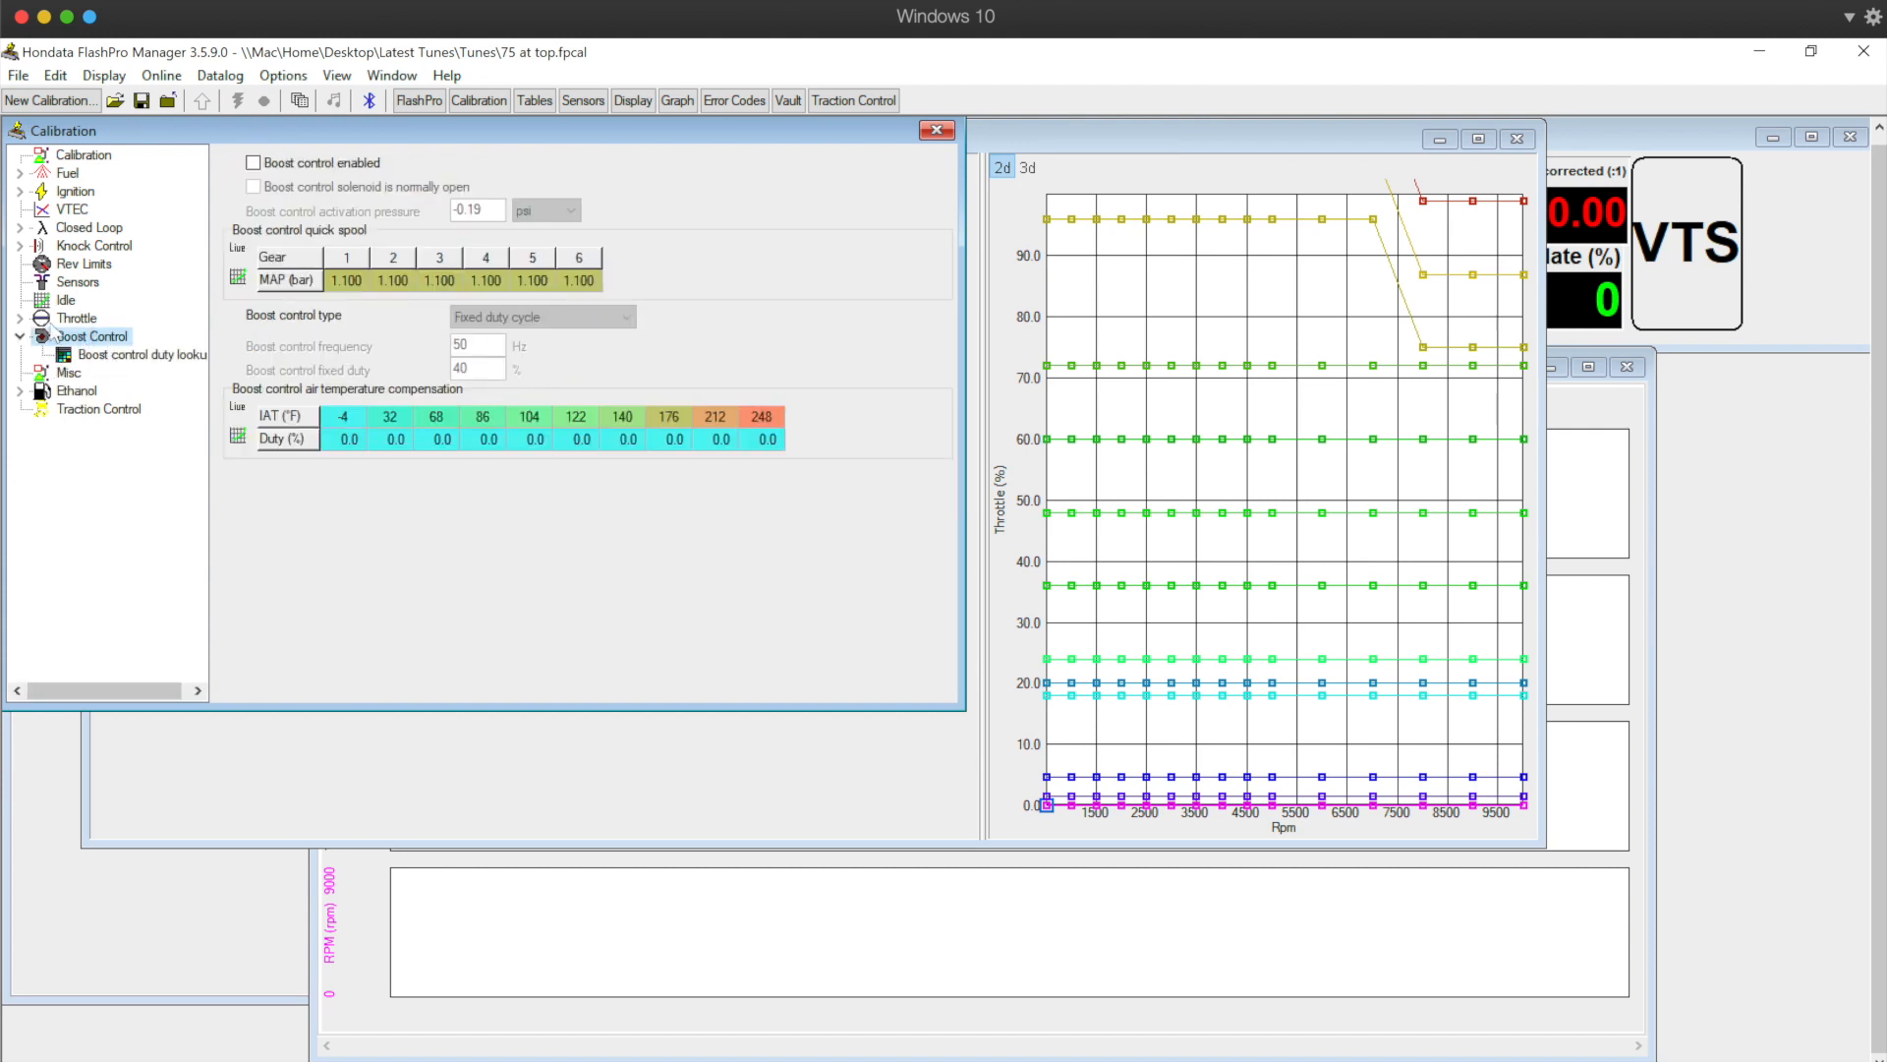
click(76, 317)
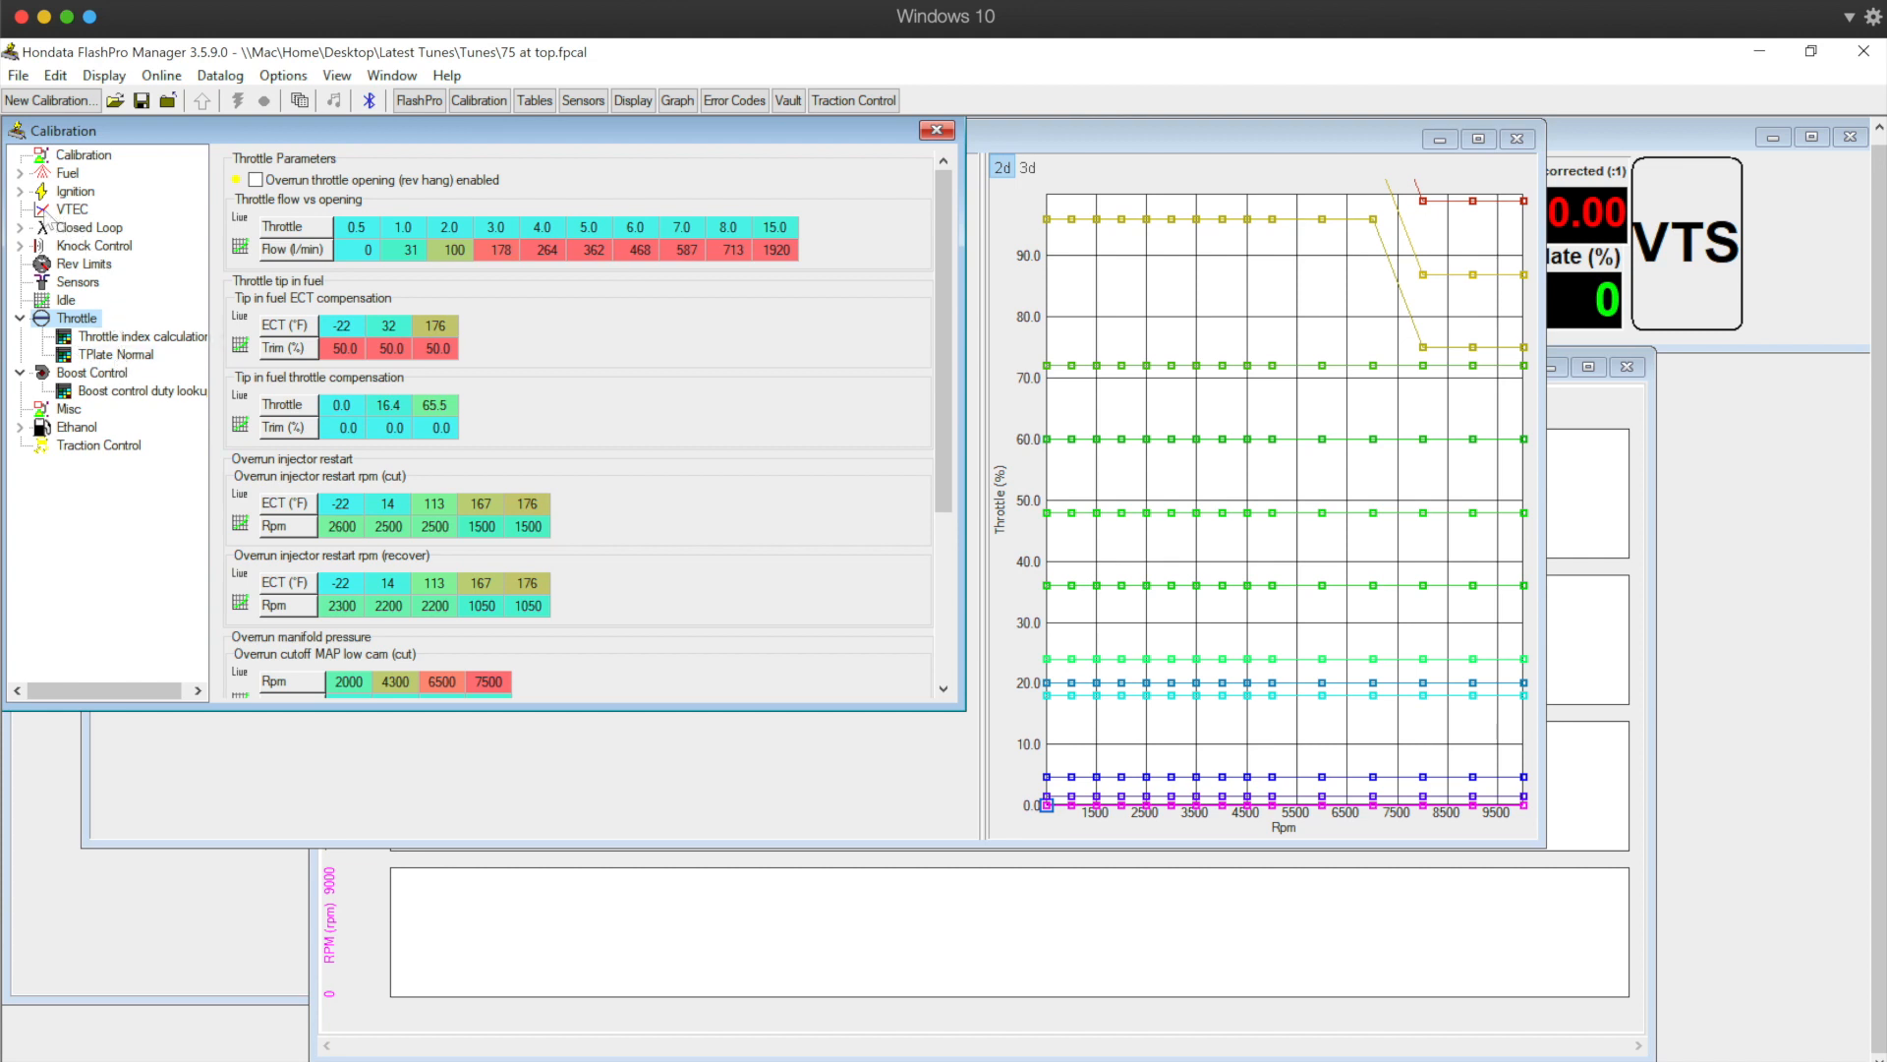
click(107, 246)
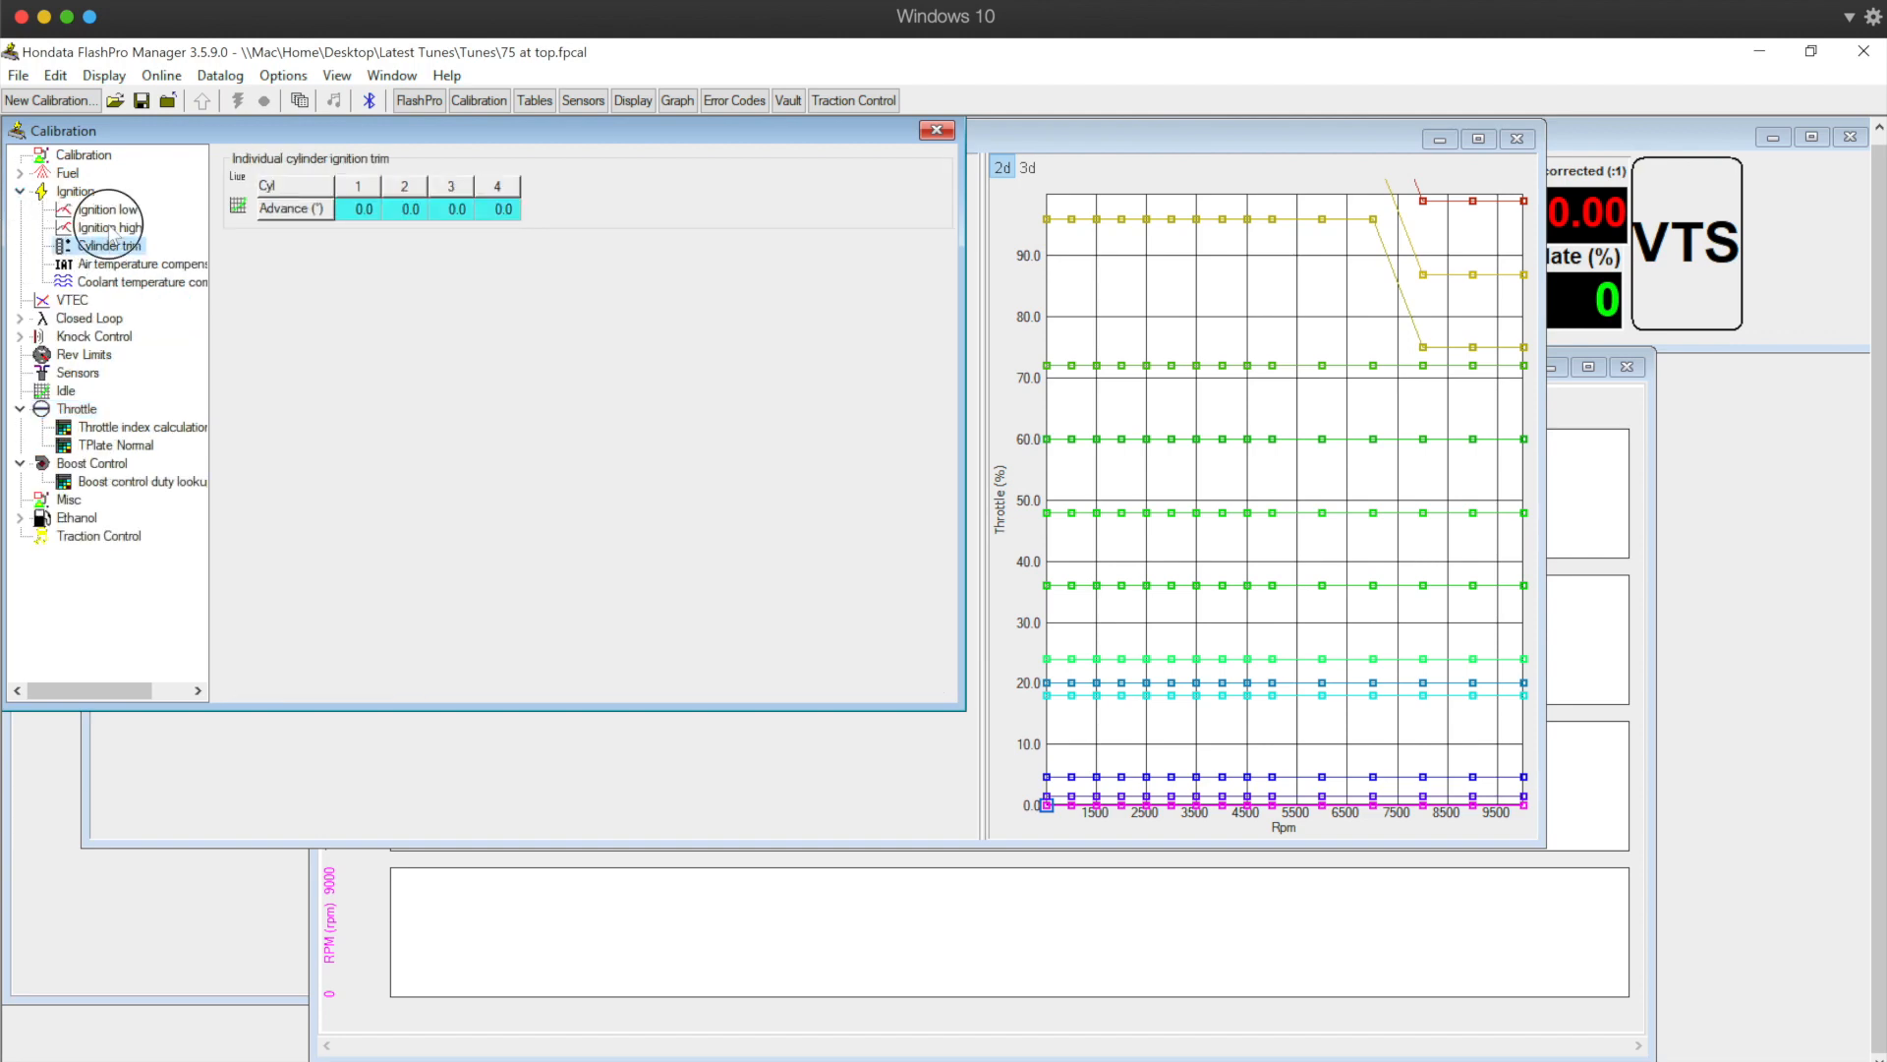
click(108, 227)
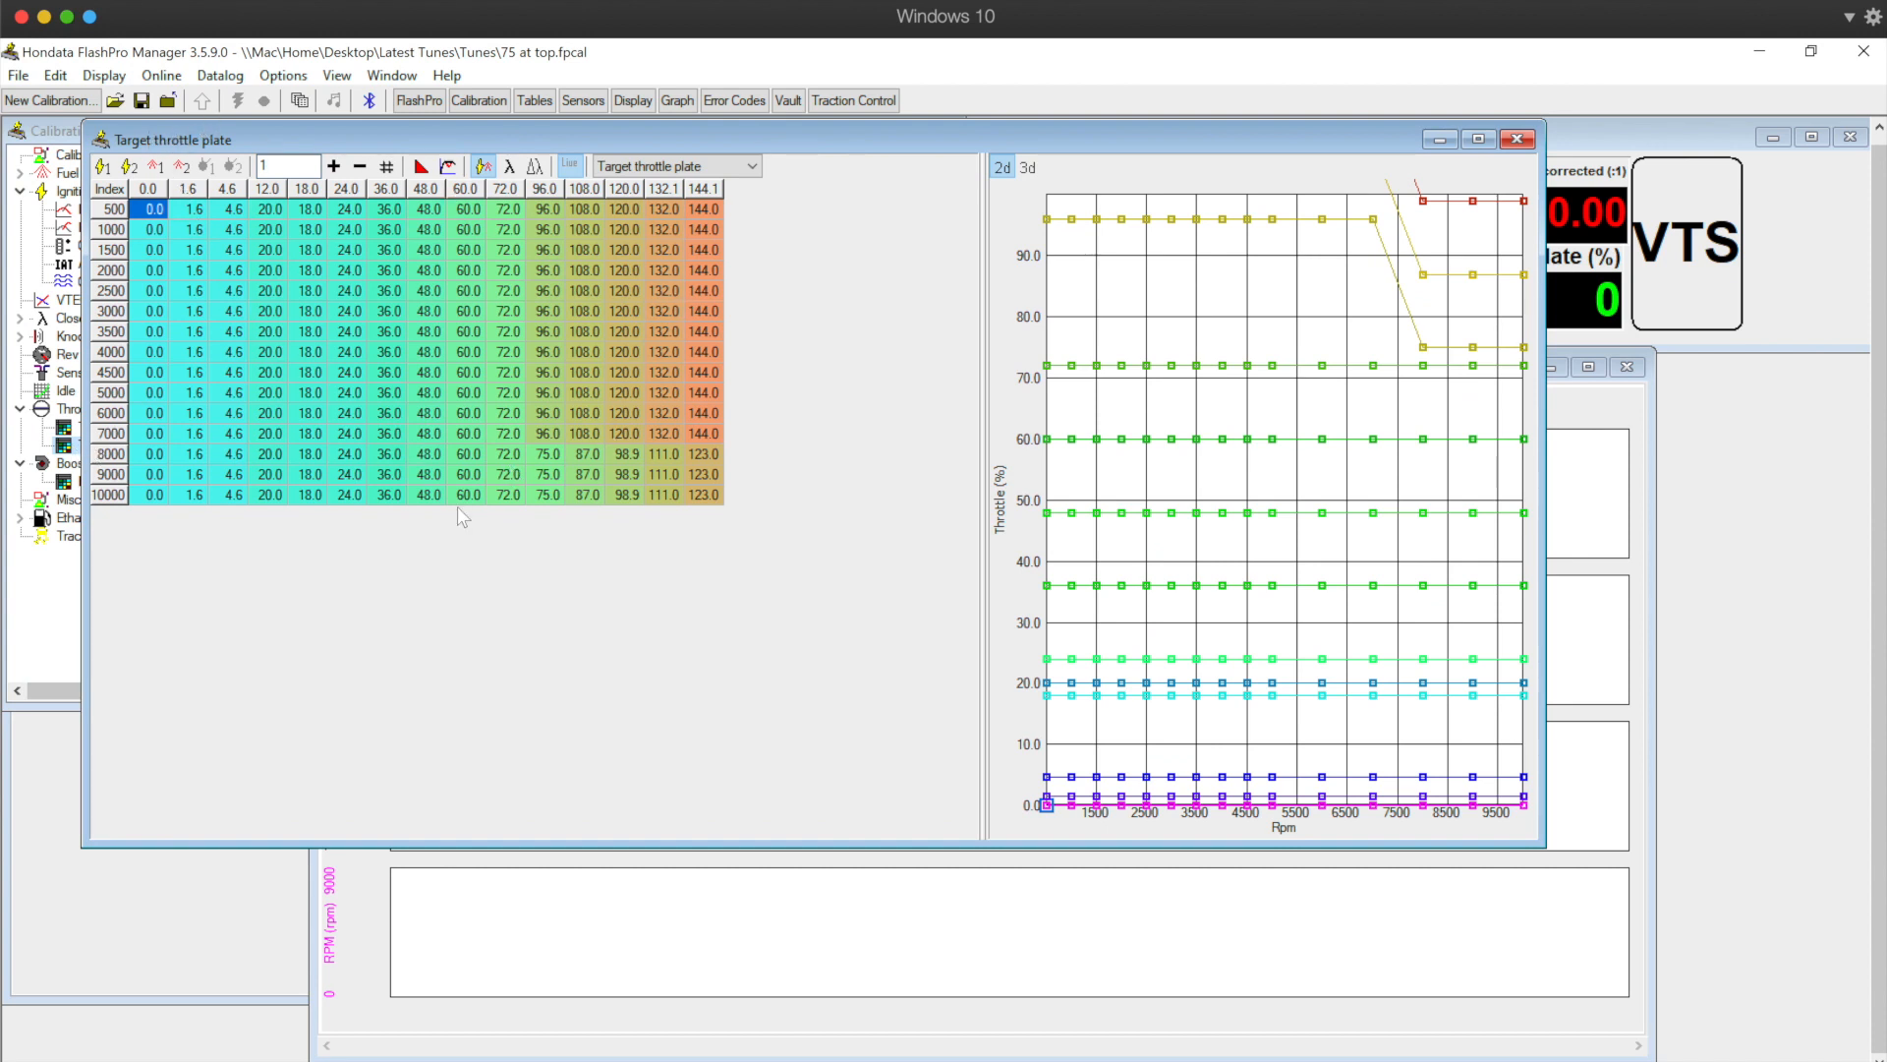
mouse_move(311, 556)
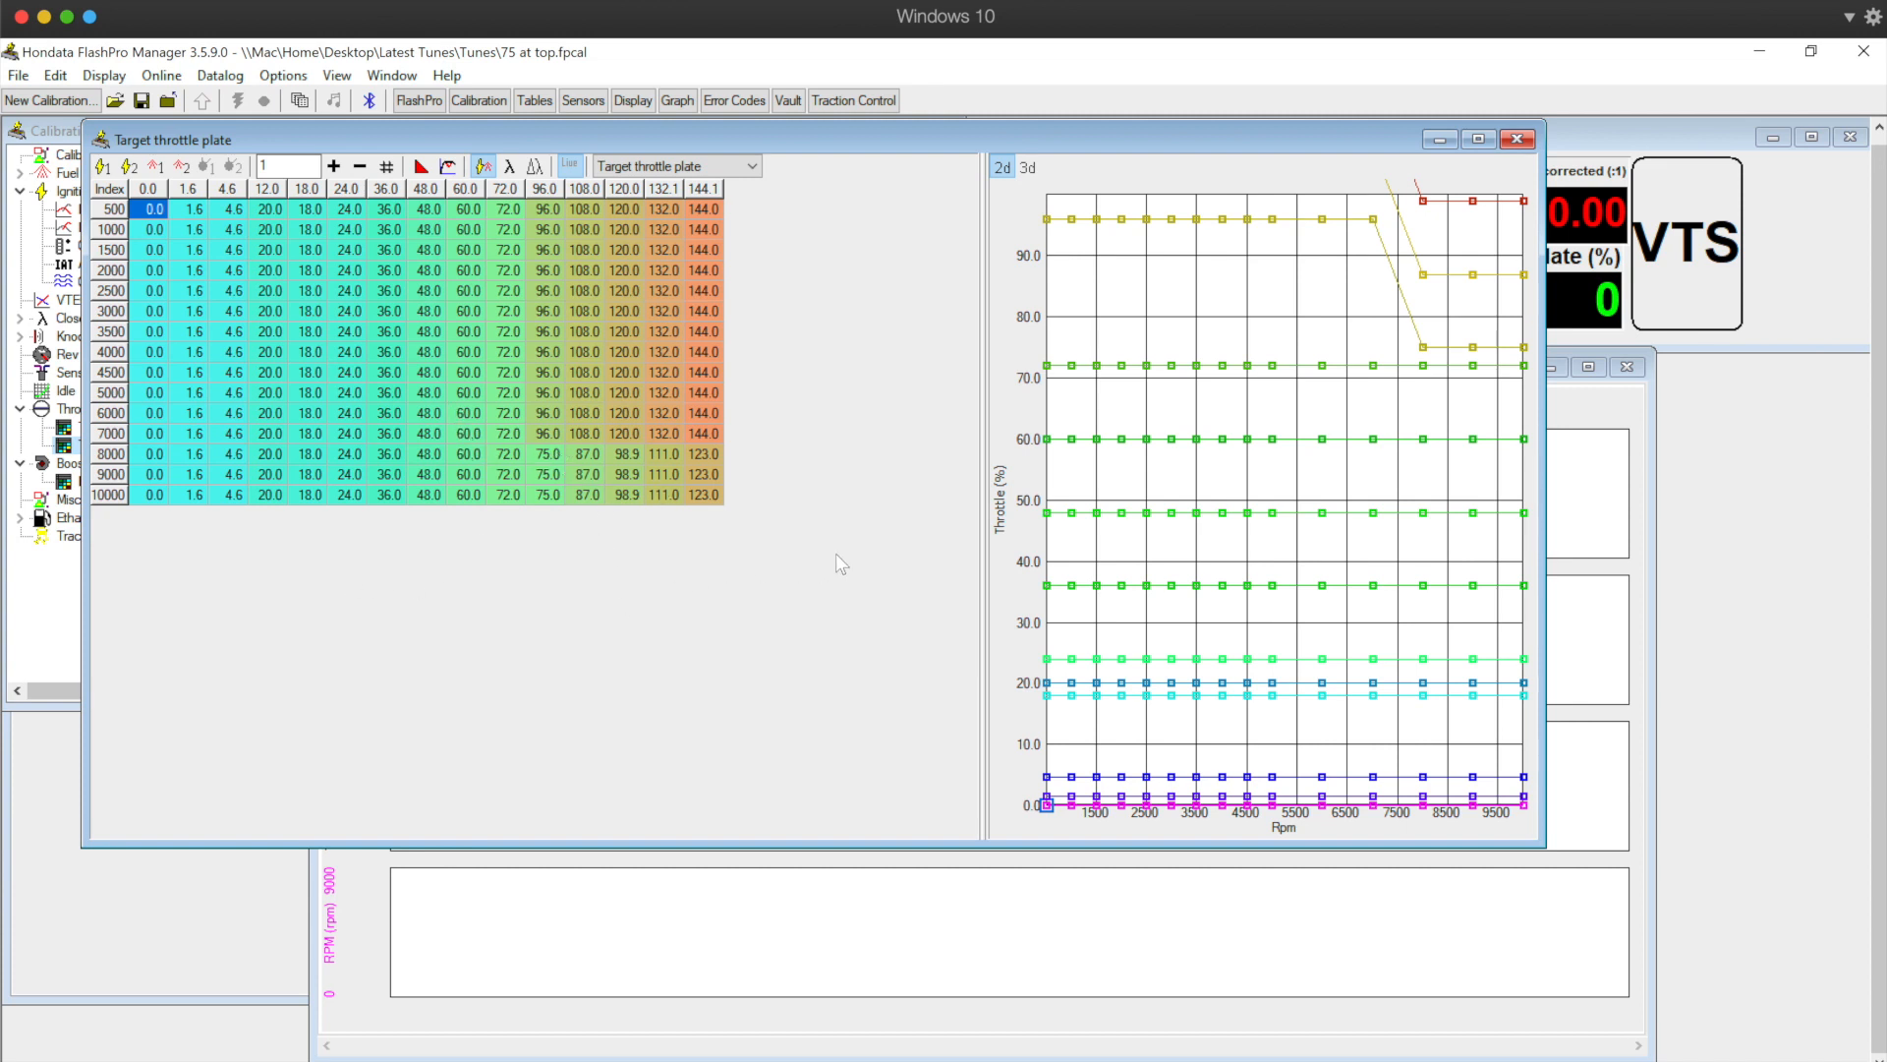
mouse_move(605, 592)
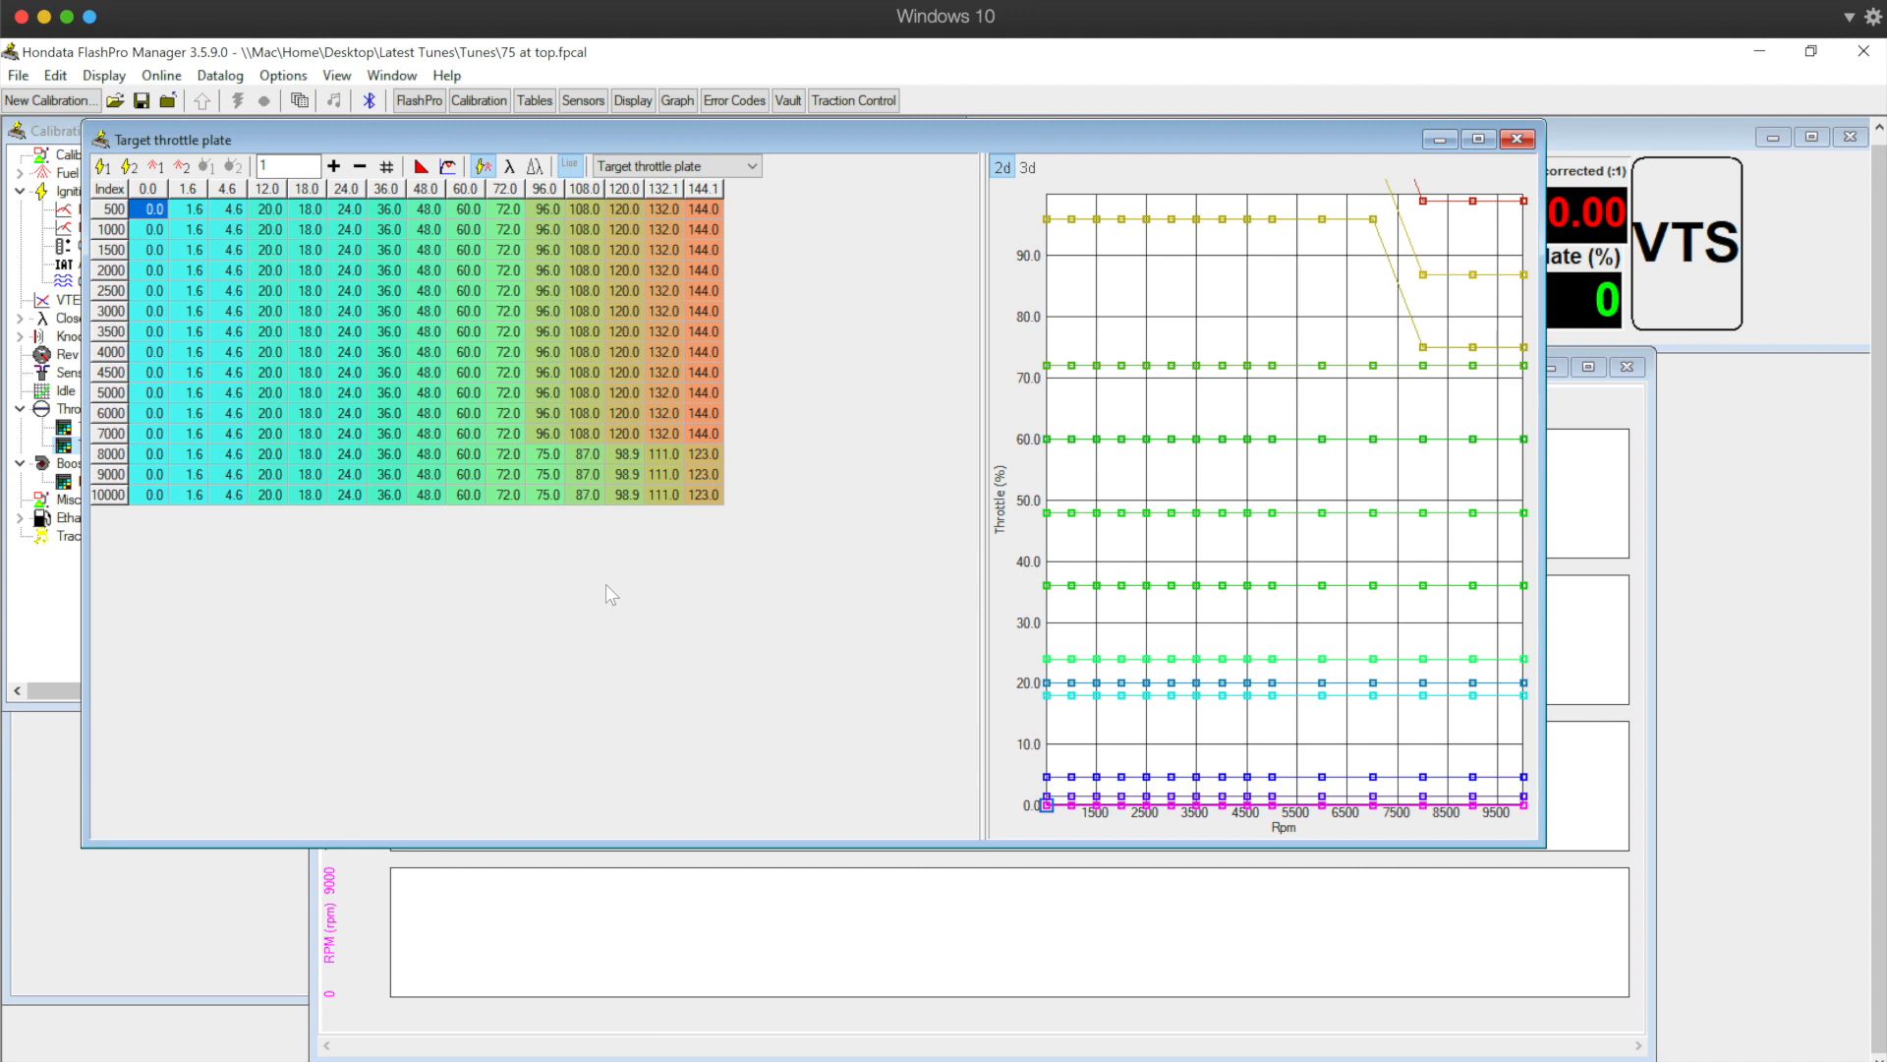
mouse_move(639, 601)
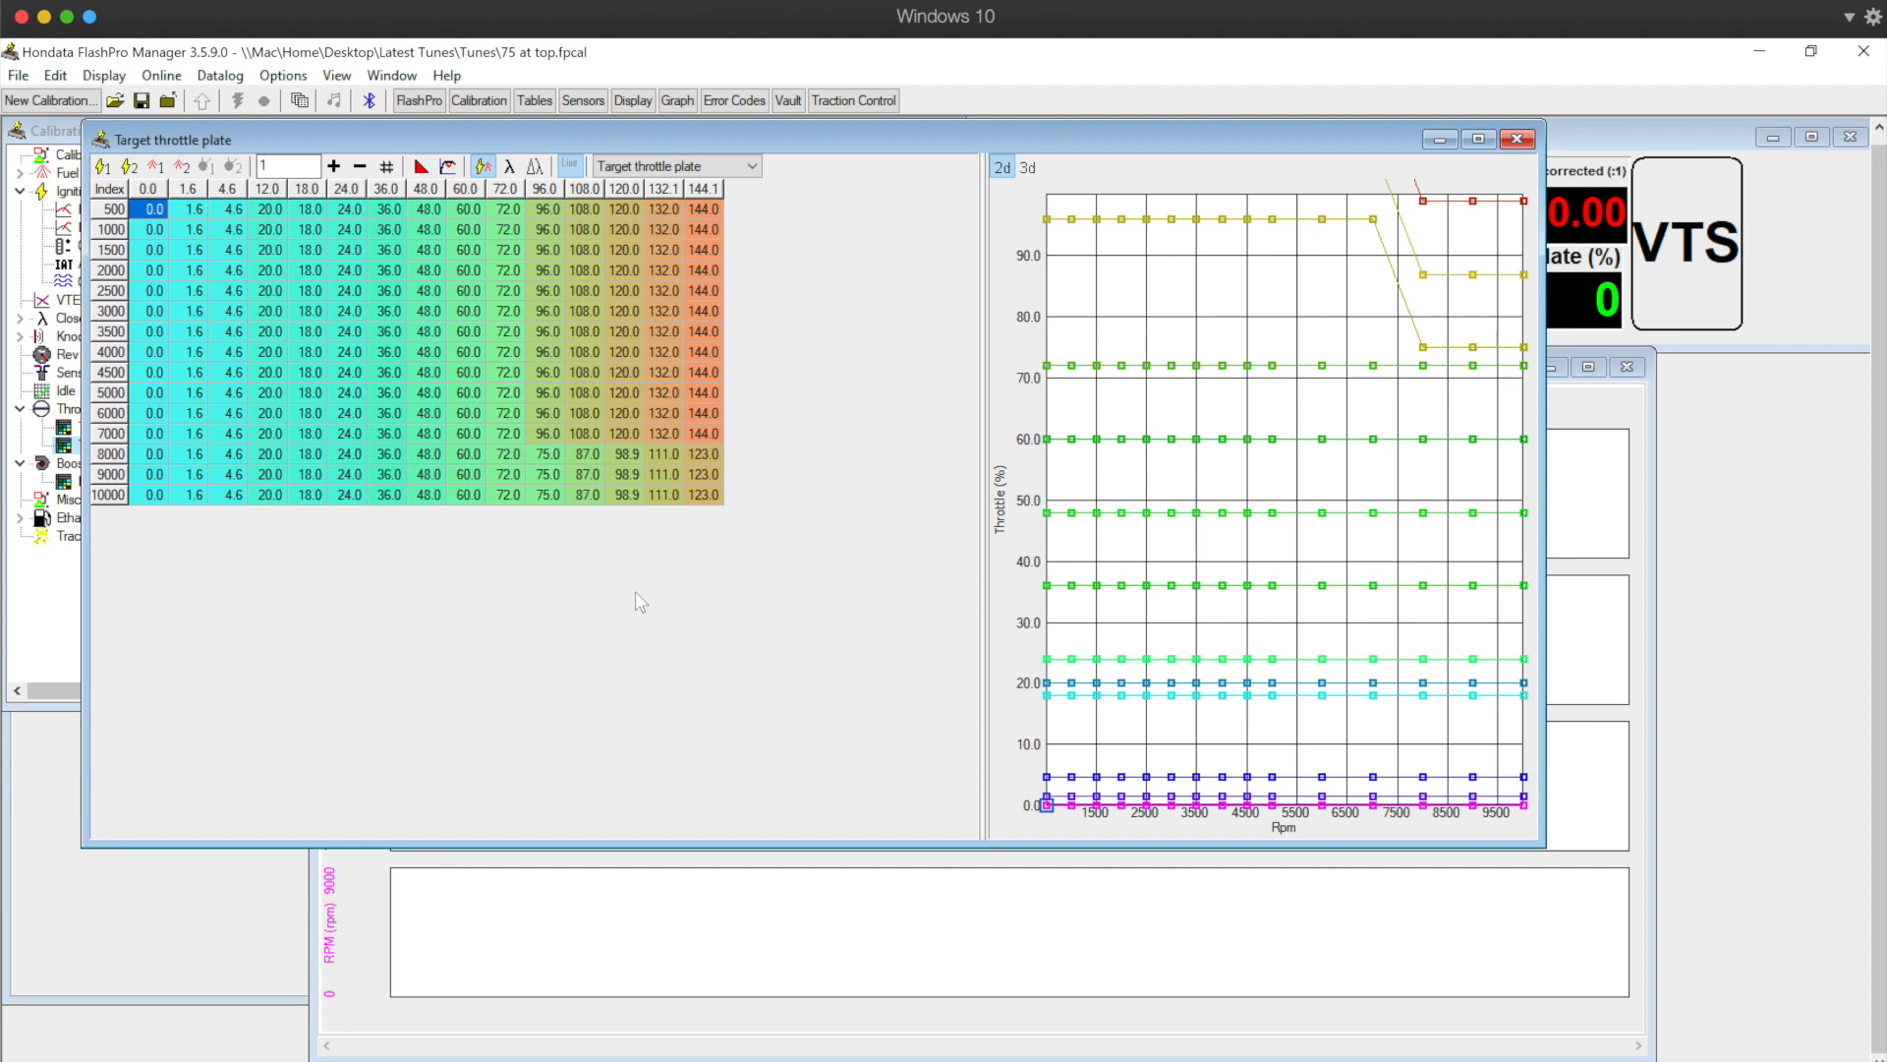
mouse_move(1619, 522)
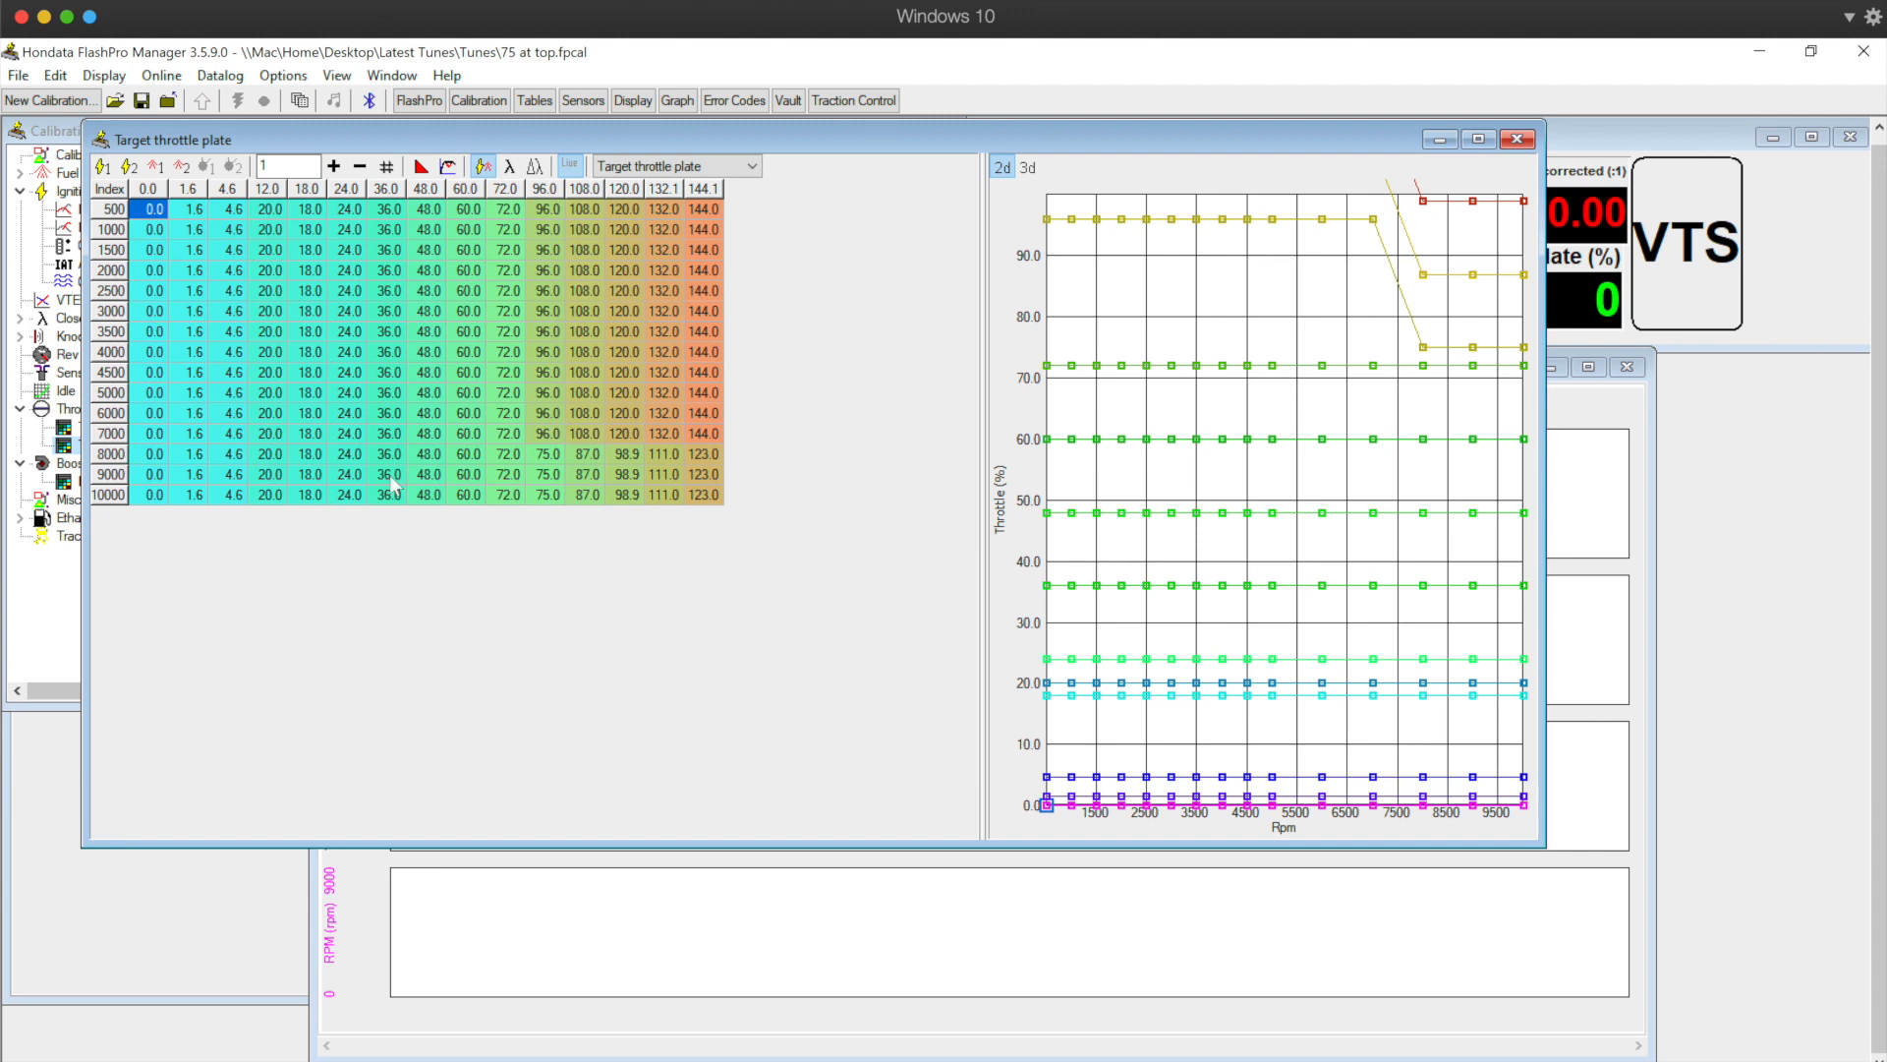
click(545, 454)
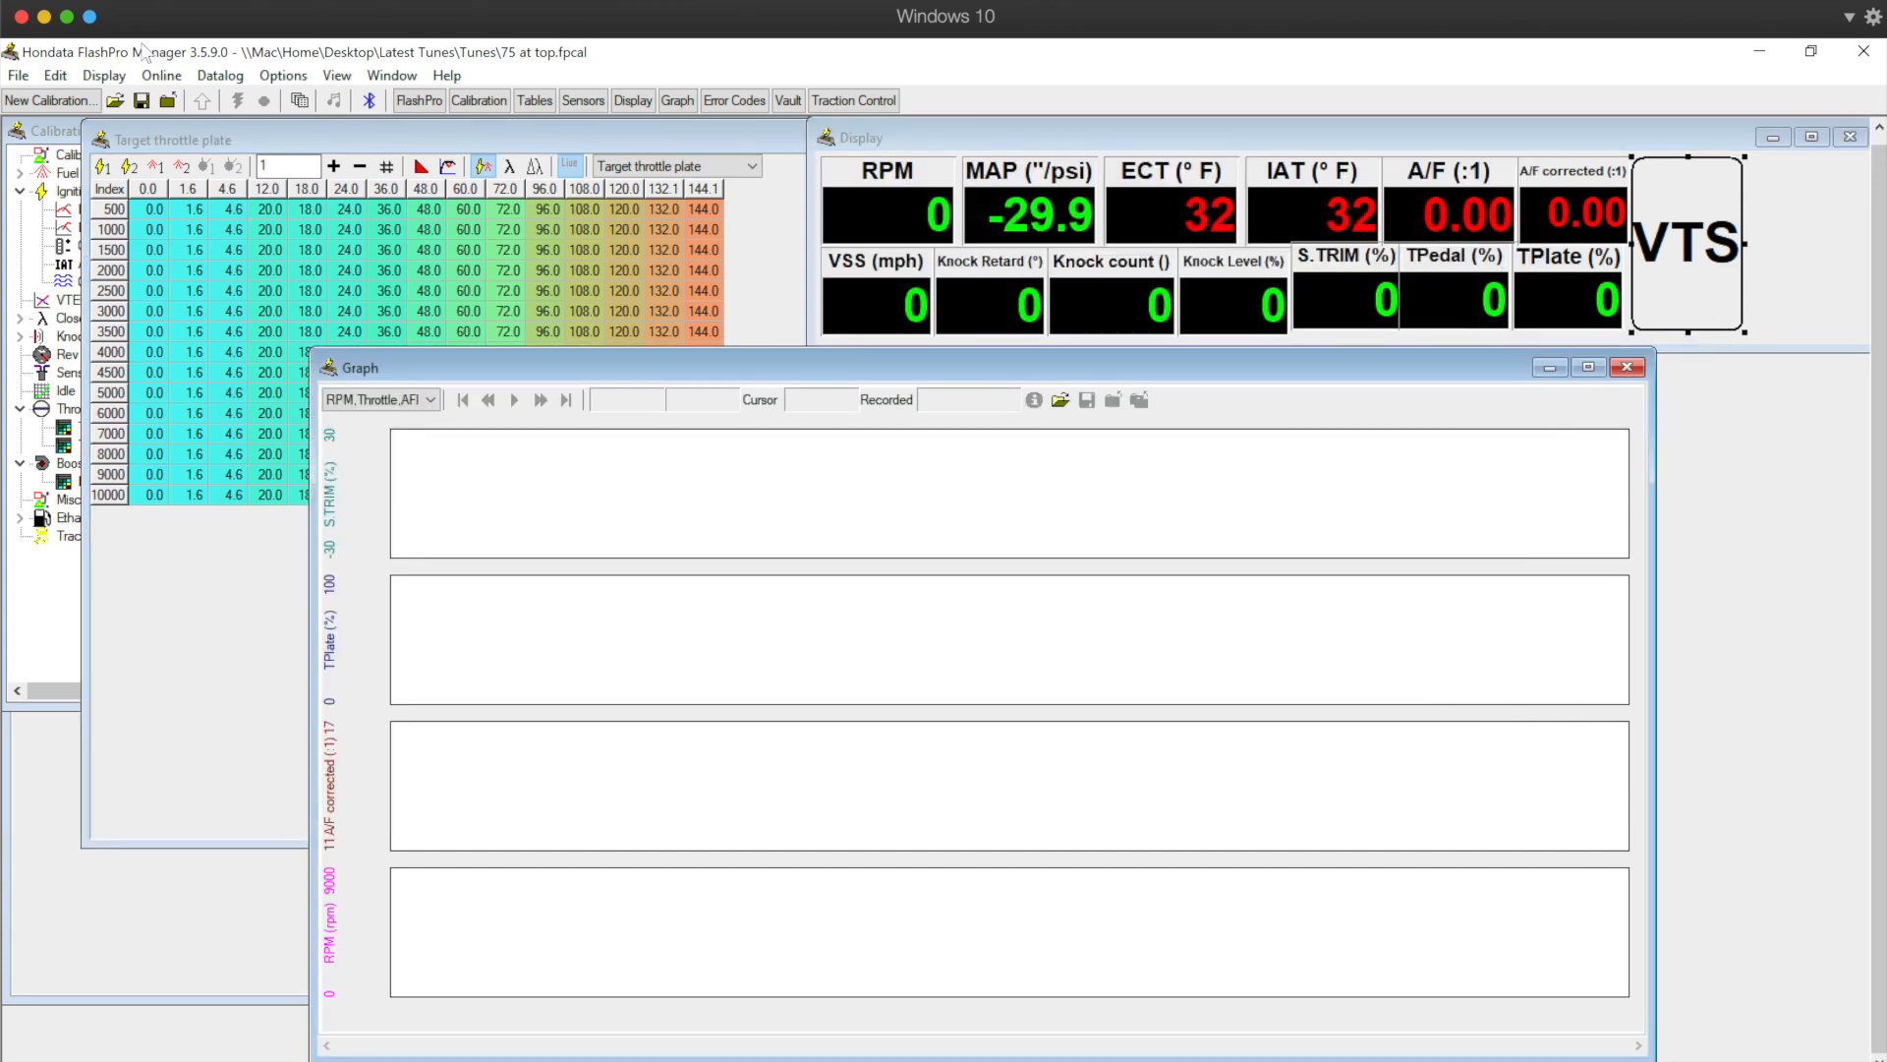
- Load the '75 at top' datalog from the Datalog menu
click(219, 74)
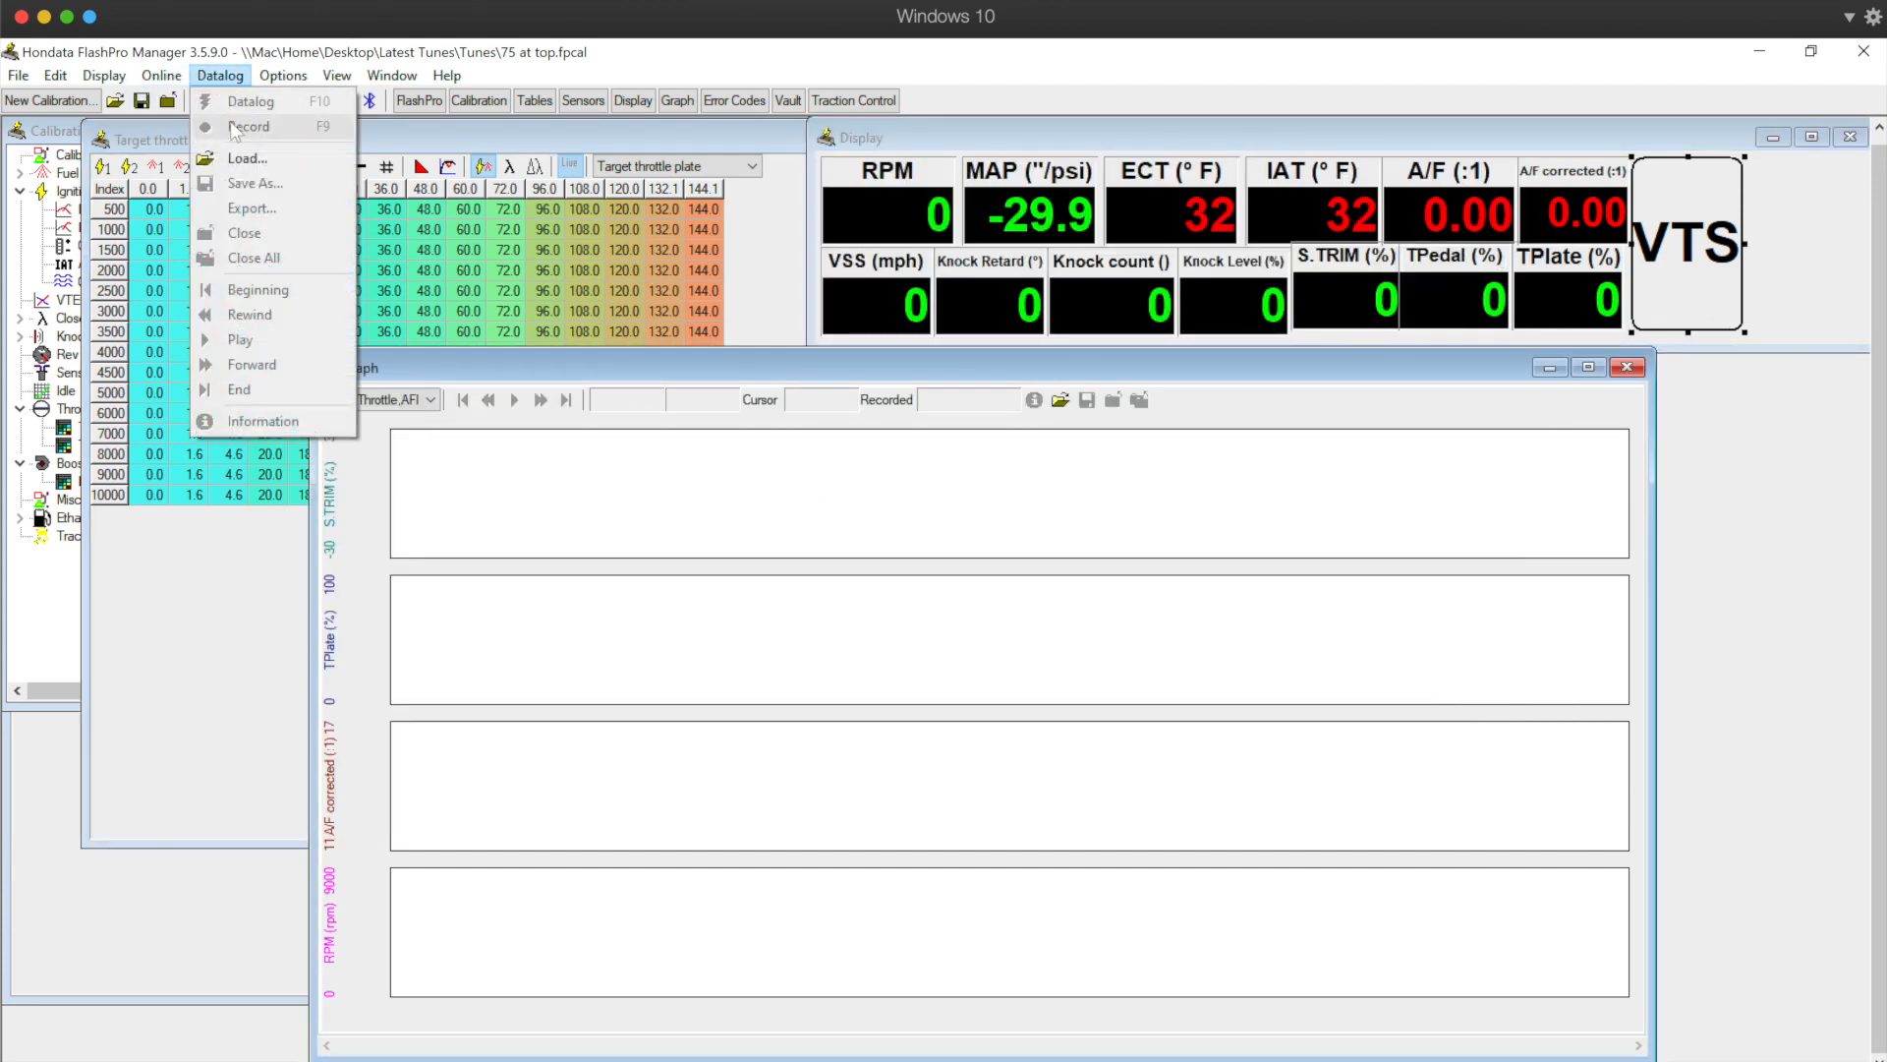
click(247, 157)
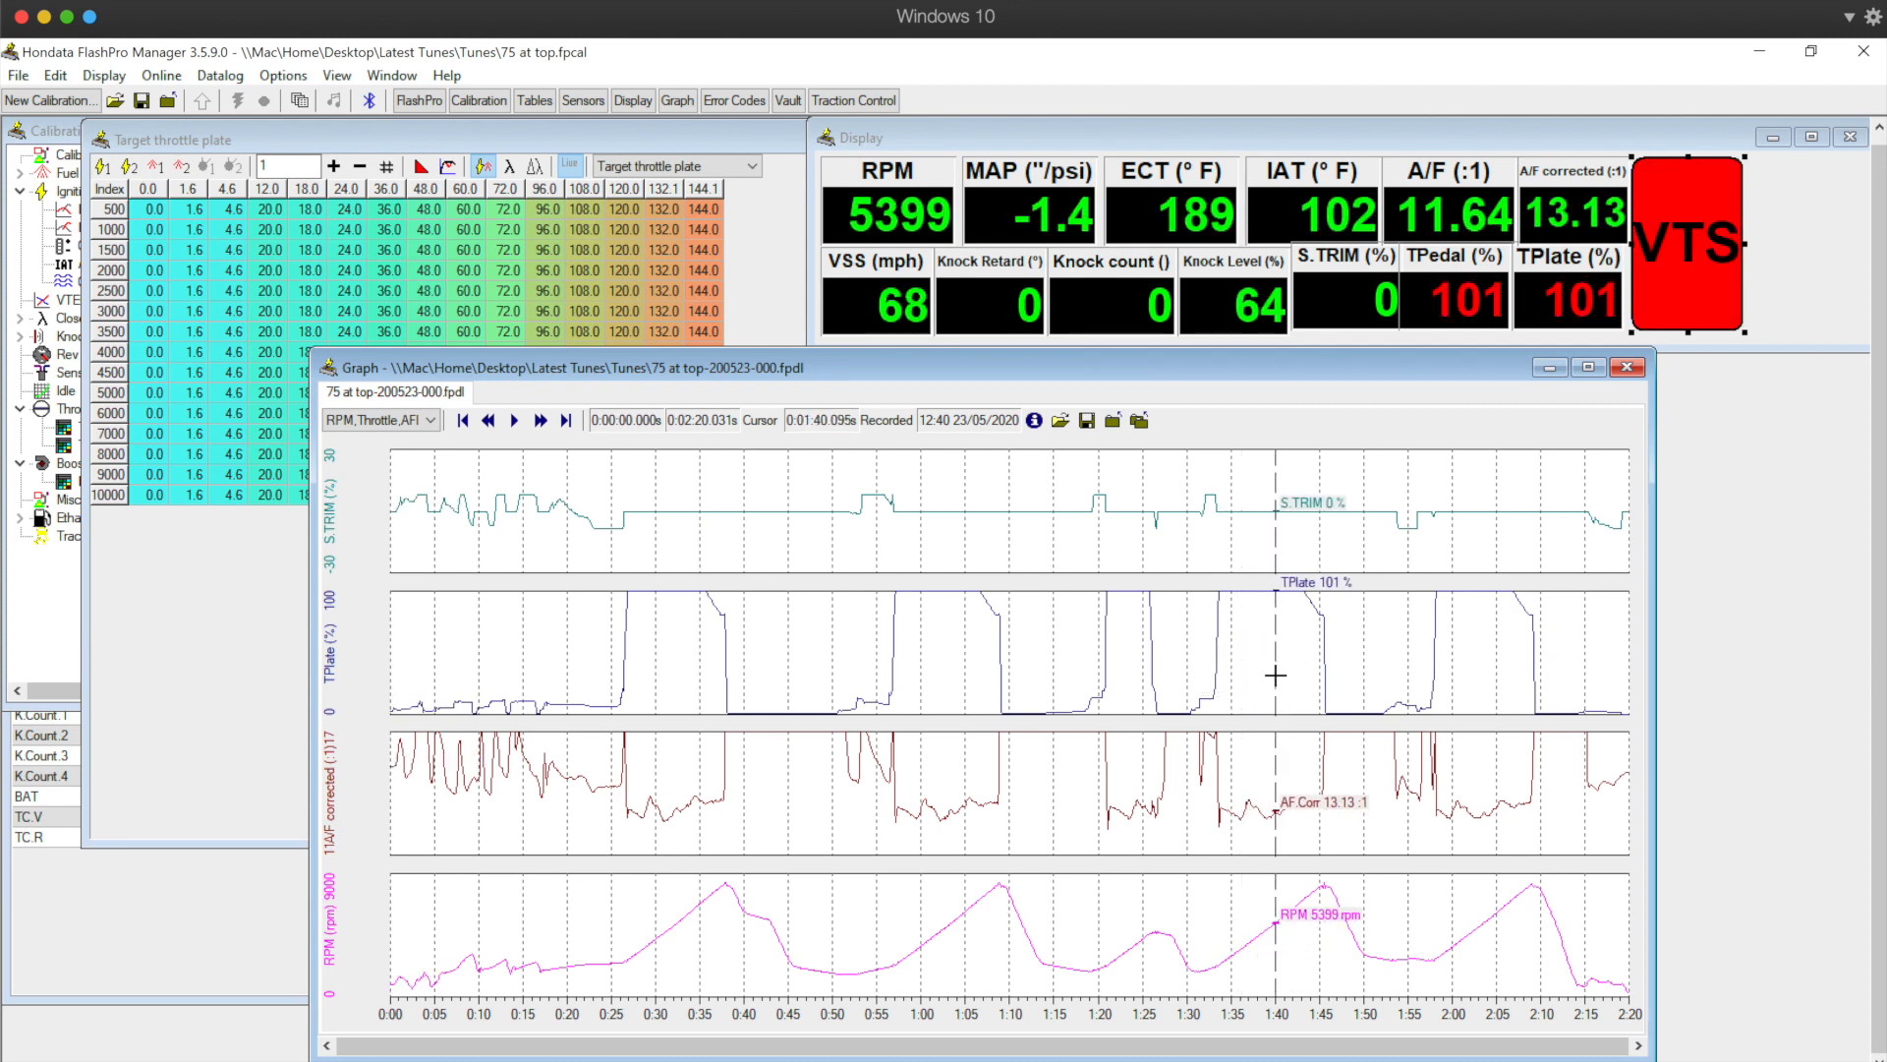
mouse_move(1275, 931)
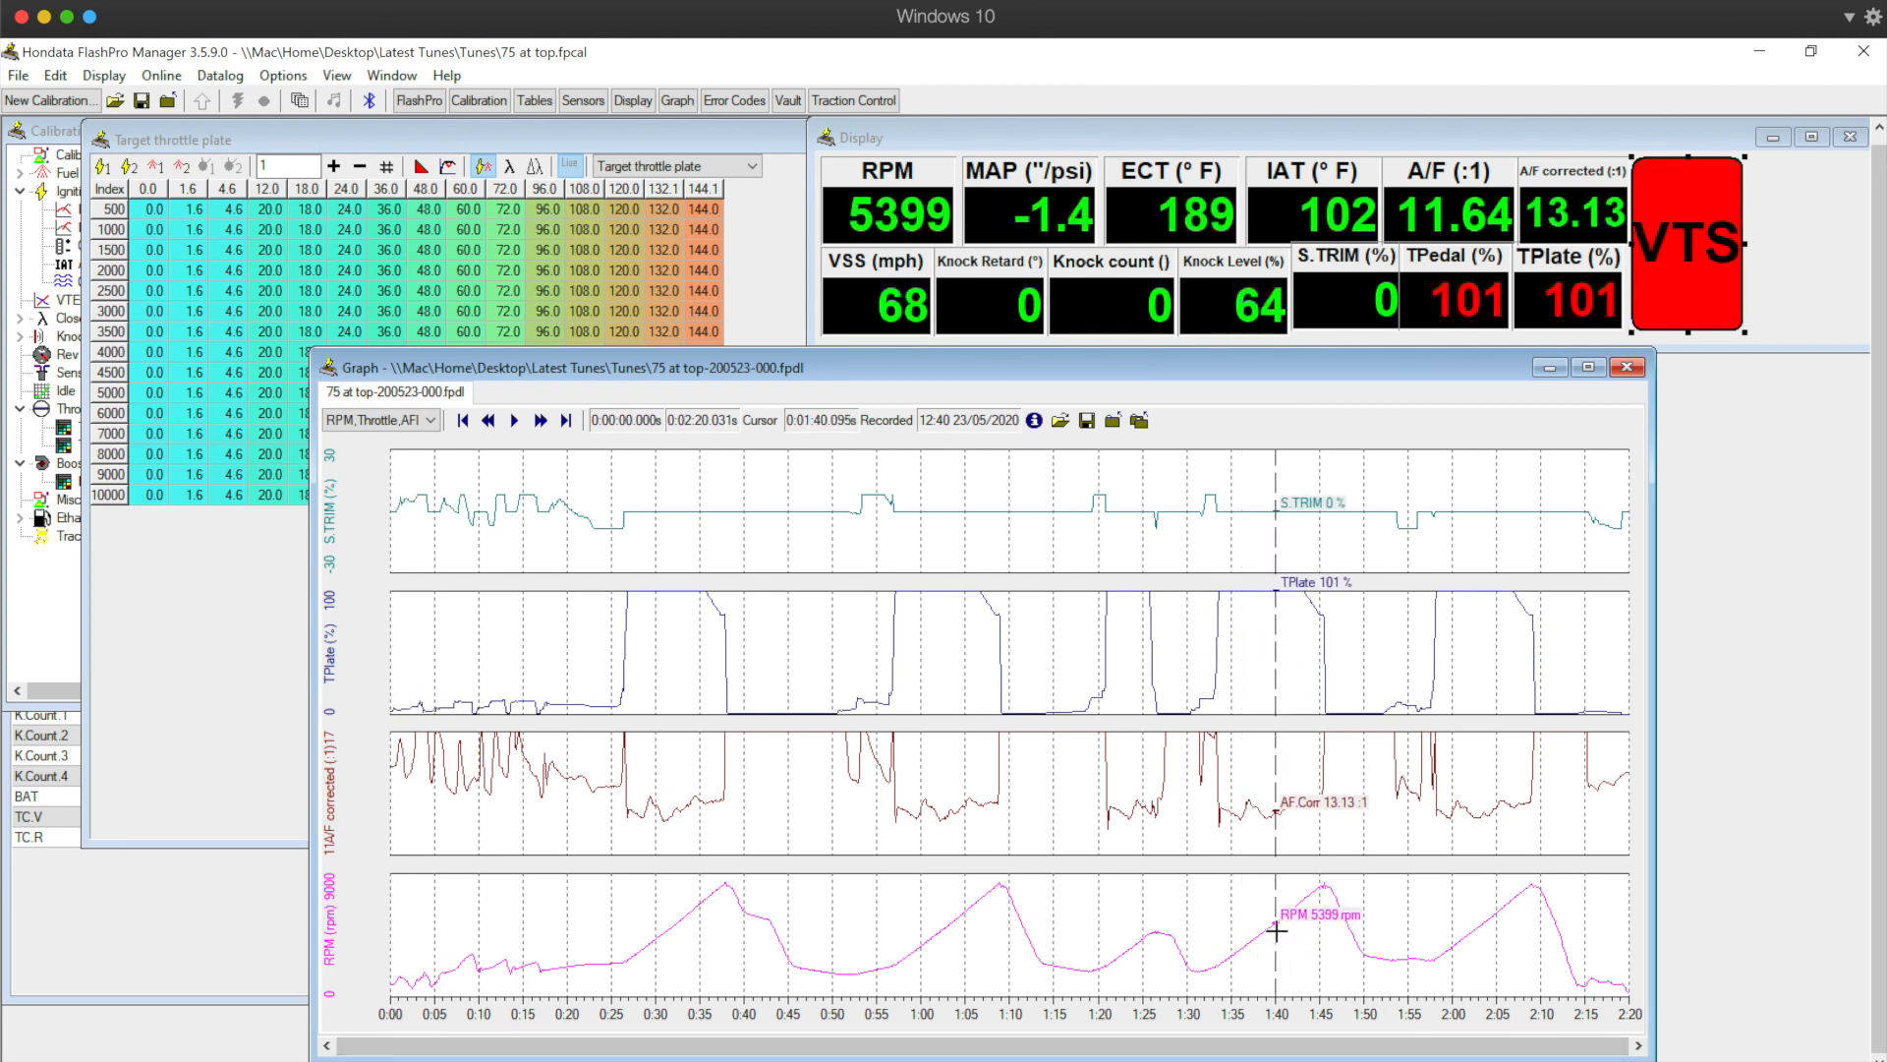
mouse_move(1279, 617)
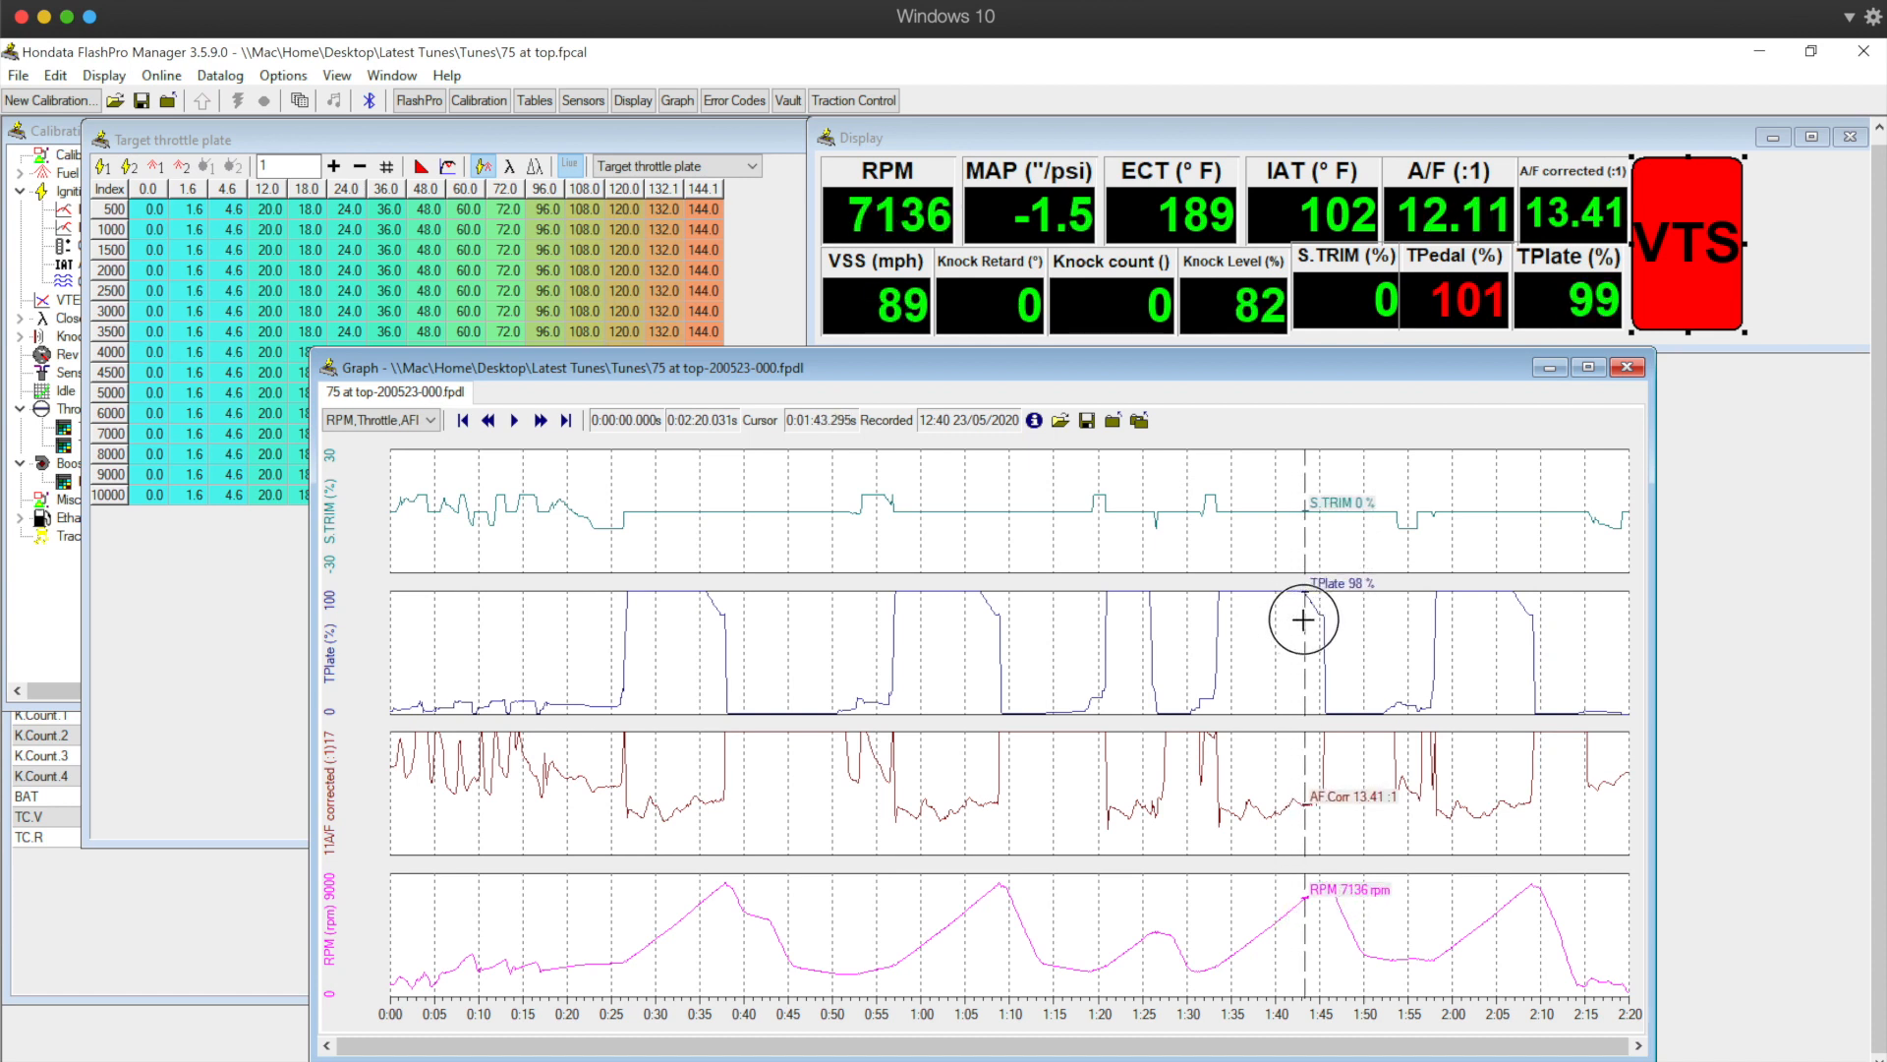
mouse_move(1309, 756)
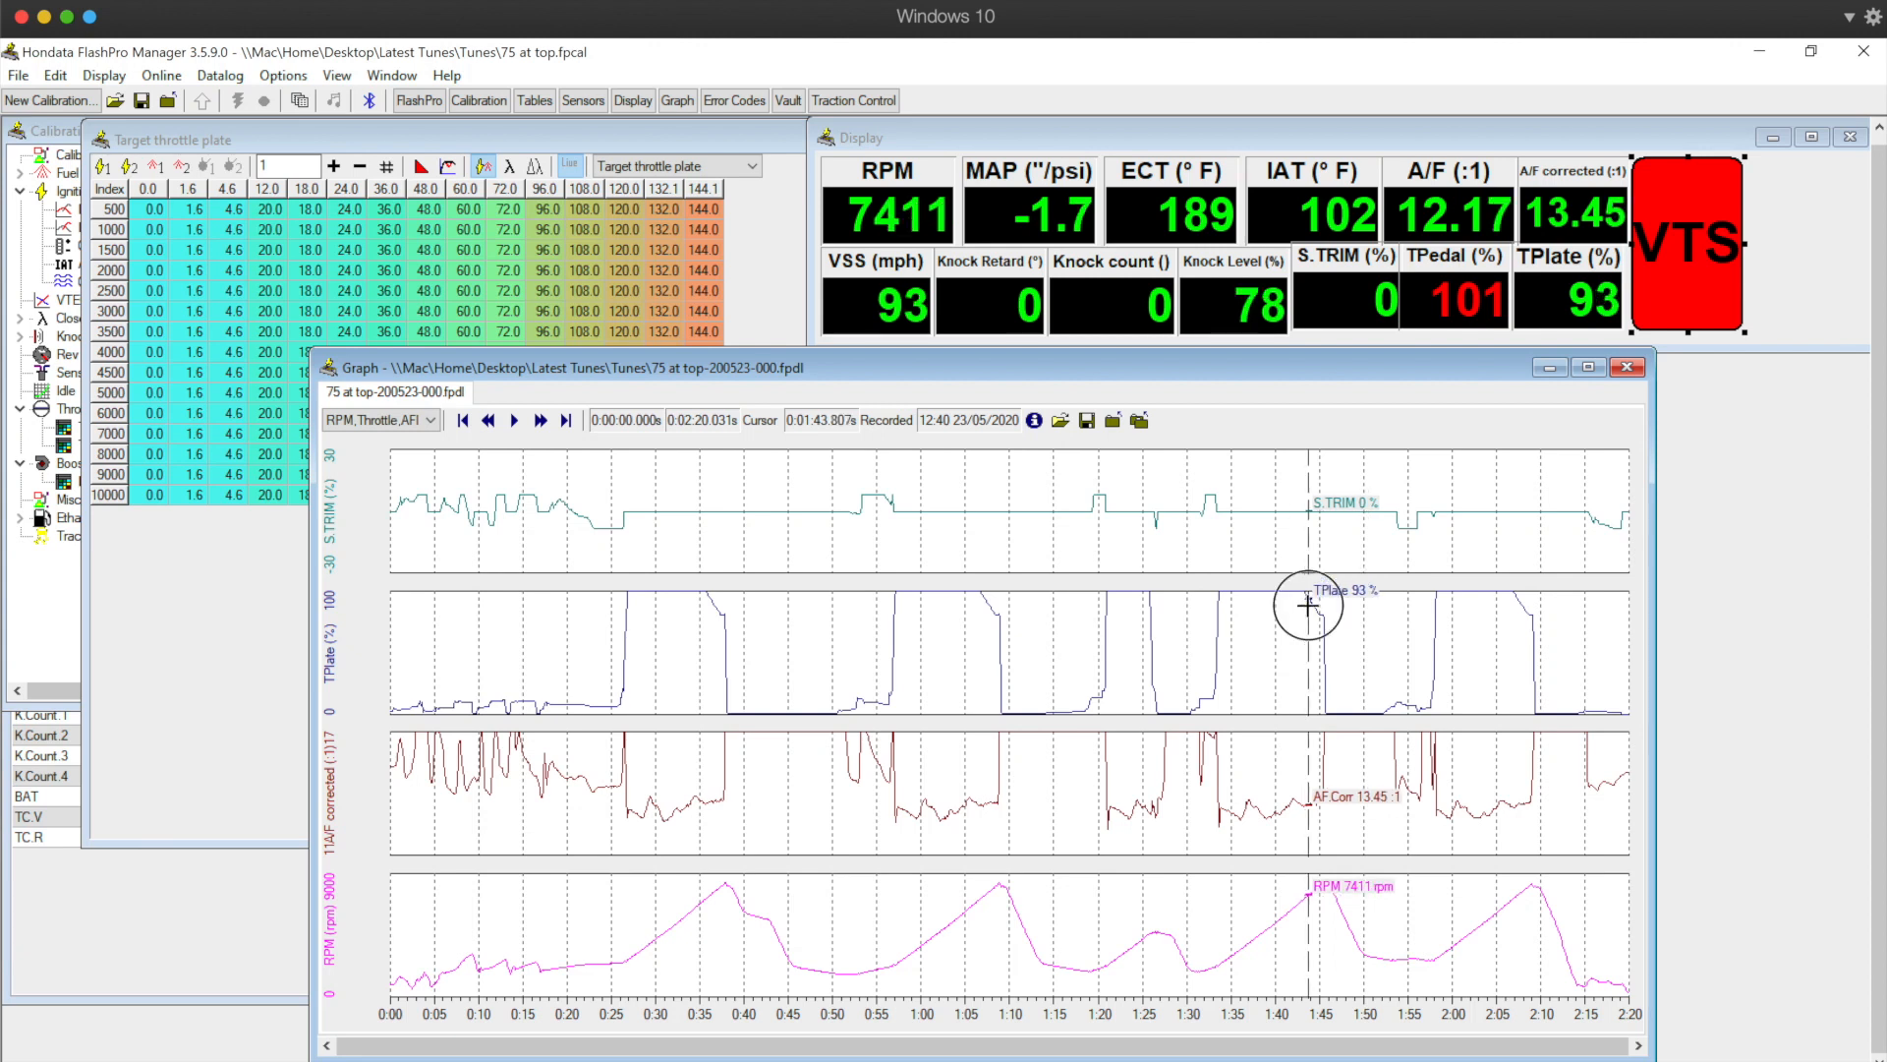
mouse_move(1306, 572)
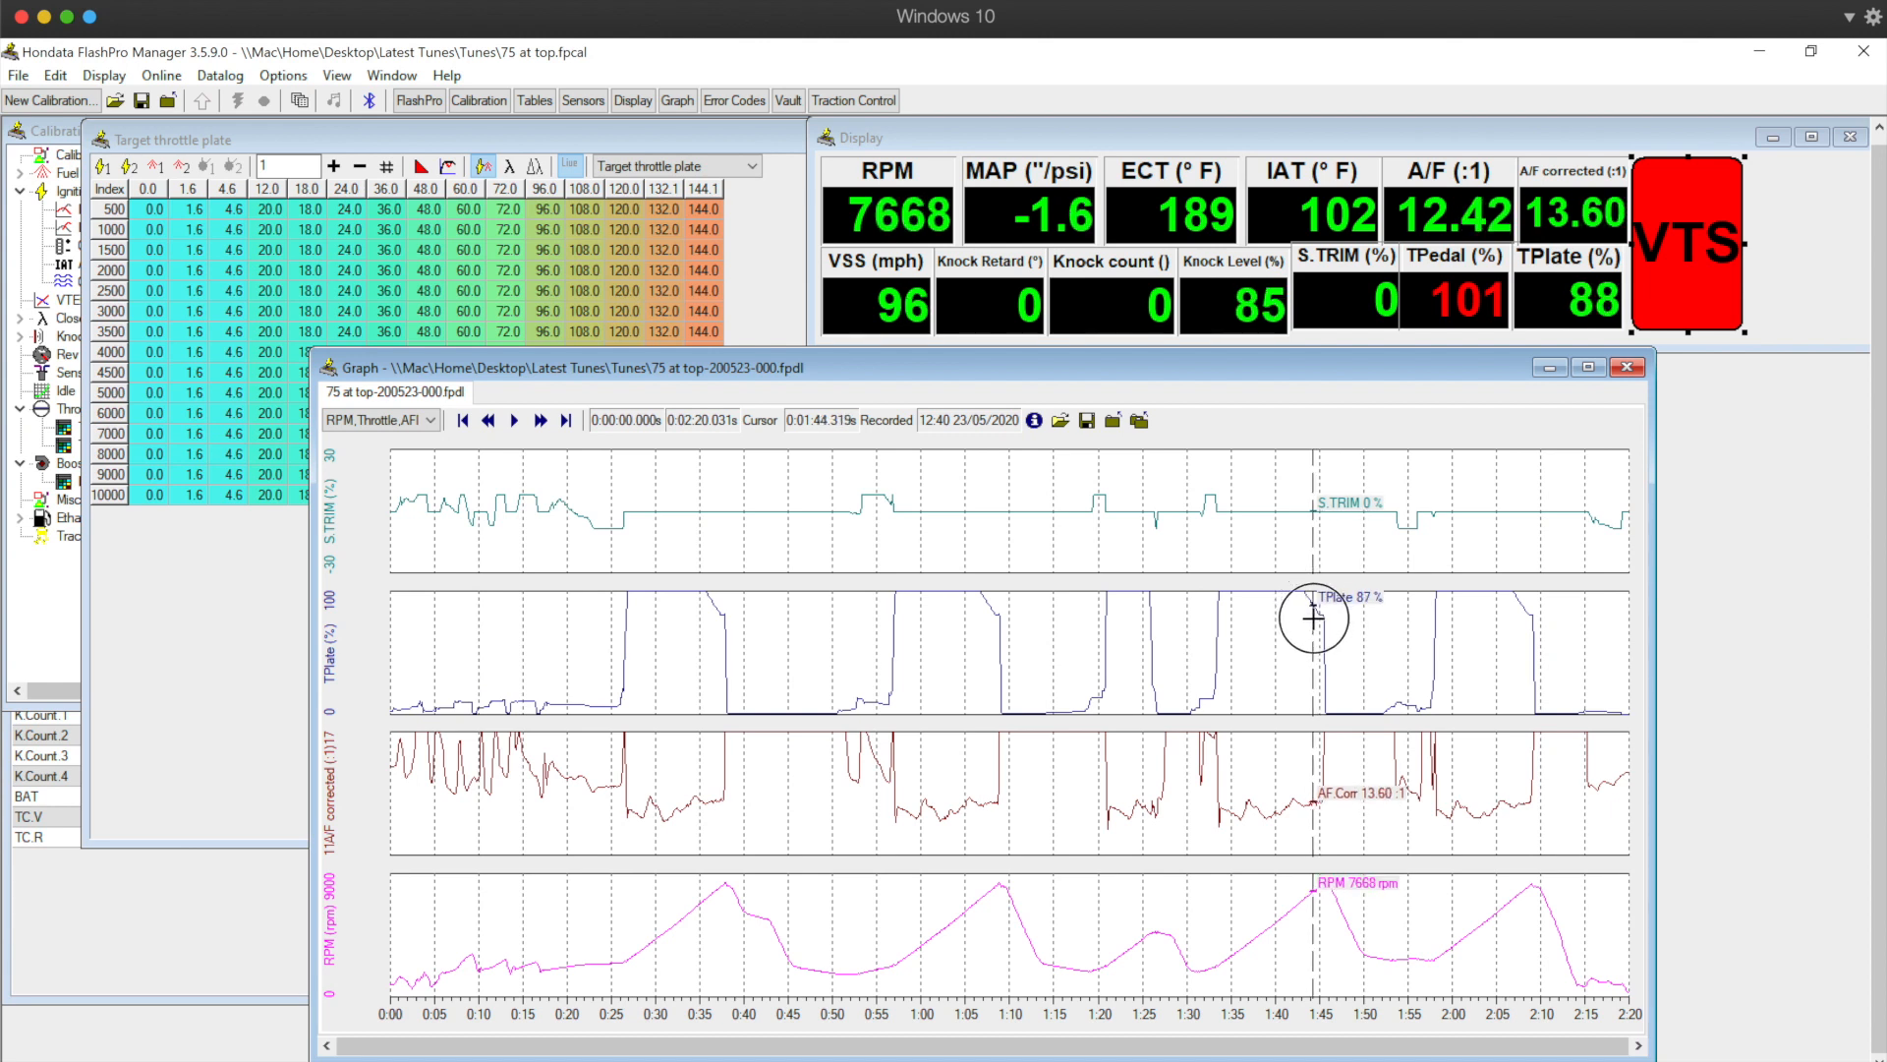
mouse_move(1321, 623)
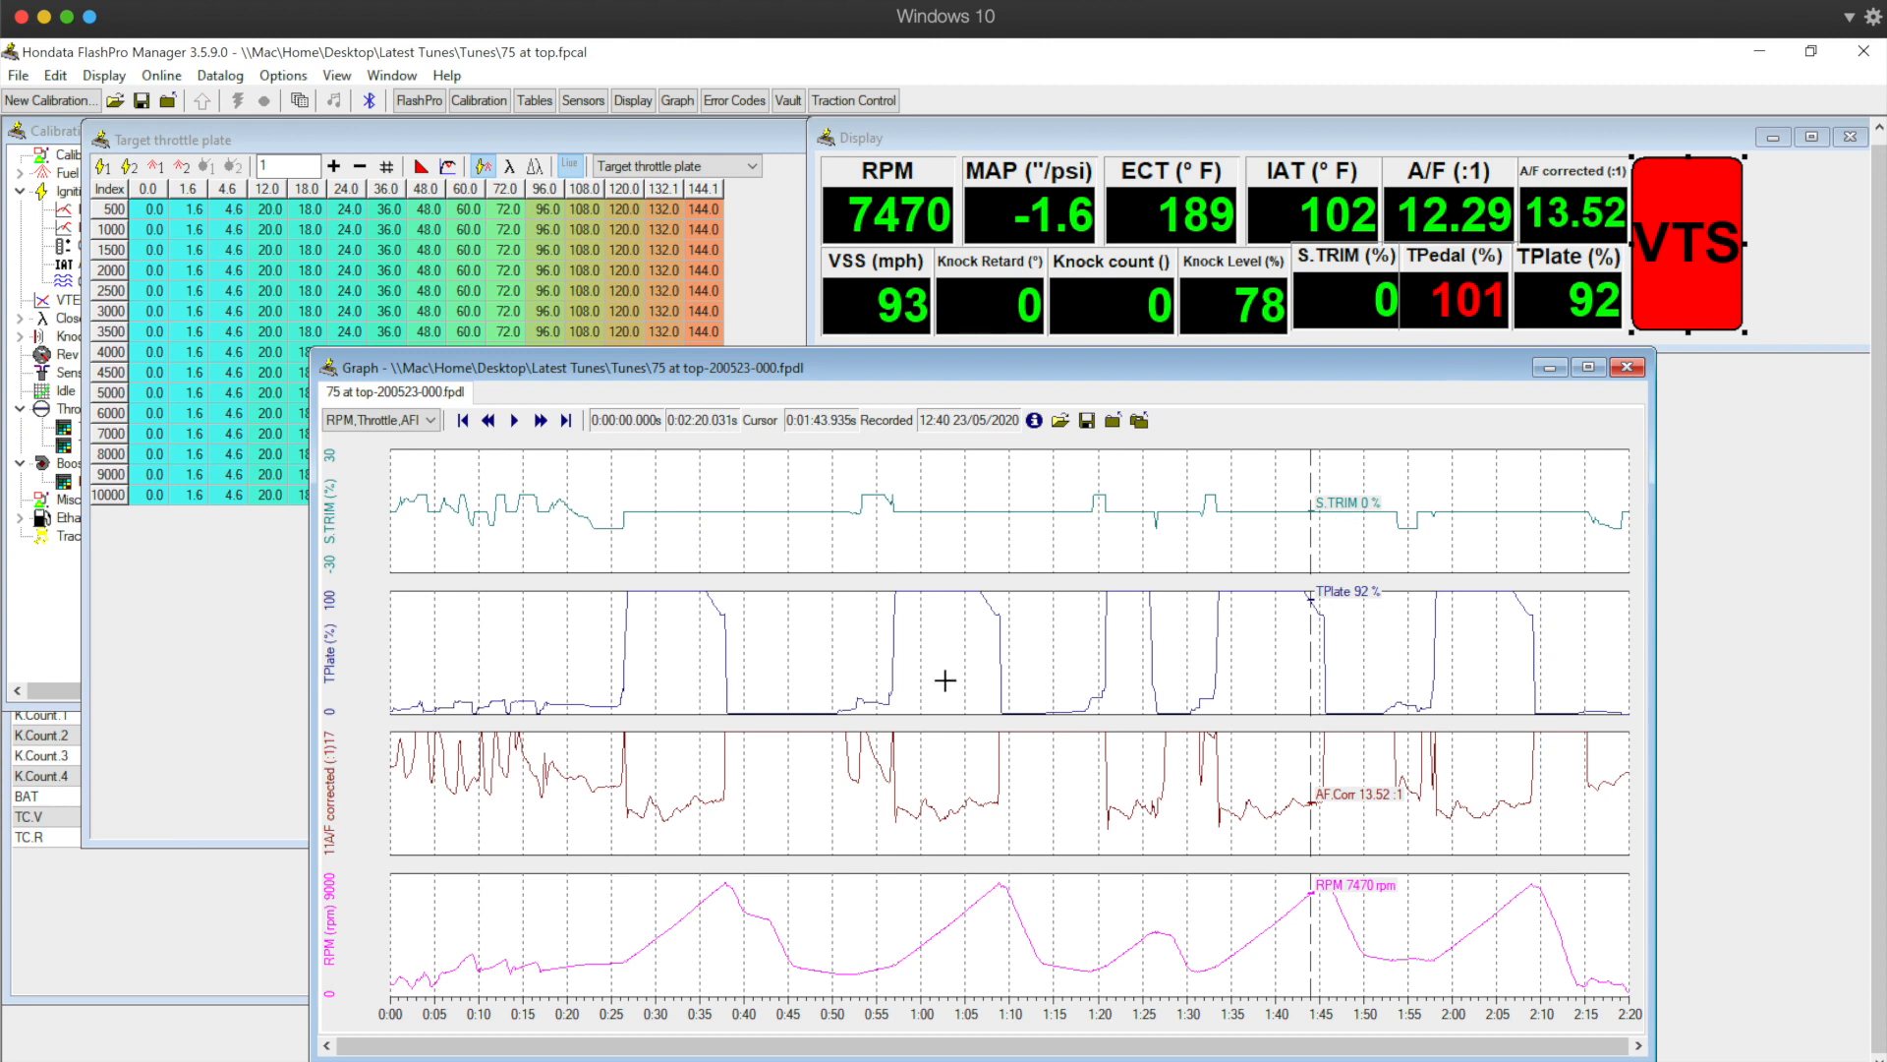
mouse_move(1208, 365)
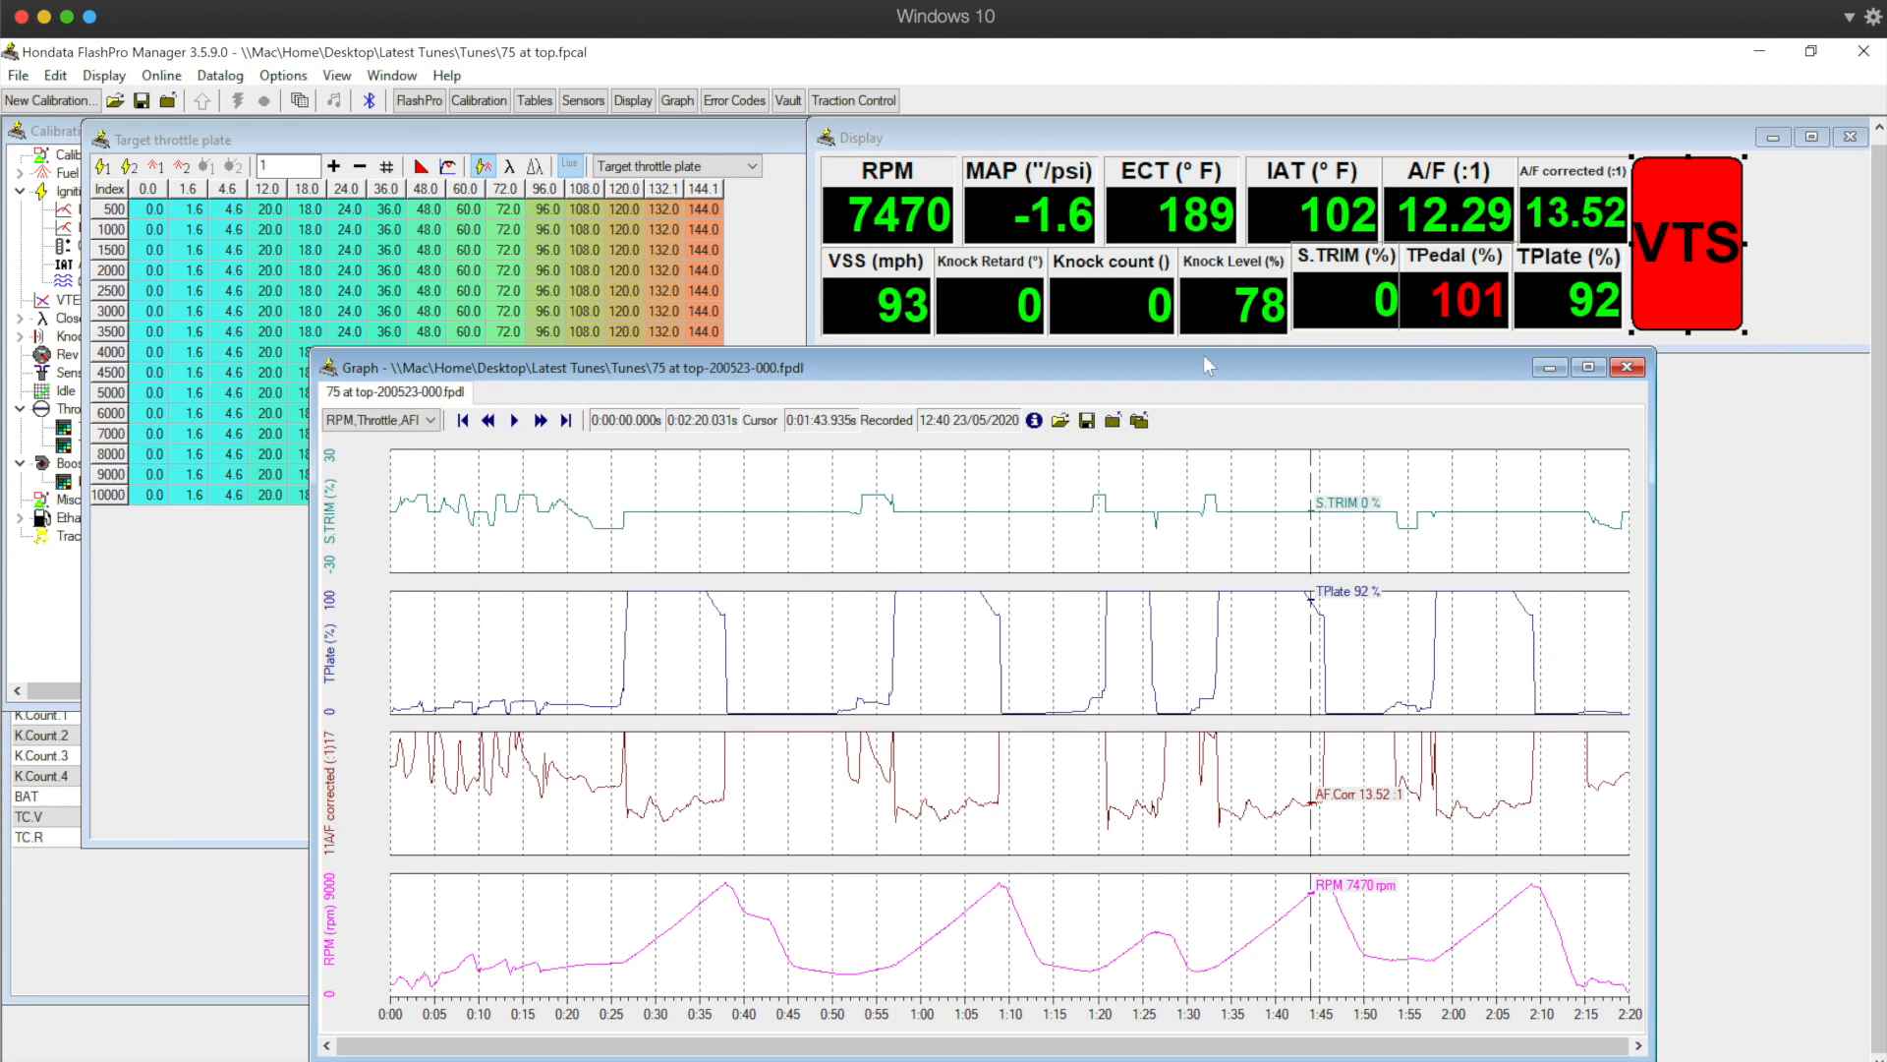
mouse_move(538, 752)
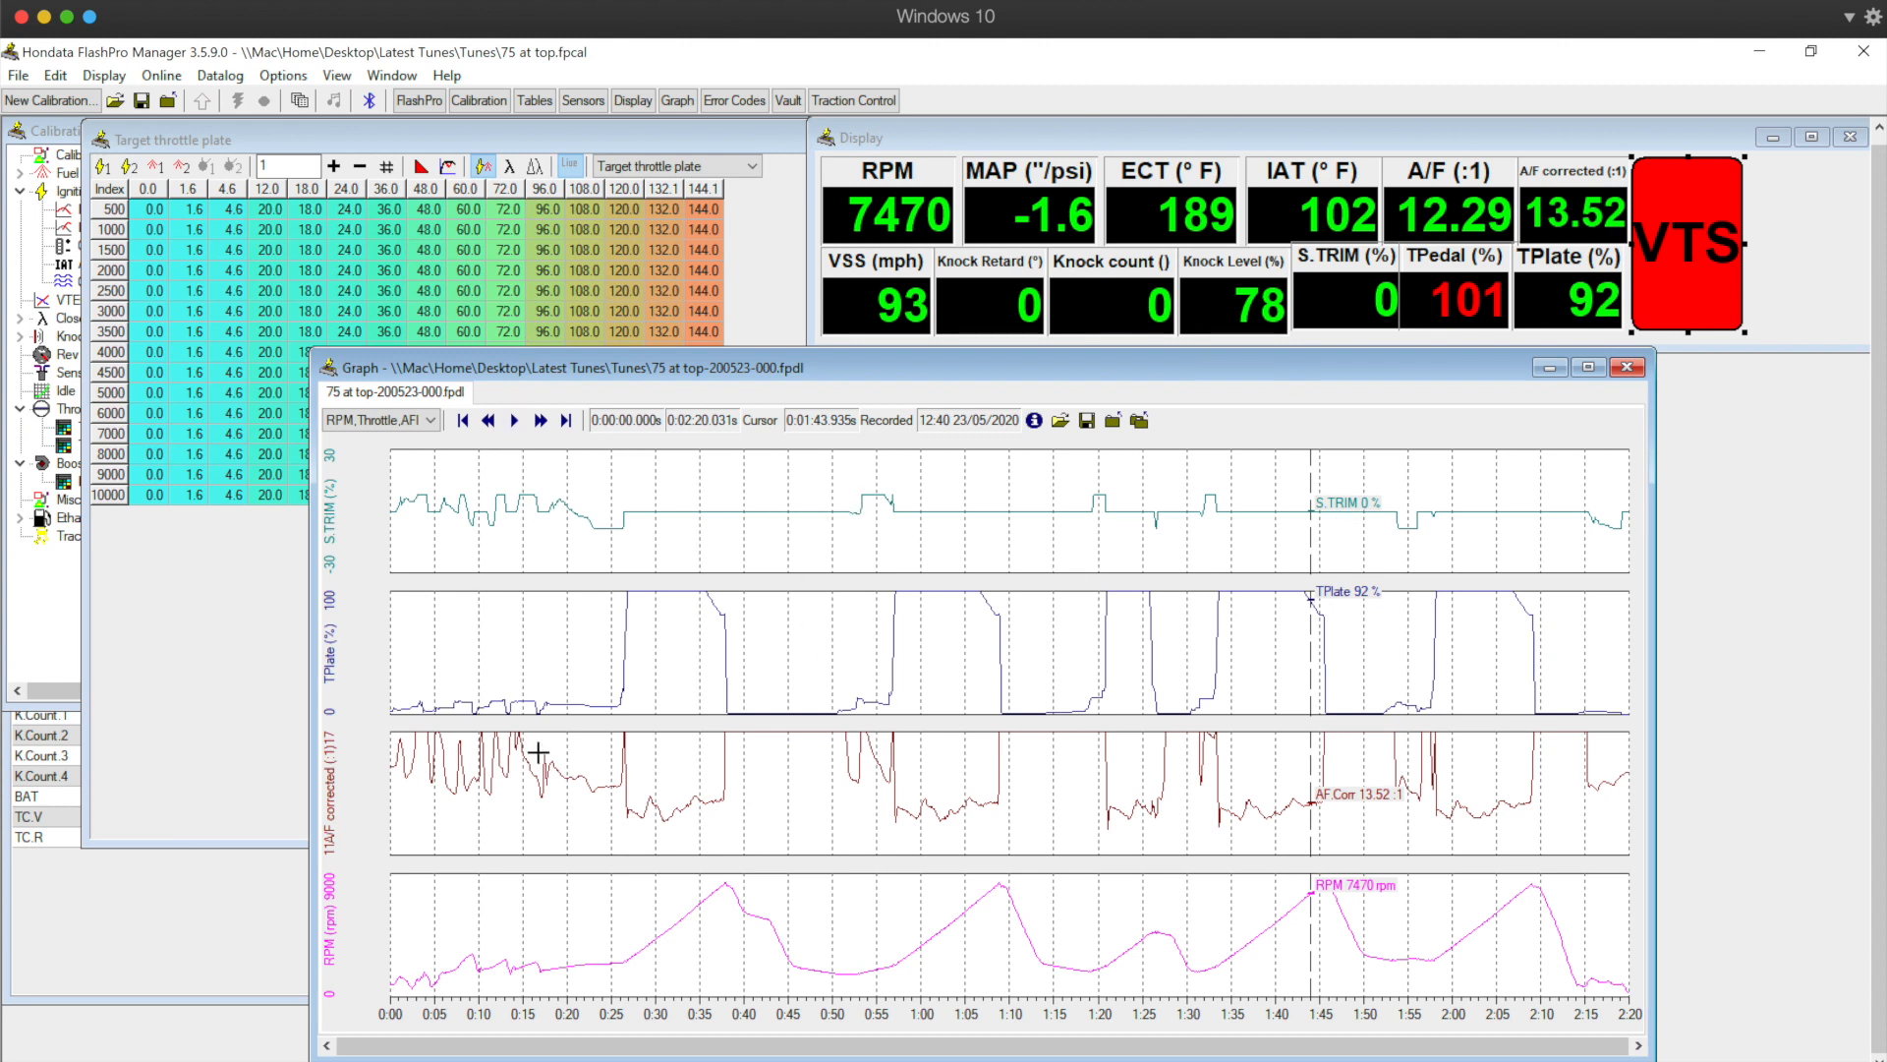
mouse_move(979, 712)
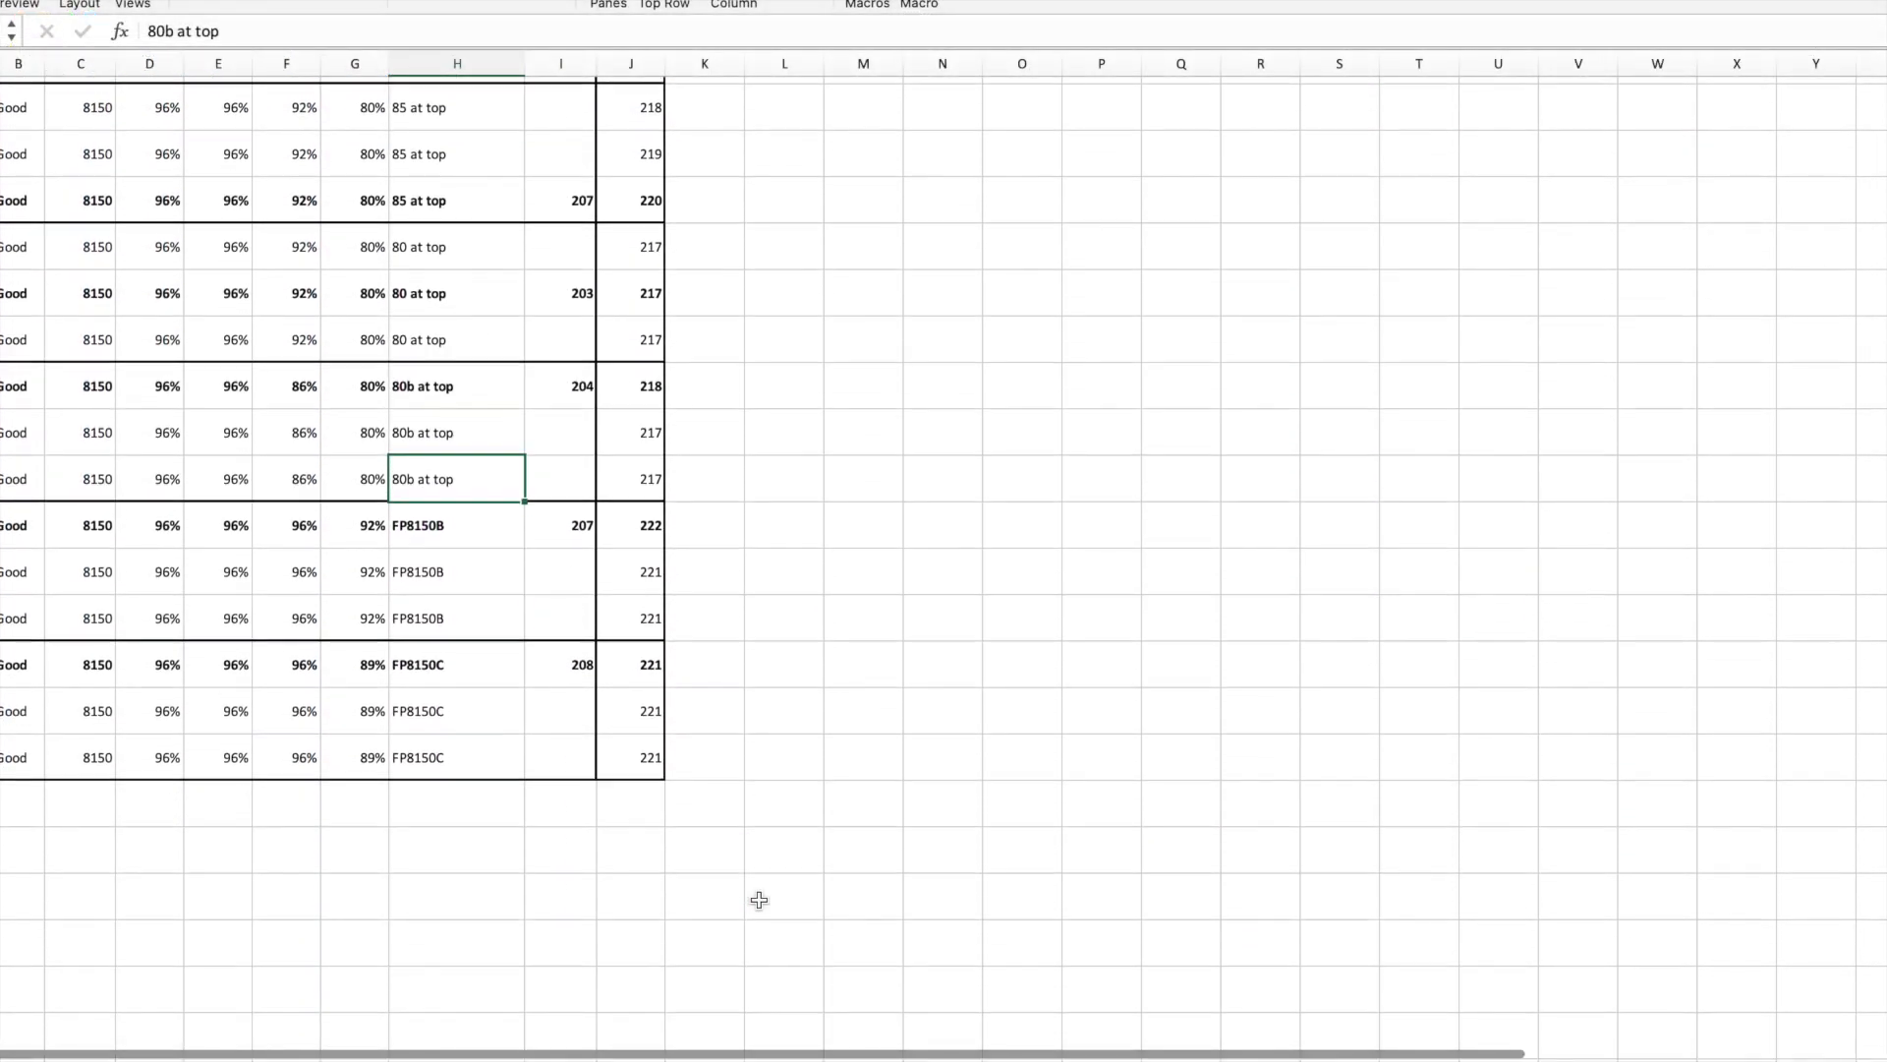
- Scroll through the Excel tune log of redline percentages, tune names, average HP and RWHP
scroll(up, 3)
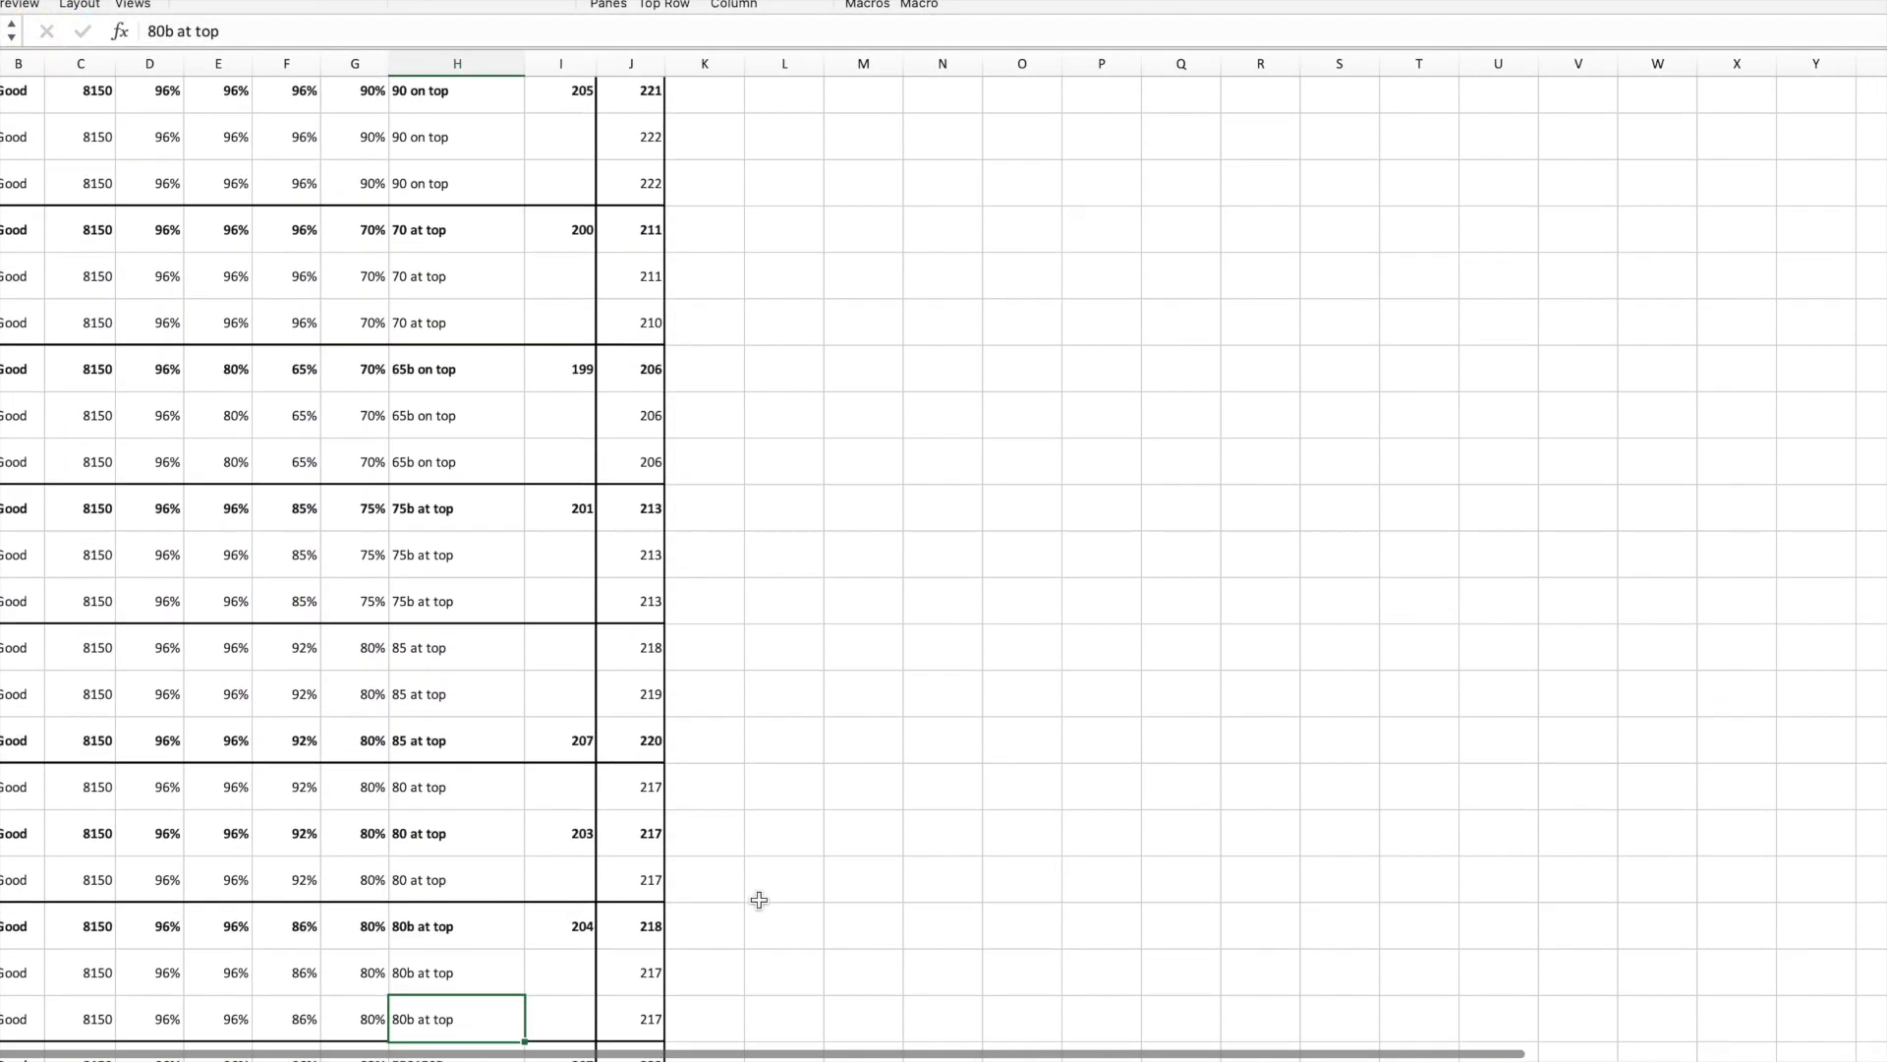
scroll(down, 3)
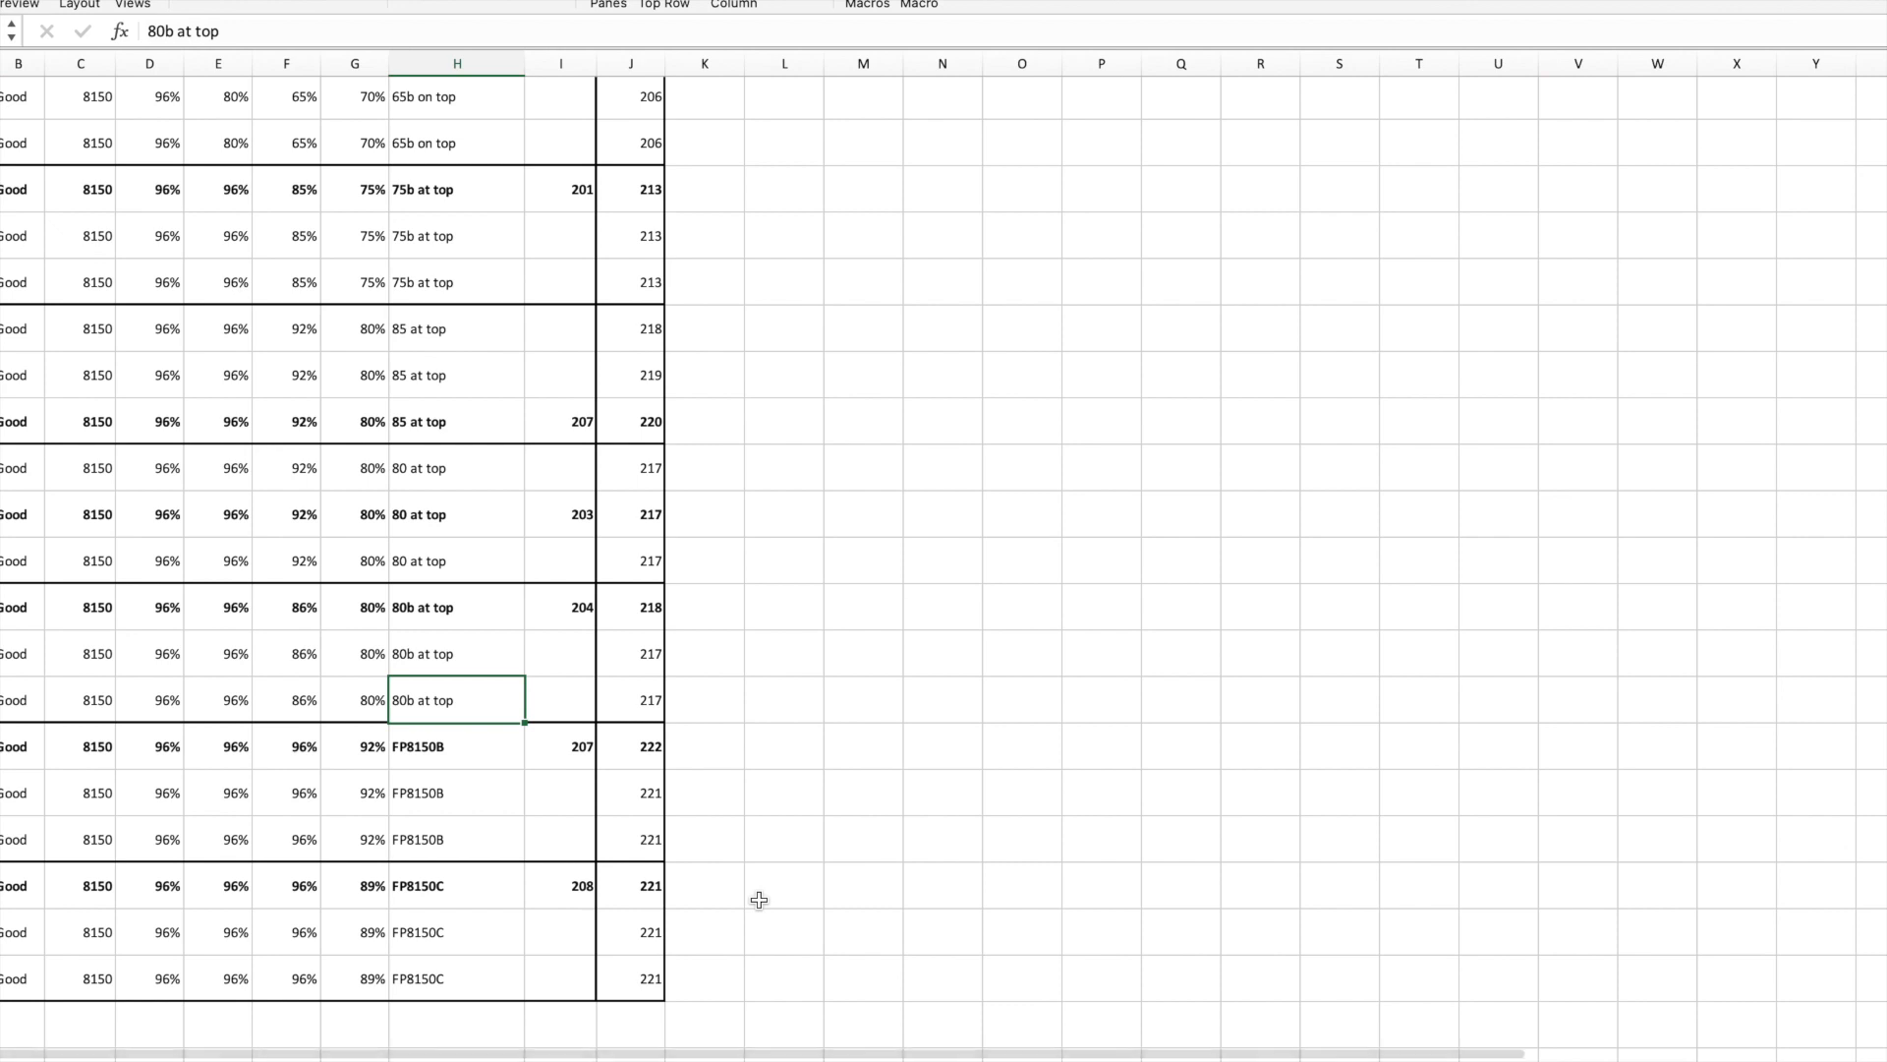
mouse_move(433, 401)
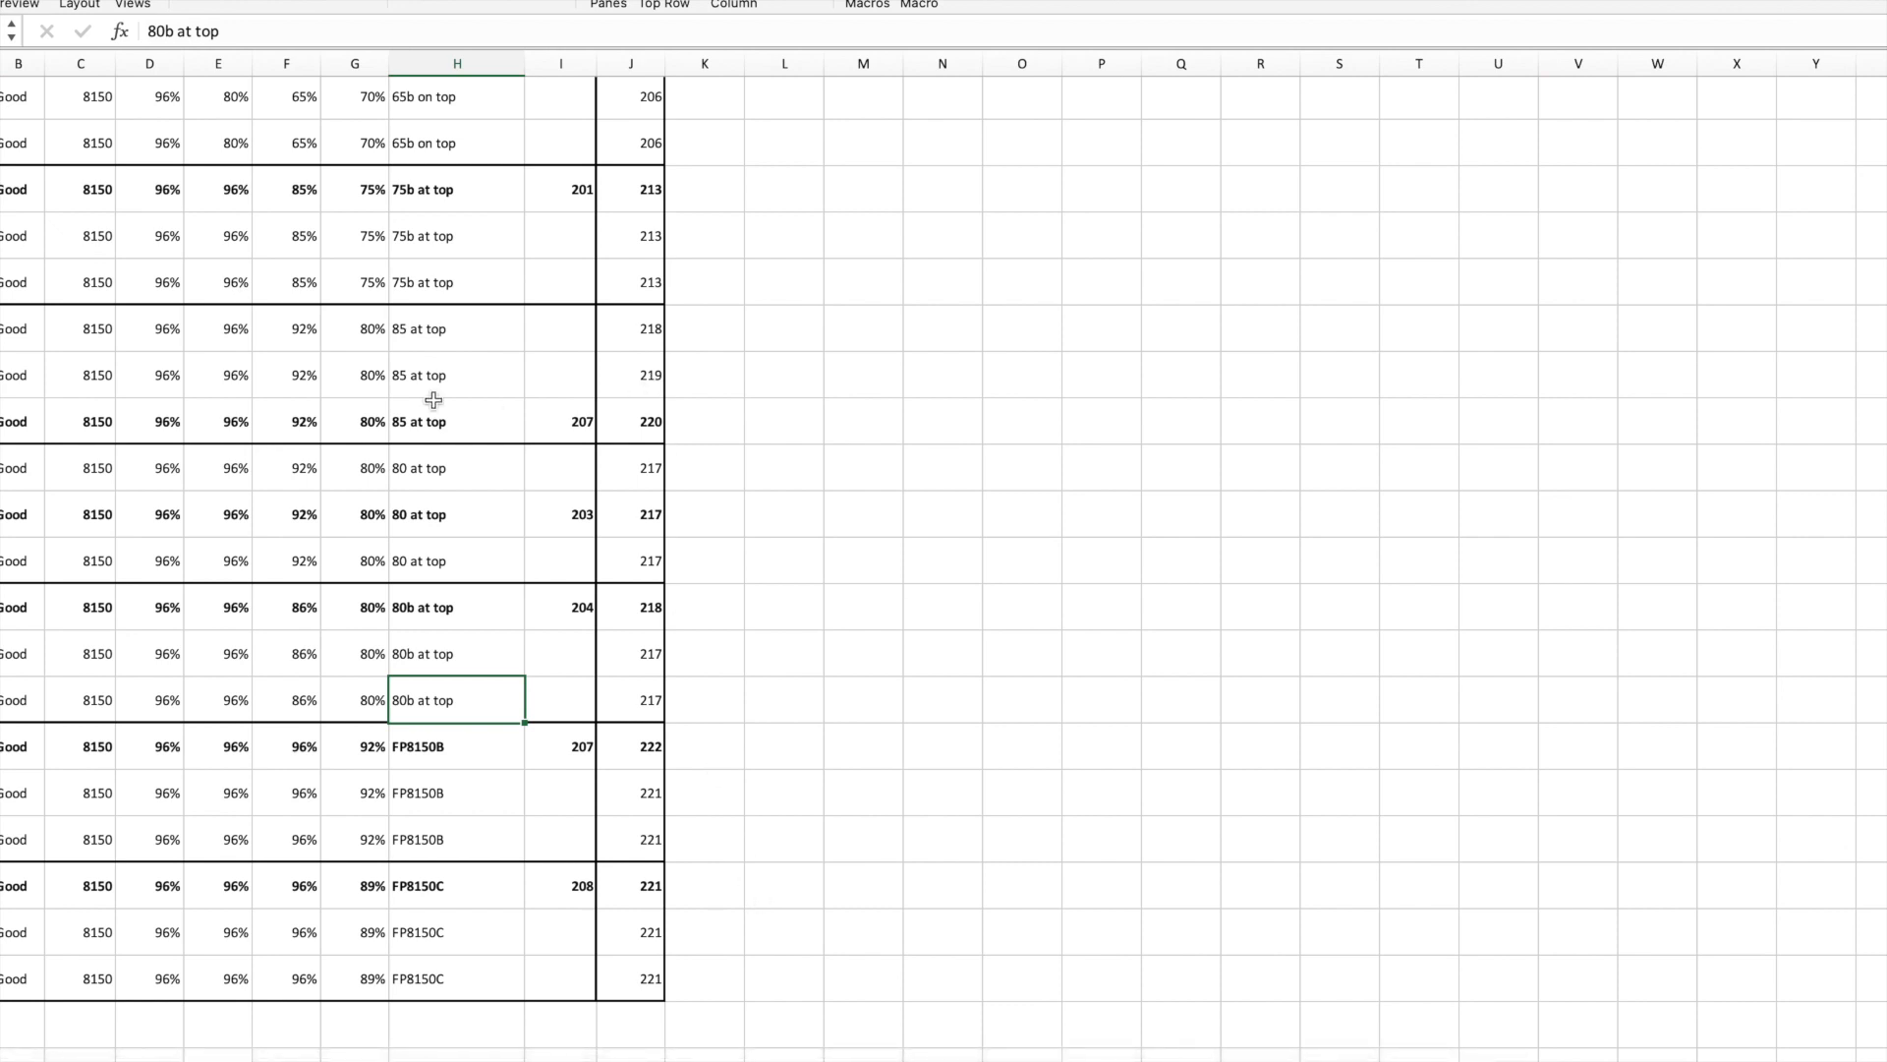
scroll(up, 3)
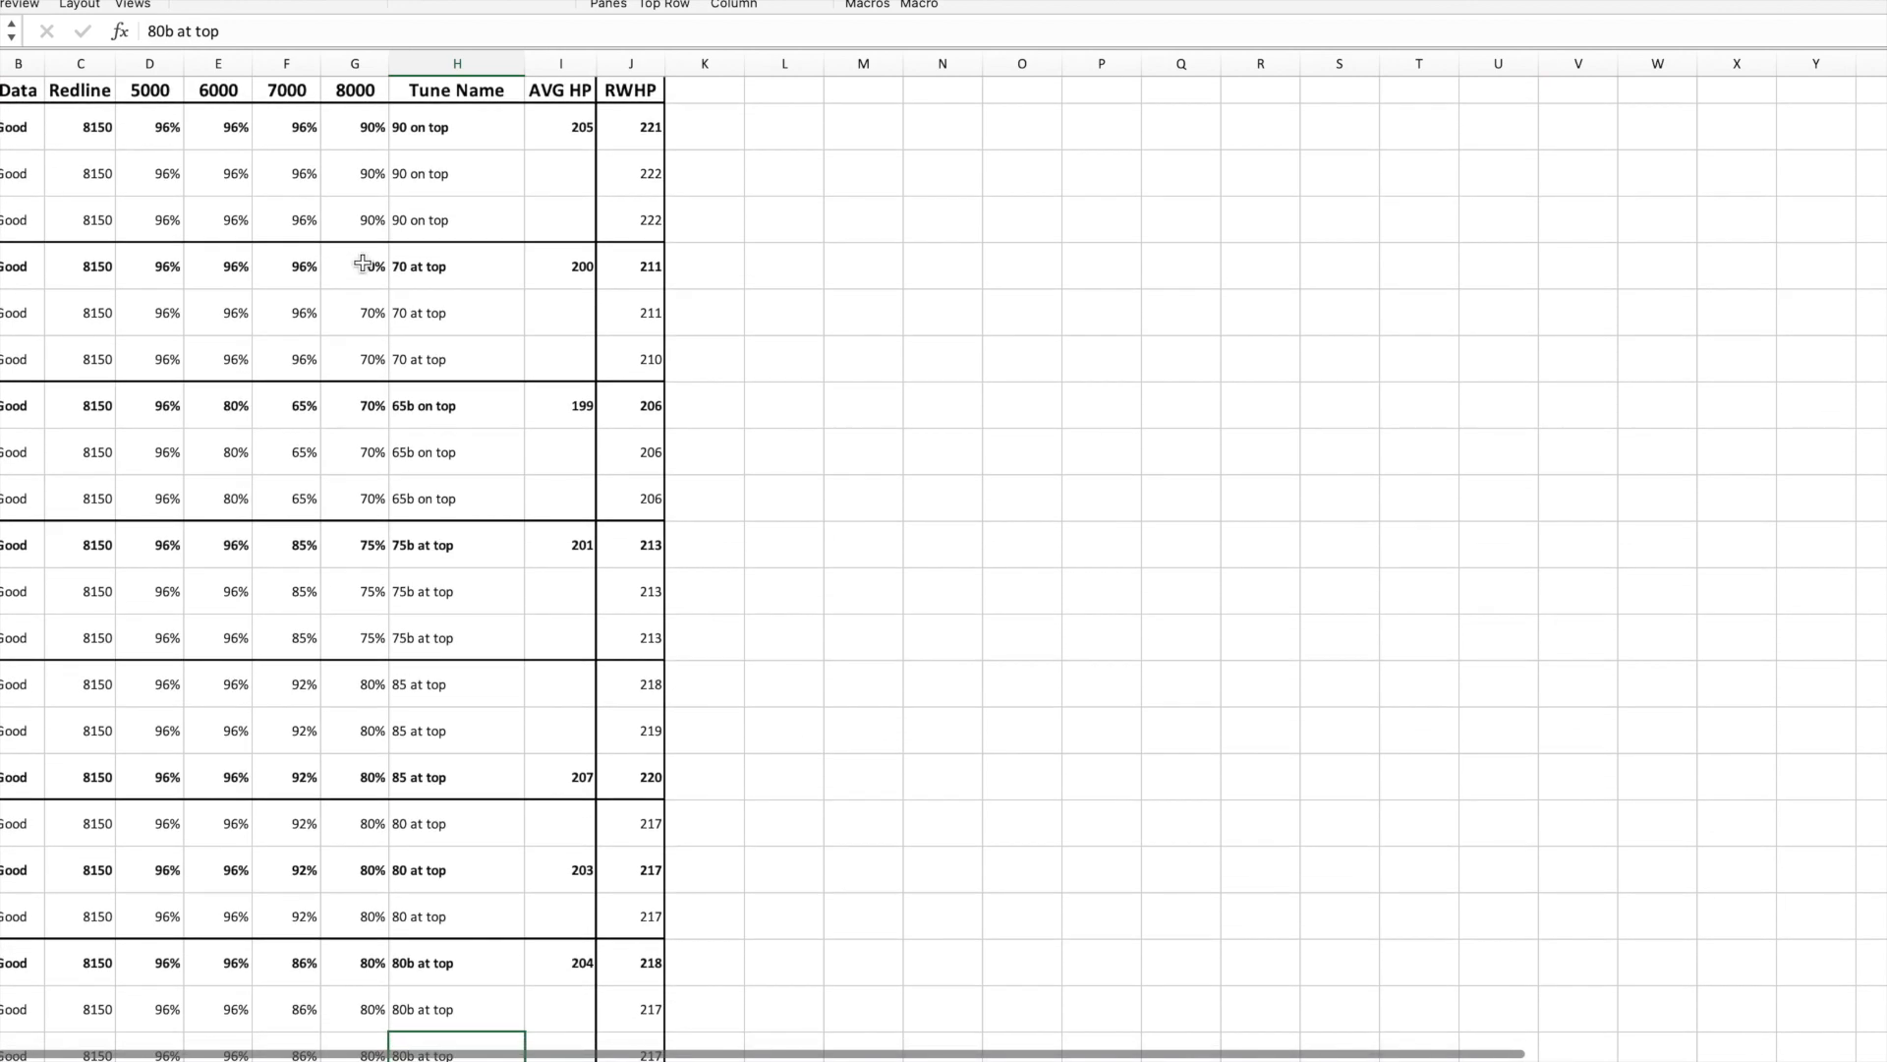
scroll(down, 3)
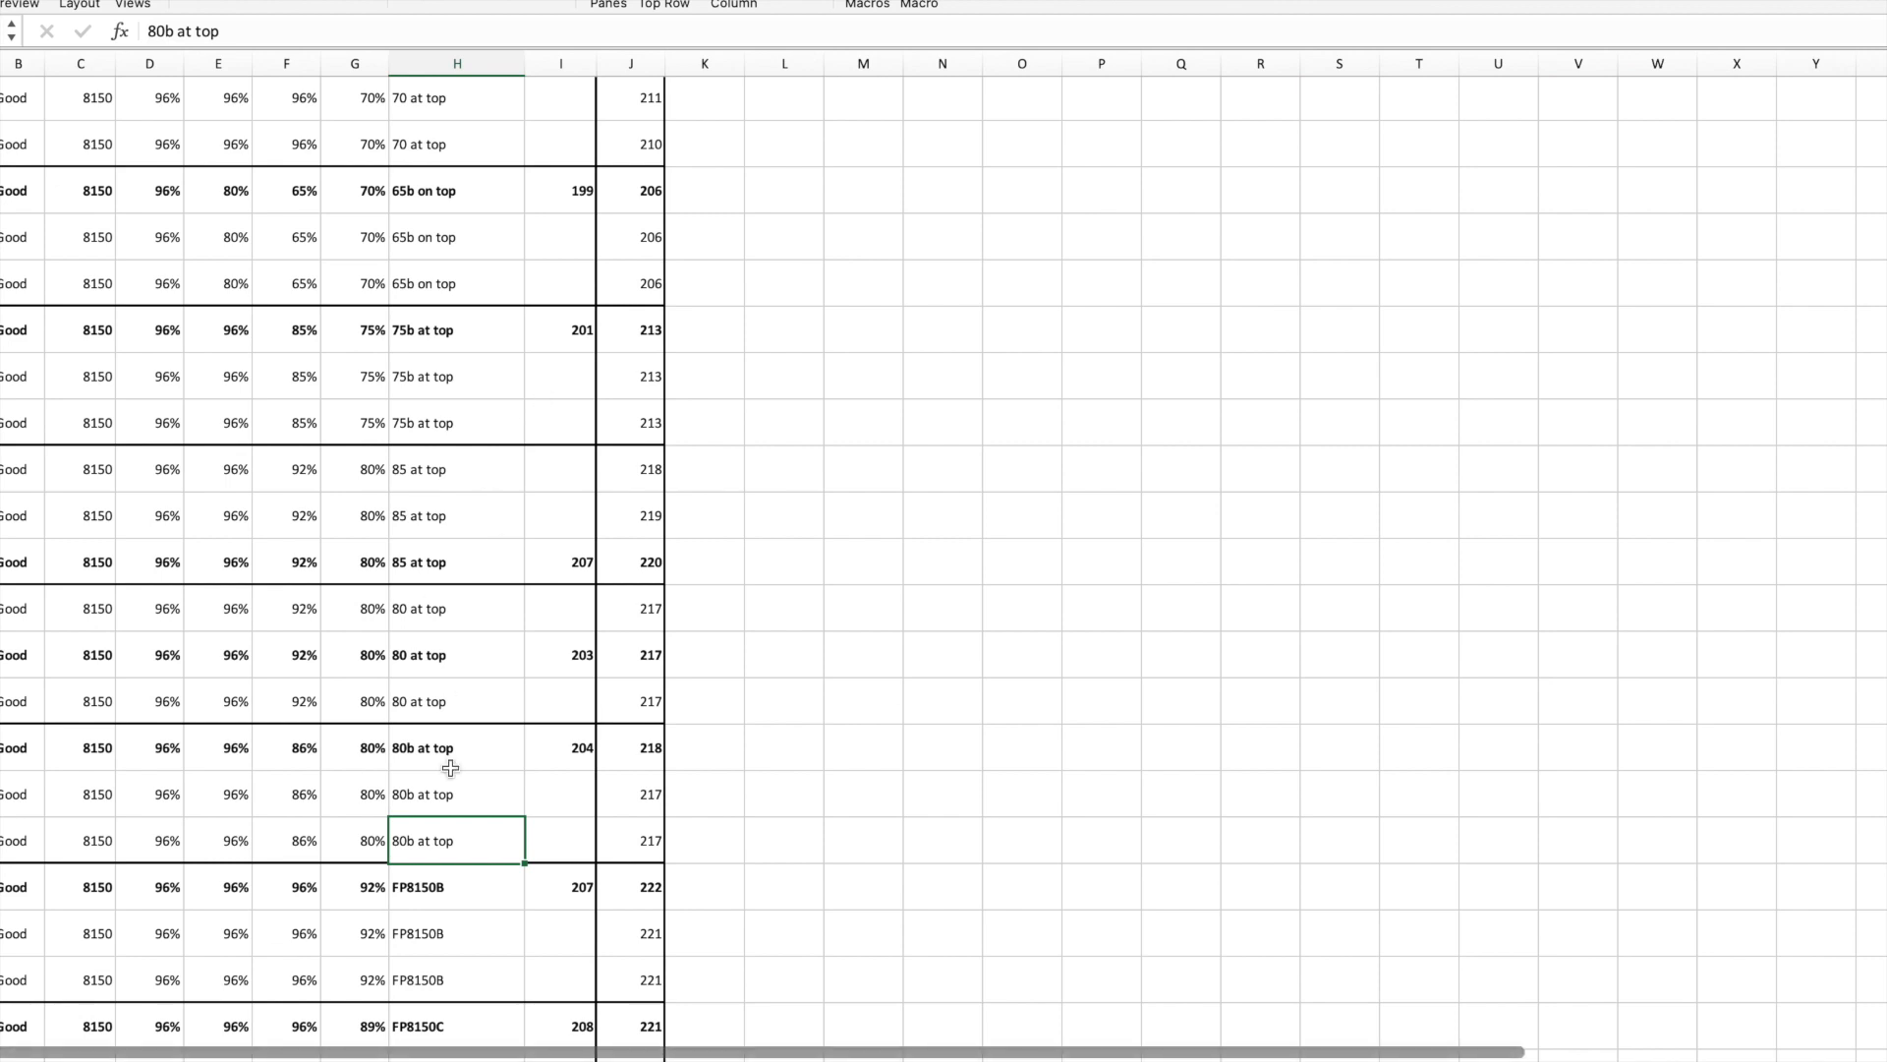
mouse_move(697, 602)
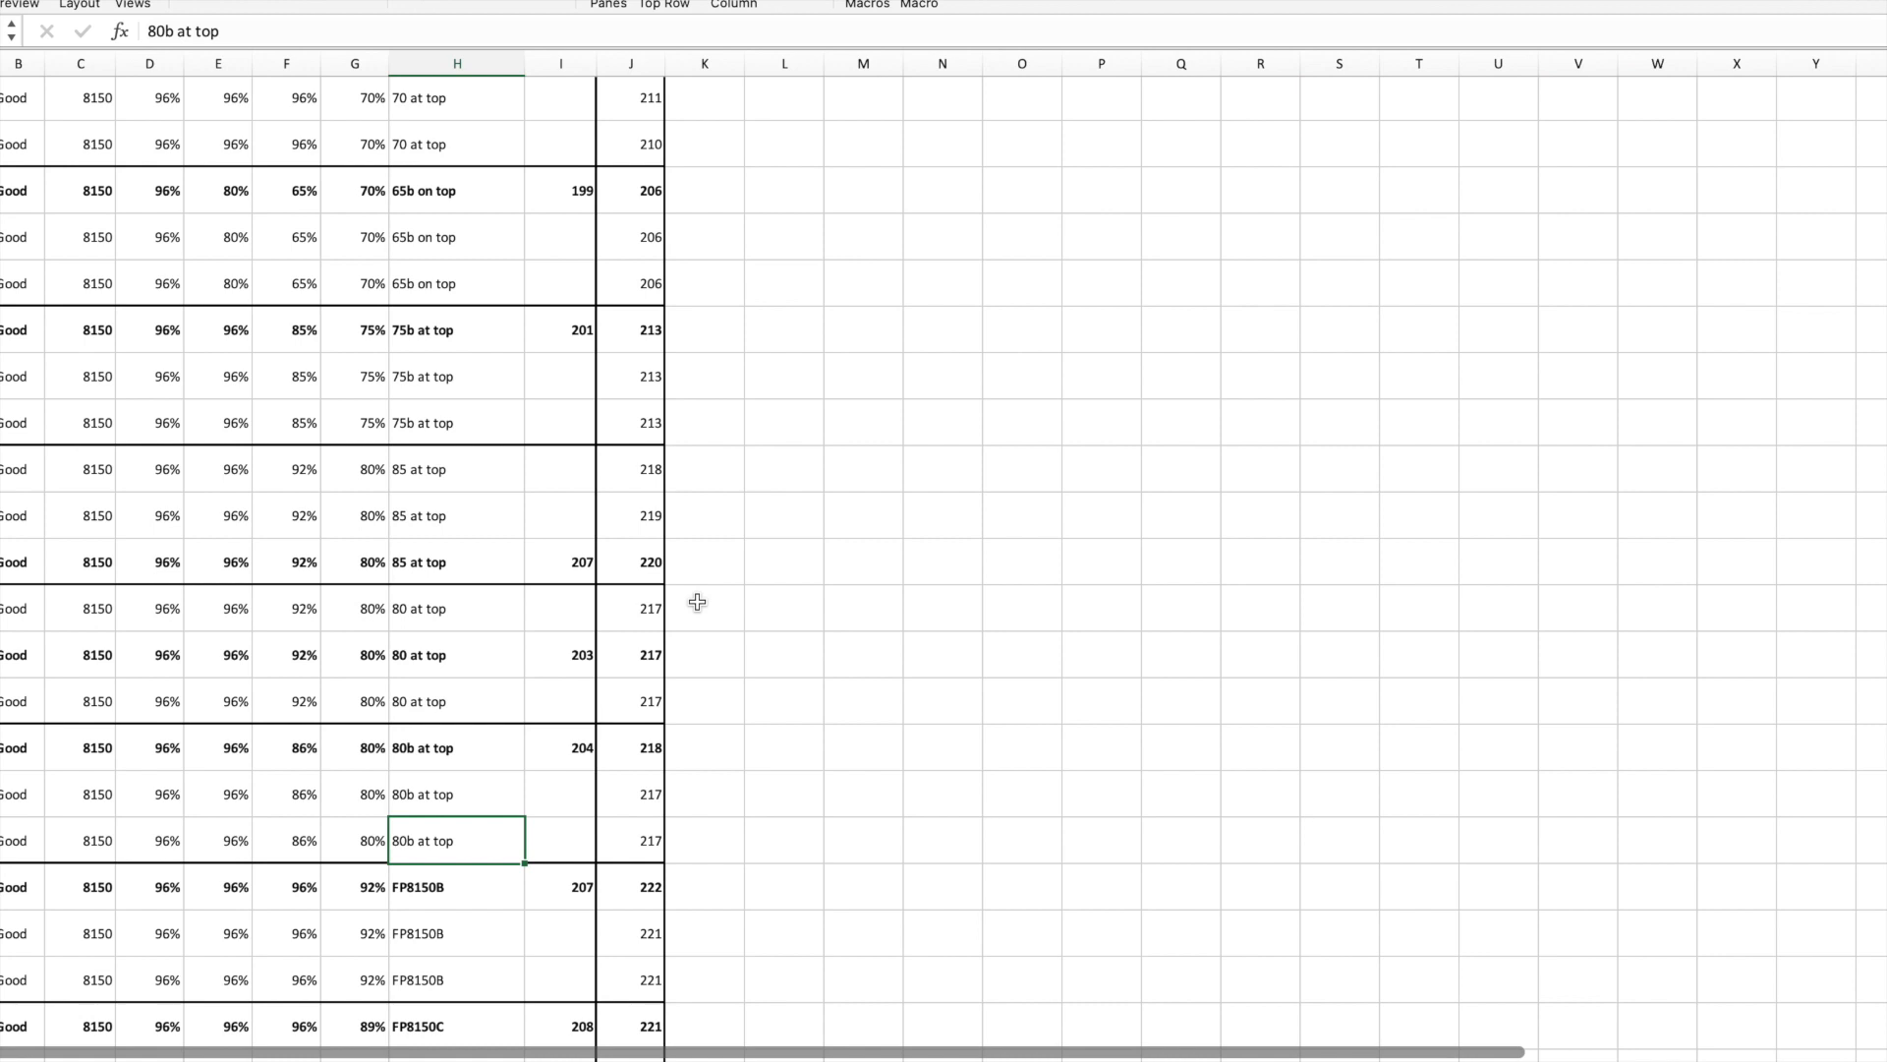
scroll(down, 3)
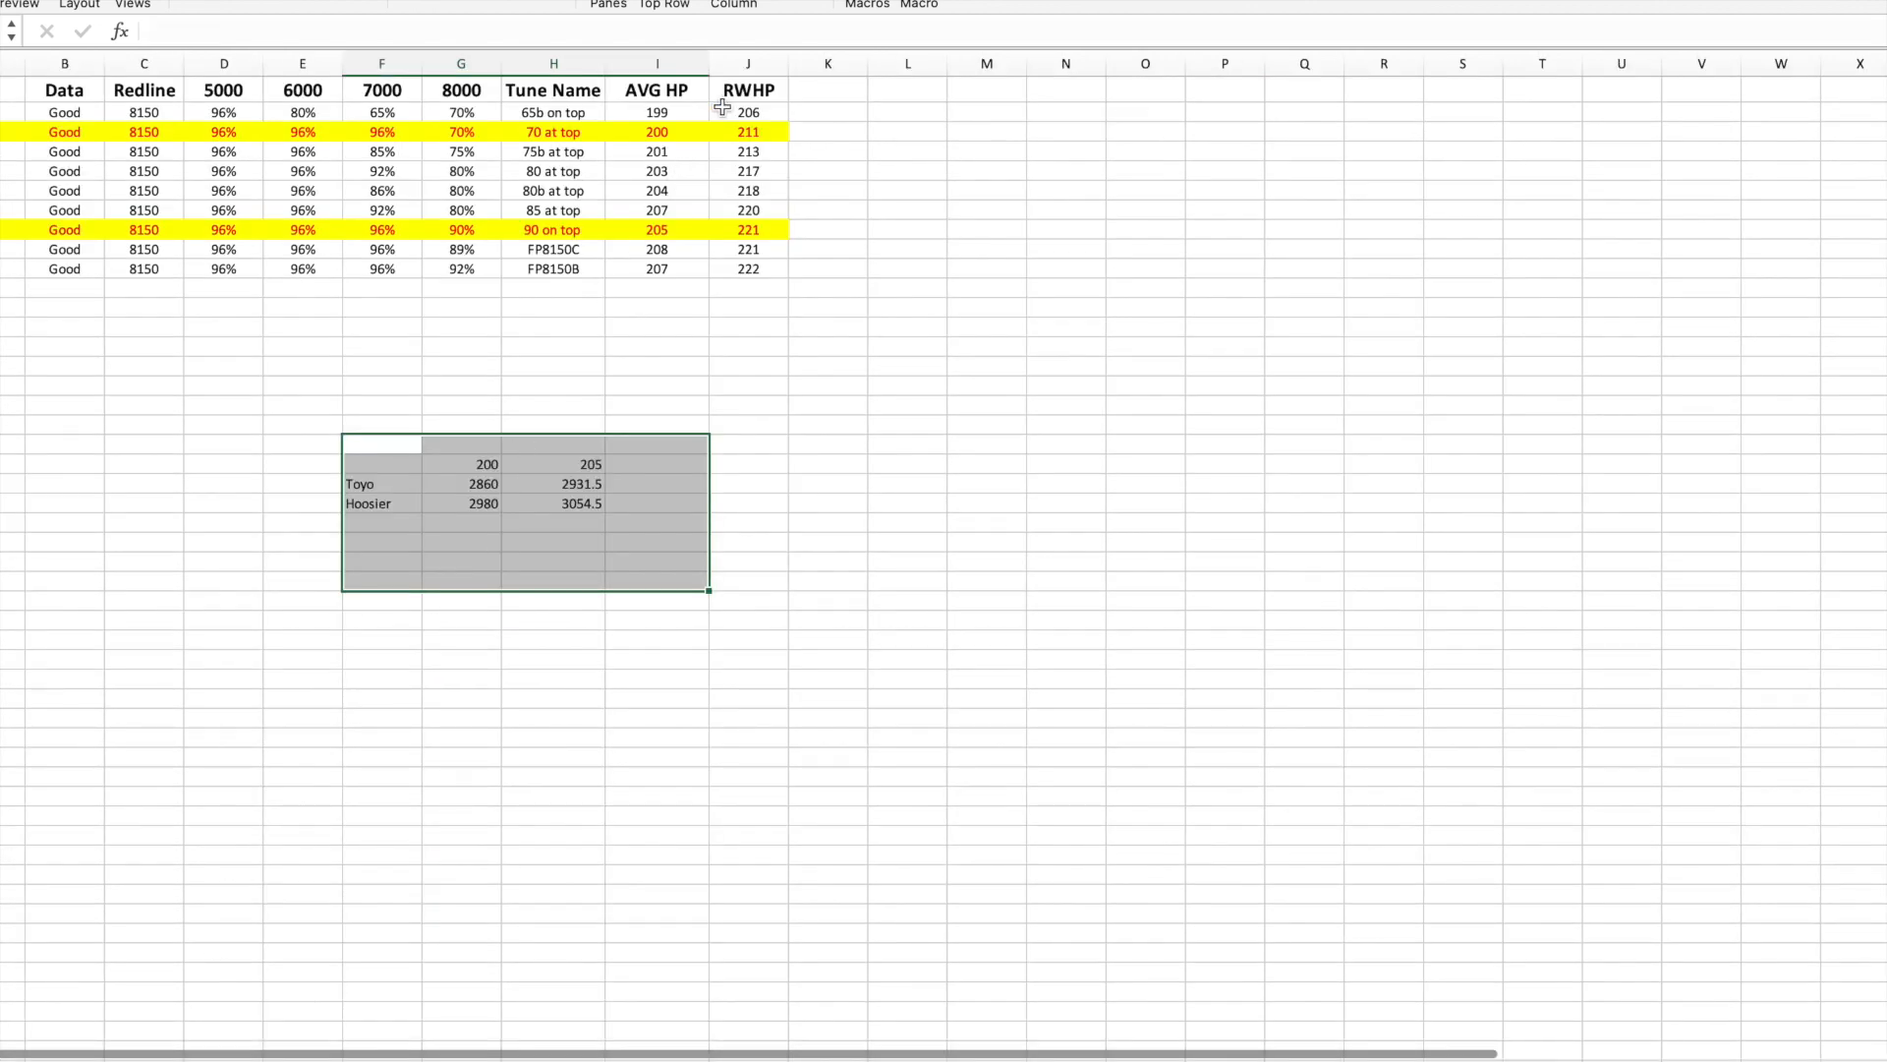
mouse_move(713, 148)
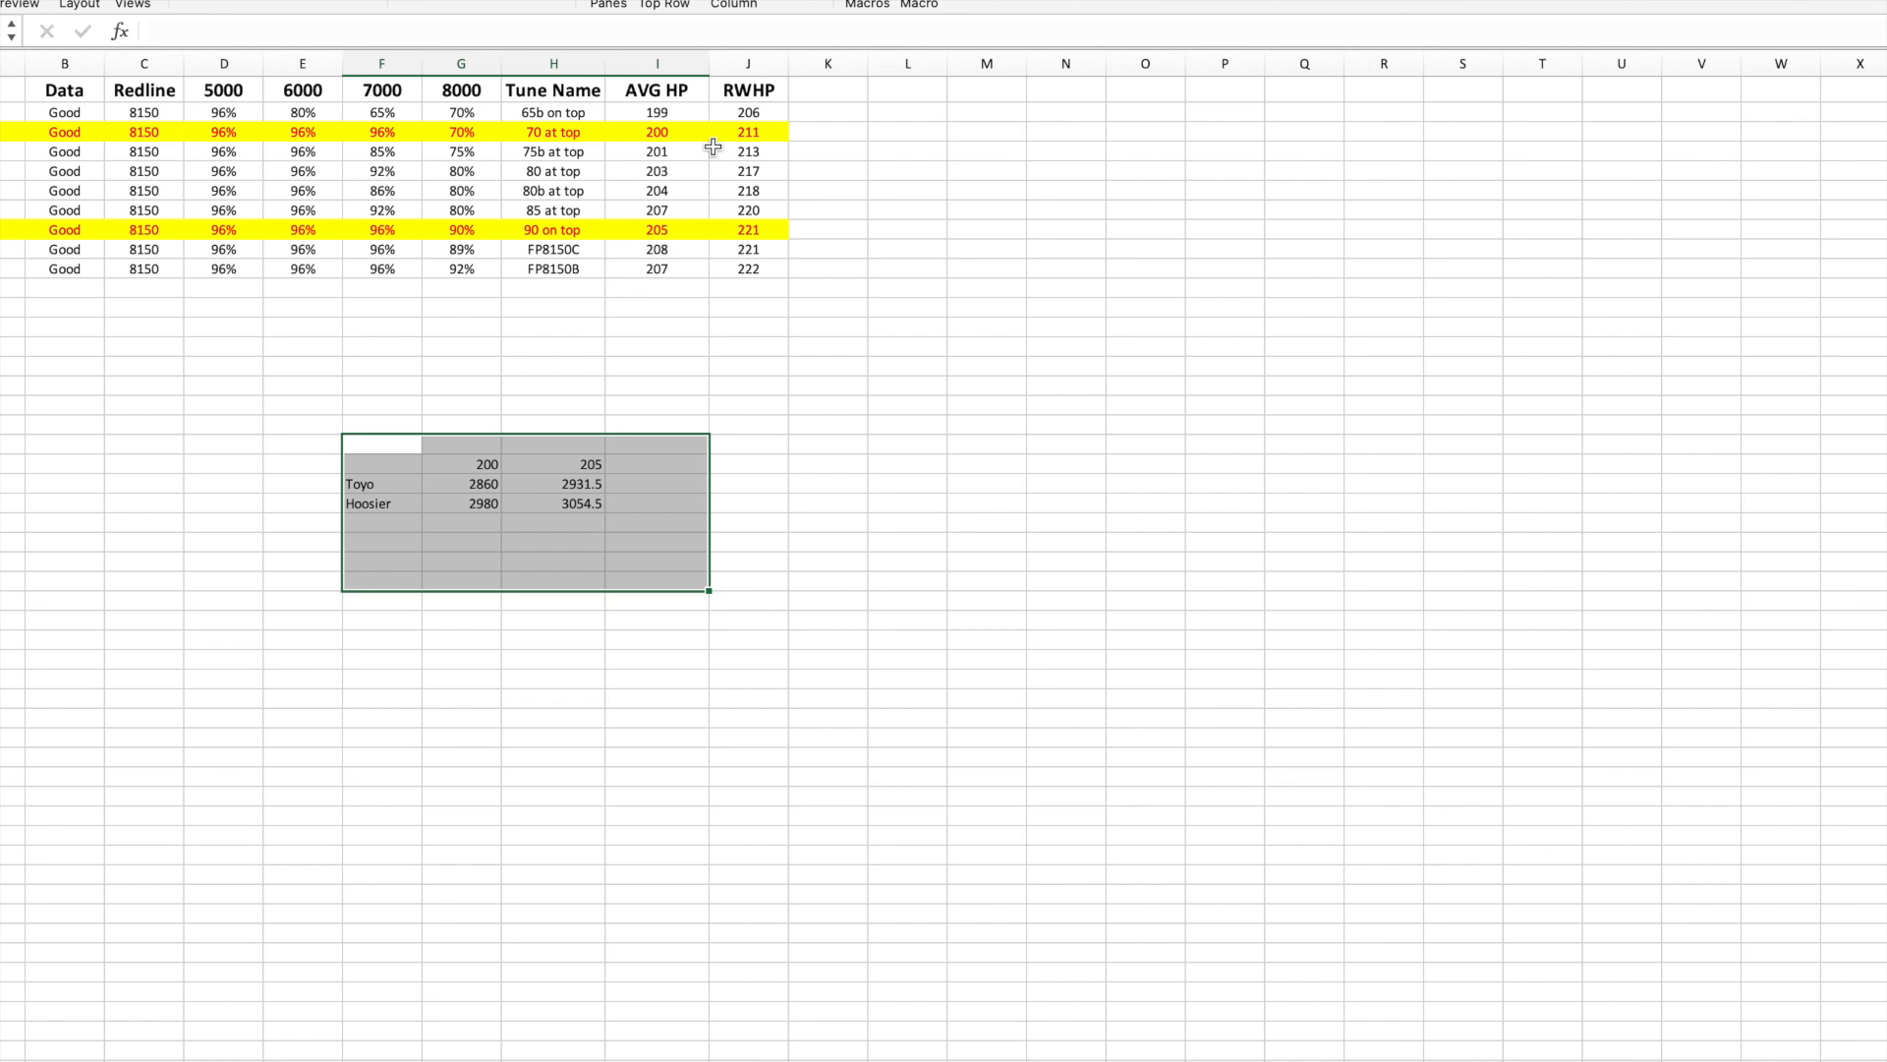
mouse_move(712, 131)
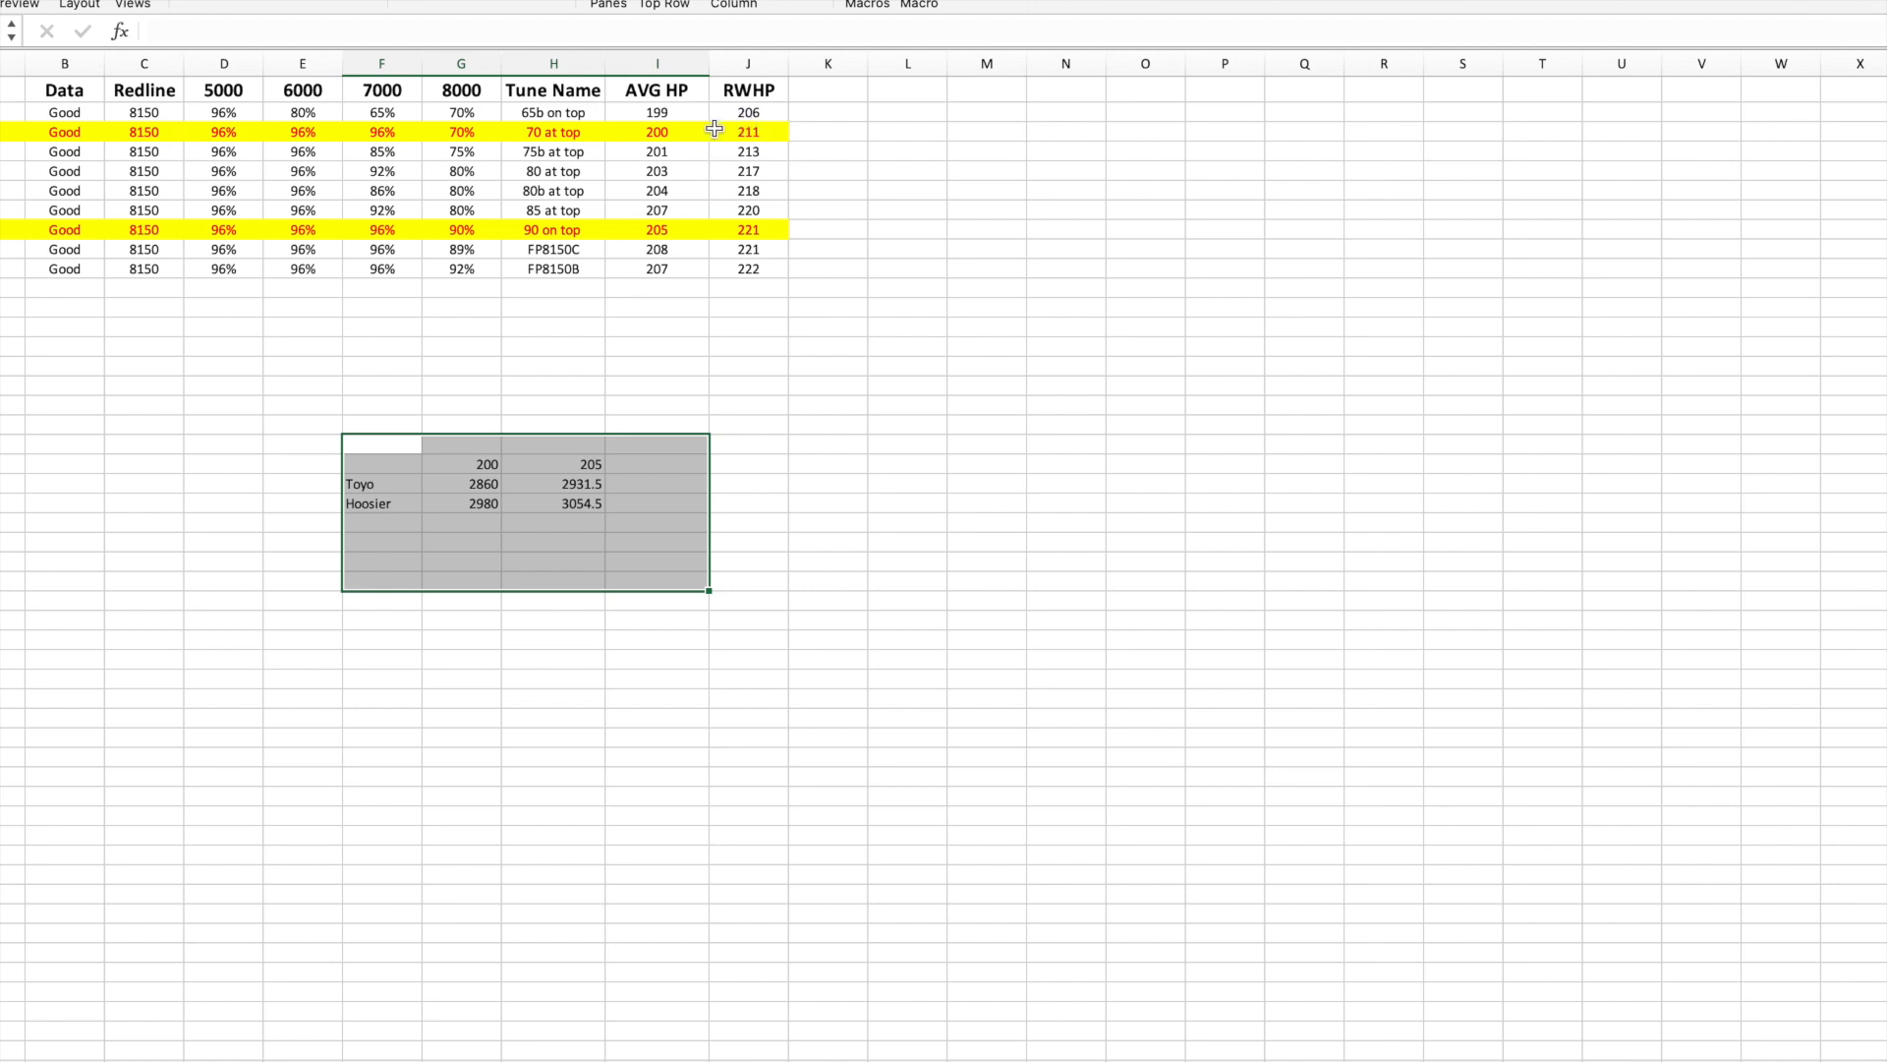
mouse_move(751, 237)
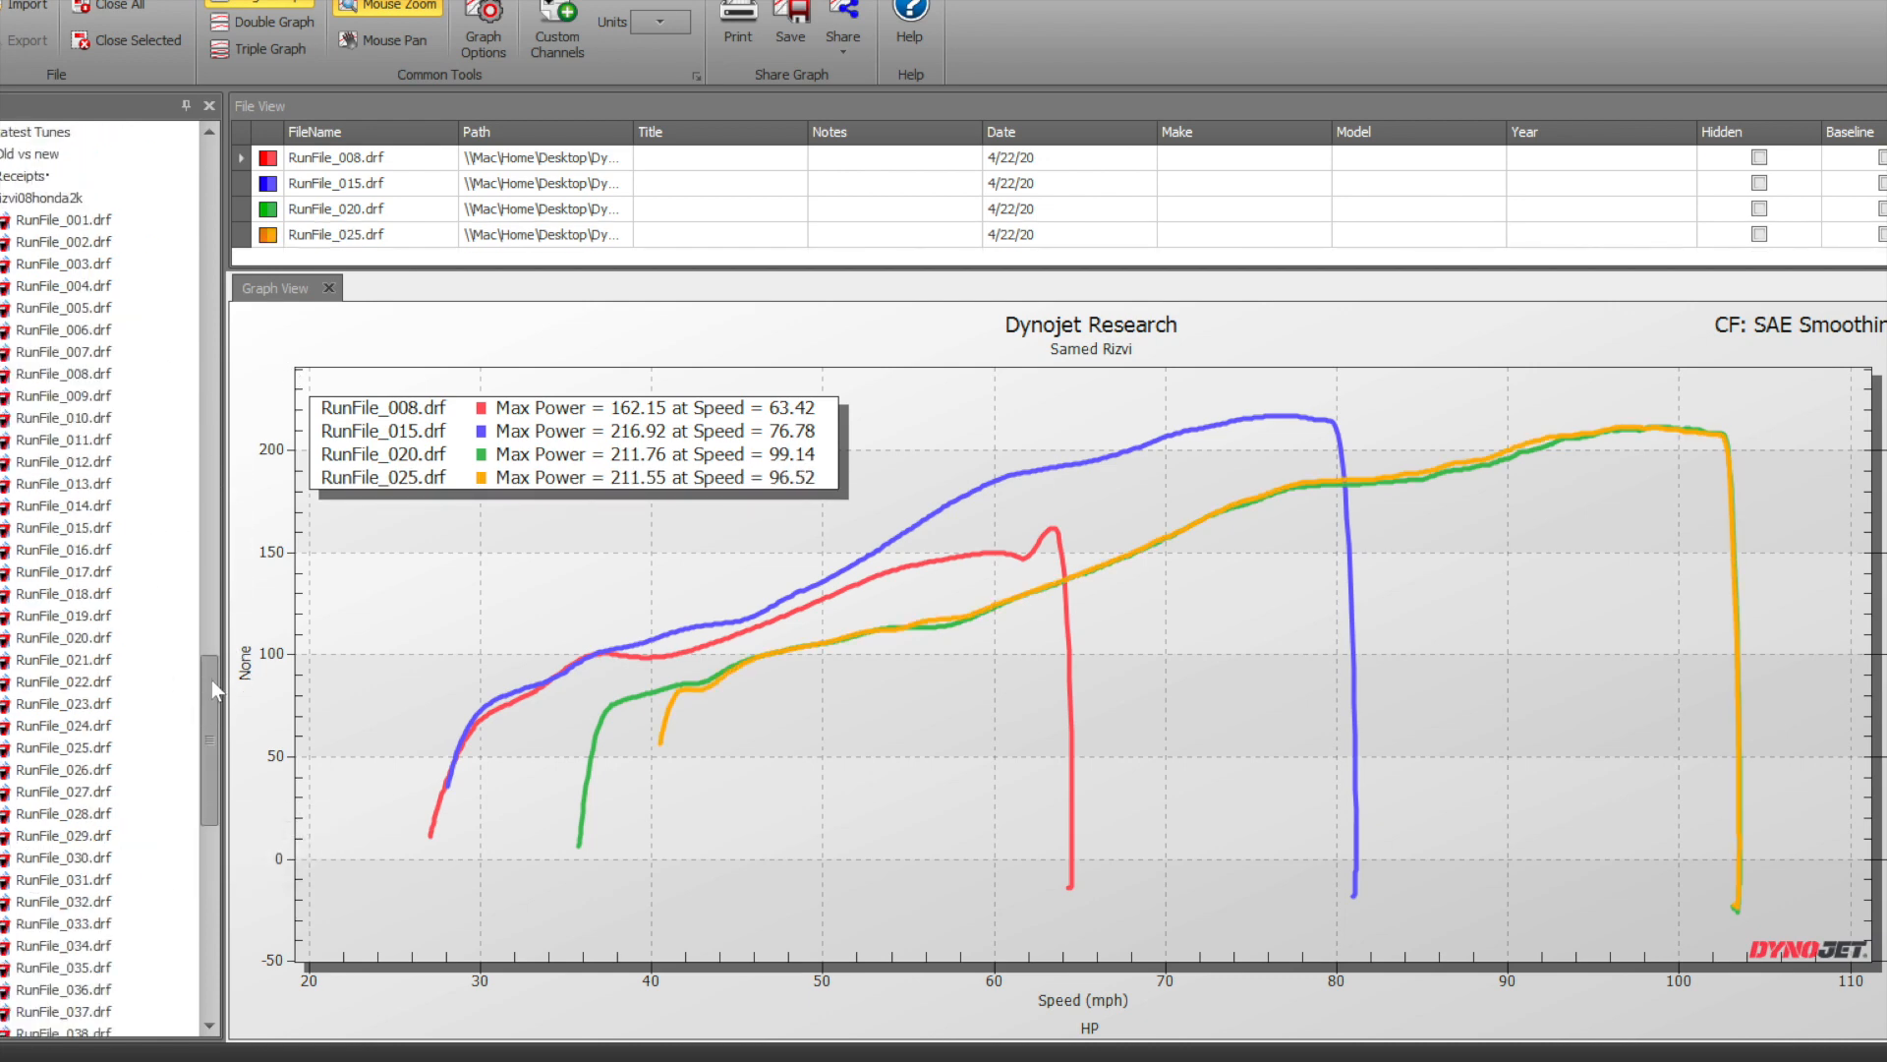
- Load RunFile_007 from the run file tree into the dyno overlay and select another entry
double_click(58, 570)
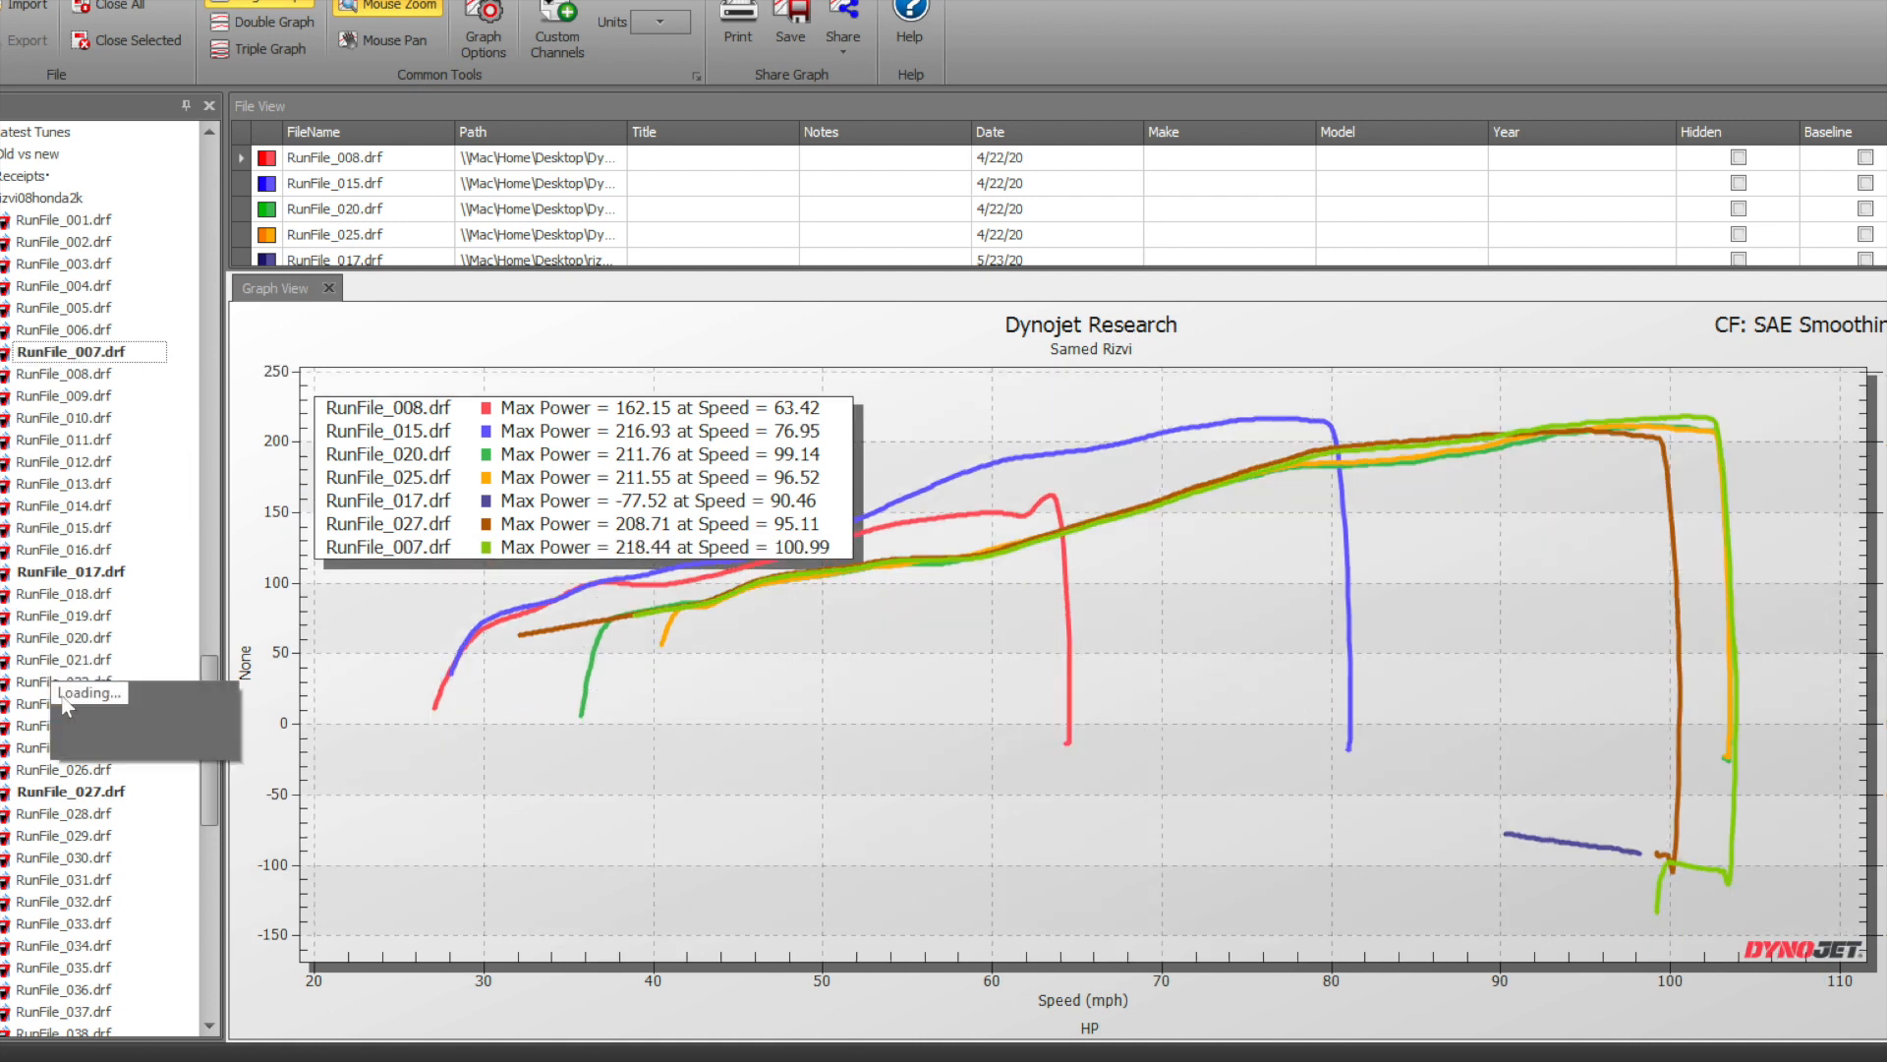
click(63, 682)
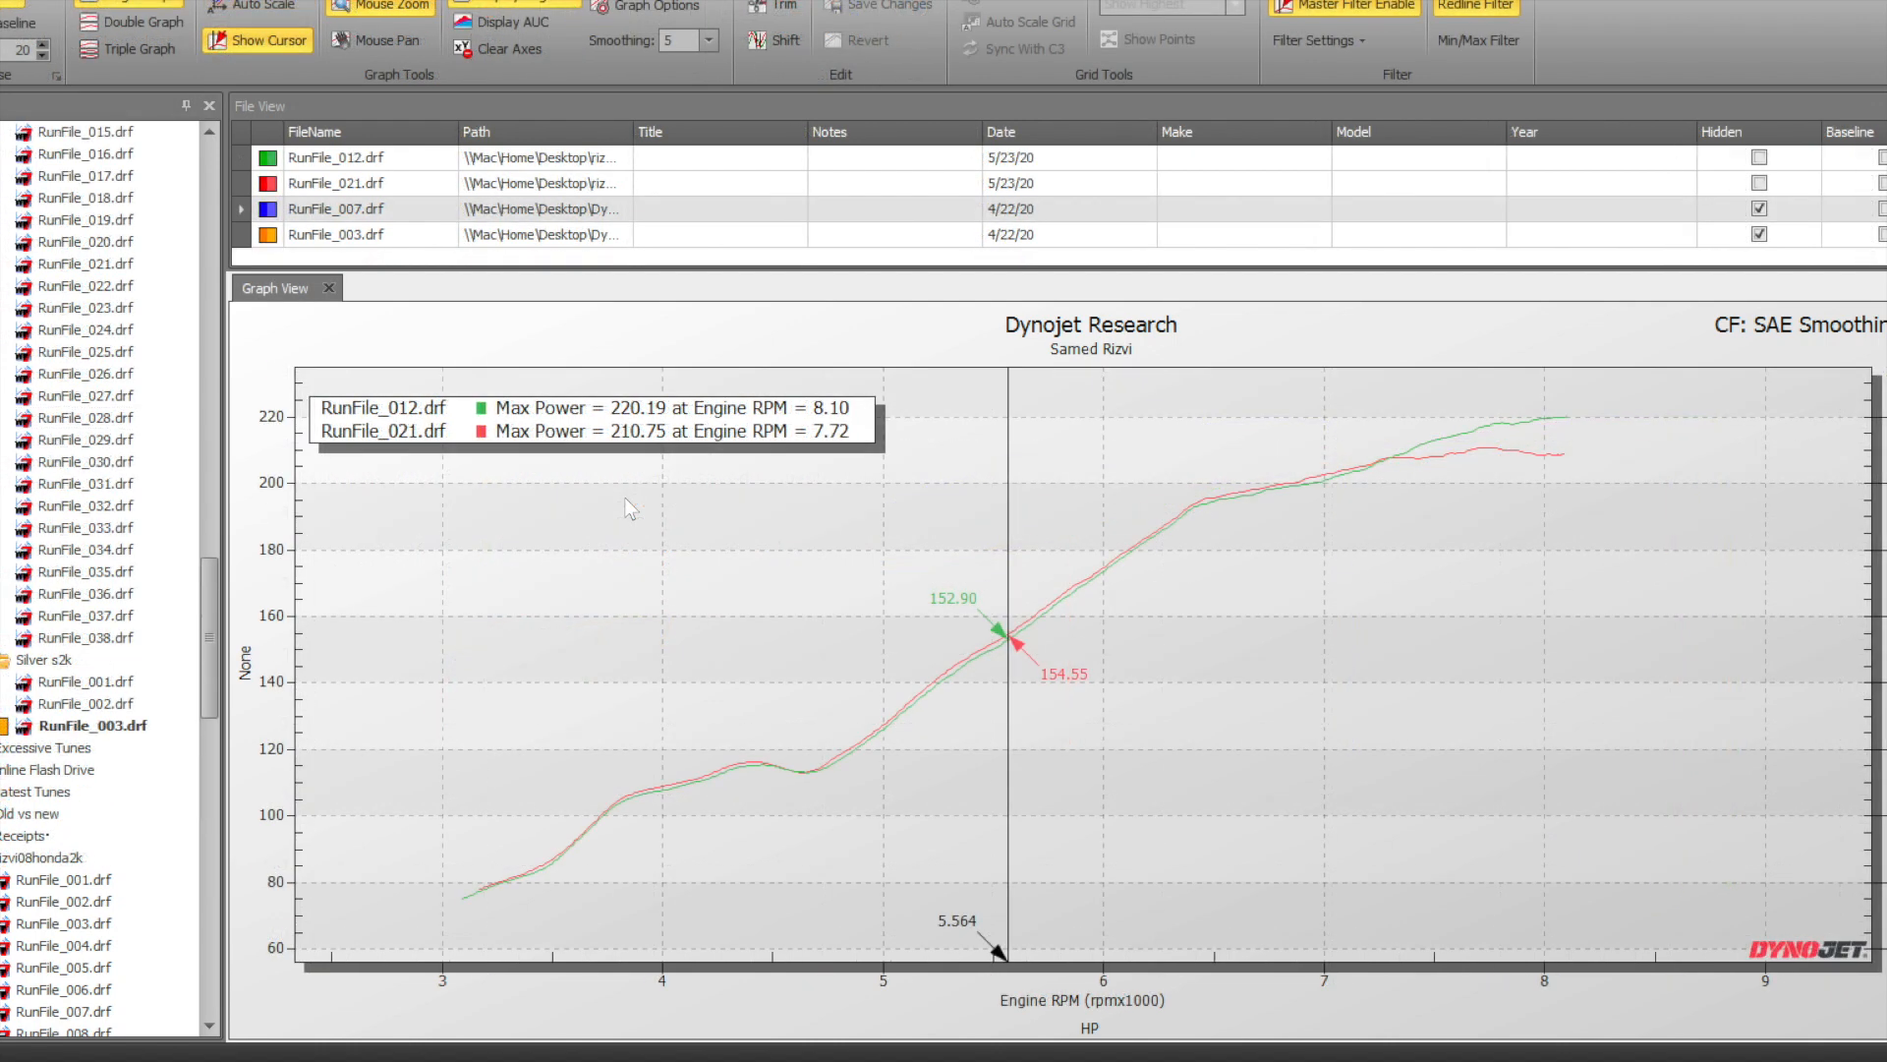
mouse_move(626, 461)
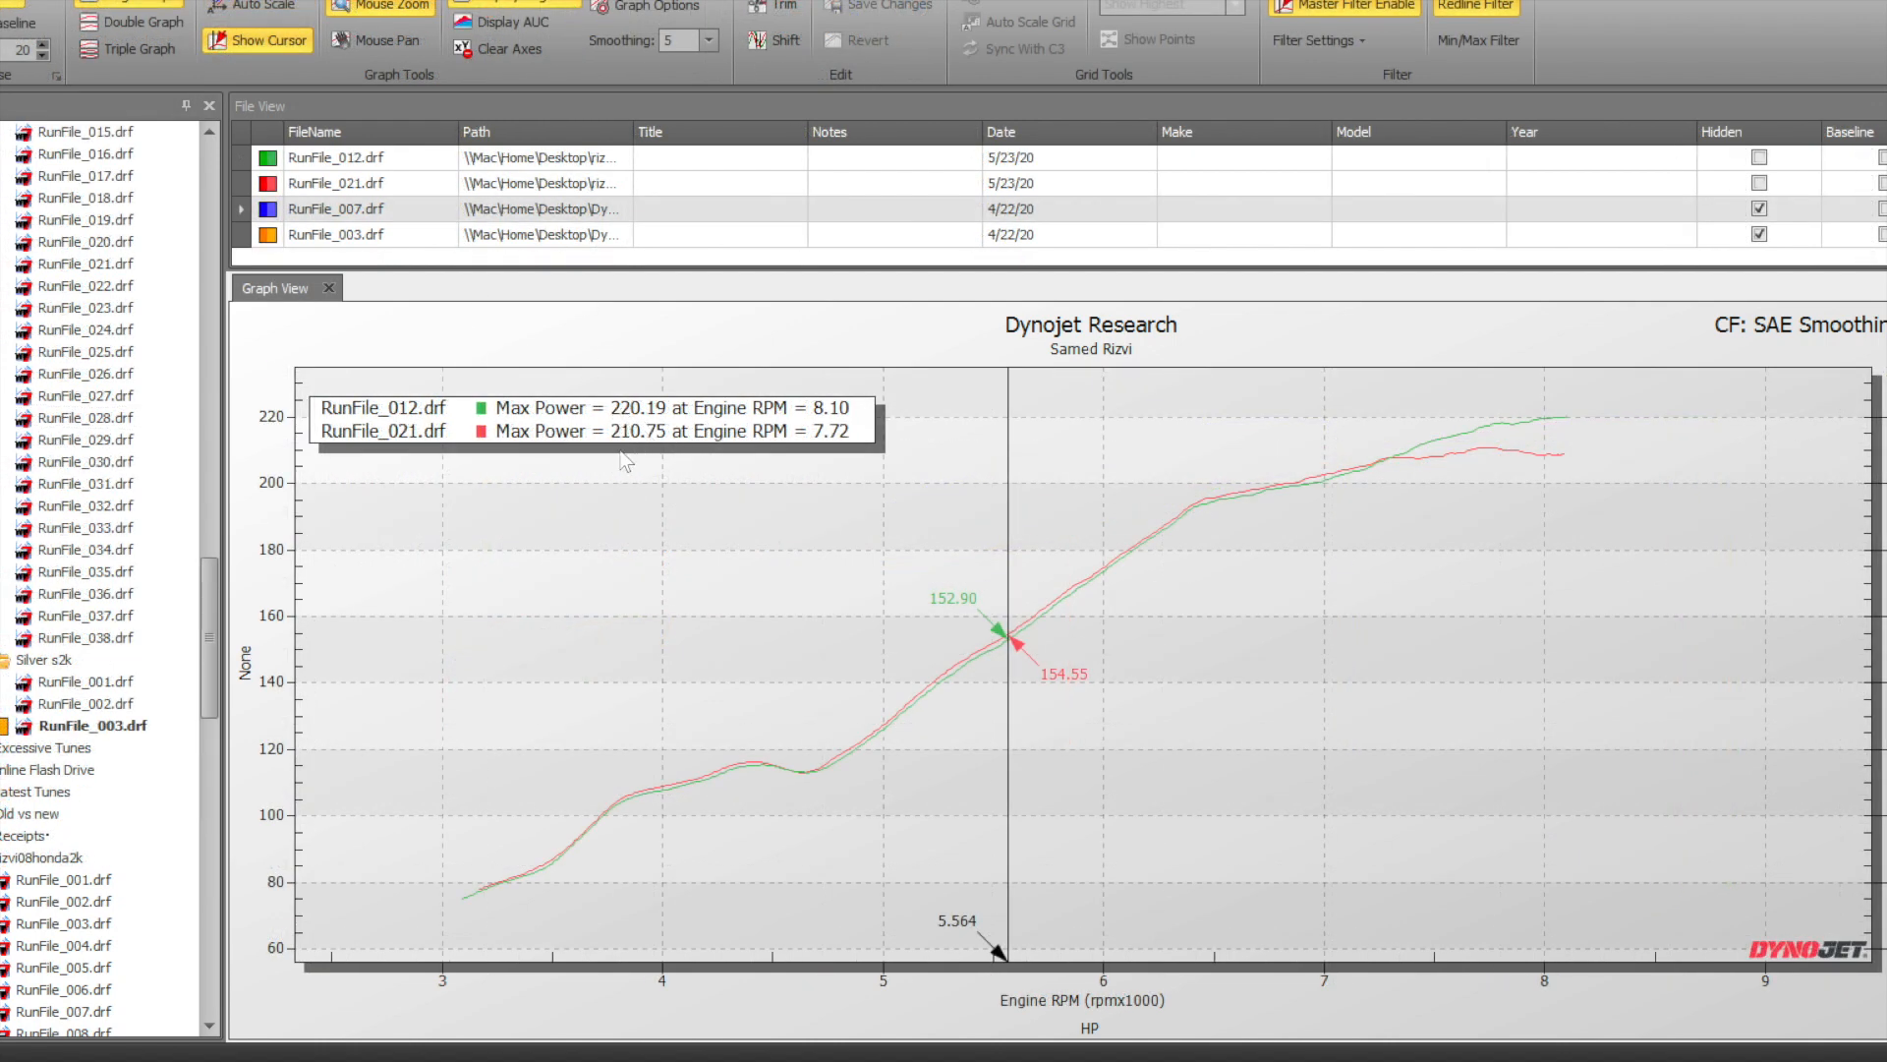
mouse_move(716, 470)
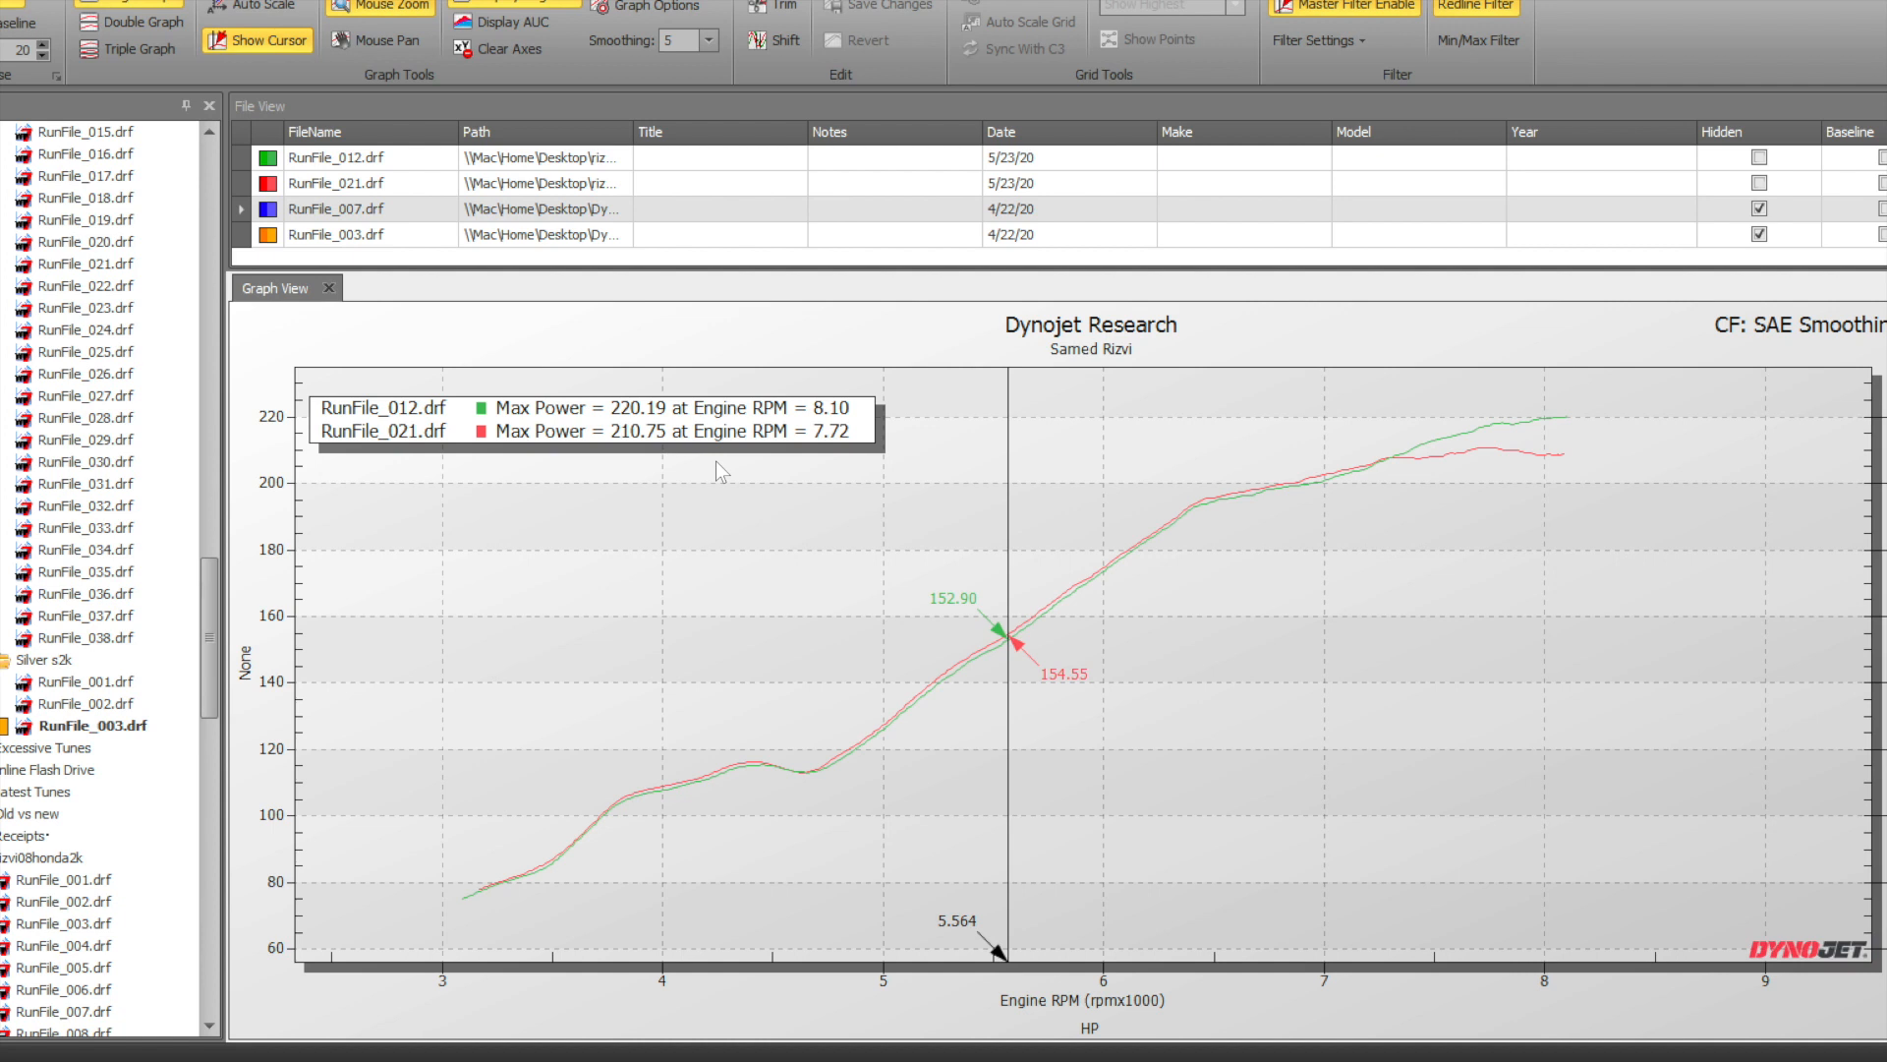
mouse_move(744, 515)
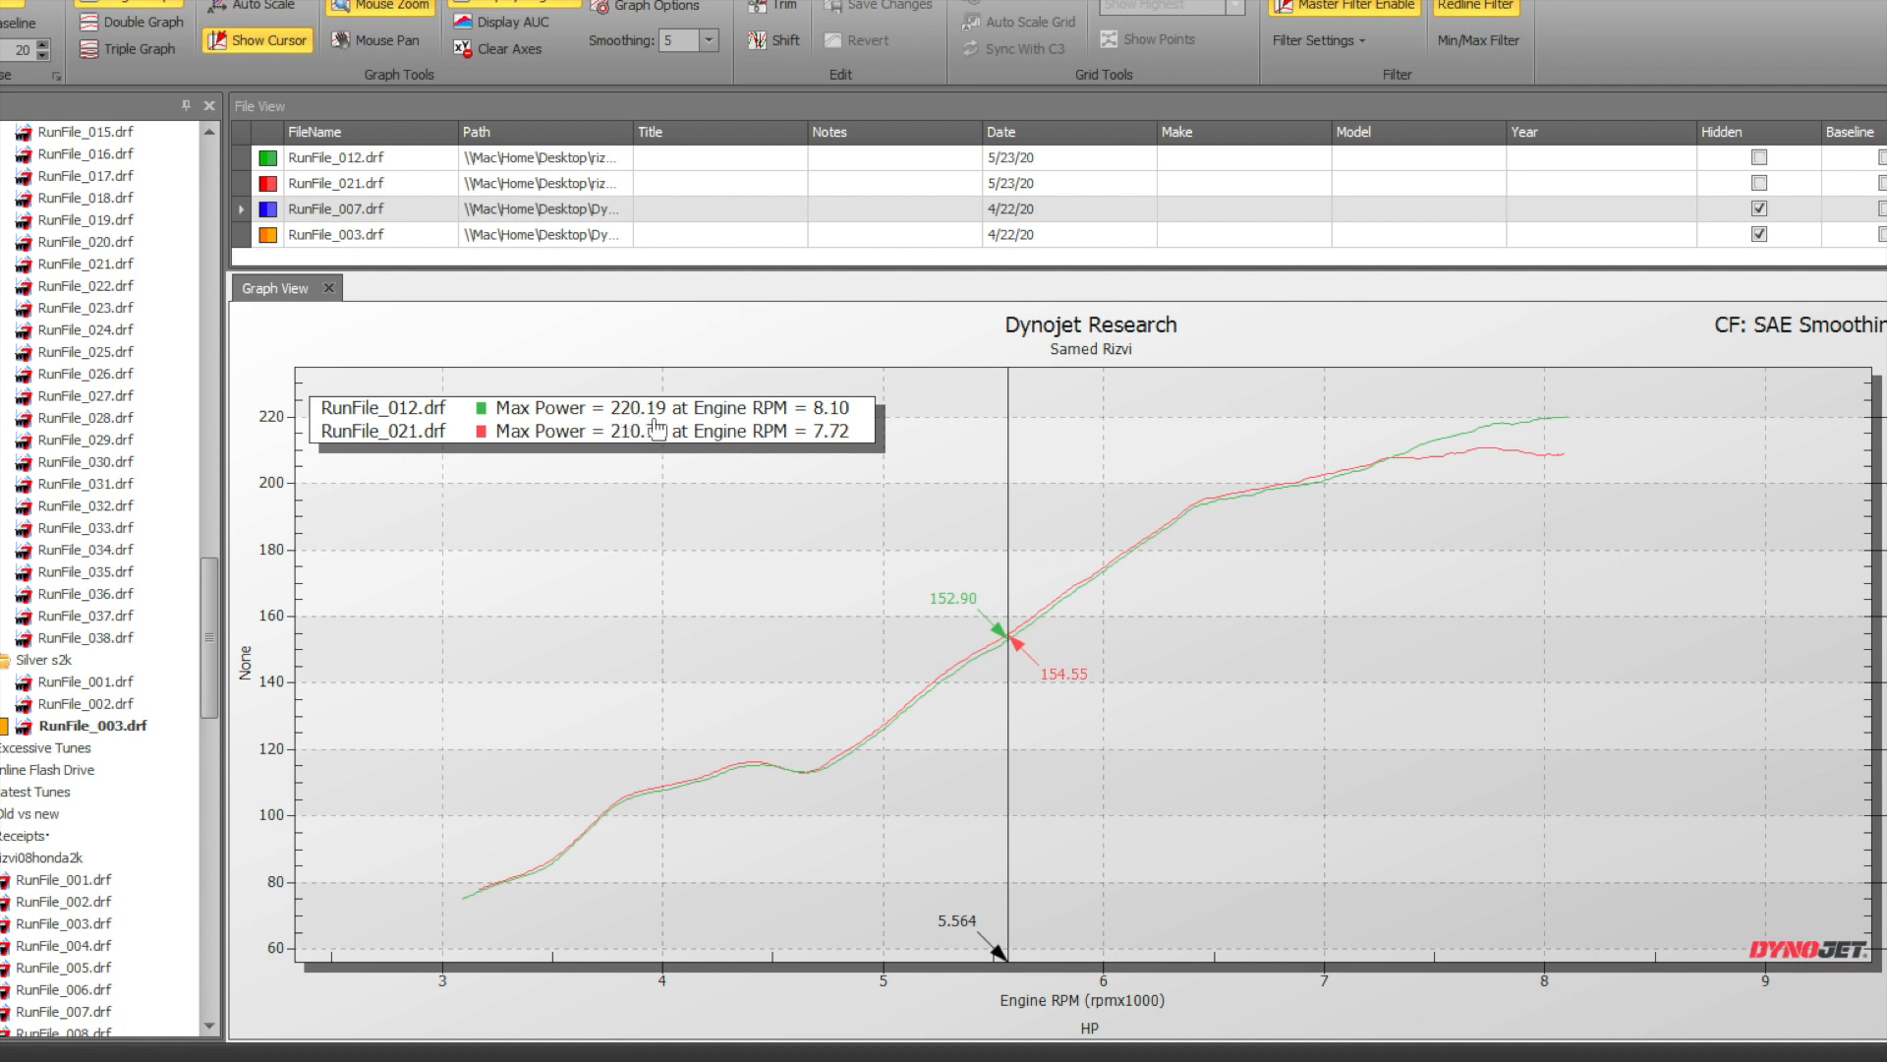
mouse_move(584, 457)
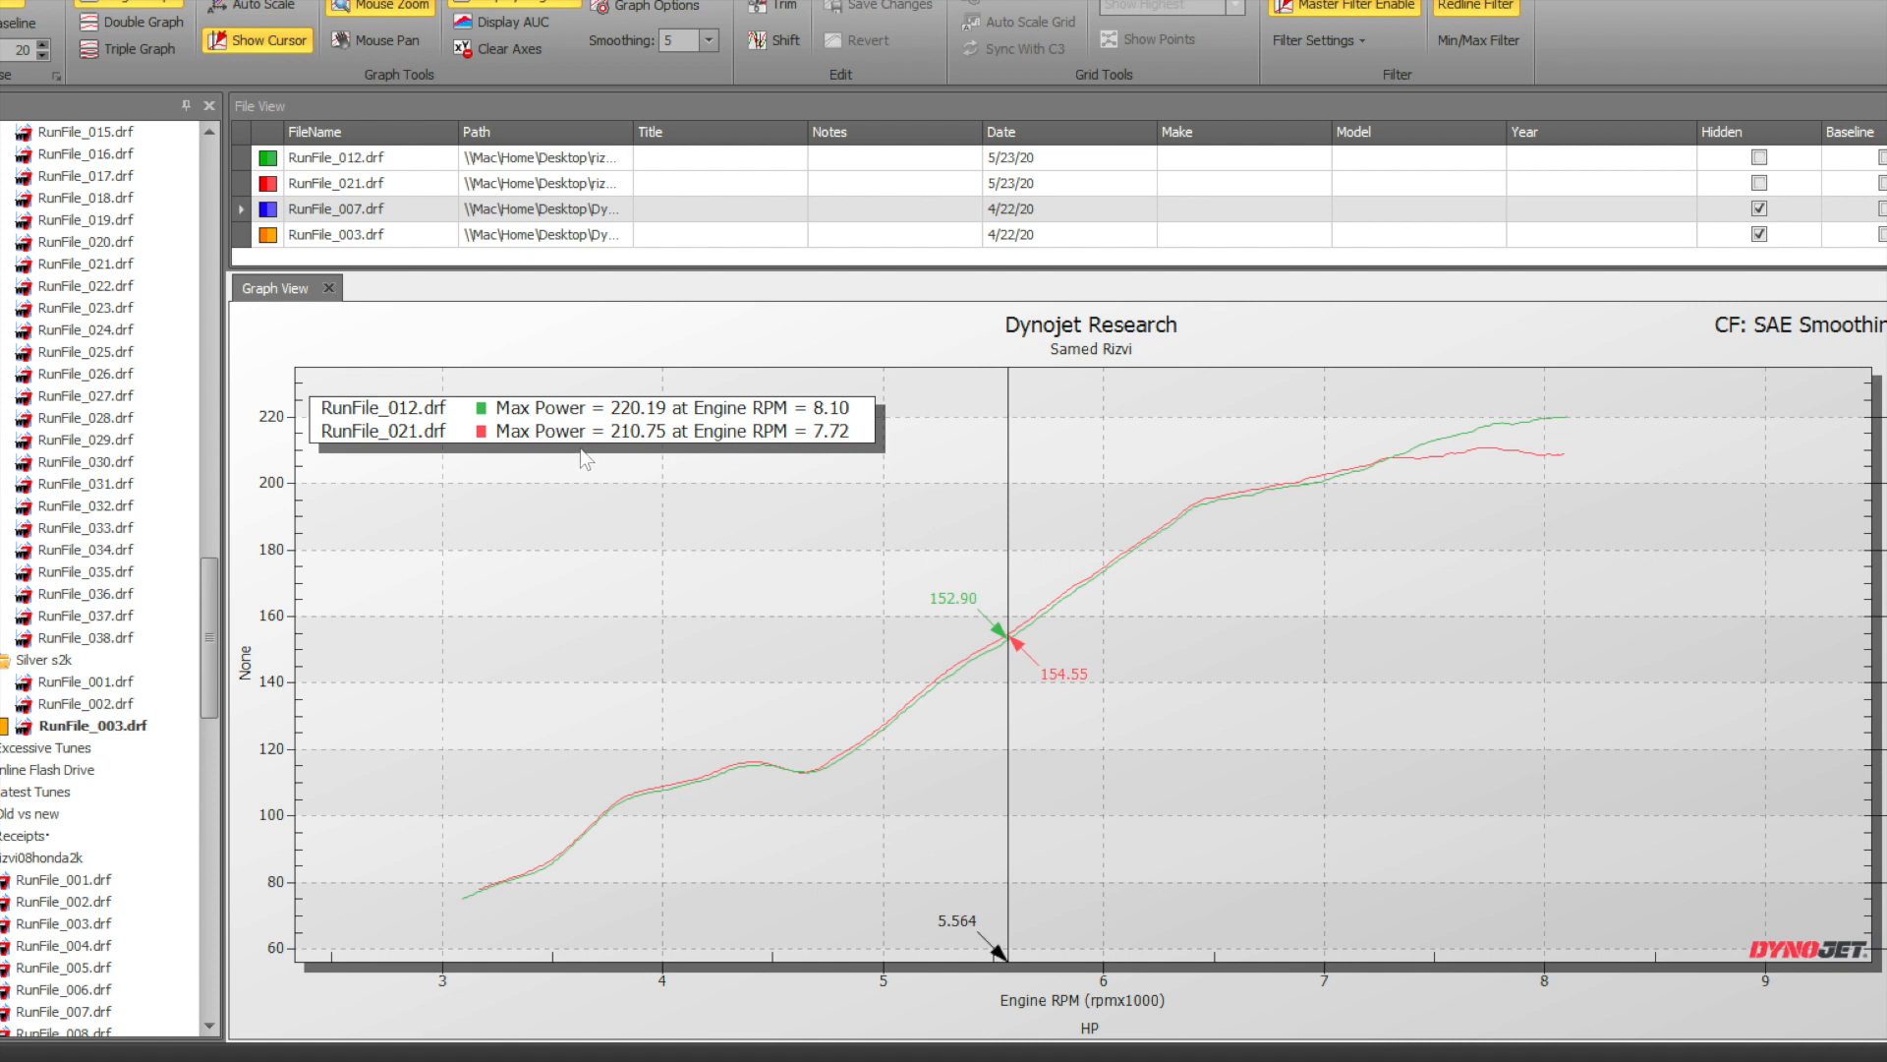
mouse_move(1105, 481)
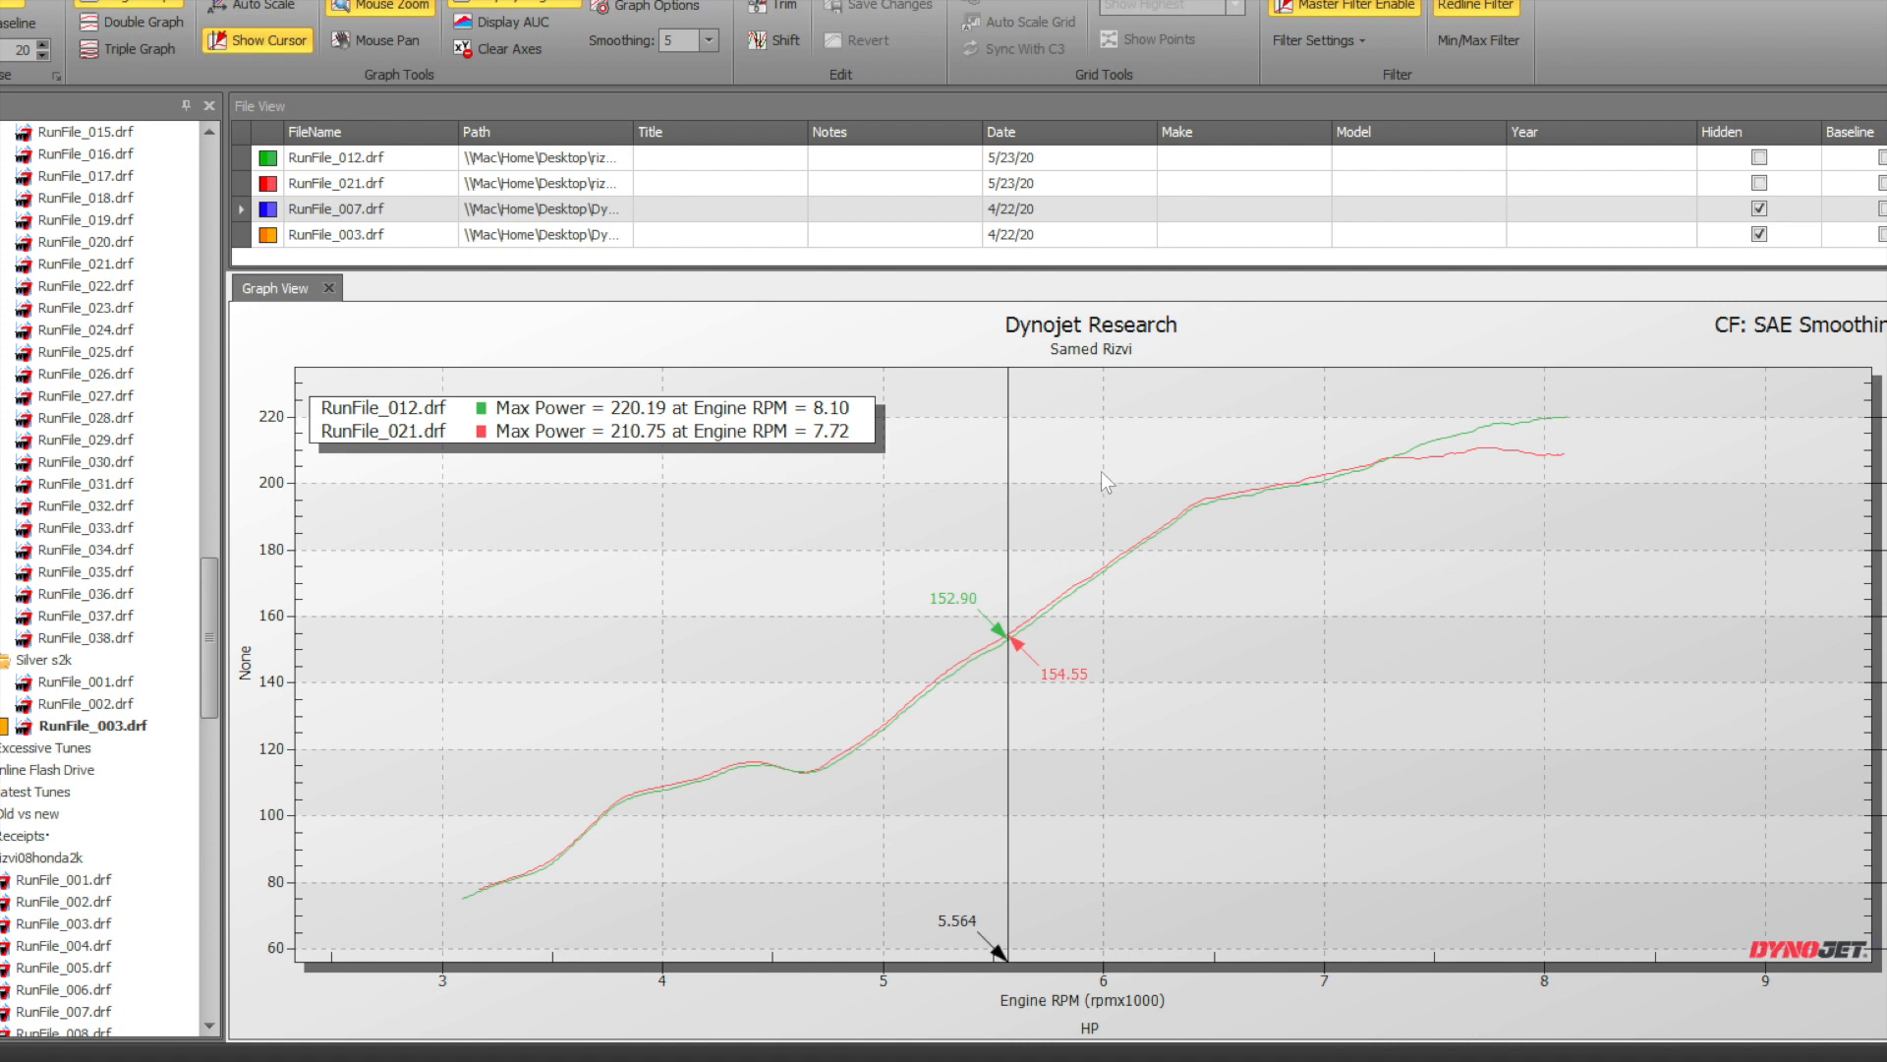
mouse_move(879, 438)
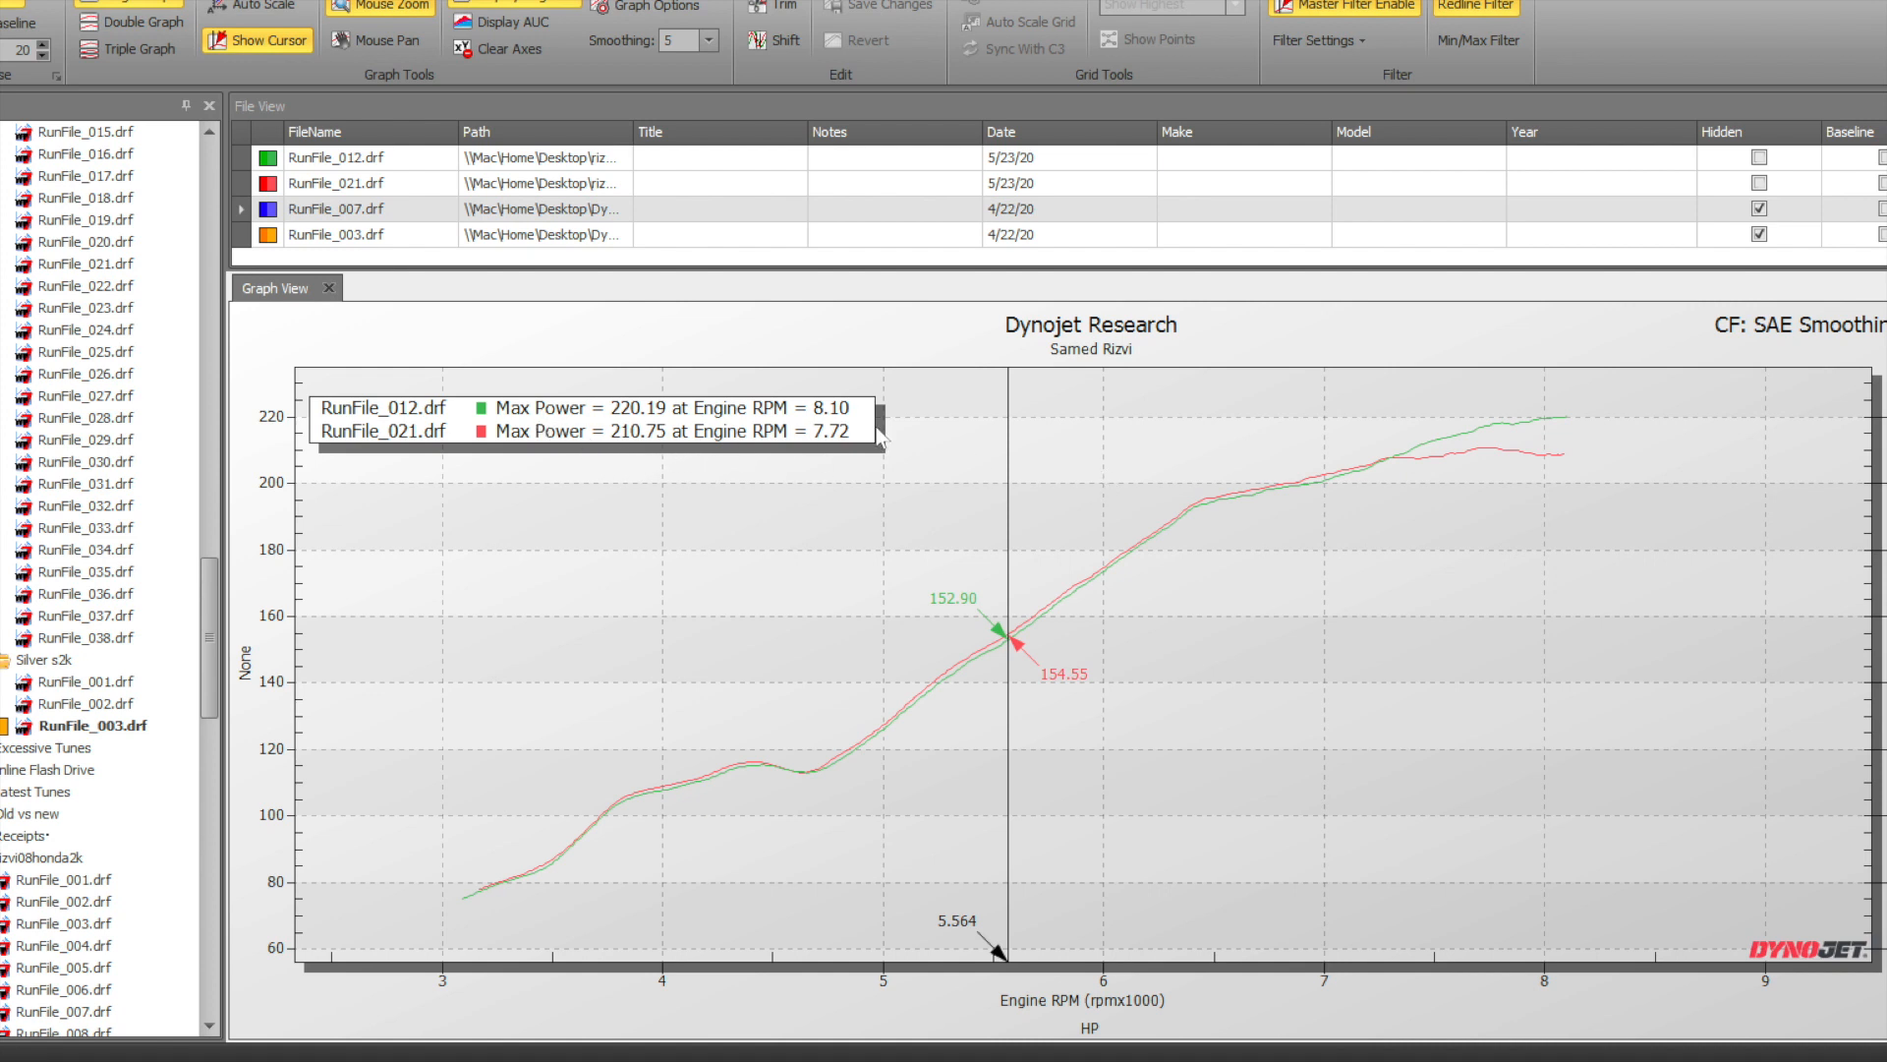
mouse_move(1110, 514)
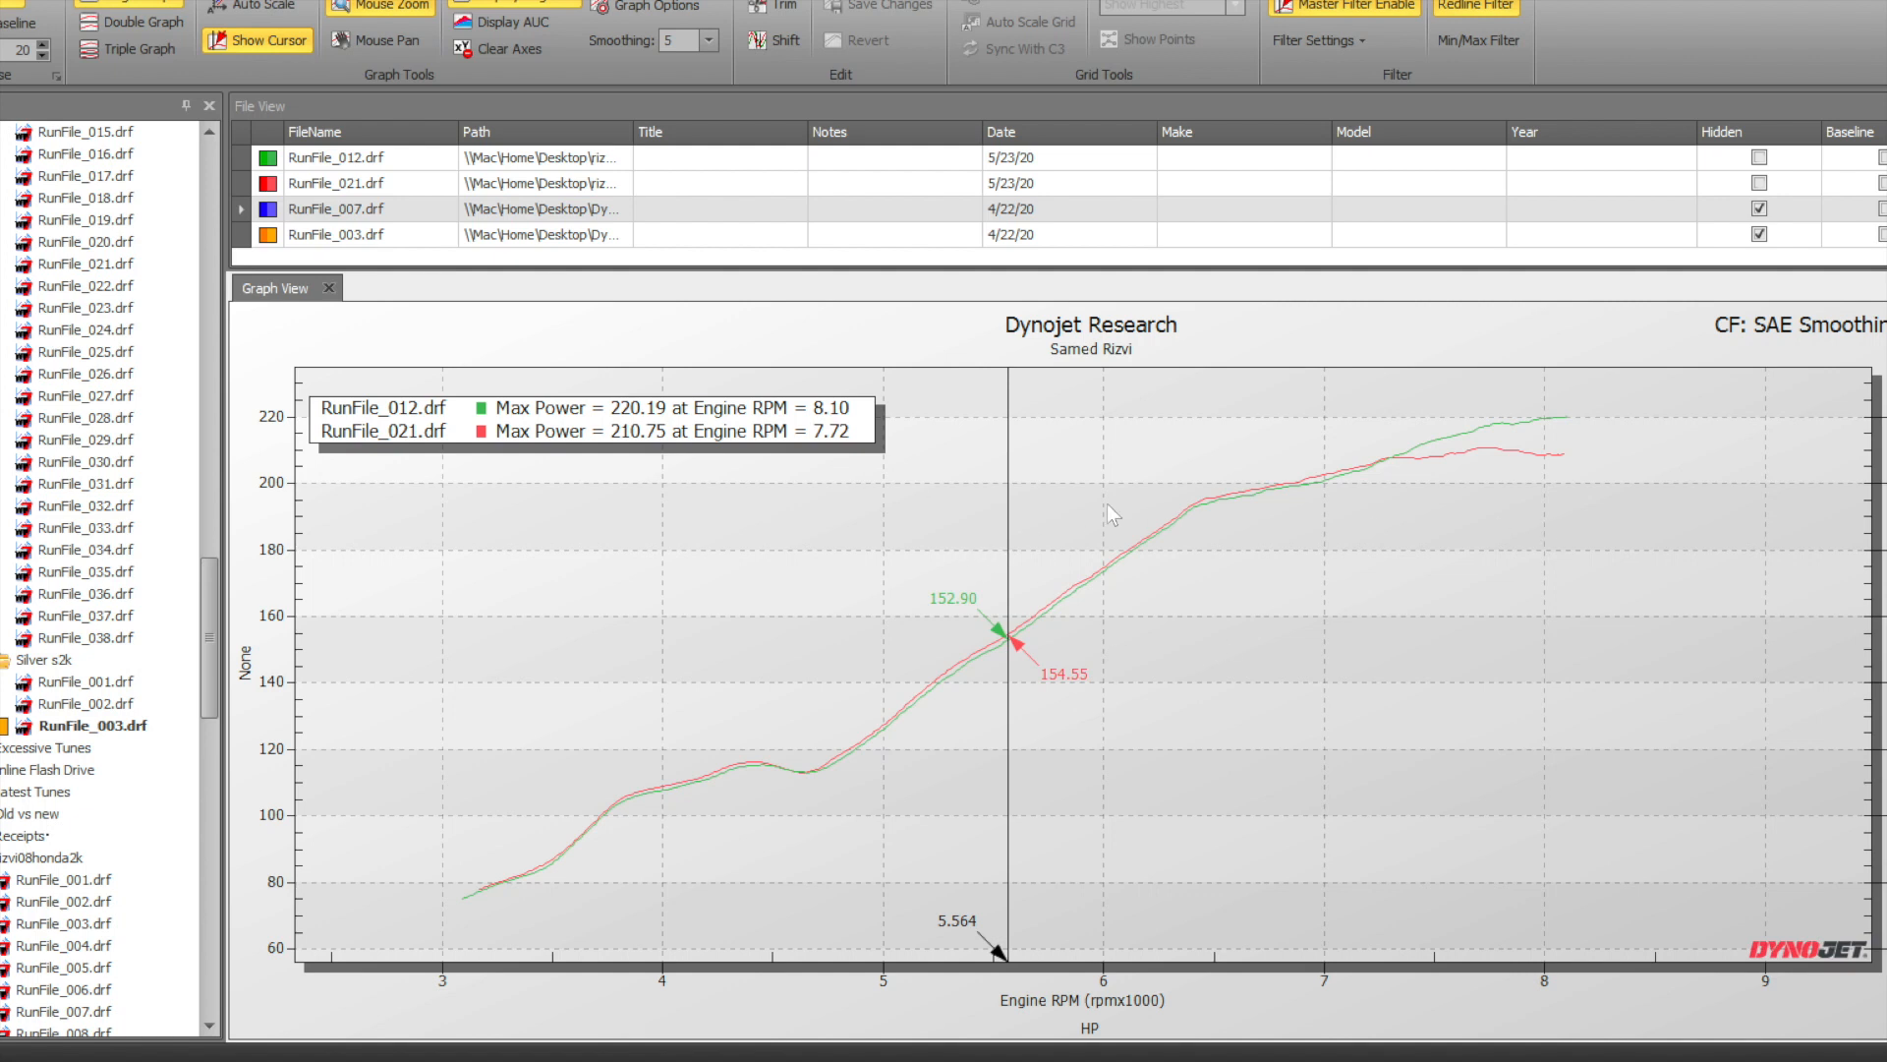
mouse_move(1323, 981)
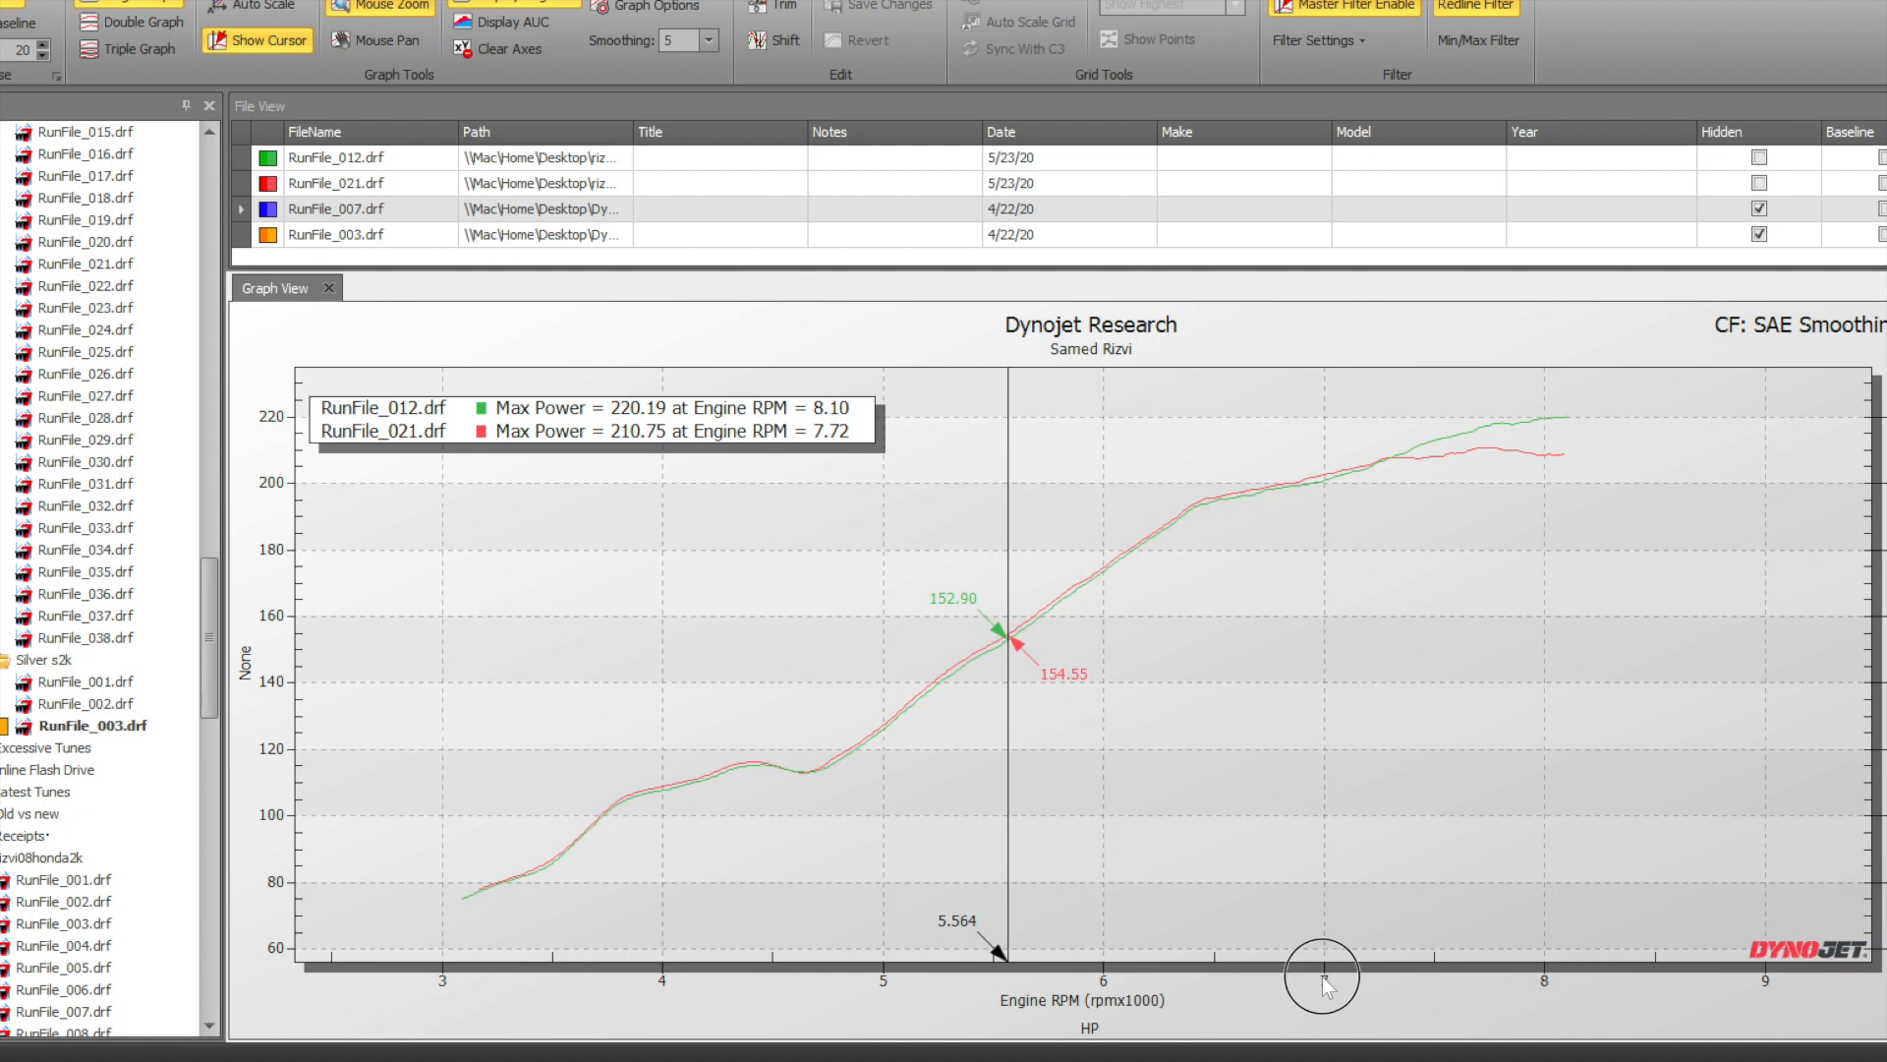
mouse_move(1425, 471)
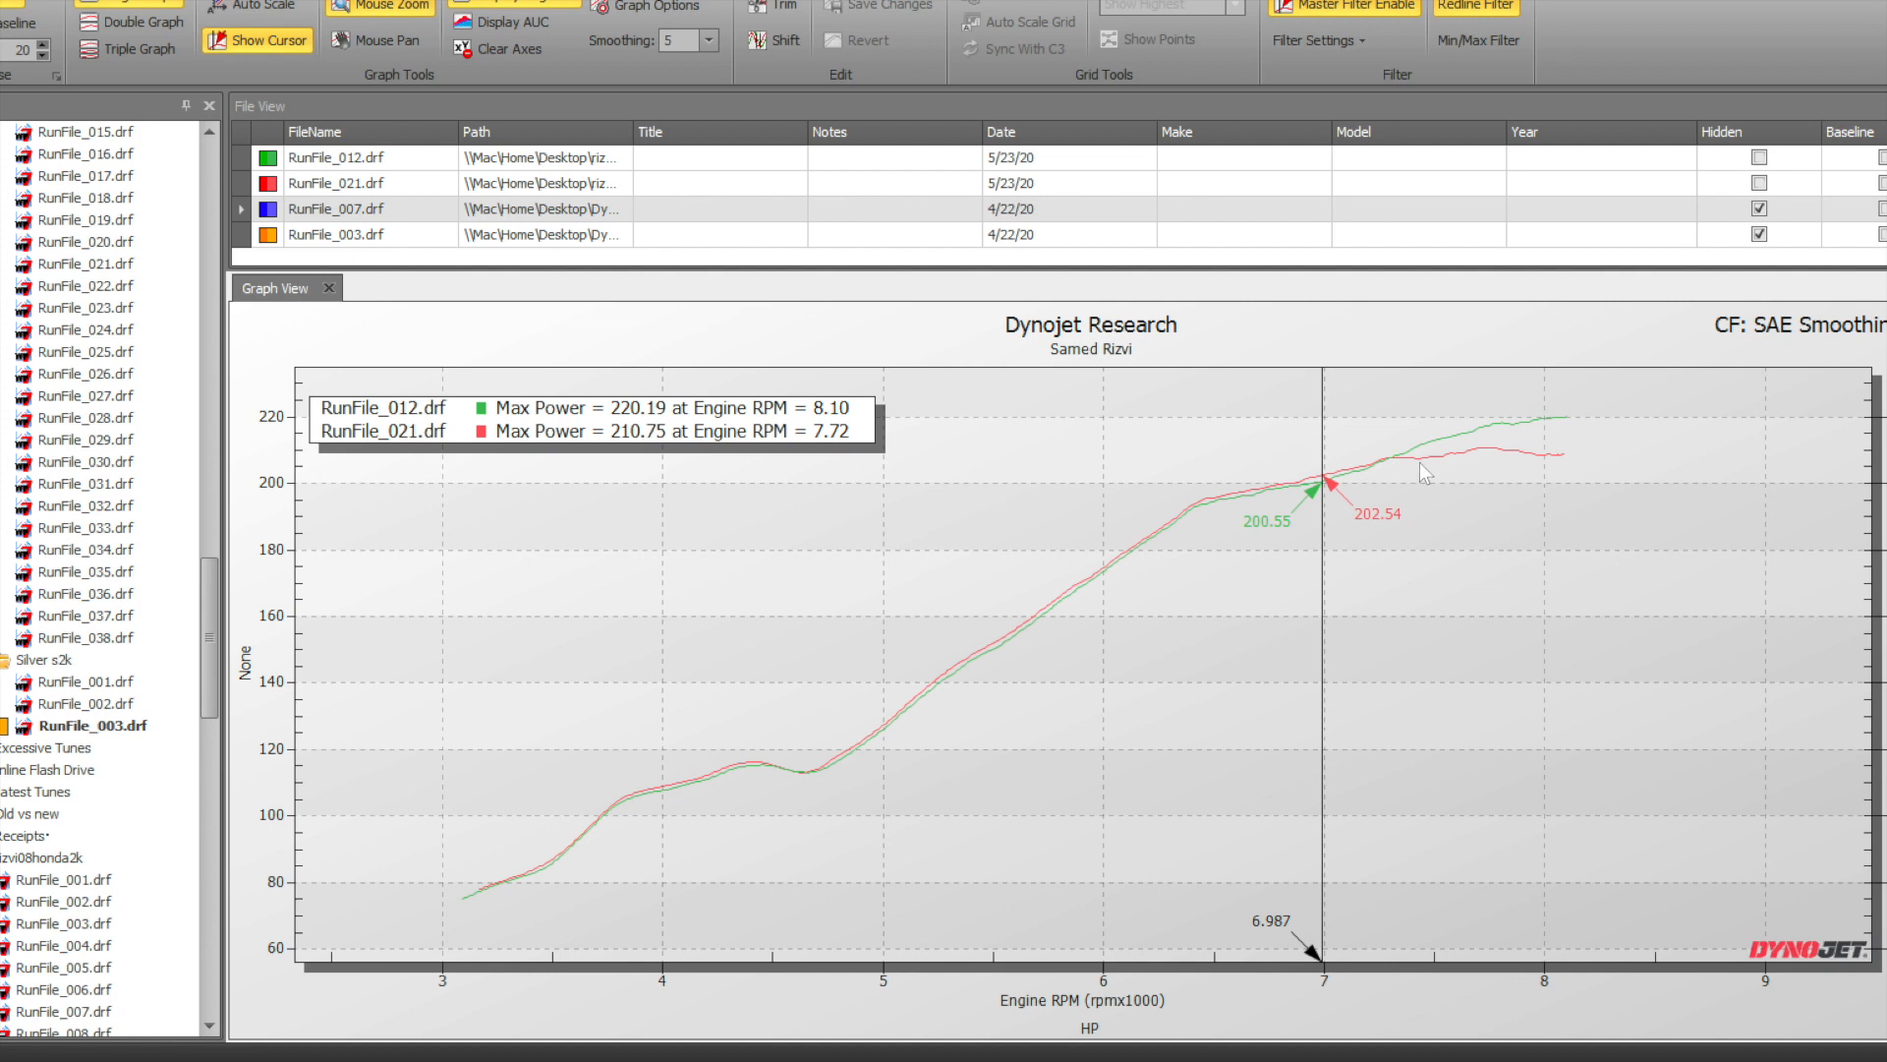
mouse_move(869, 740)
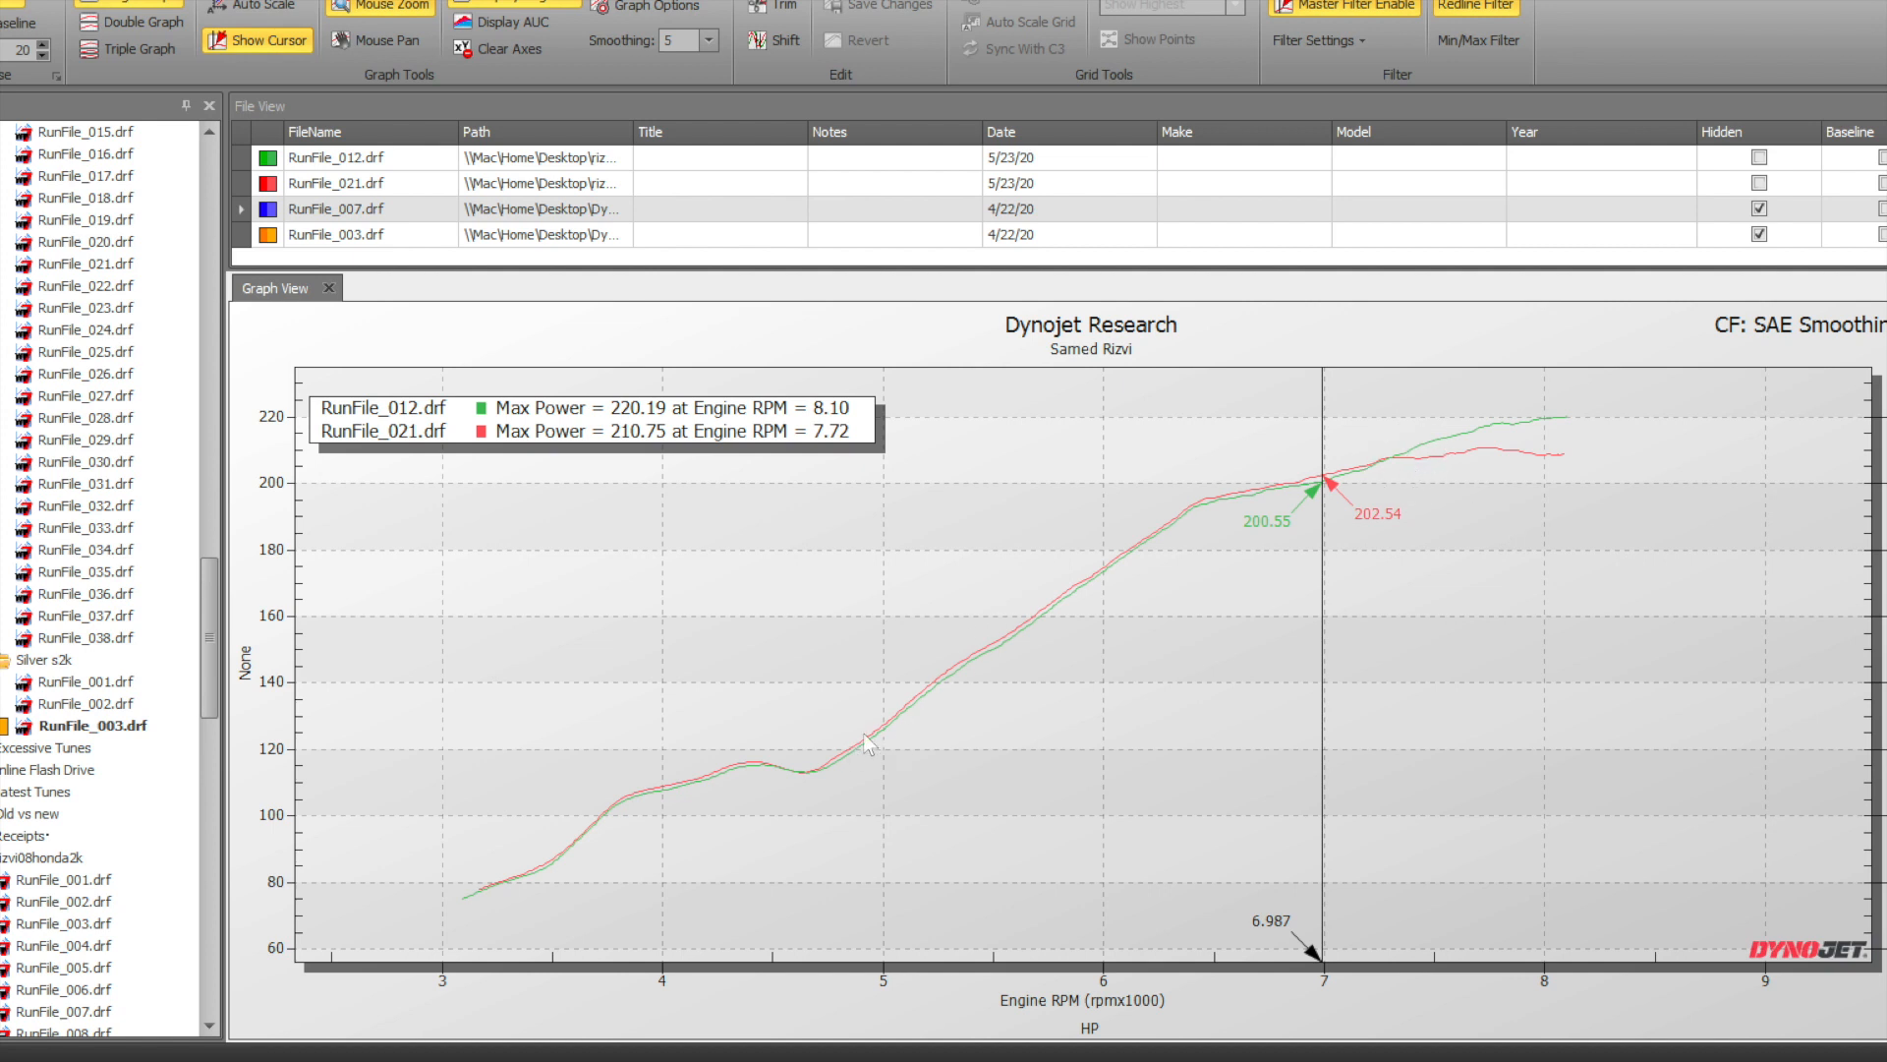
mouse_move(1309, 487)
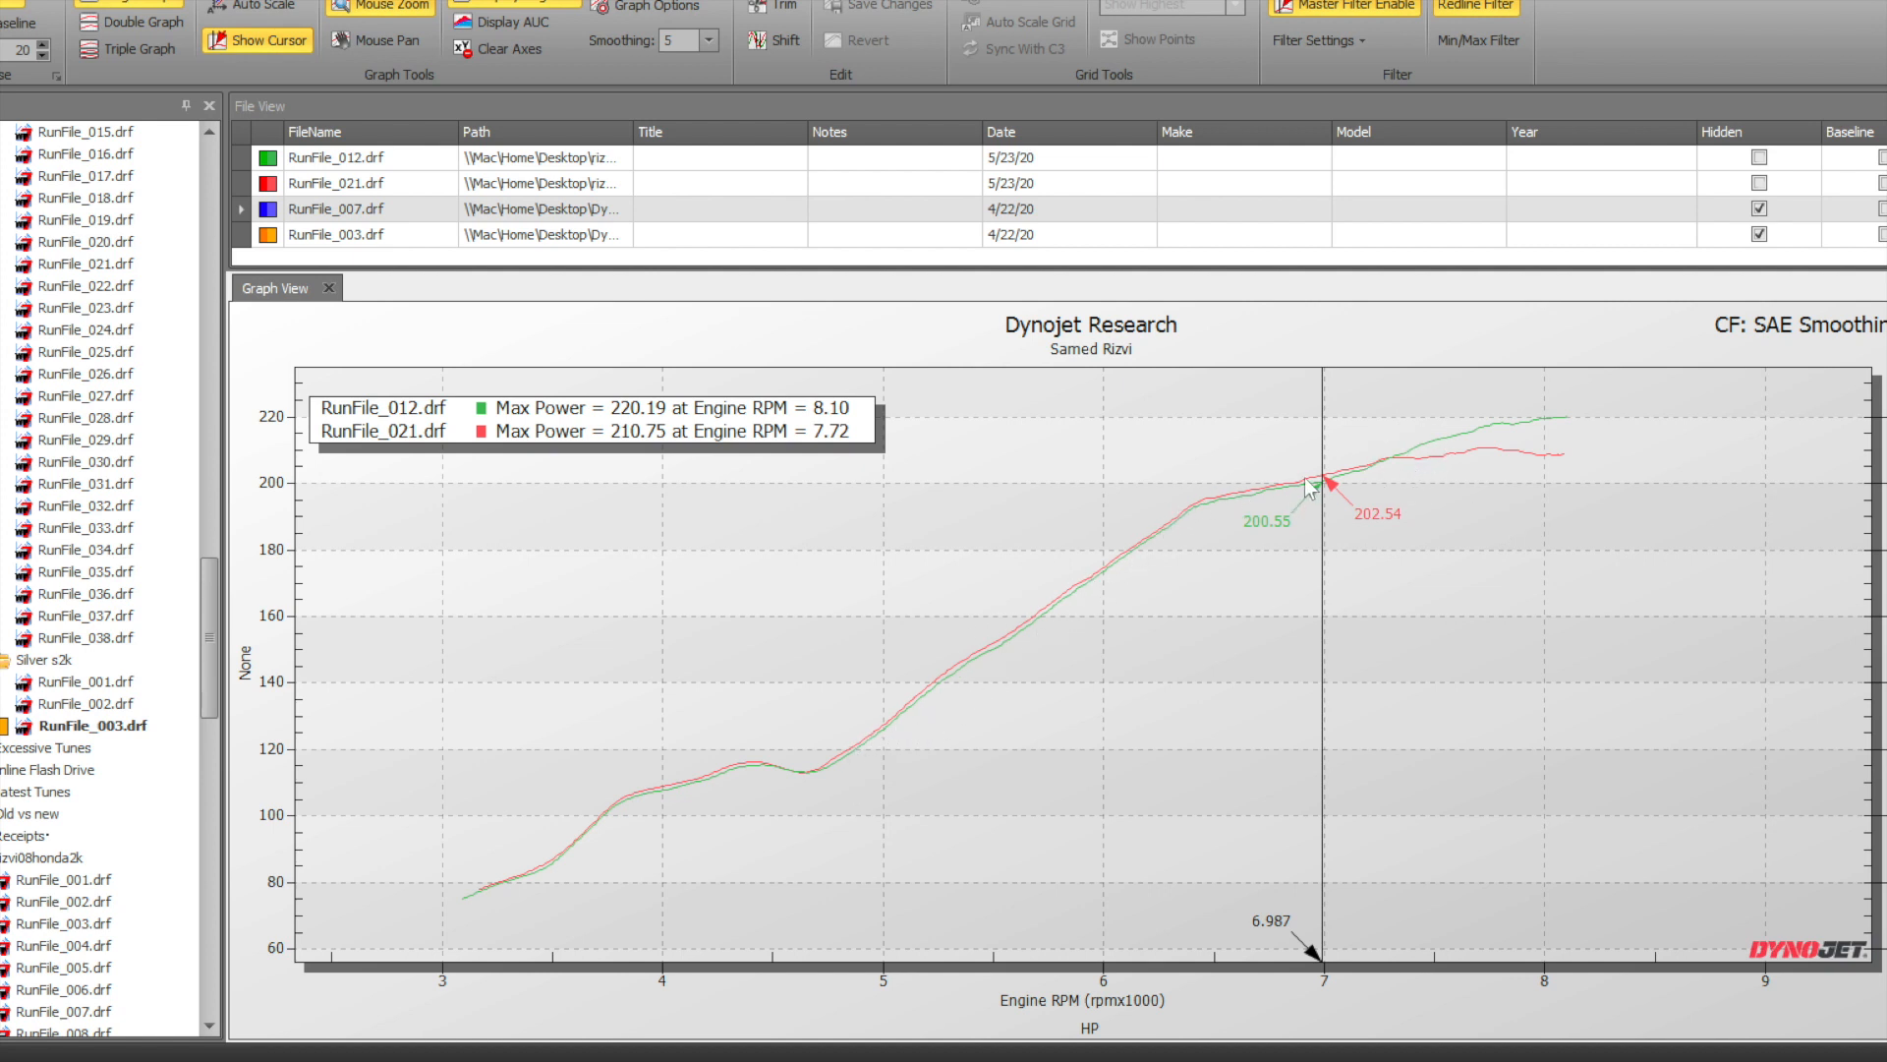
mouse_move(1484, 460)
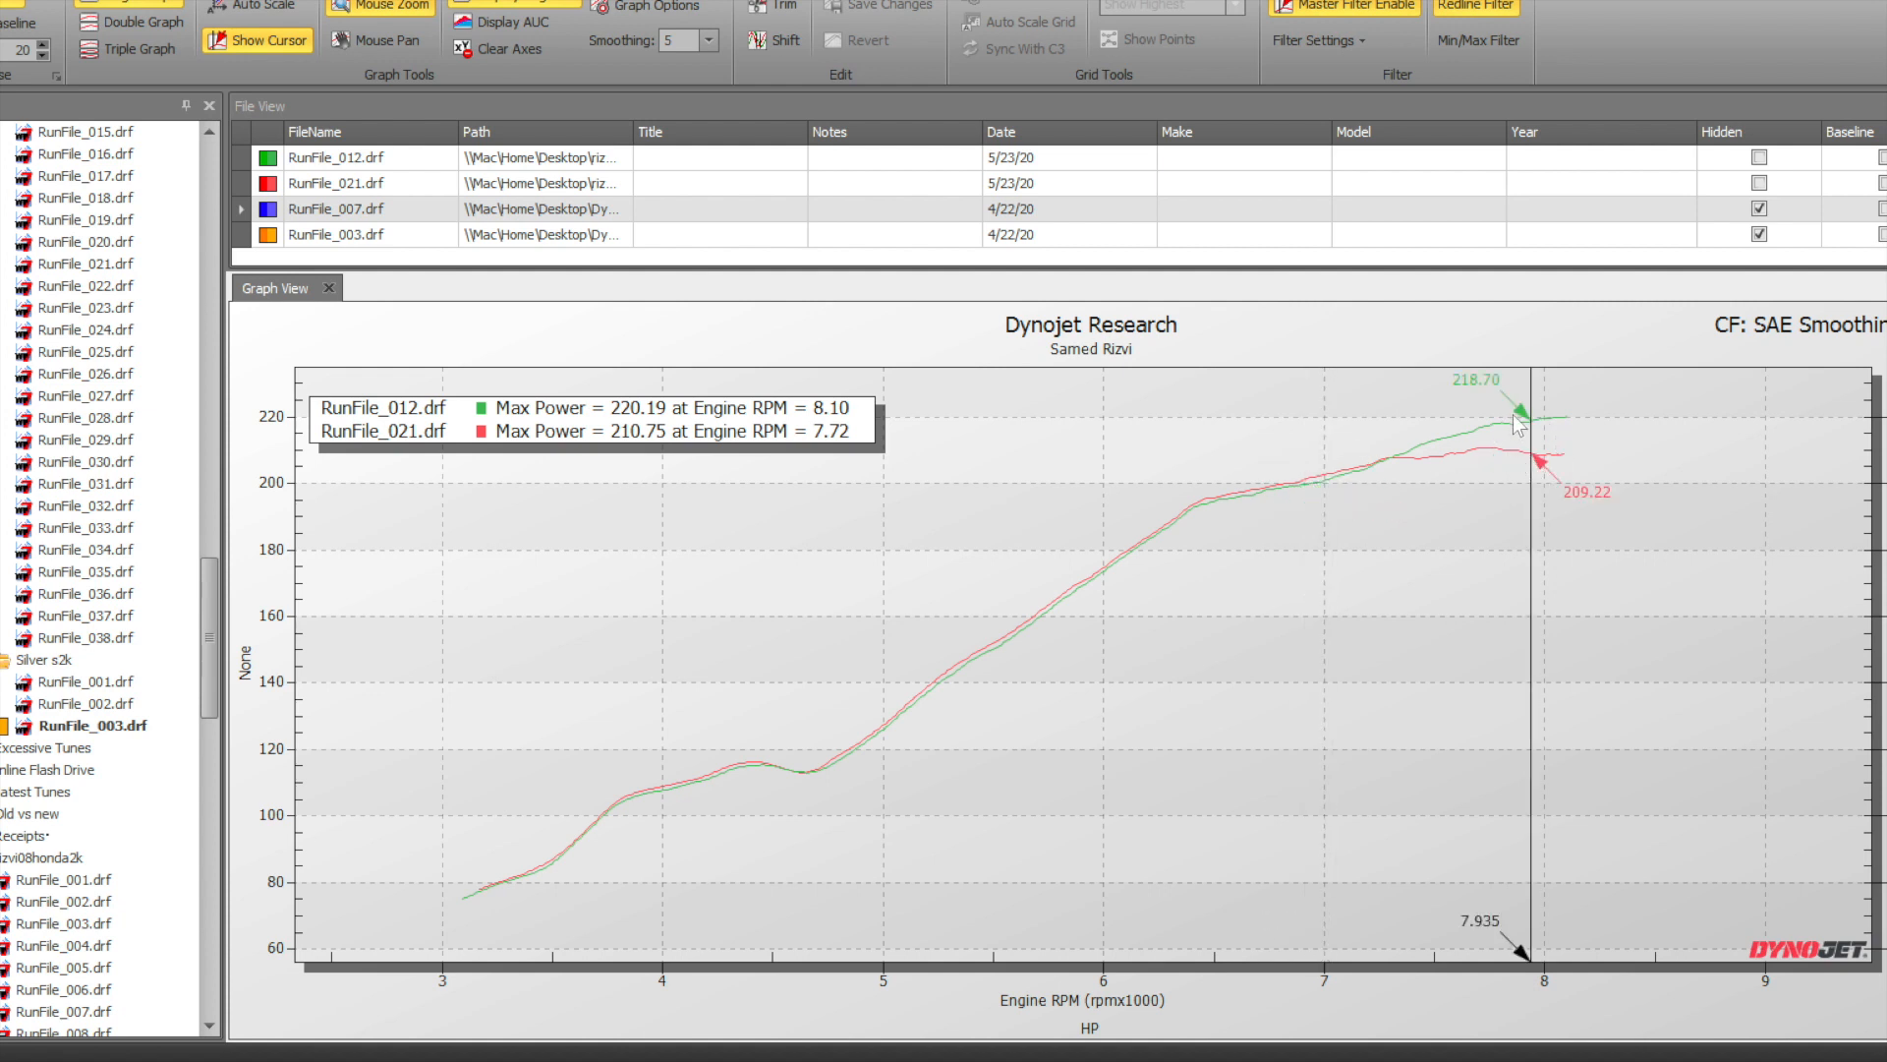
mouse_move(1544, 429)
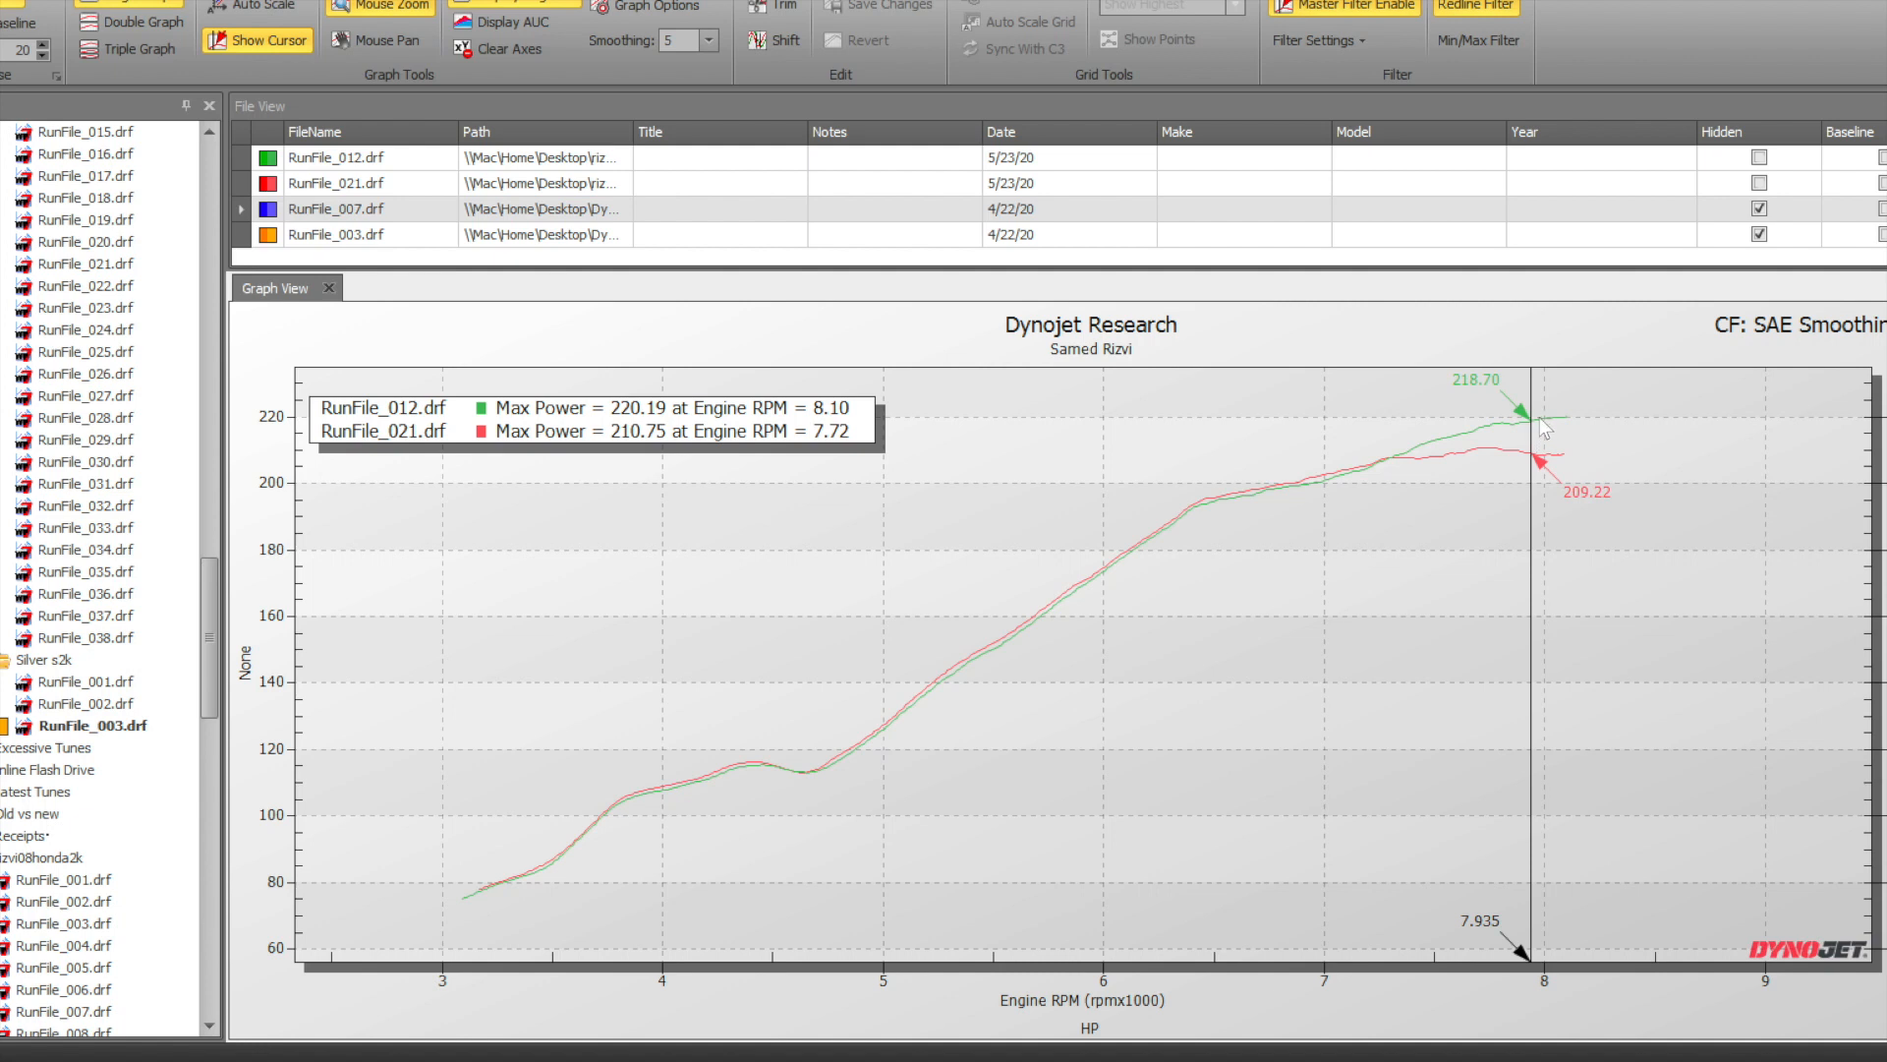
mouse_move(1415, 471)
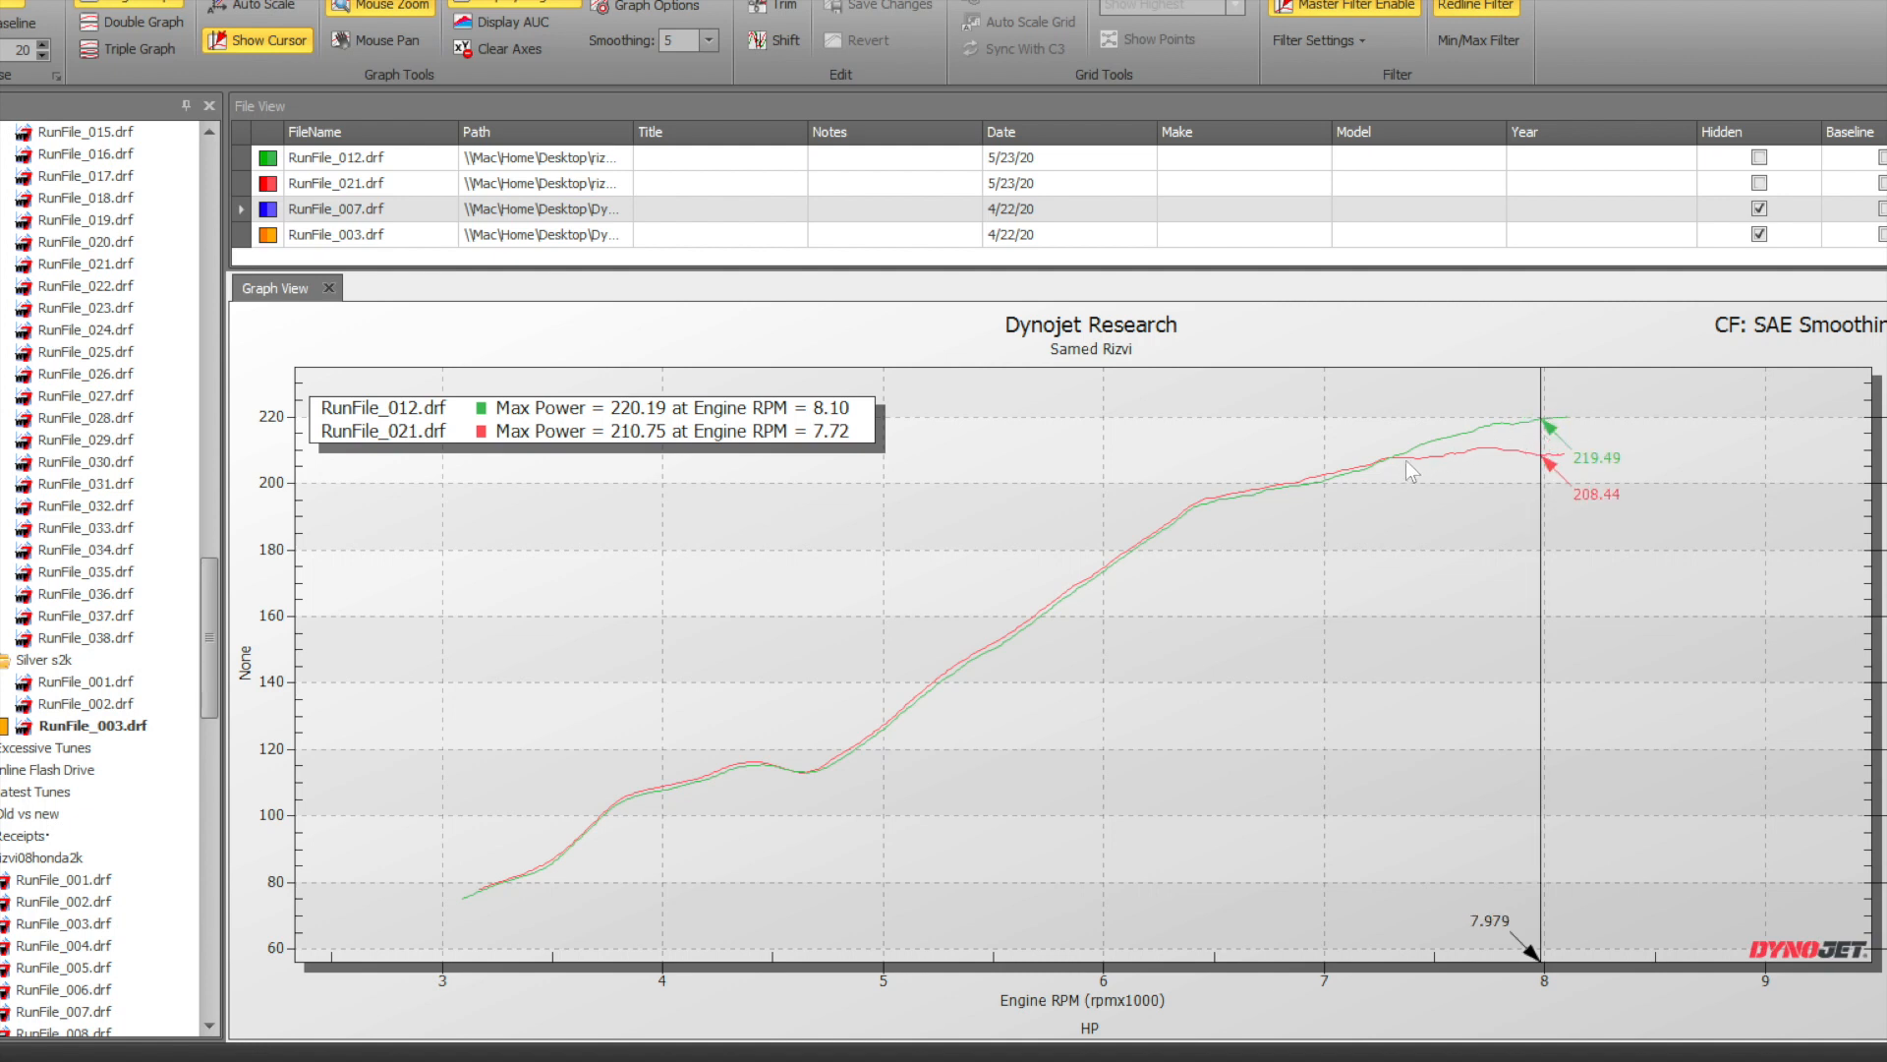
mouse_move(1385, 470)
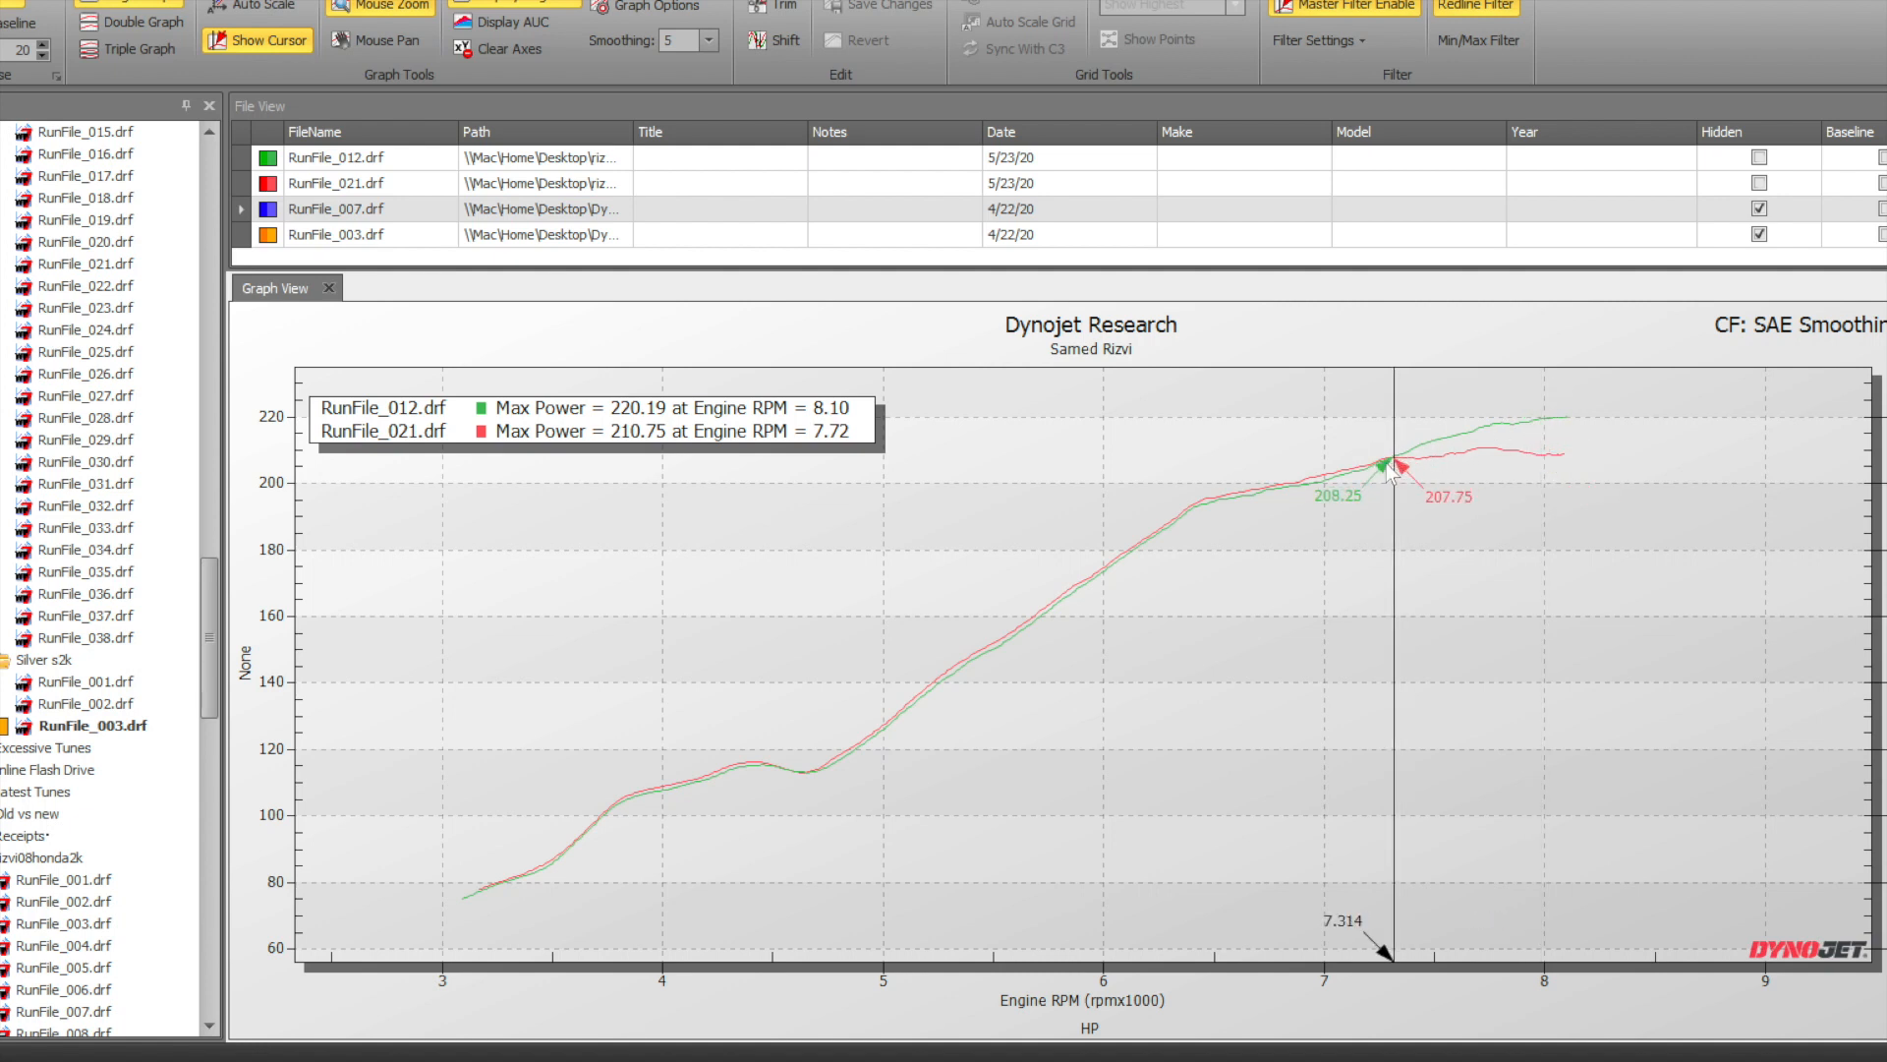
mouse_move(1387, 479)
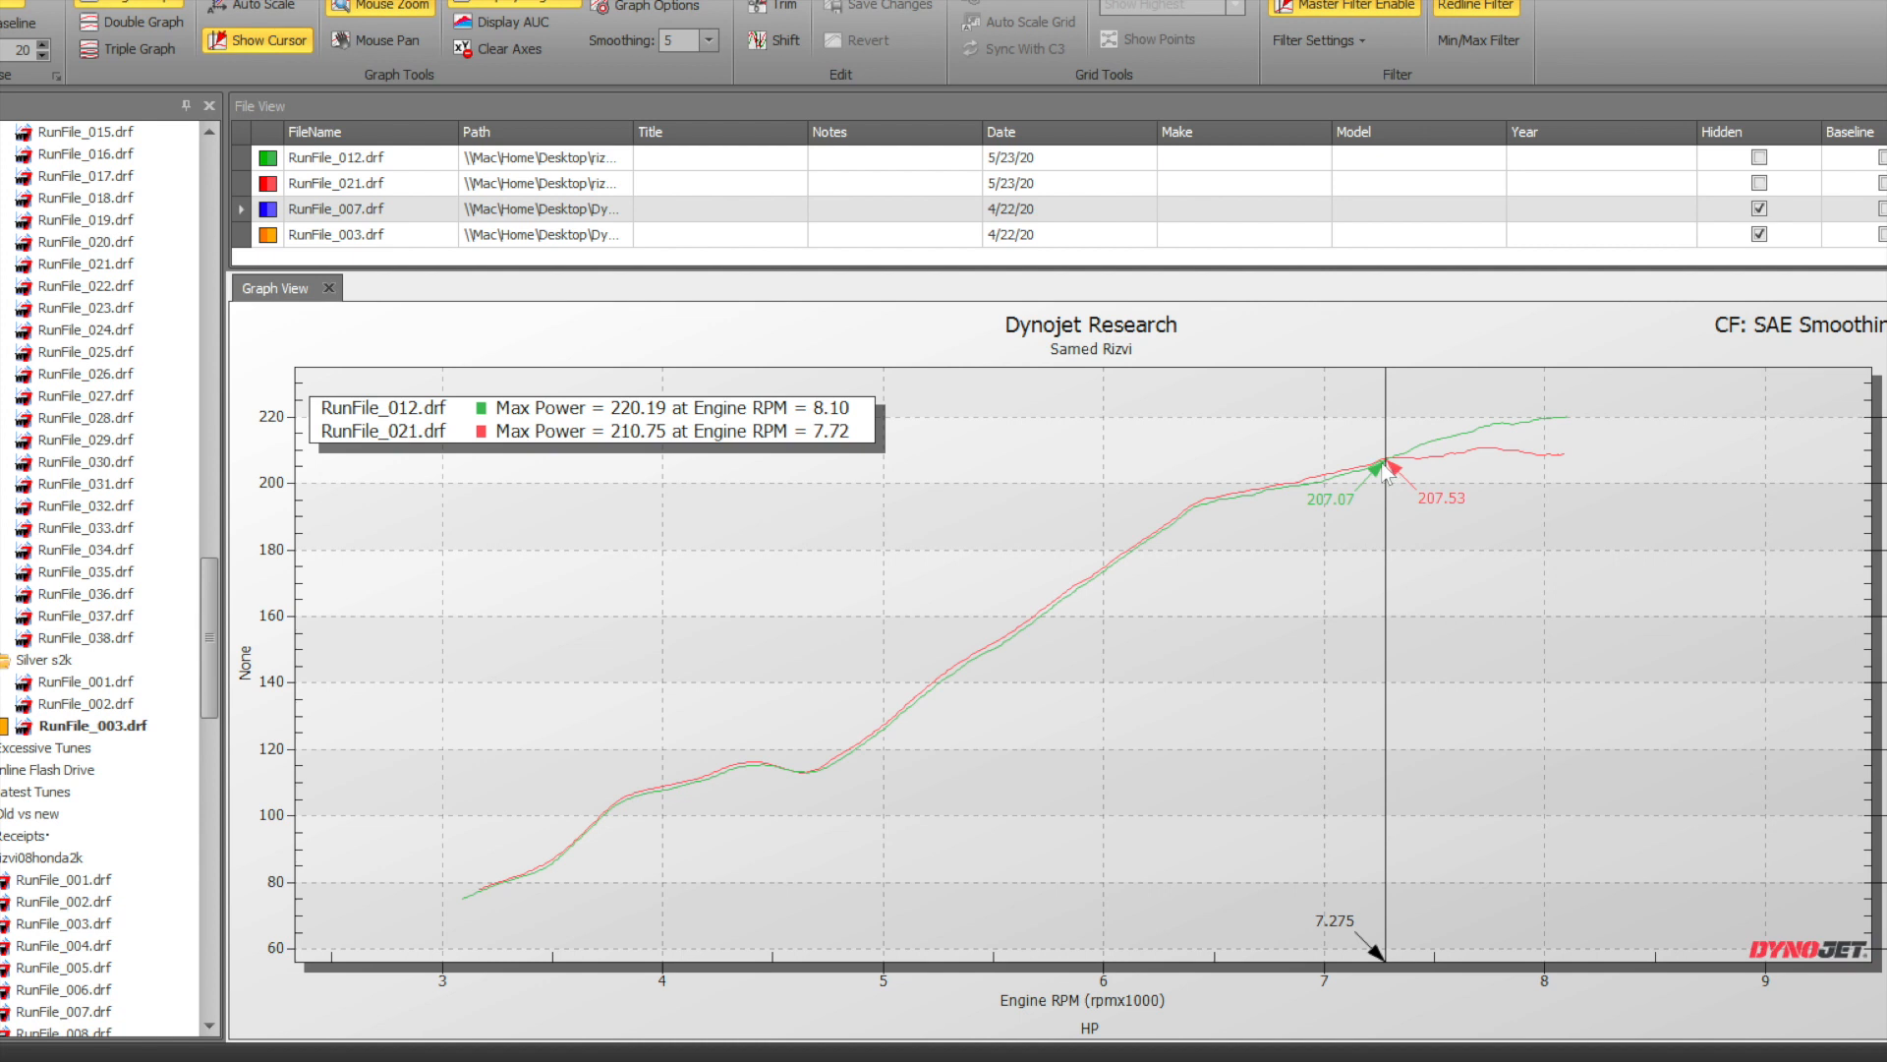
mouse_move(1594, 435)
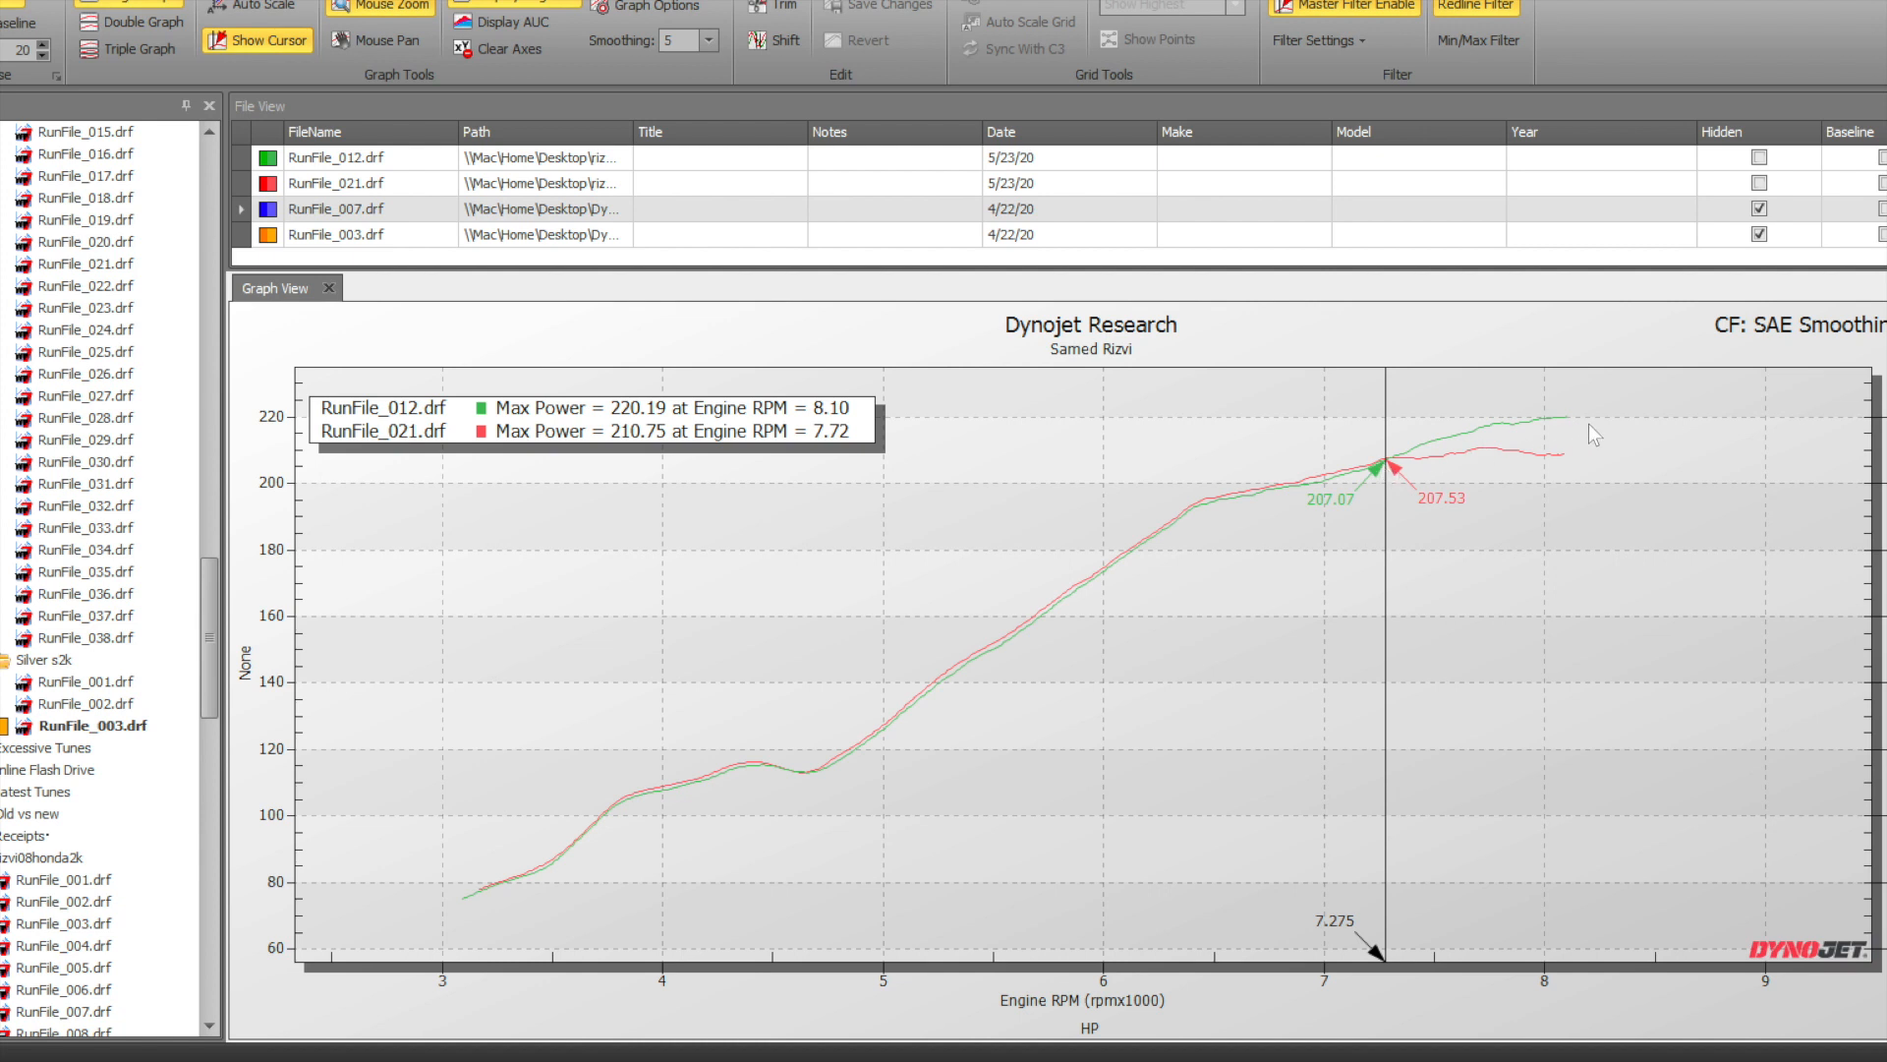
mouse_move(478, 264)
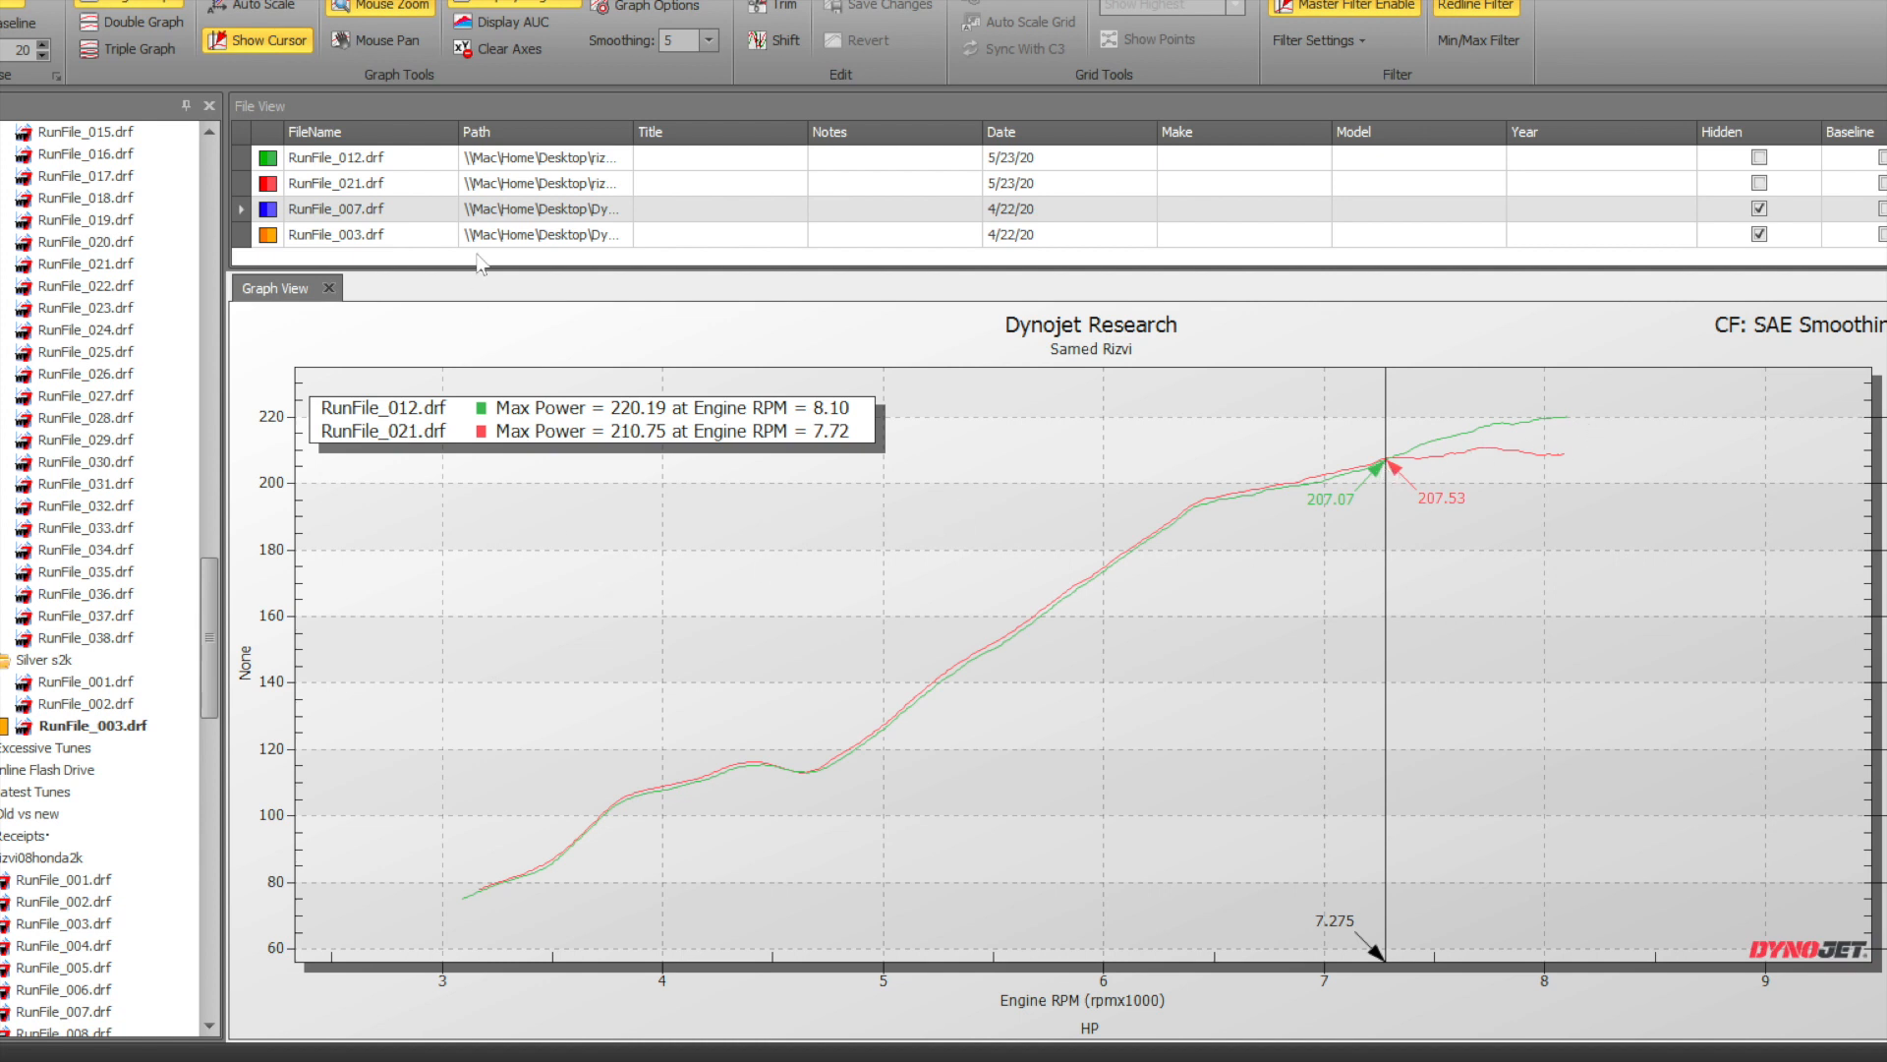
mouse_move(1318, 196)
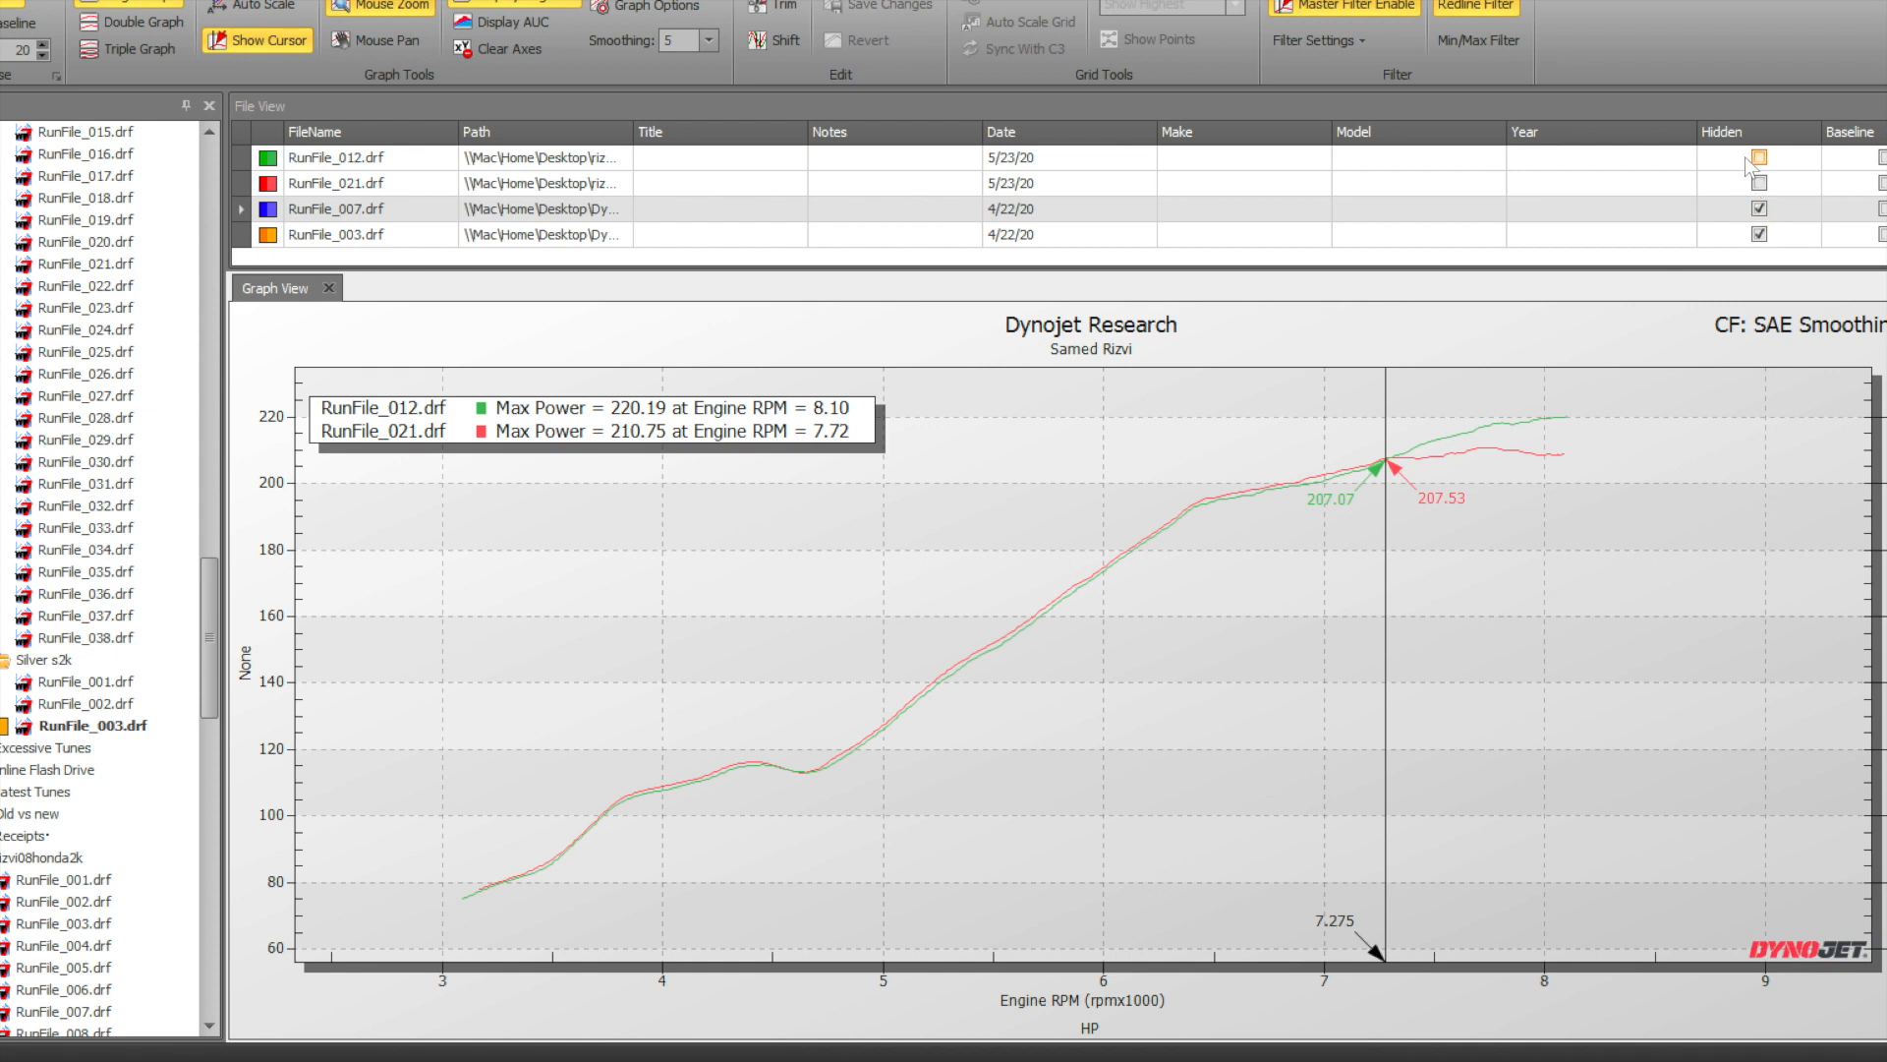
- Unhide RunFile_007 and hide RunFile_012 to compare it against RunFile_021
click(1759, 157)
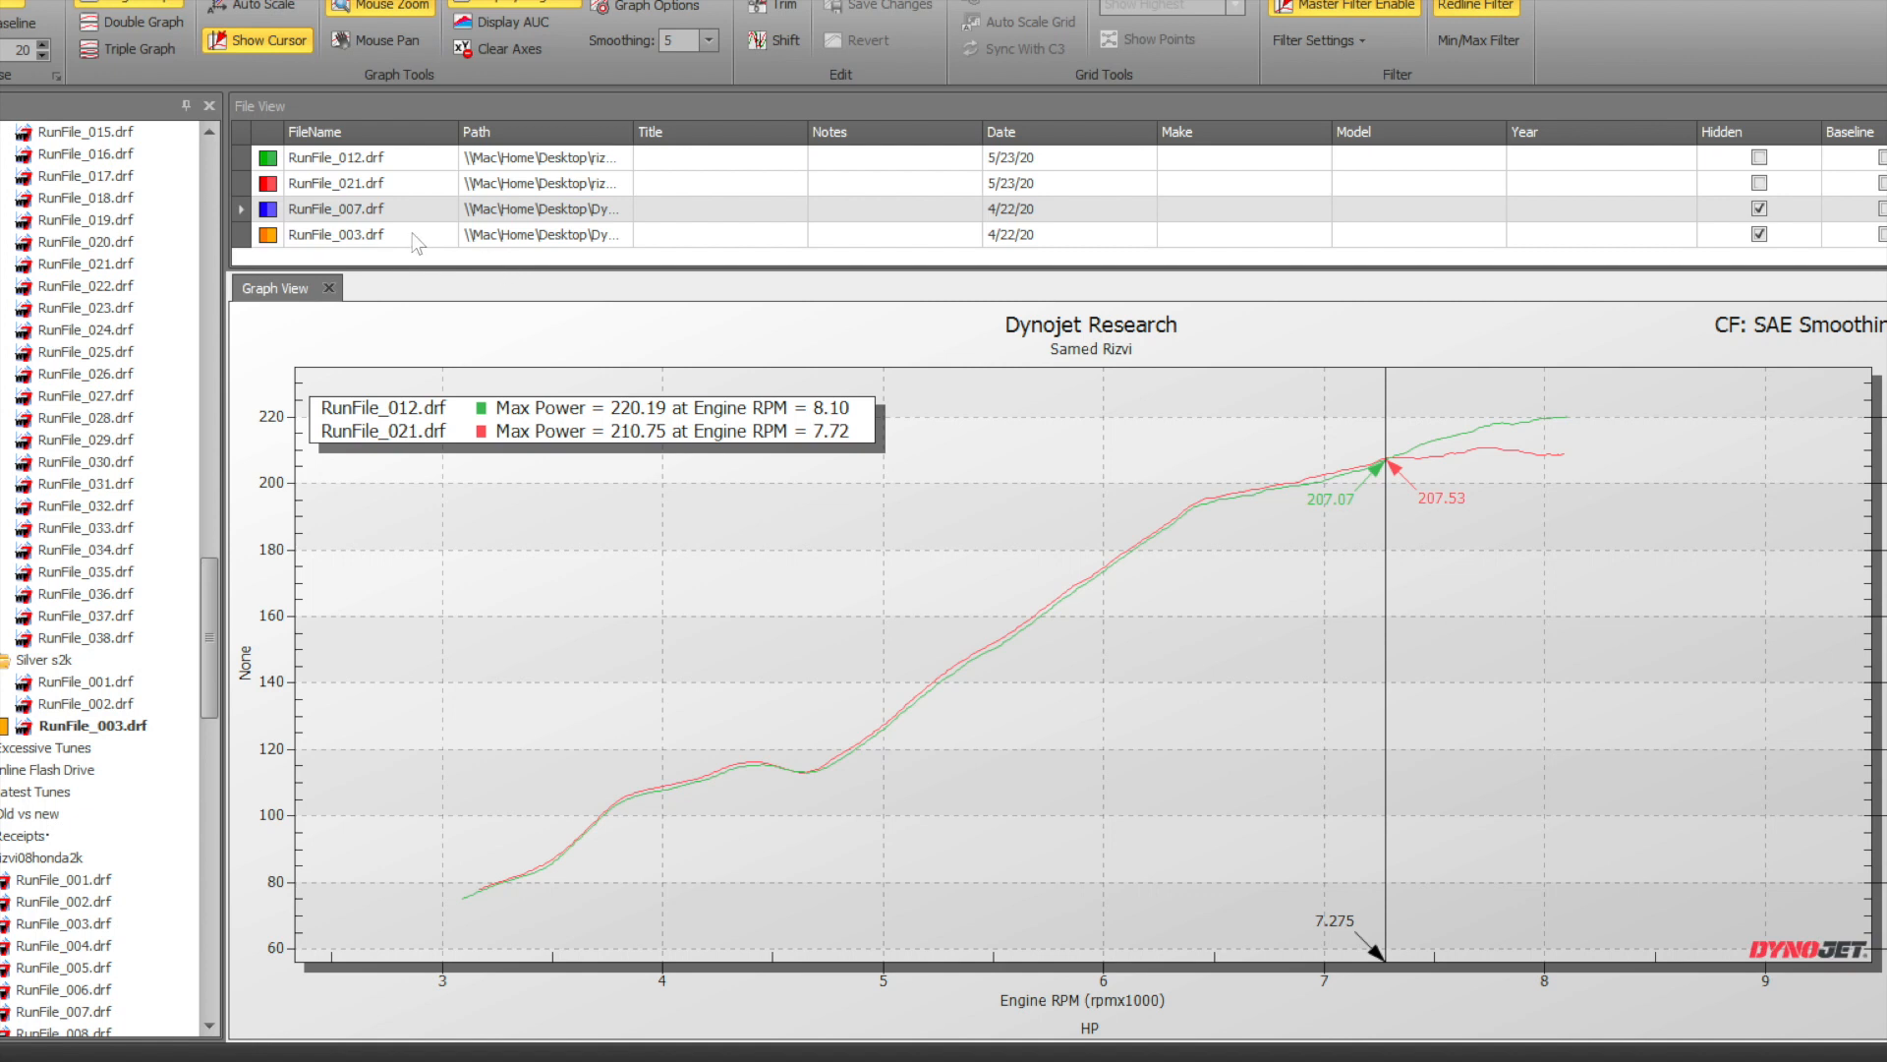
mouse_move(366, 470)
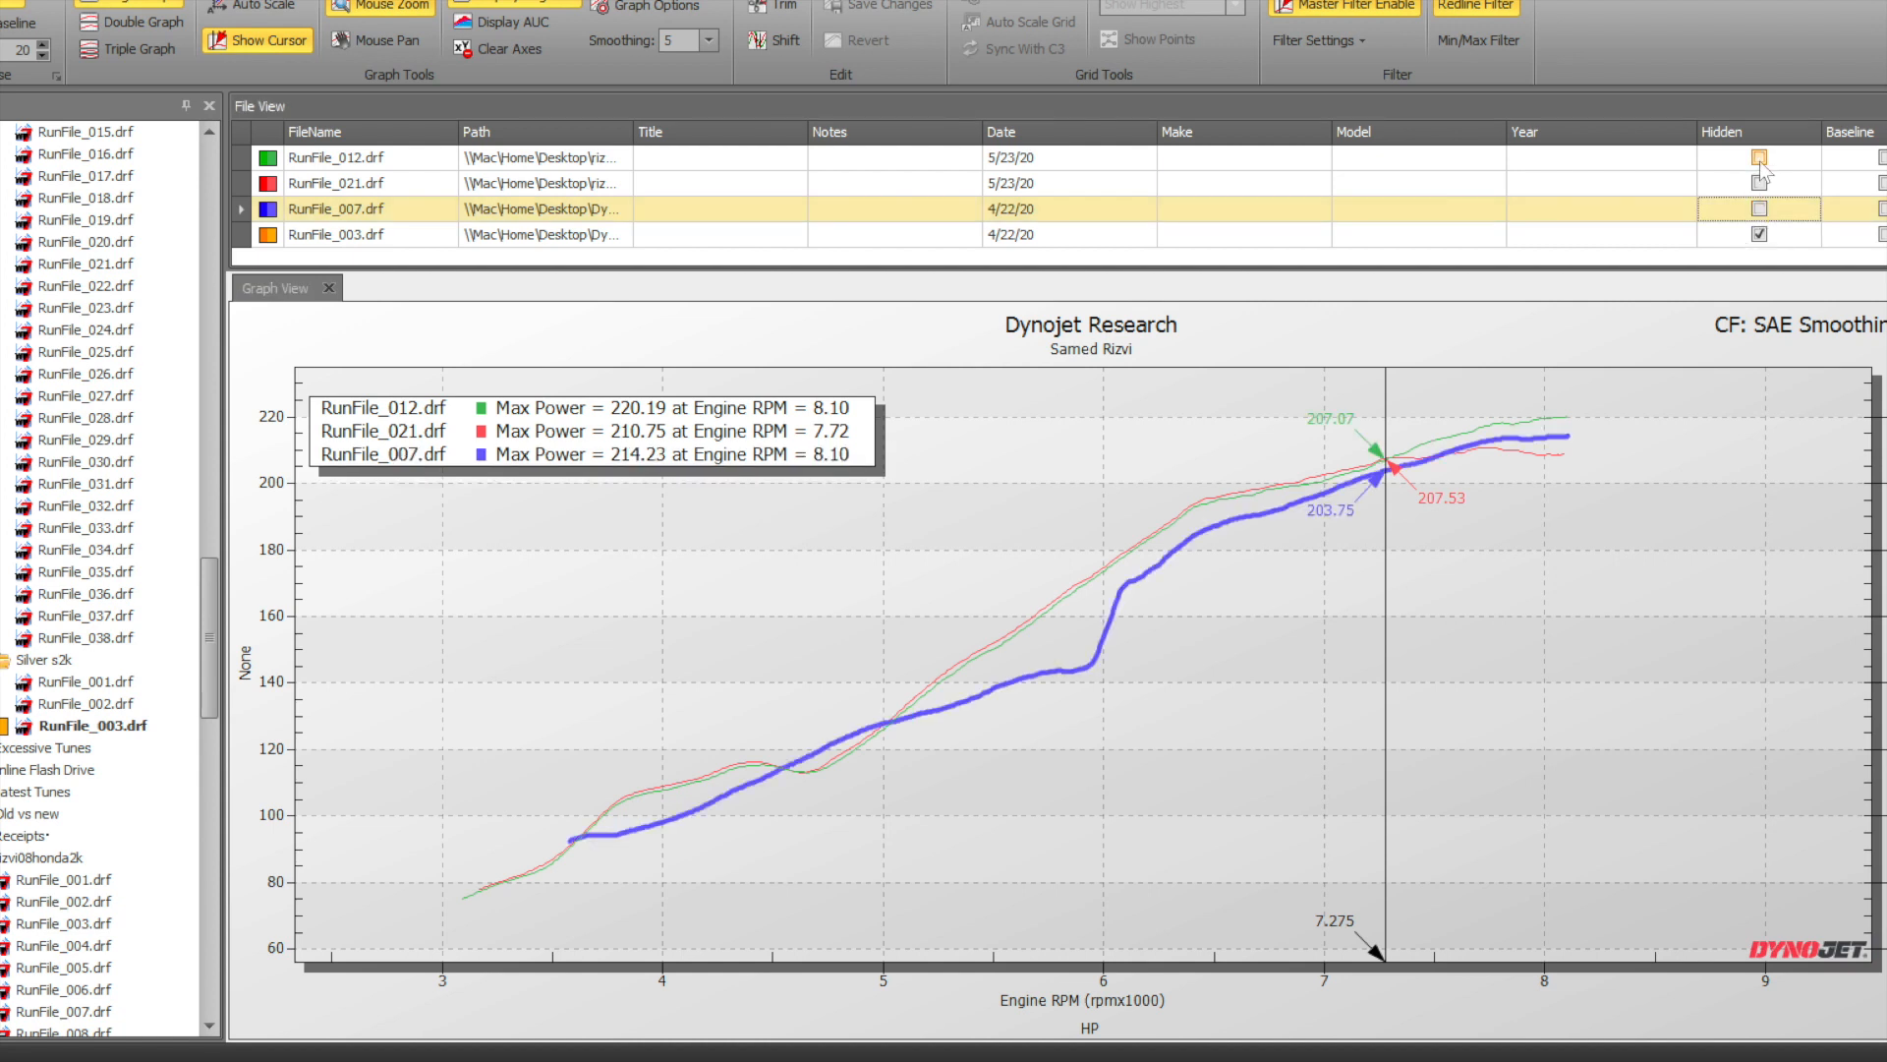
click(1758, 157)
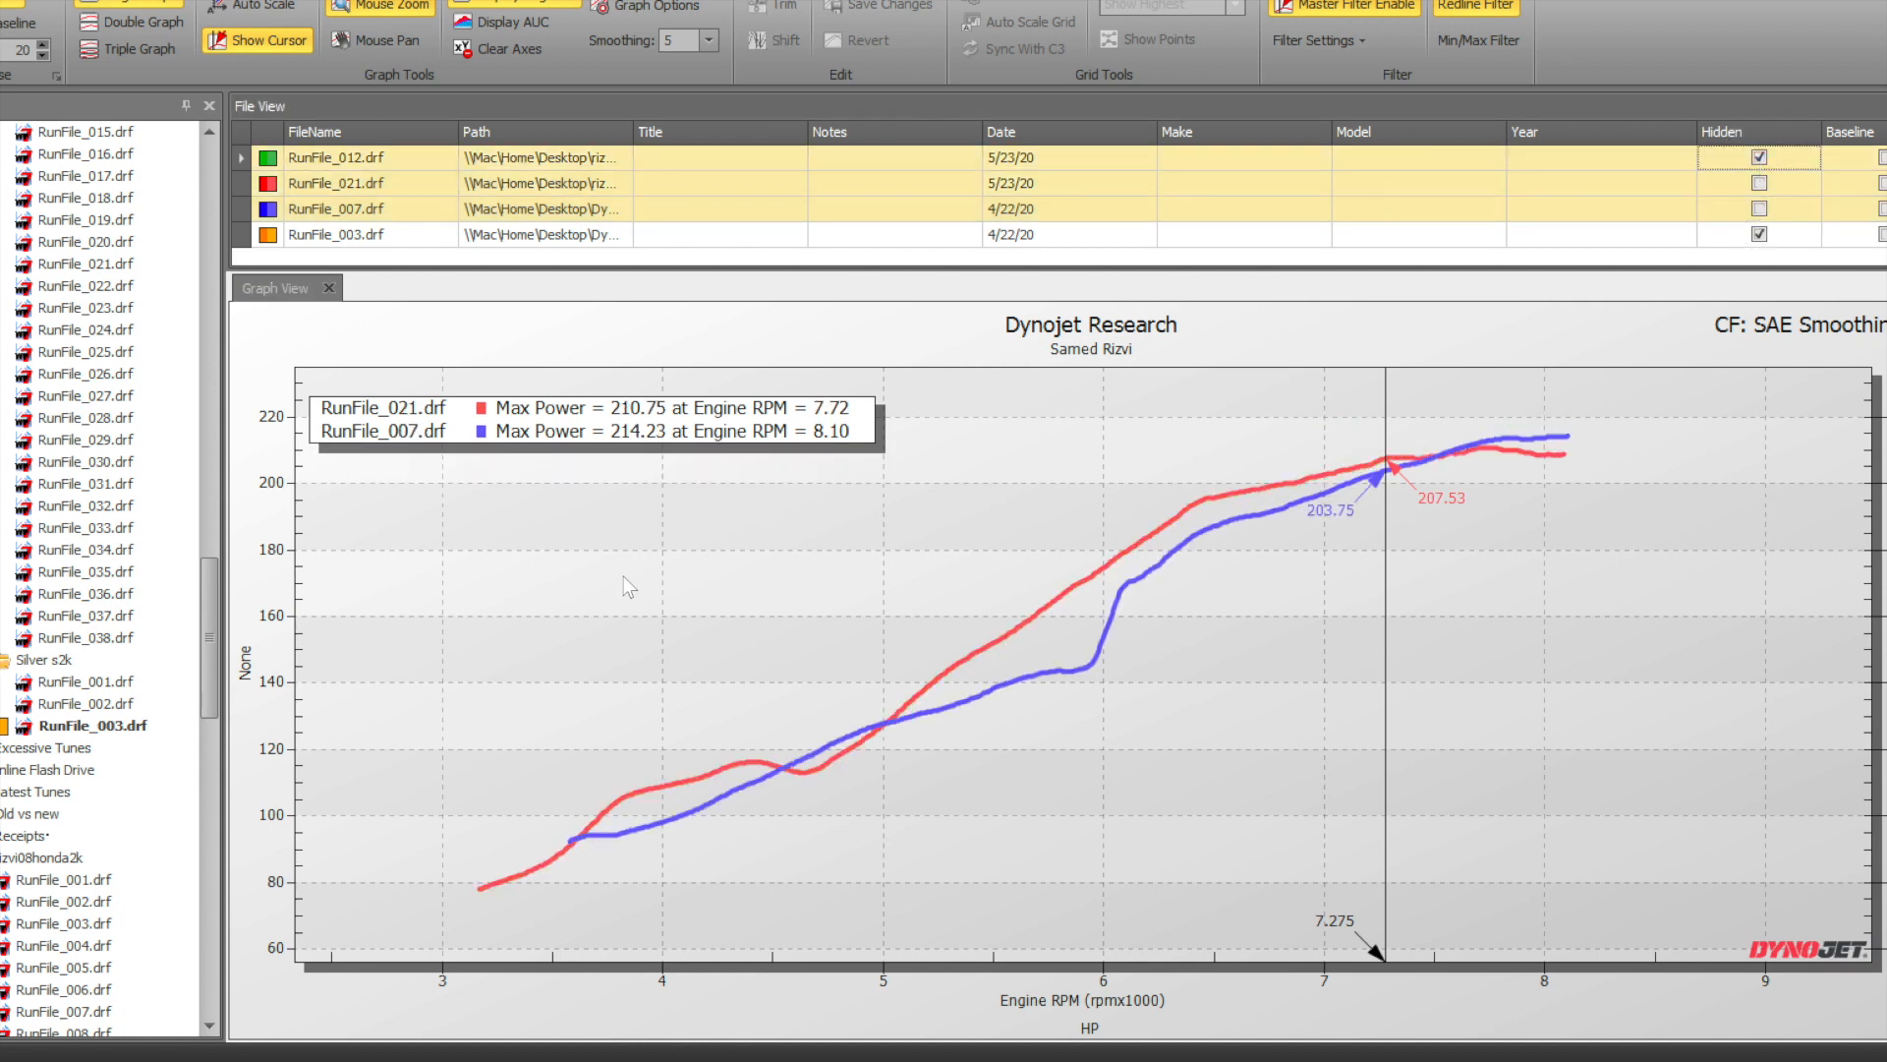
mouse_move(638, 450)
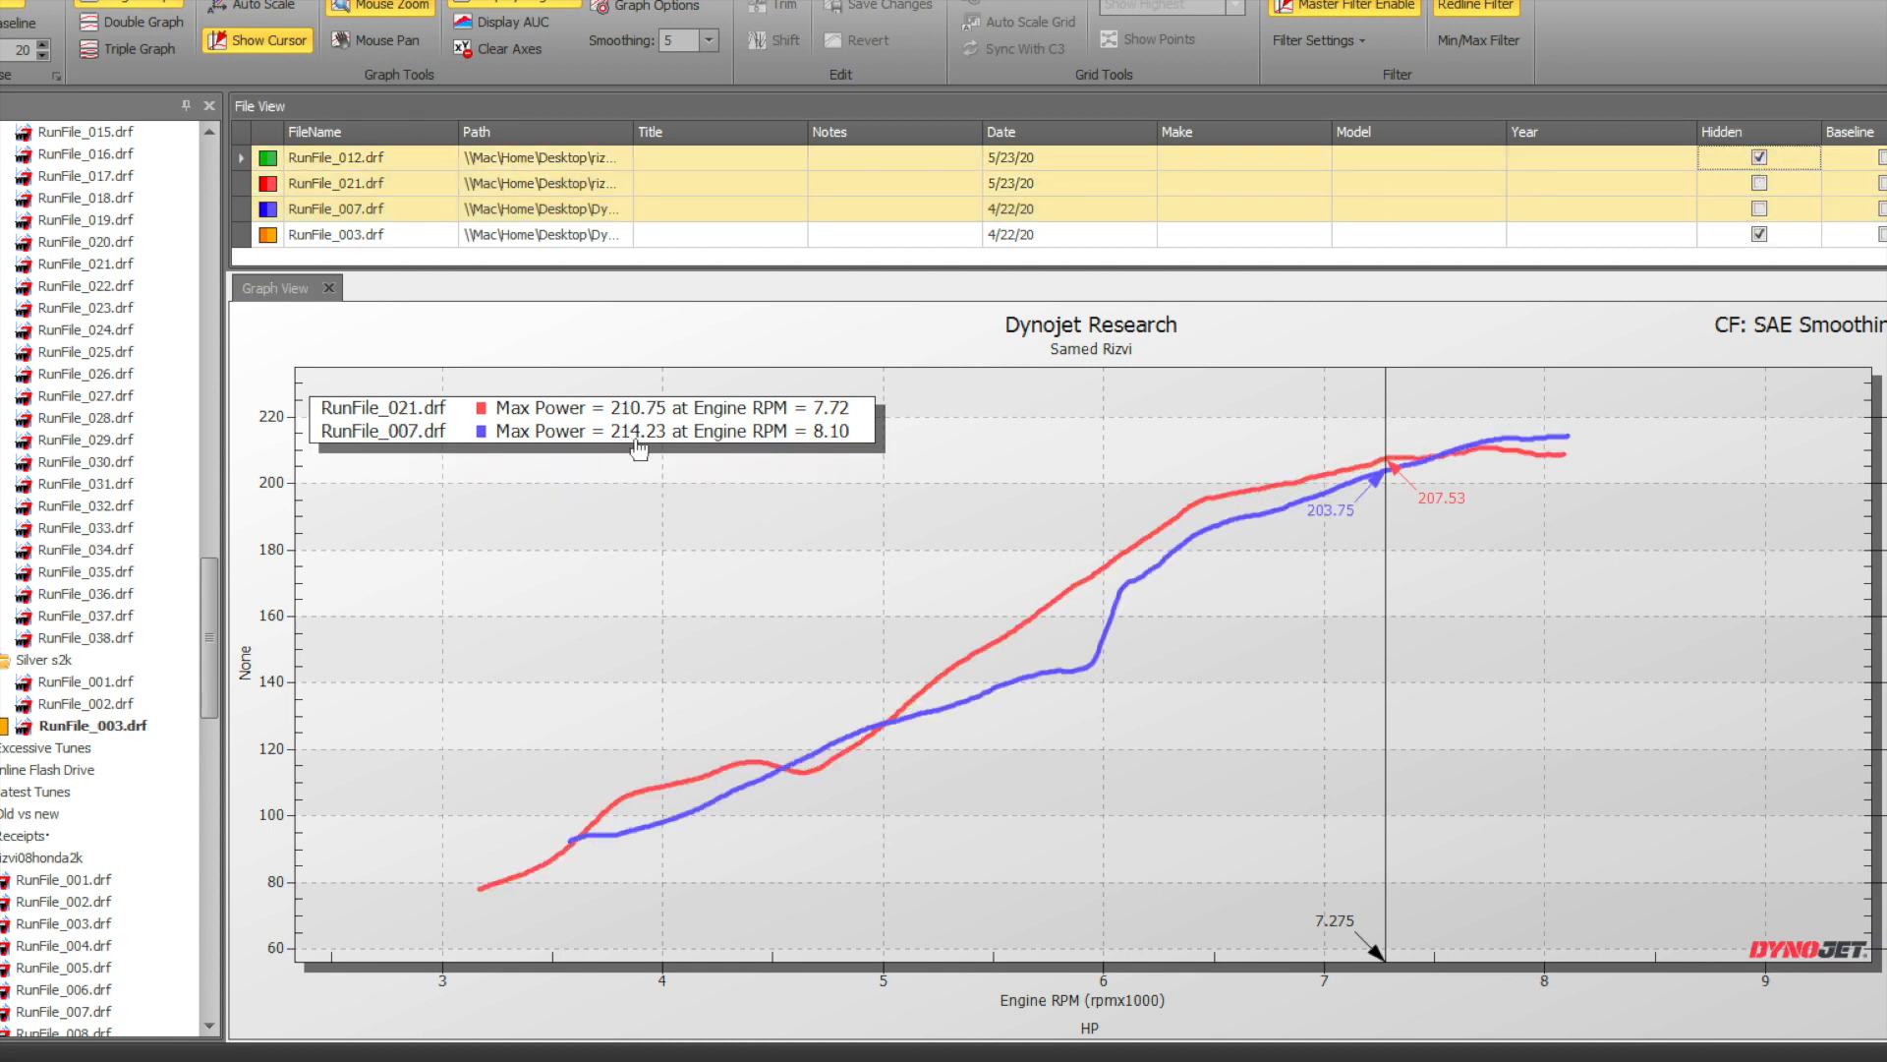
mouse_move(648, 461)
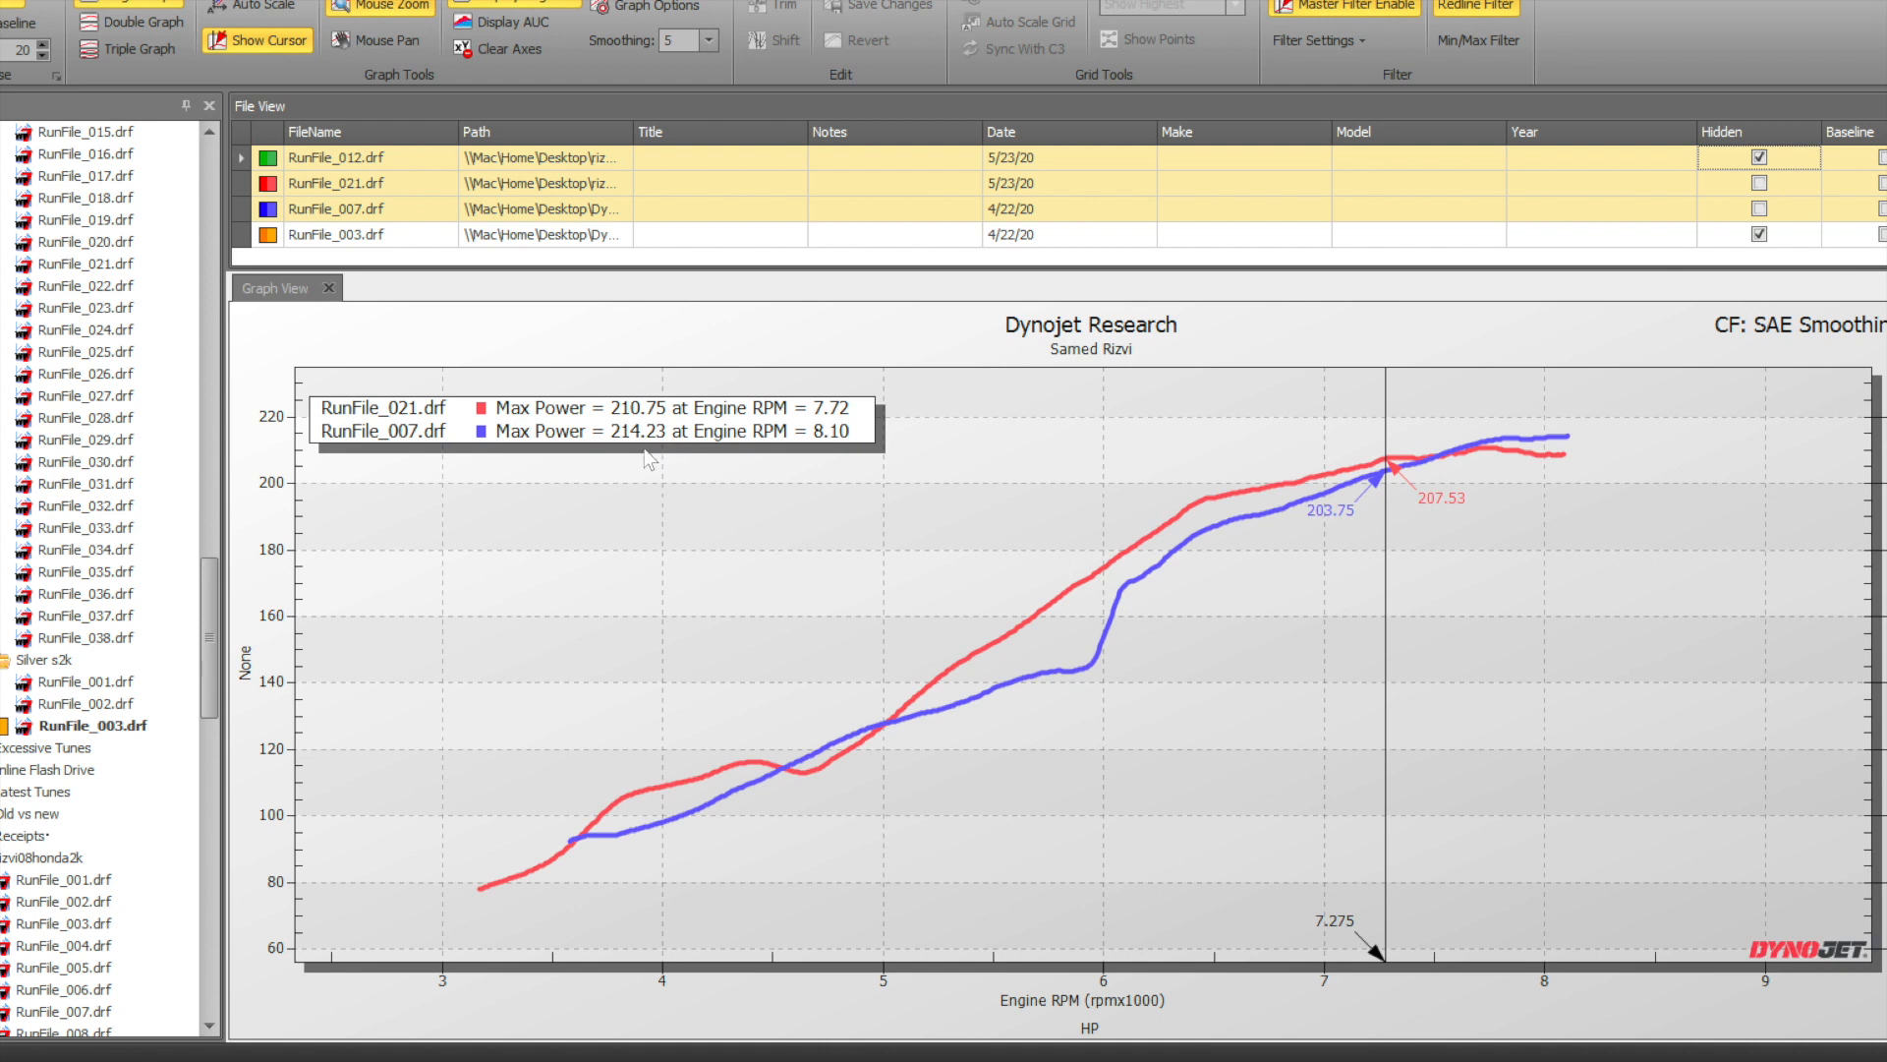
mouse_move(676, 493)
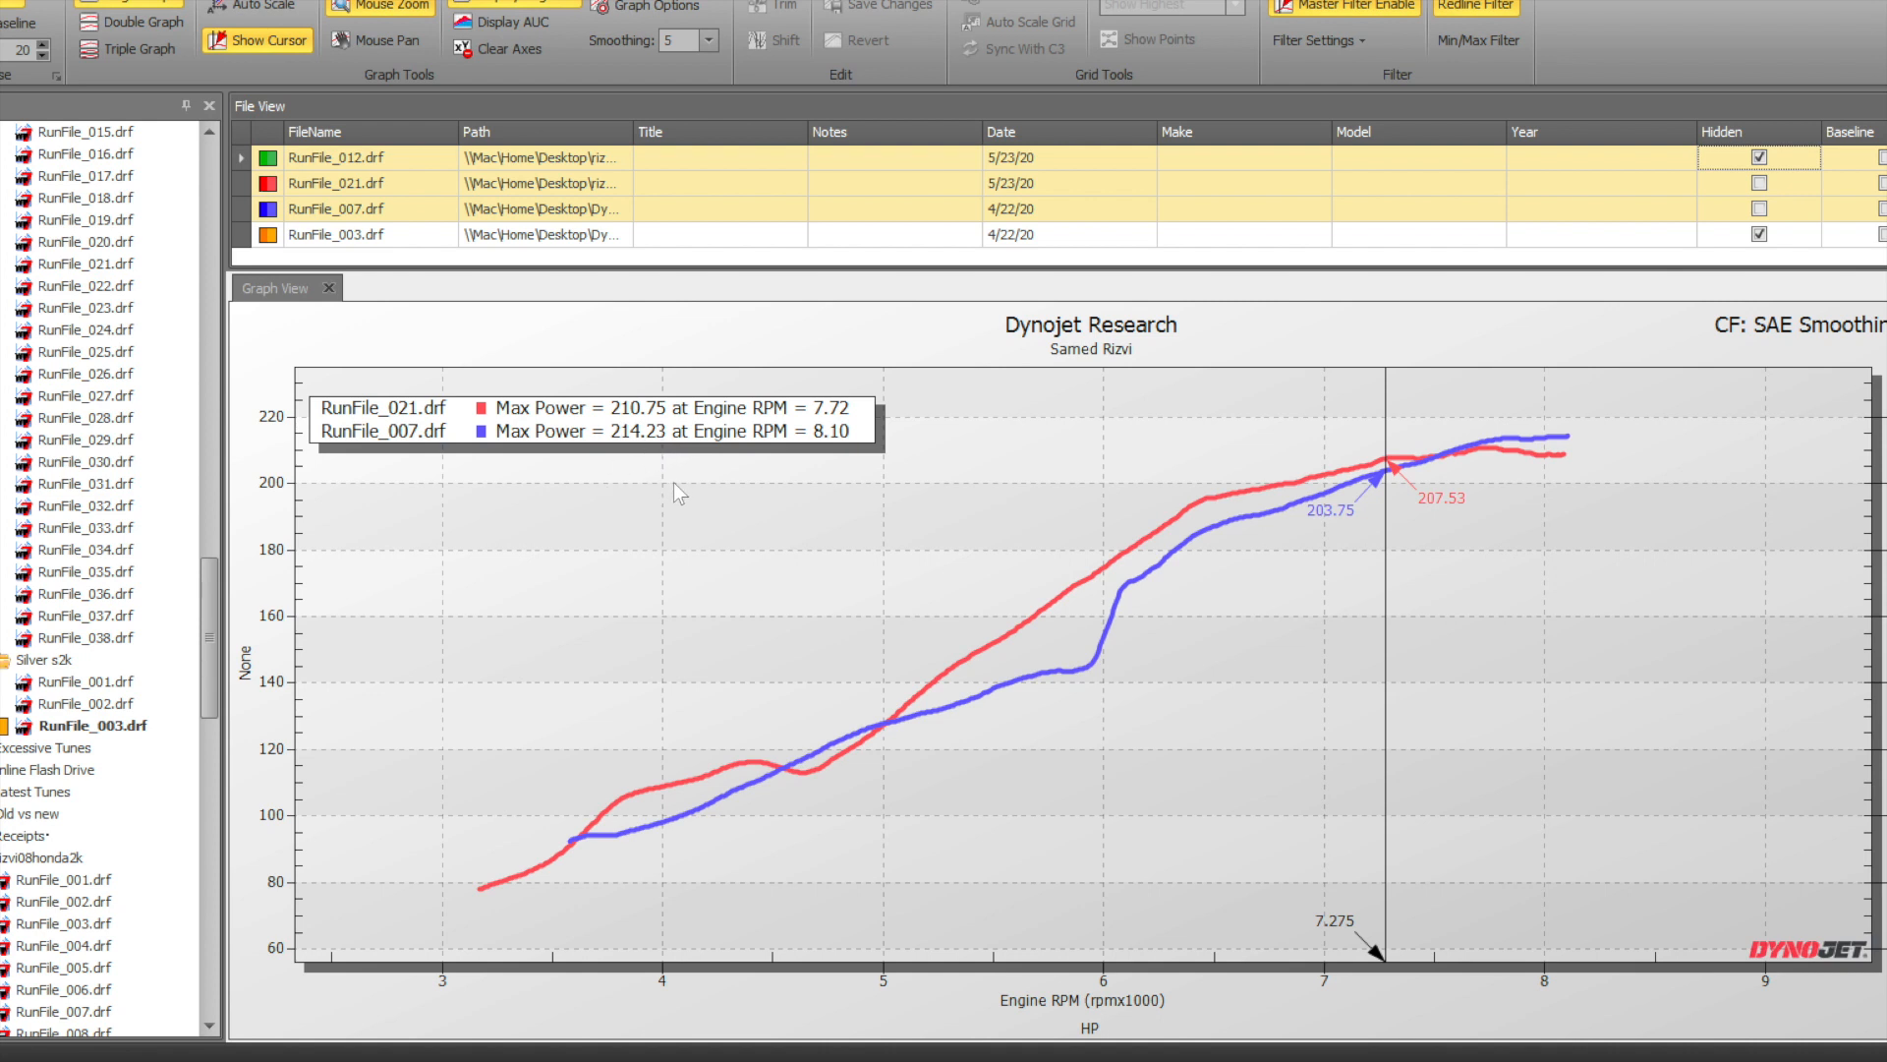
mouse_move(648, 422)
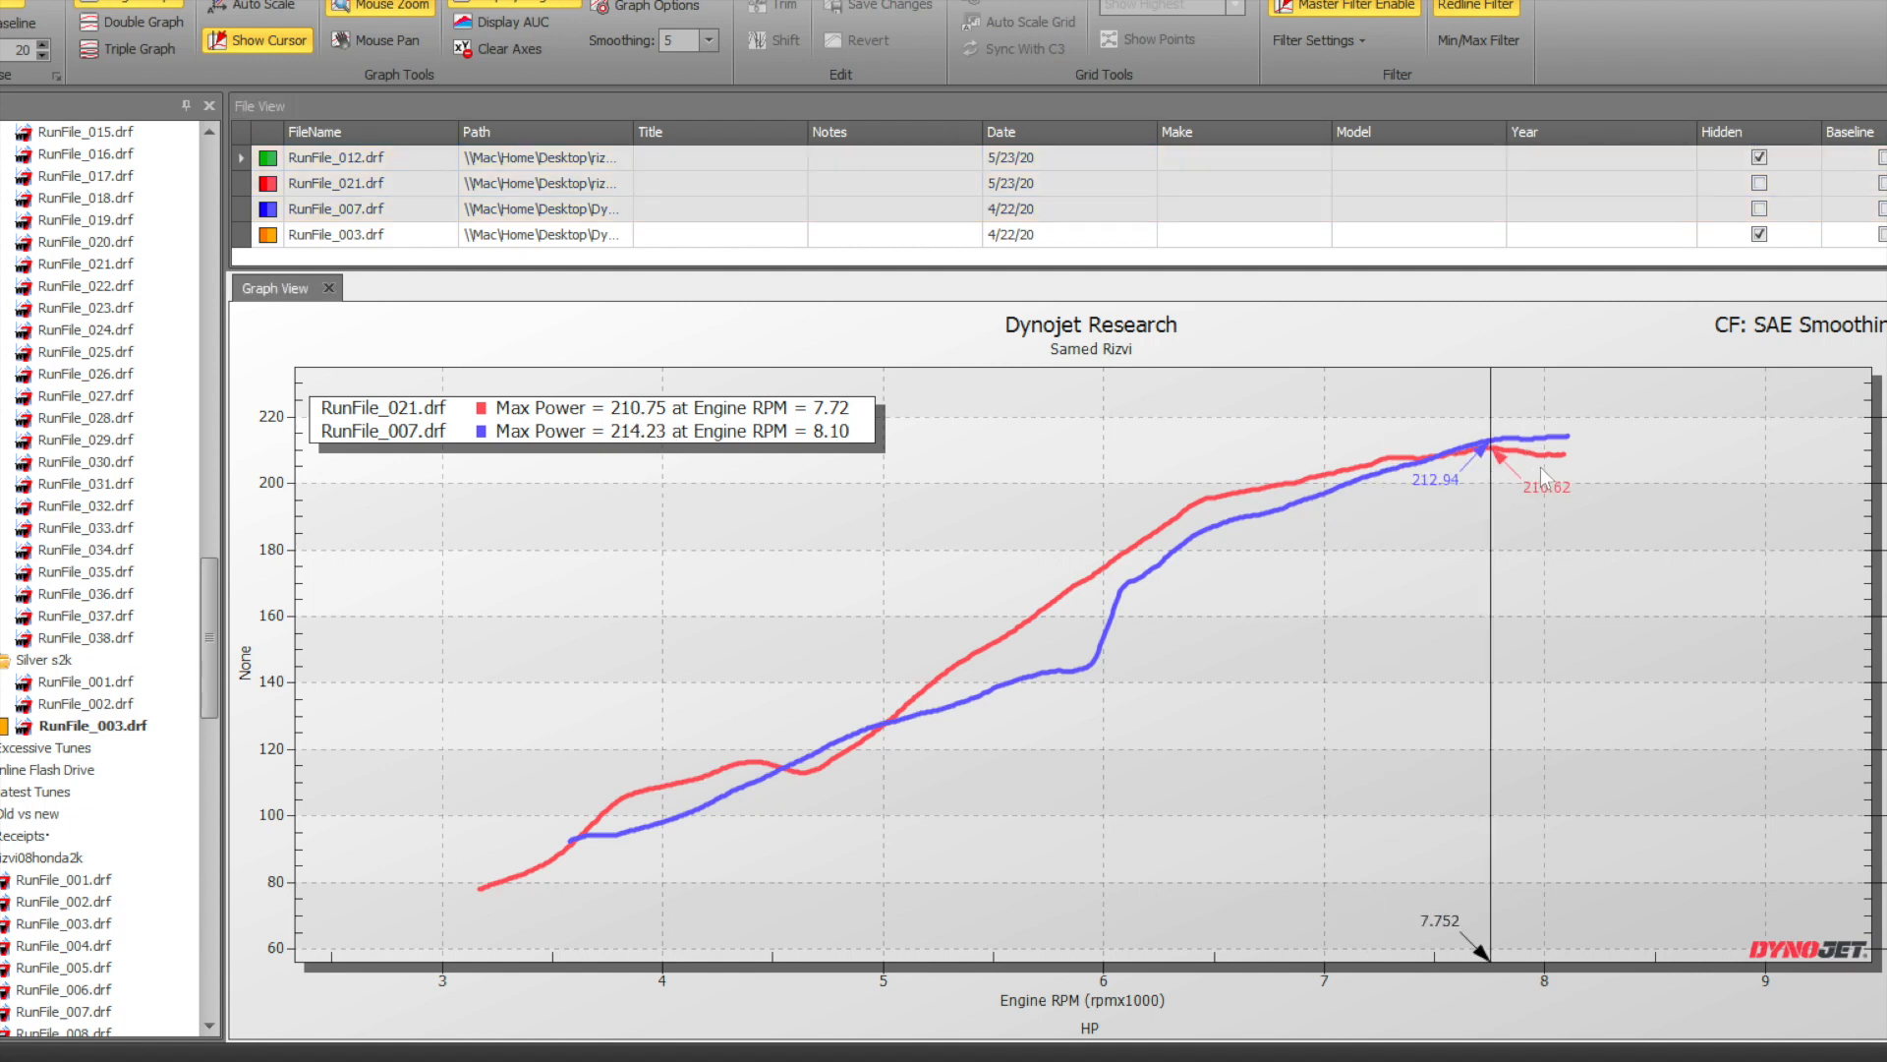
mouse_move(969, 657)
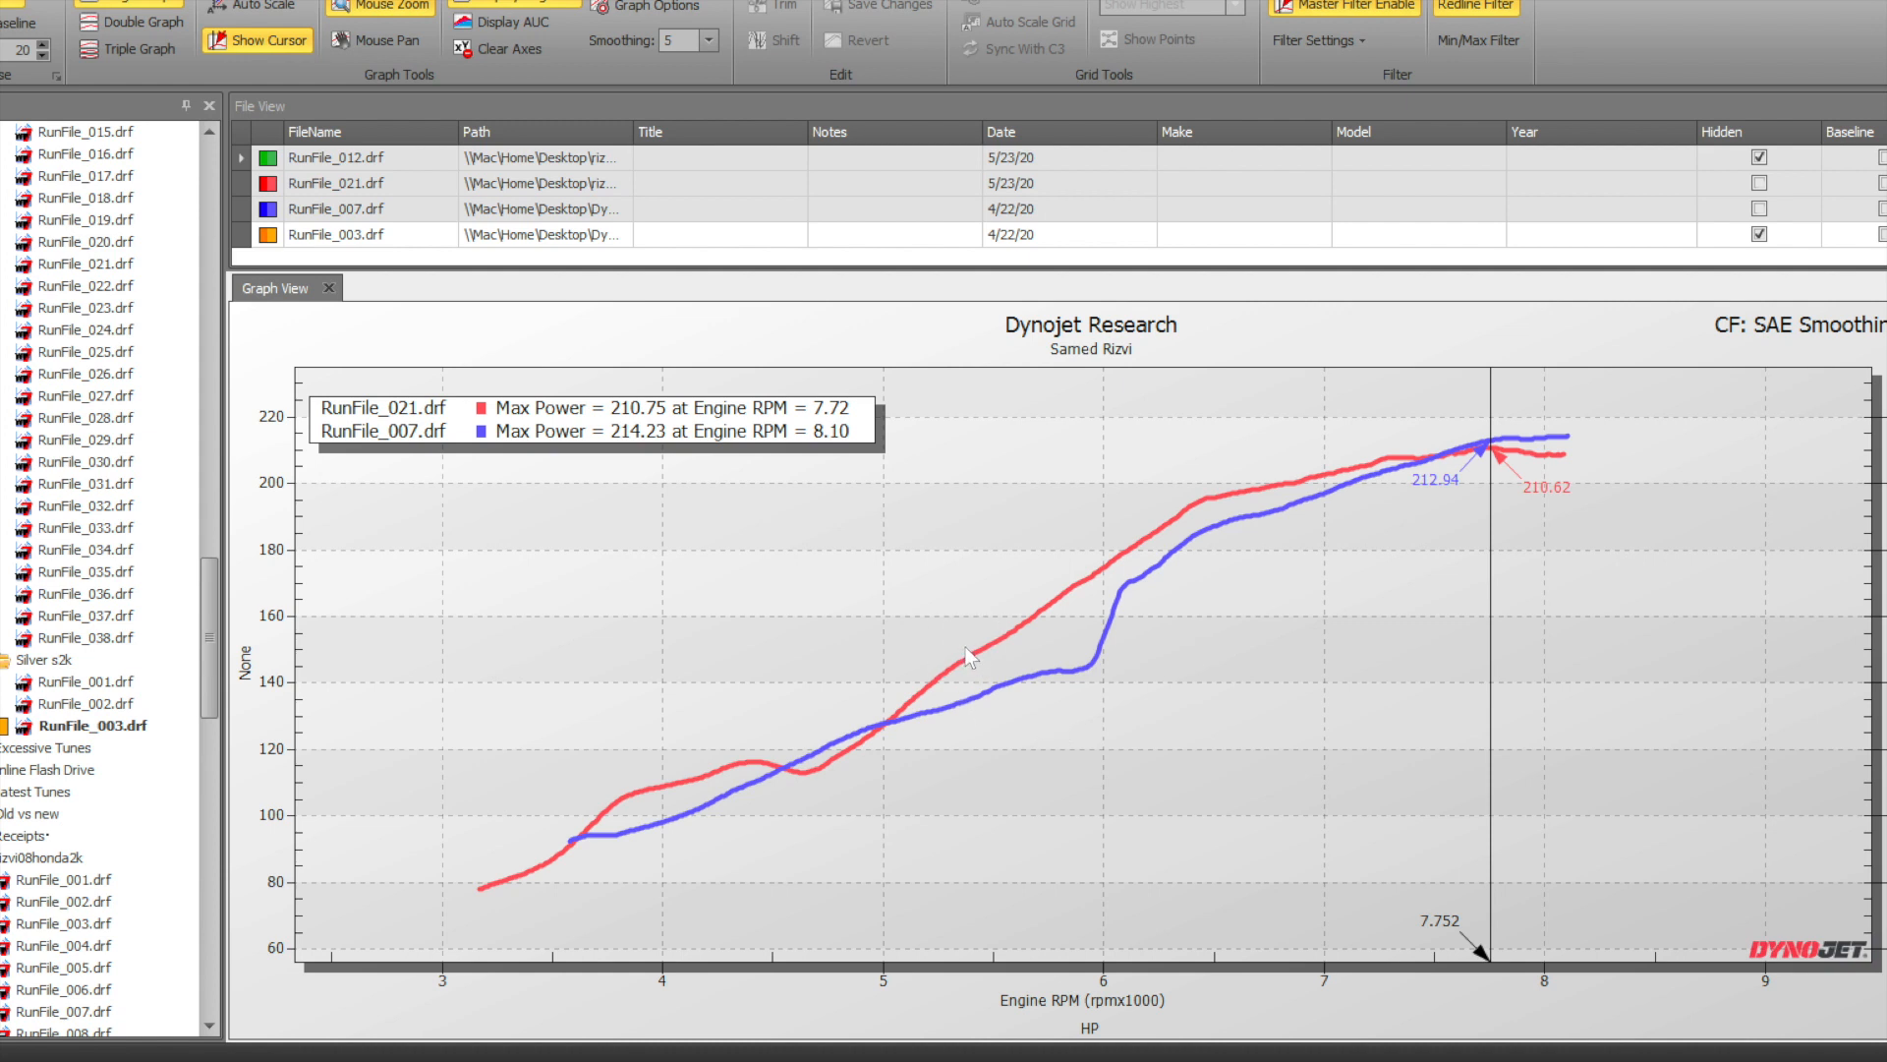
mouse_move(1376, 478)
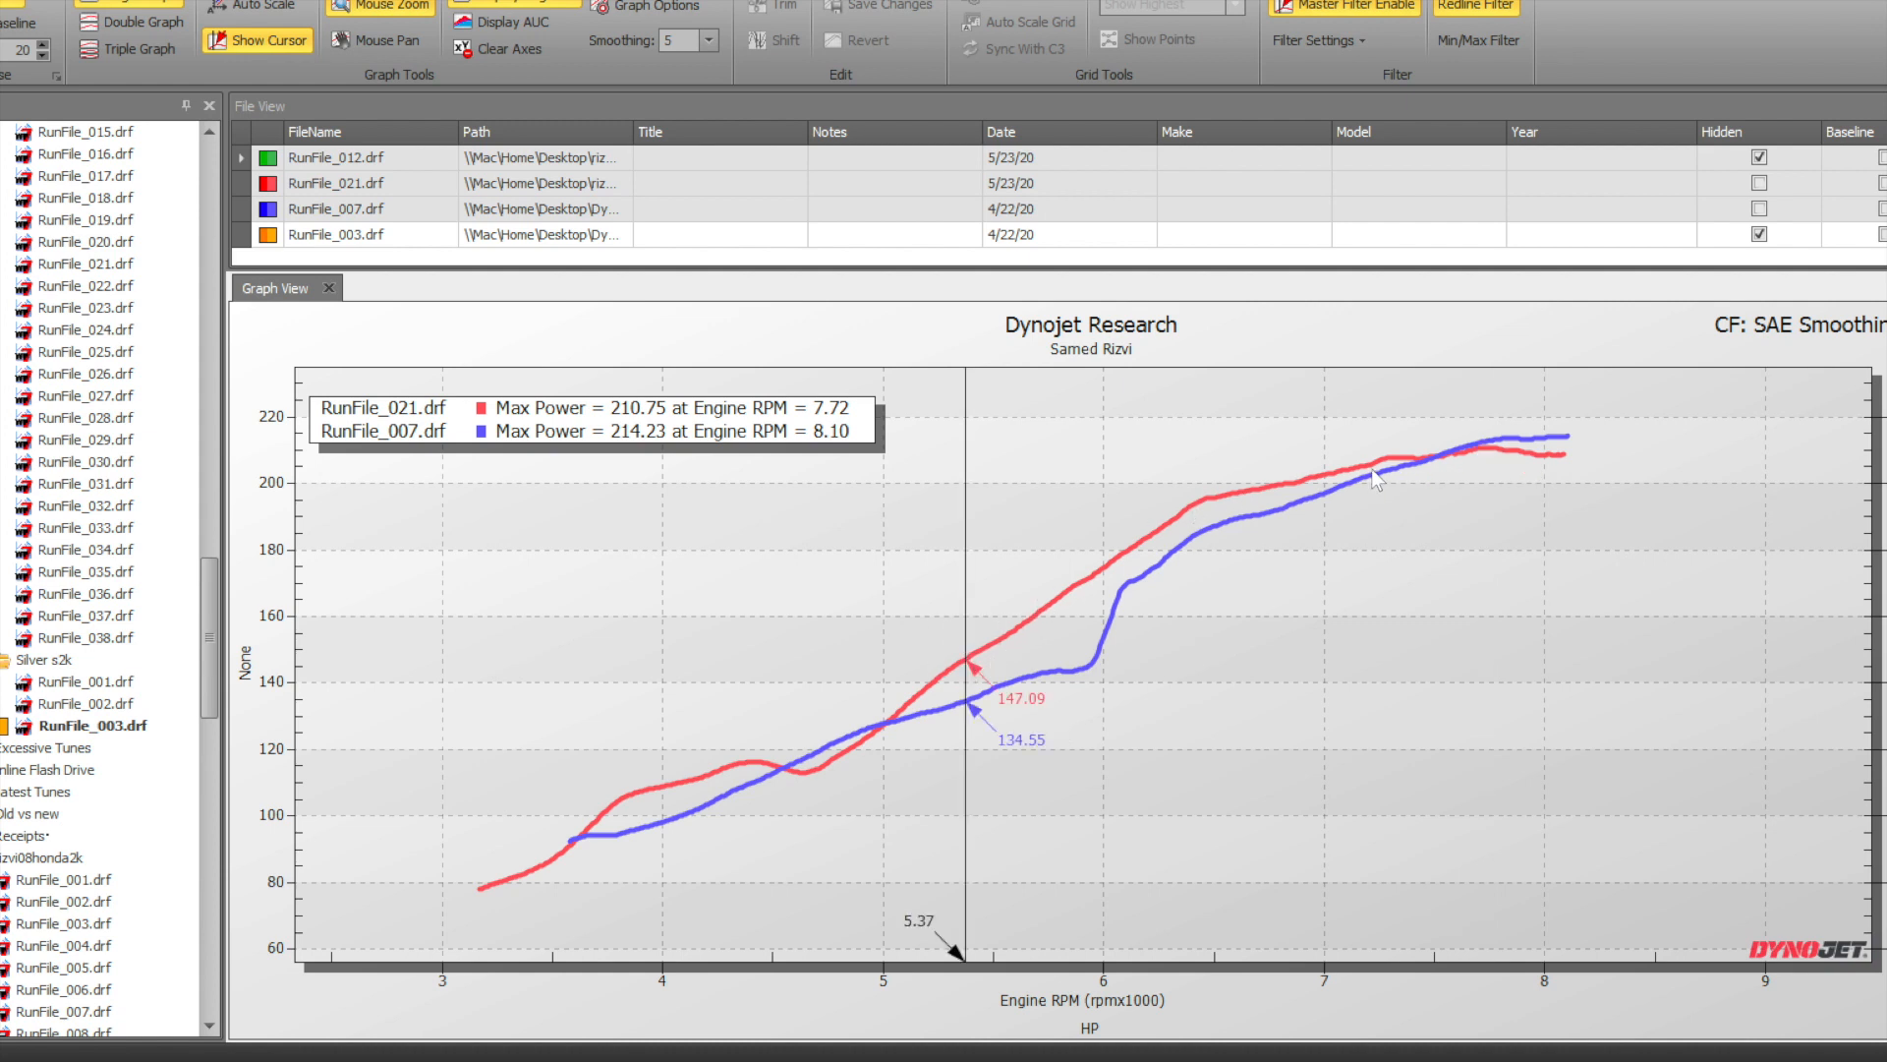
mouse_move(1093, 662)
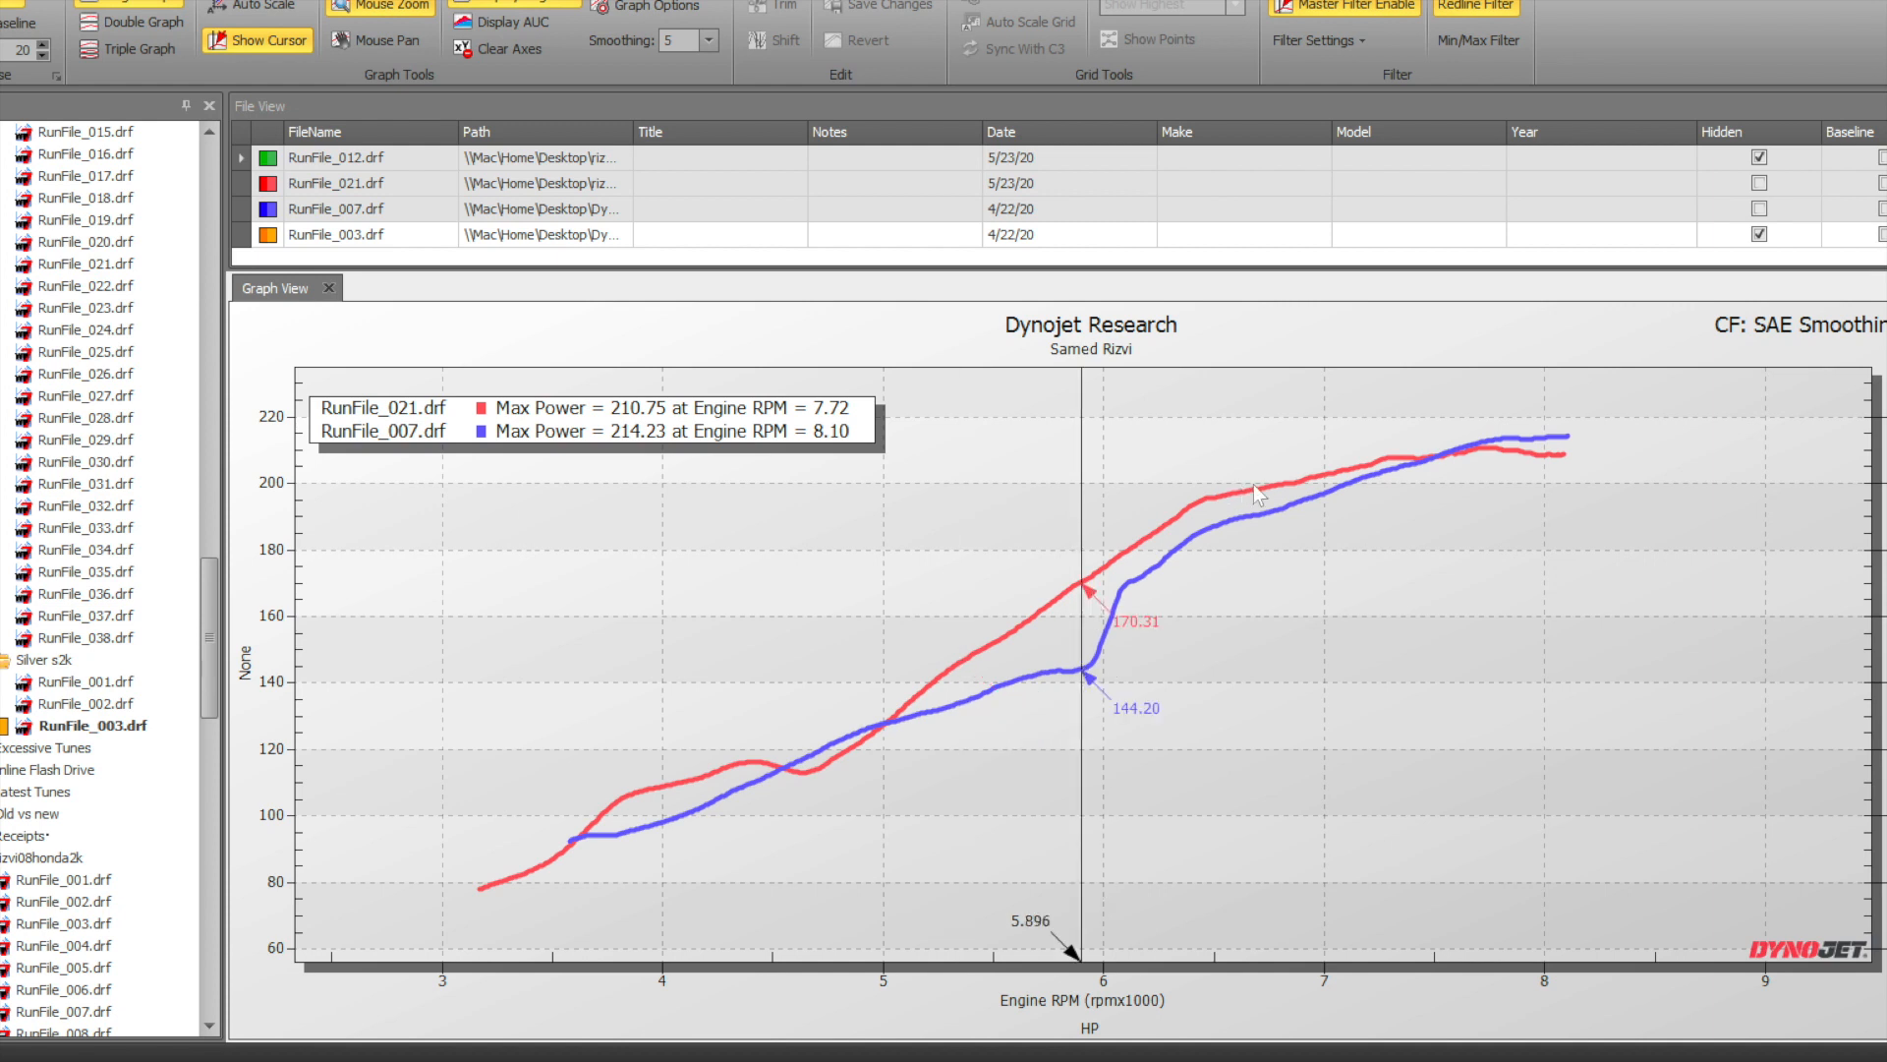
mouse_move(1426, 466)
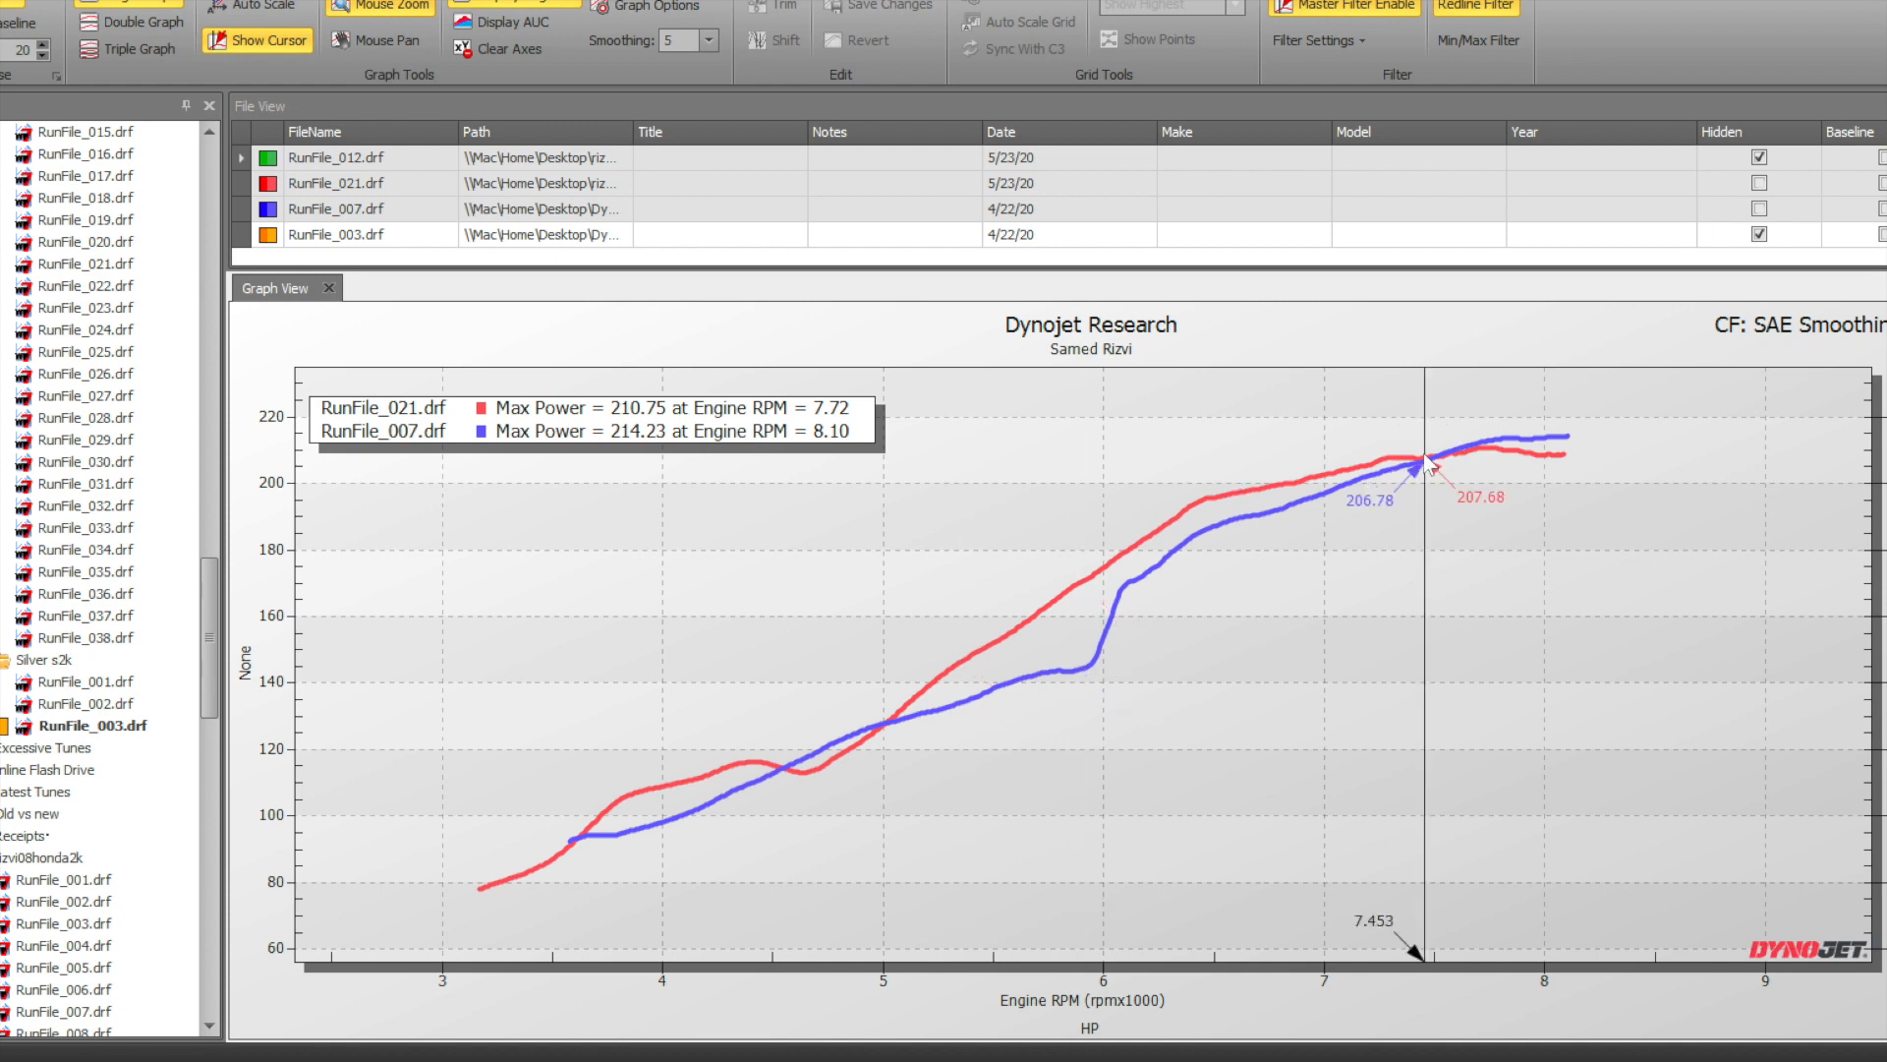
mouse_move(1358, 533)
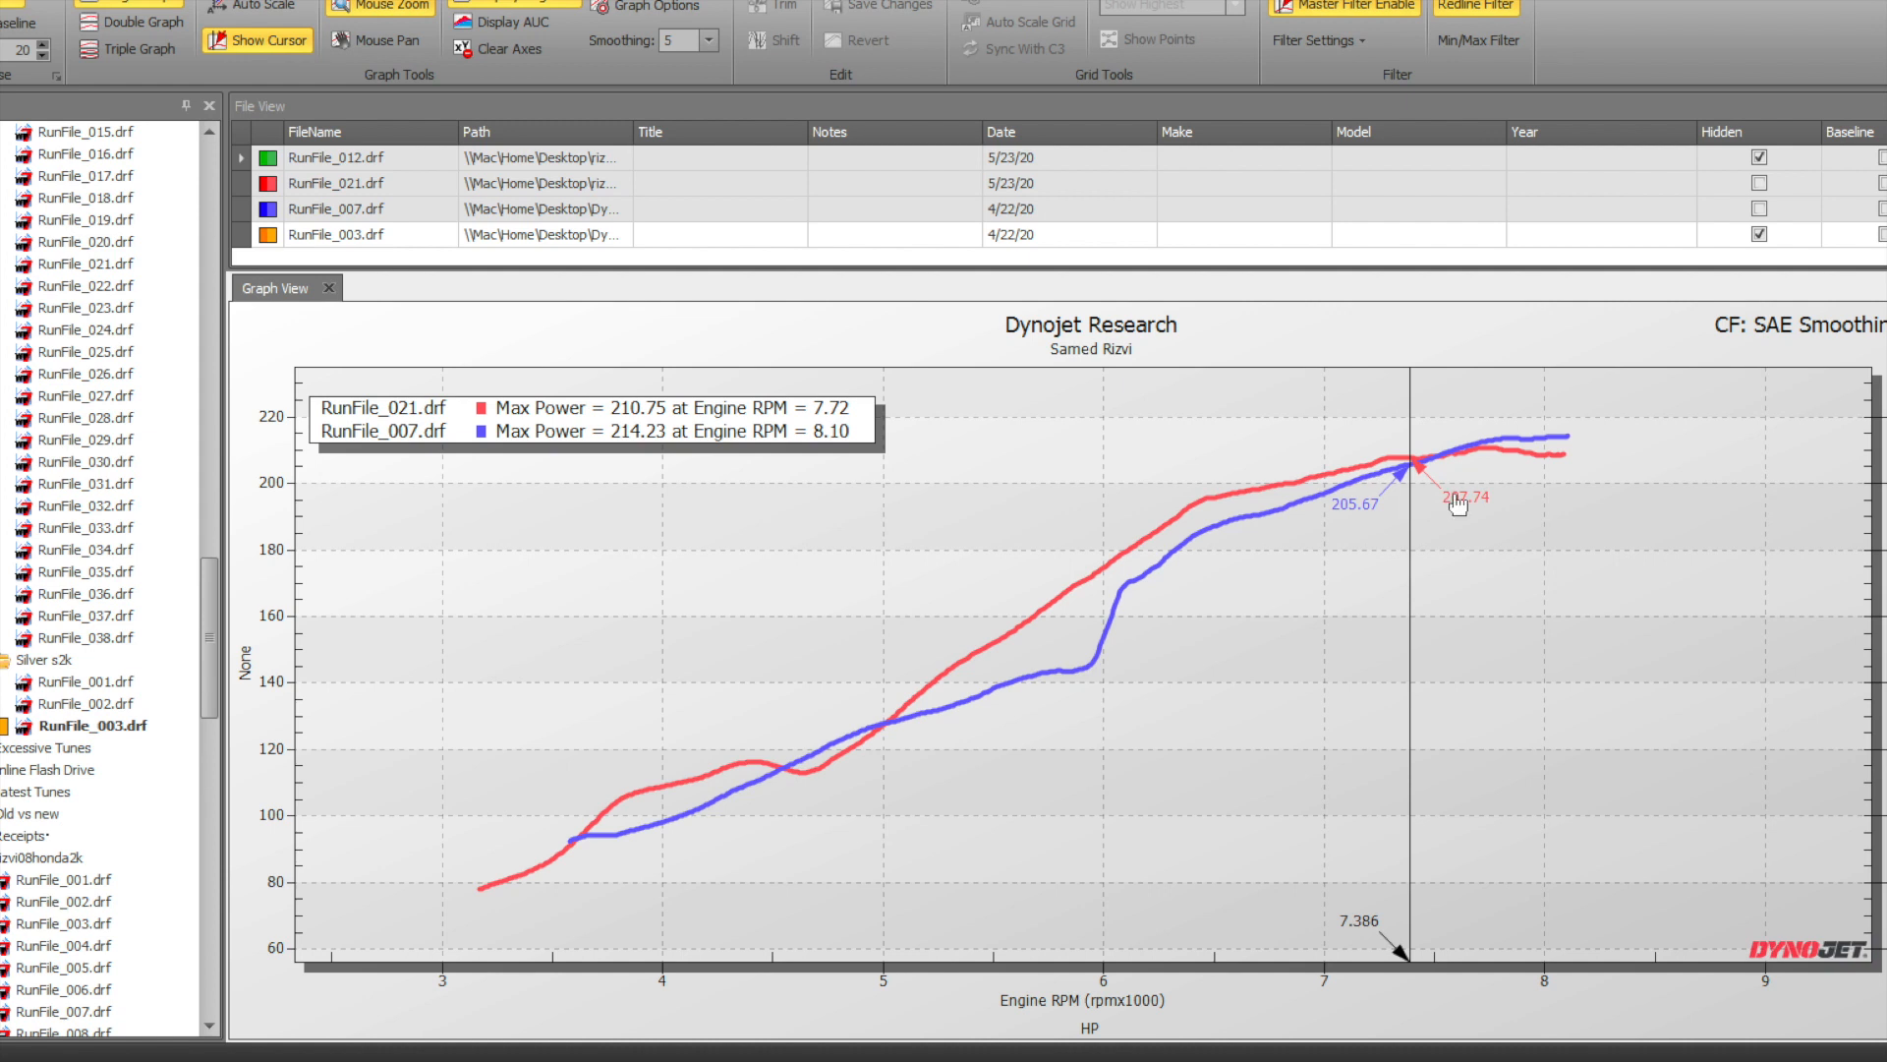
mouse_move(1544, 480)
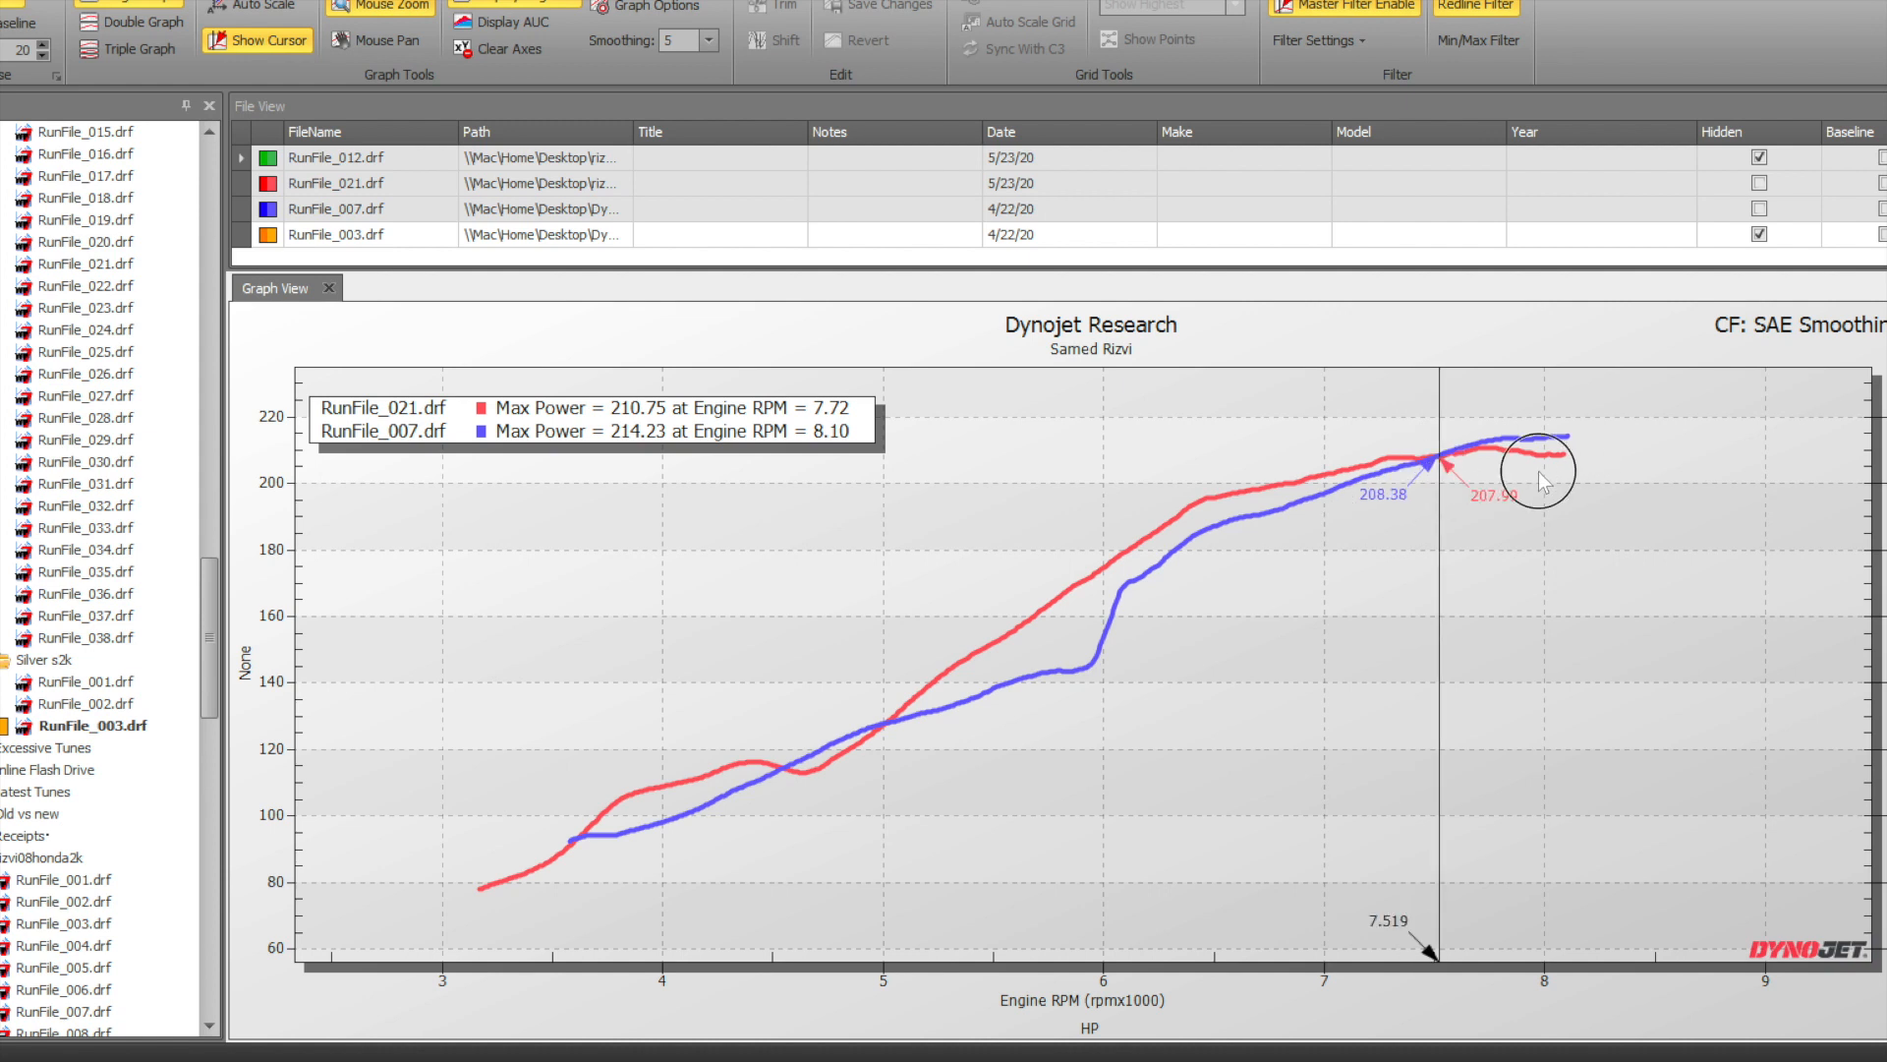
mouse_move(1008, 636)
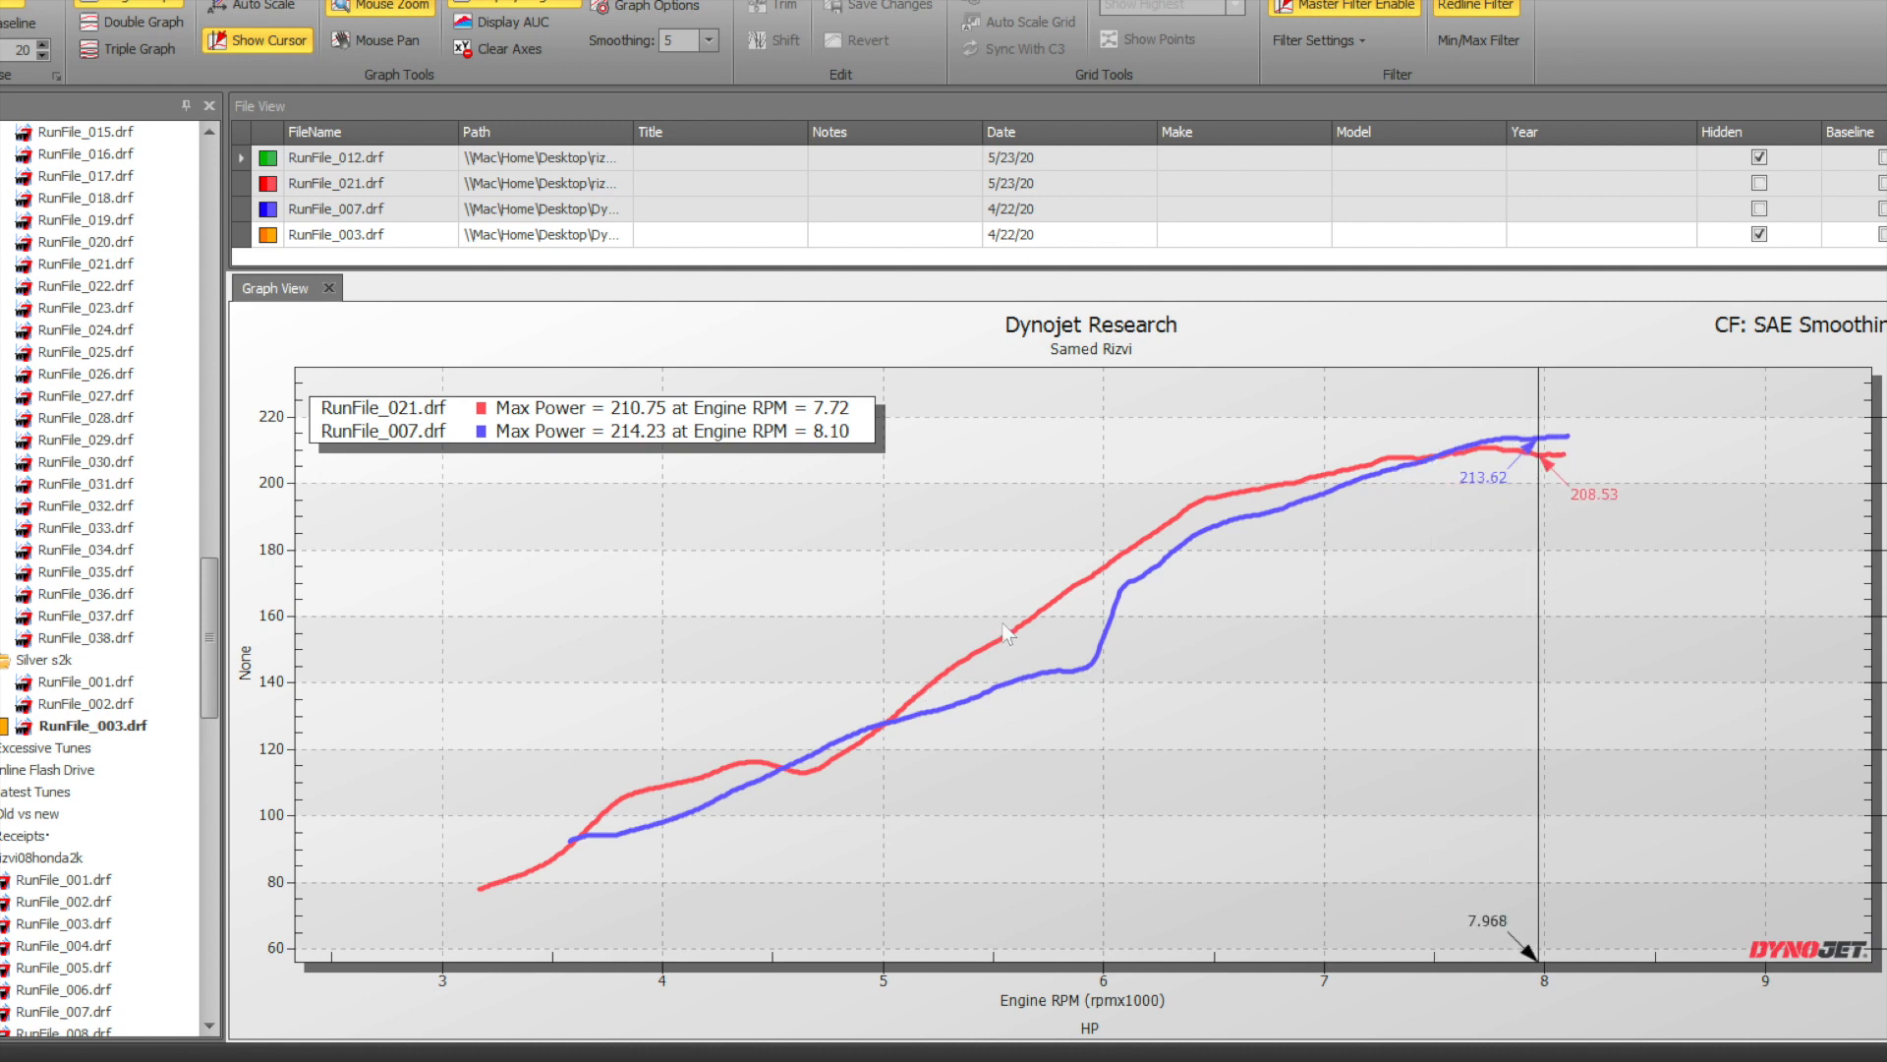
mouse_move(1144, 741)
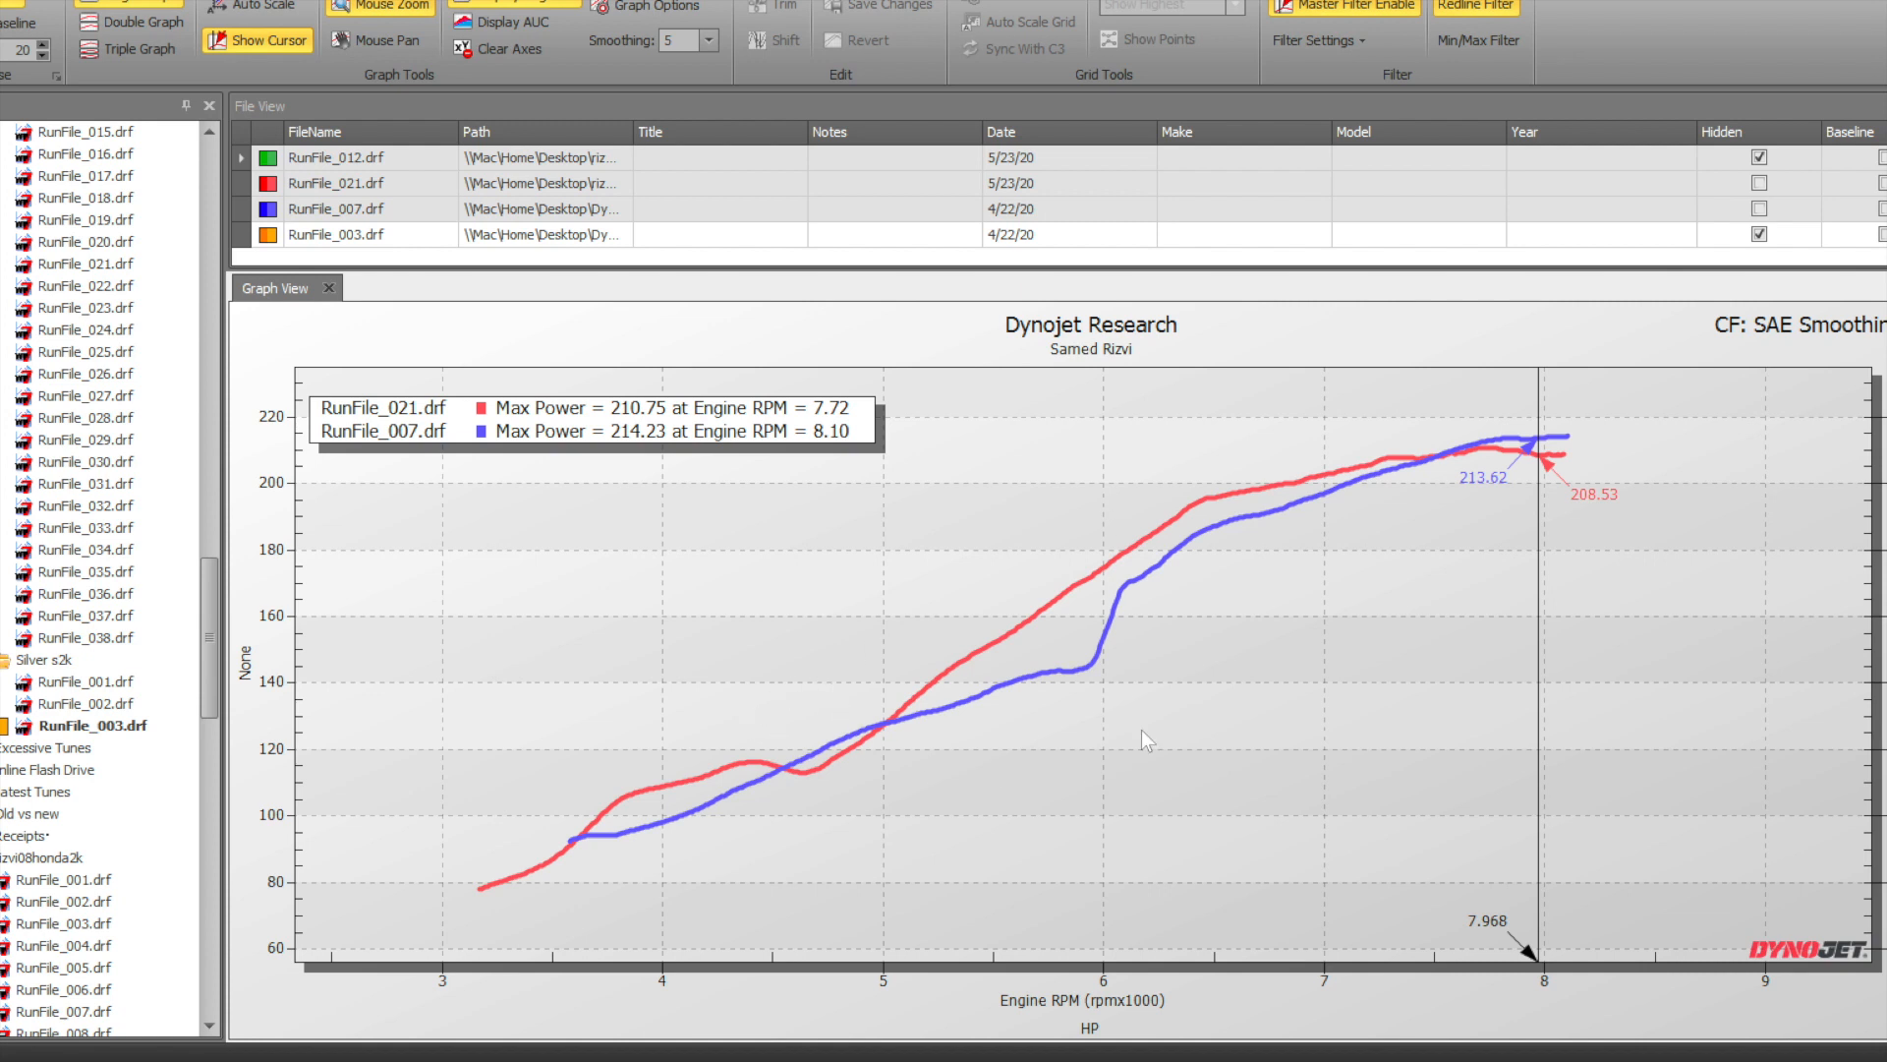
mouse_move(1078, 599)
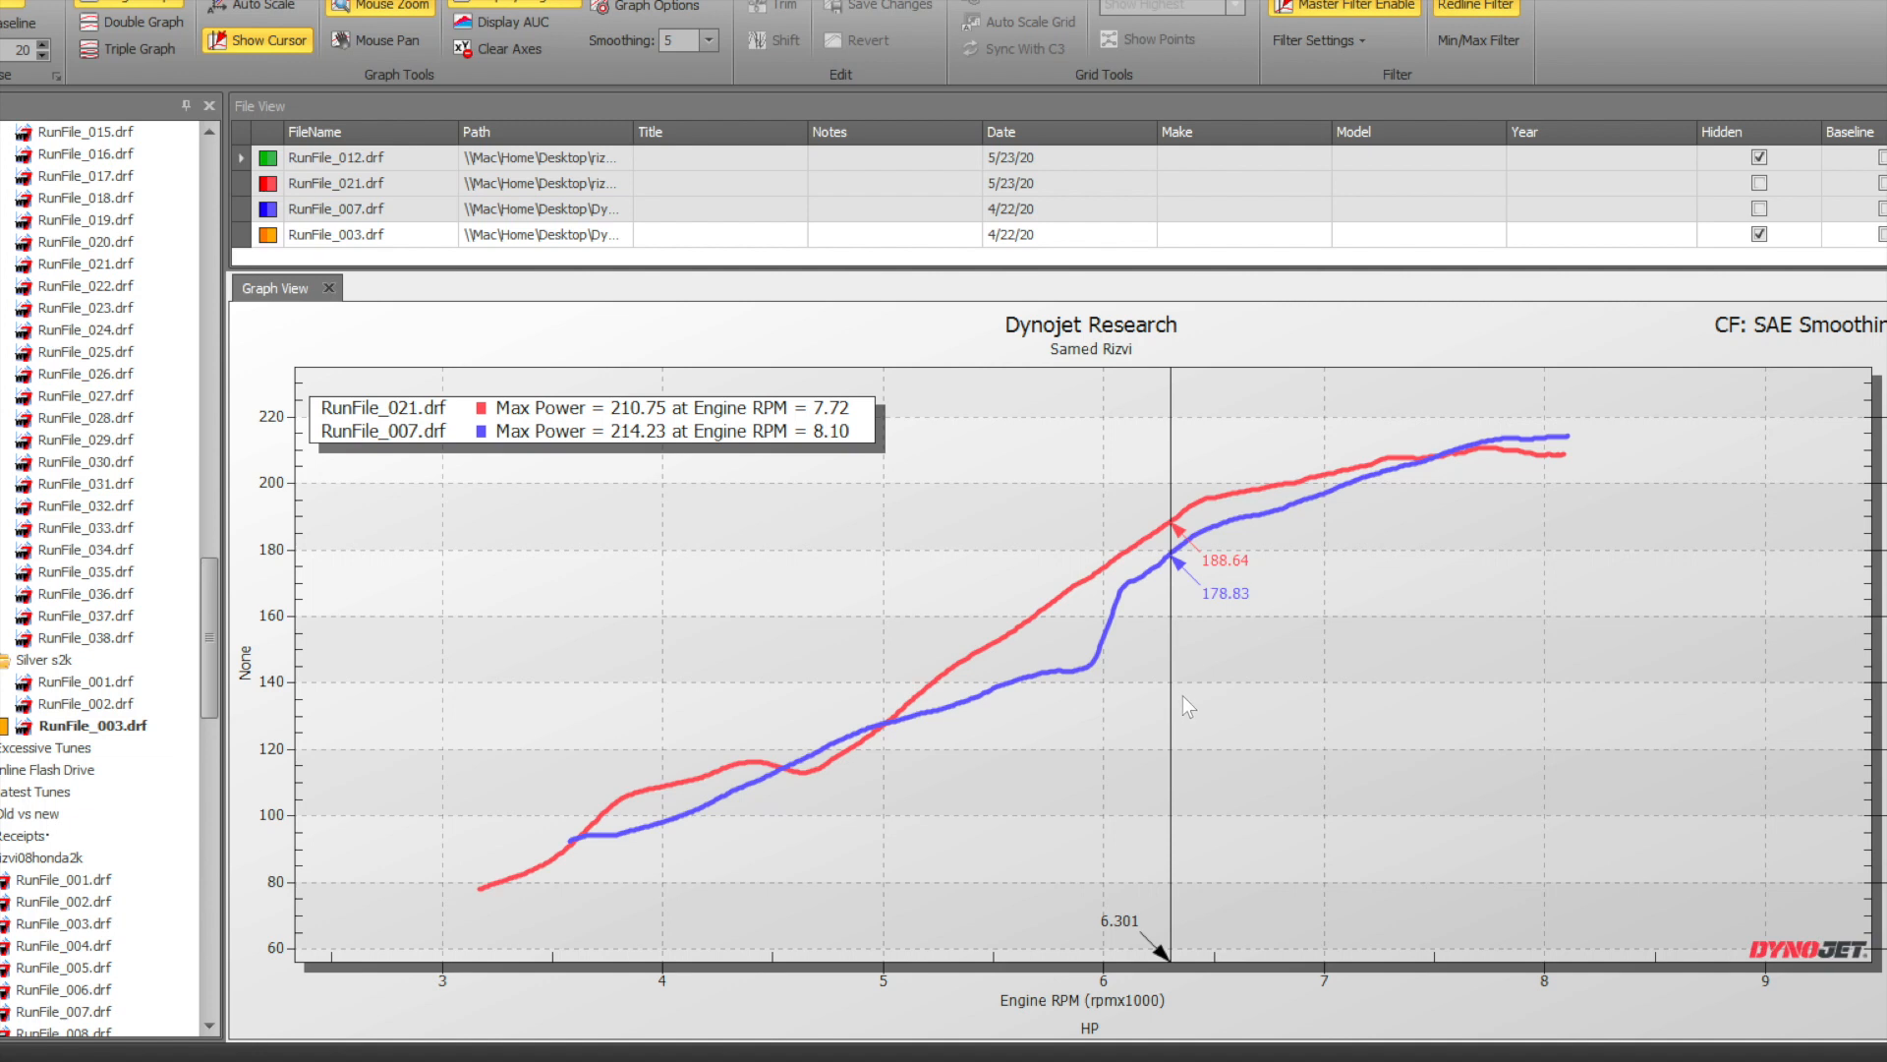
mouse_move(1244, 557)
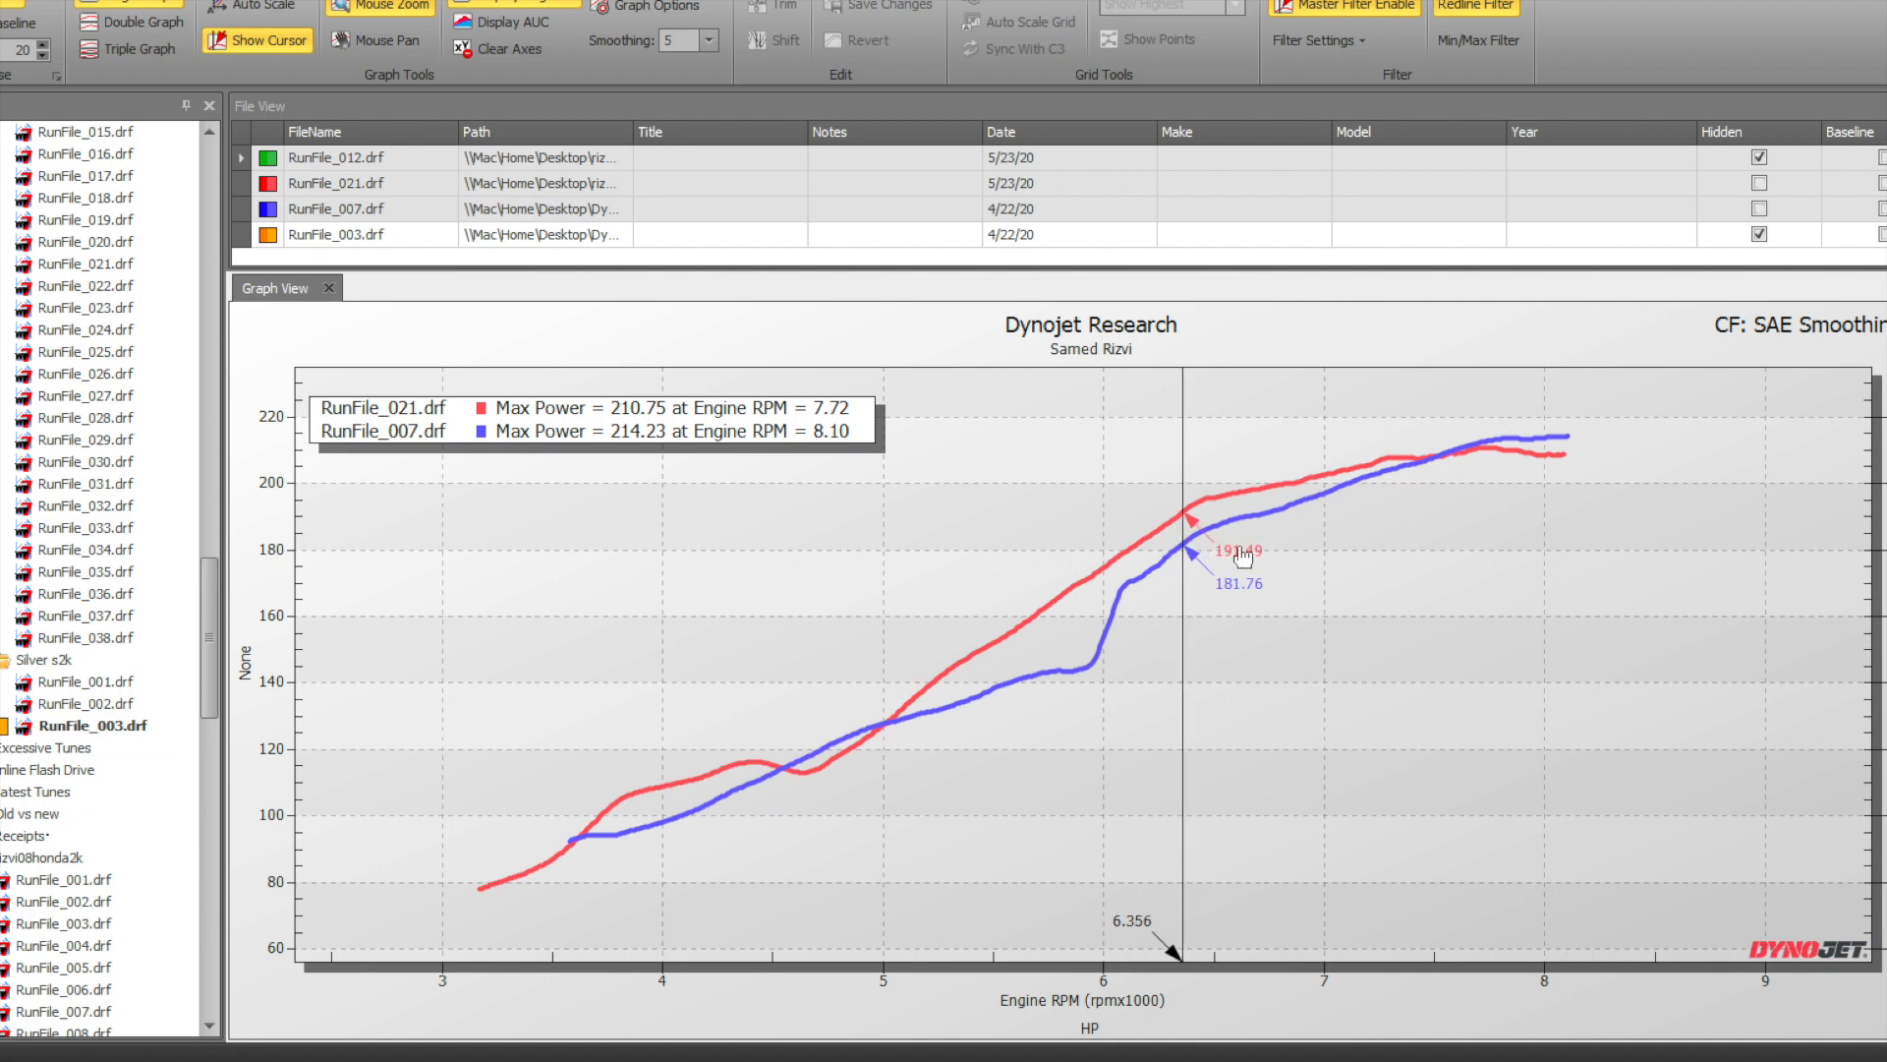
mouse_move(1095, 613)
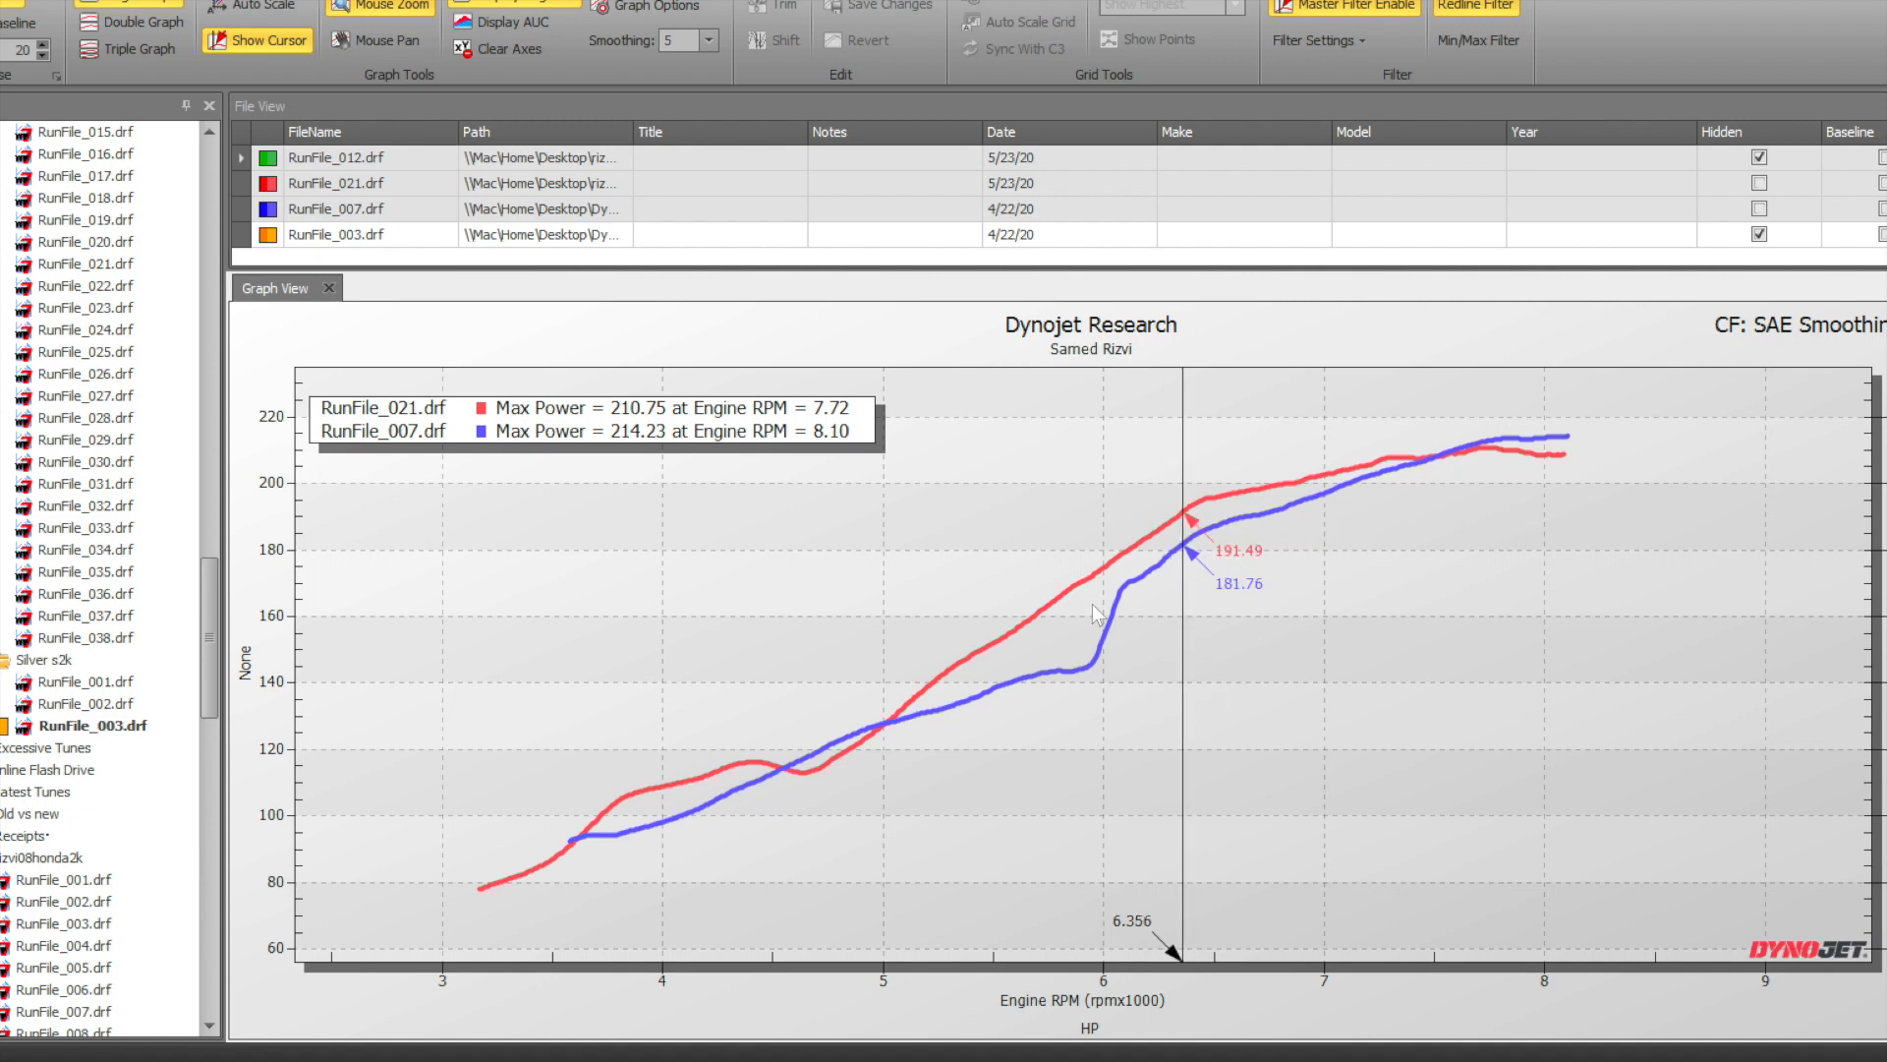
mouse_move(1274, 520)
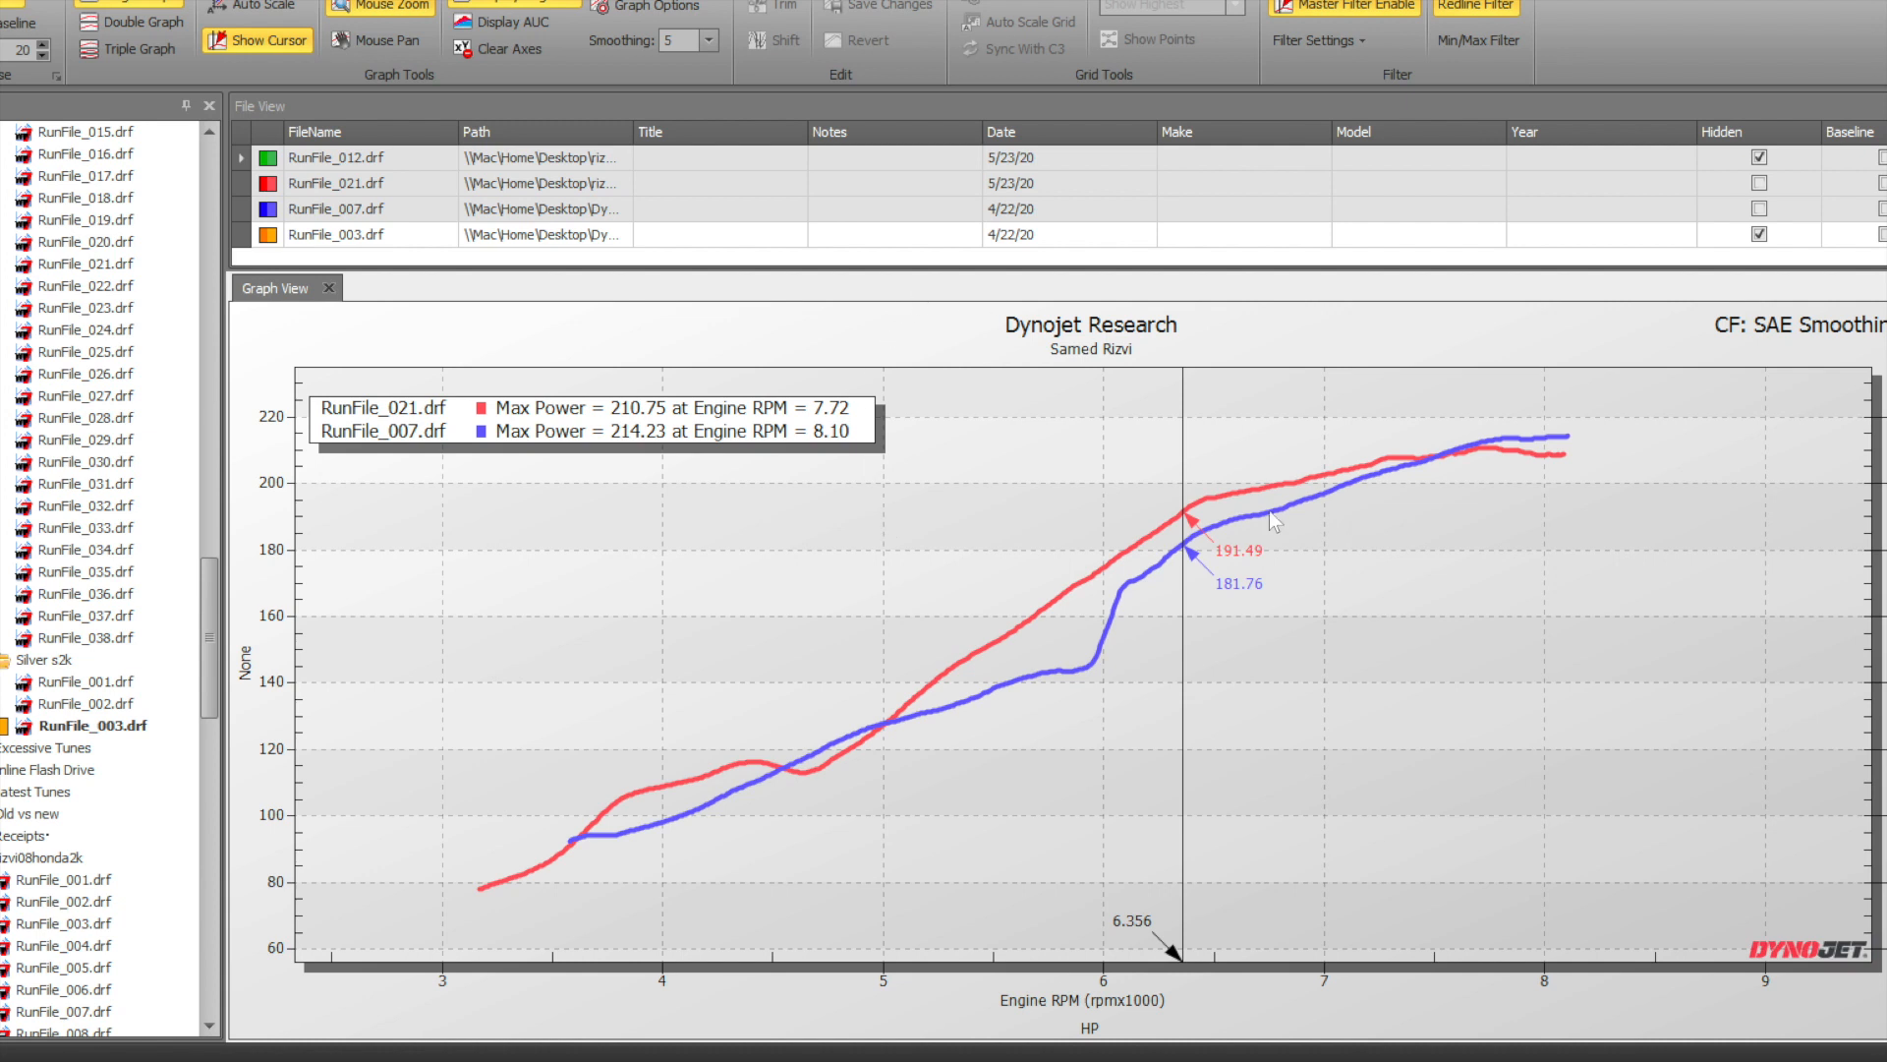
mouse_move(945, 648)
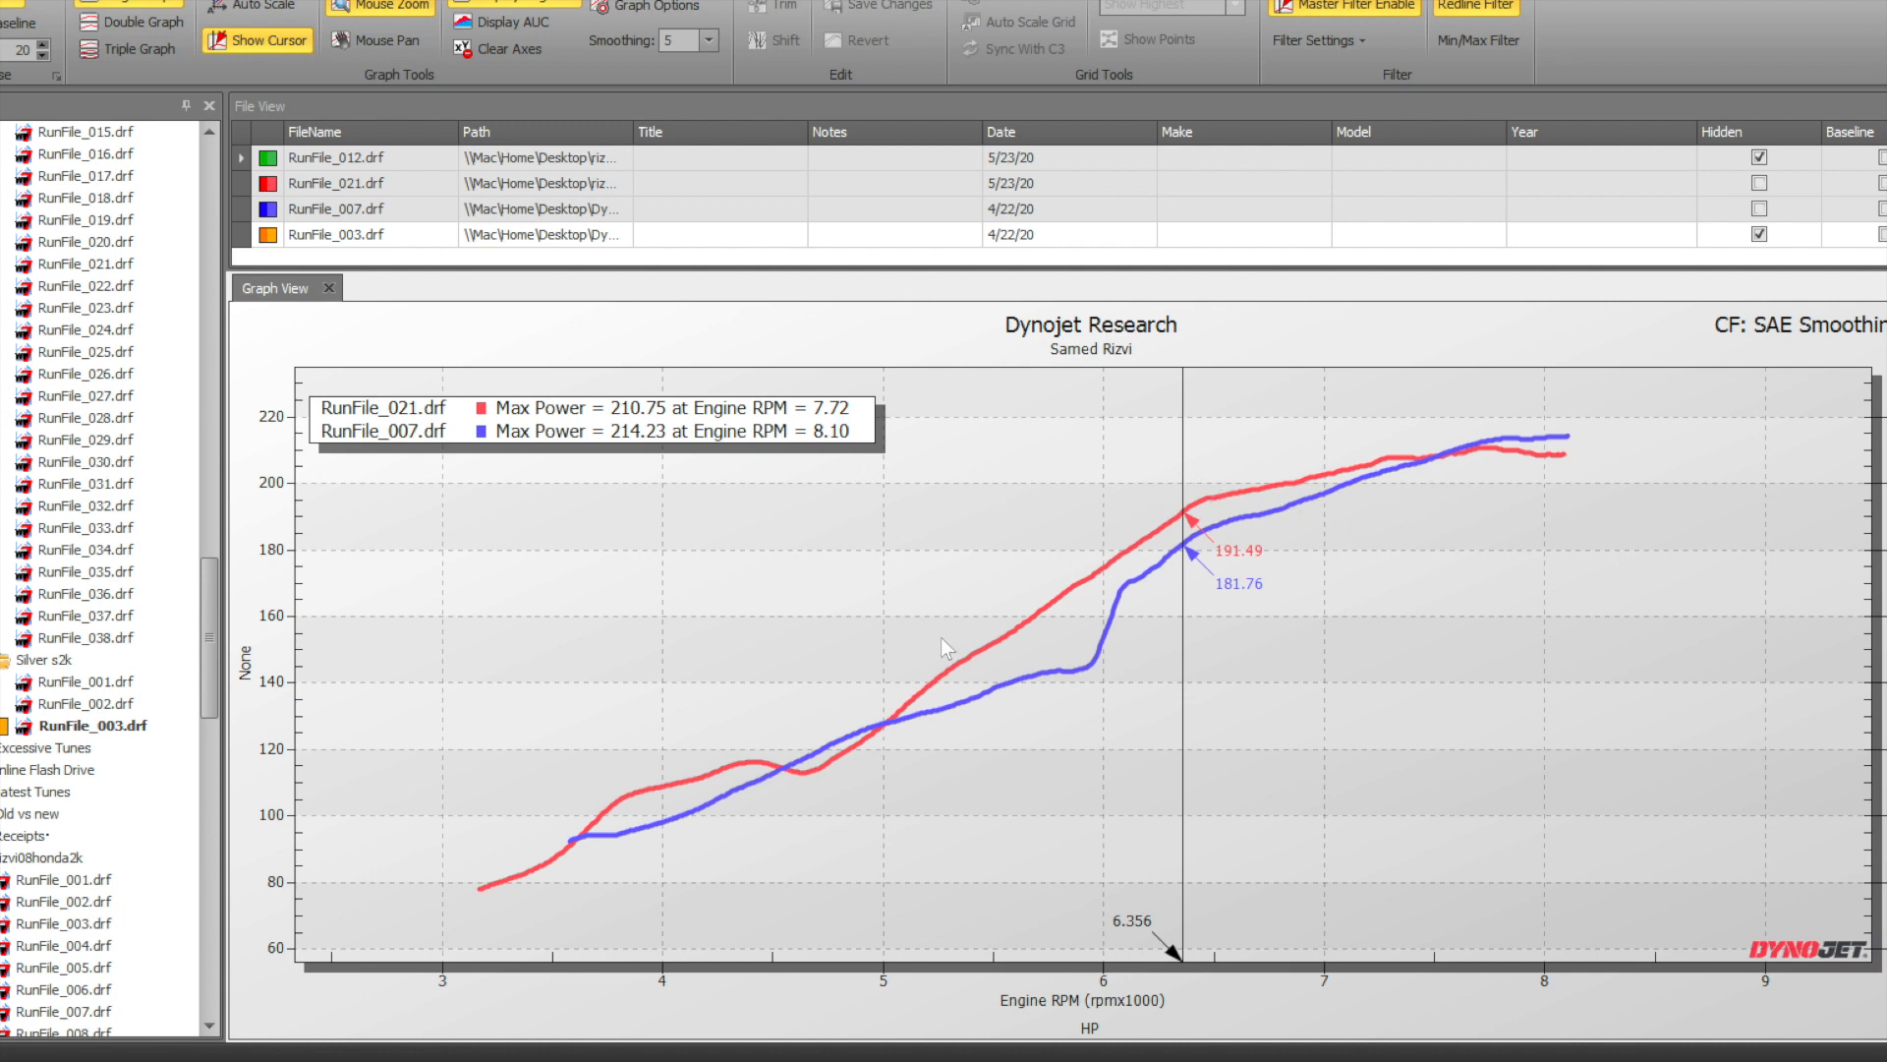
mouse_move(1581, 474)
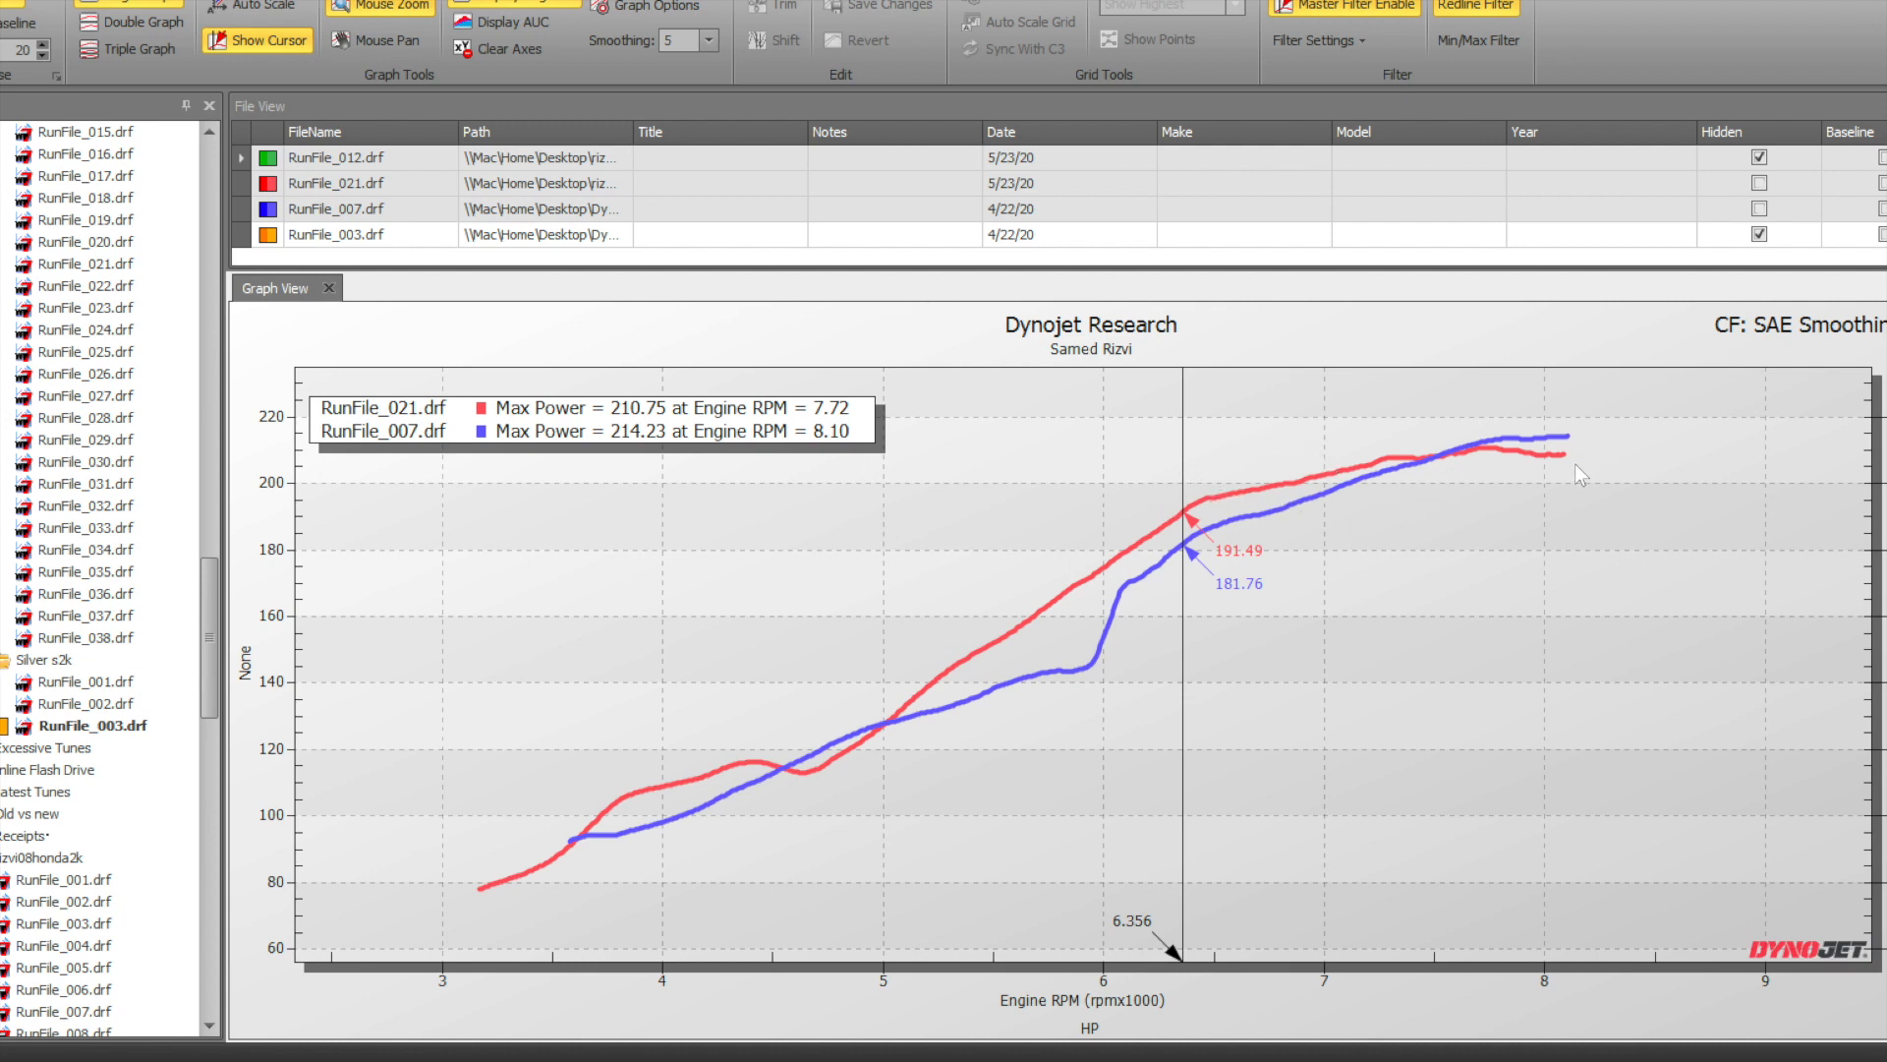
mouse_move(1213, 683)
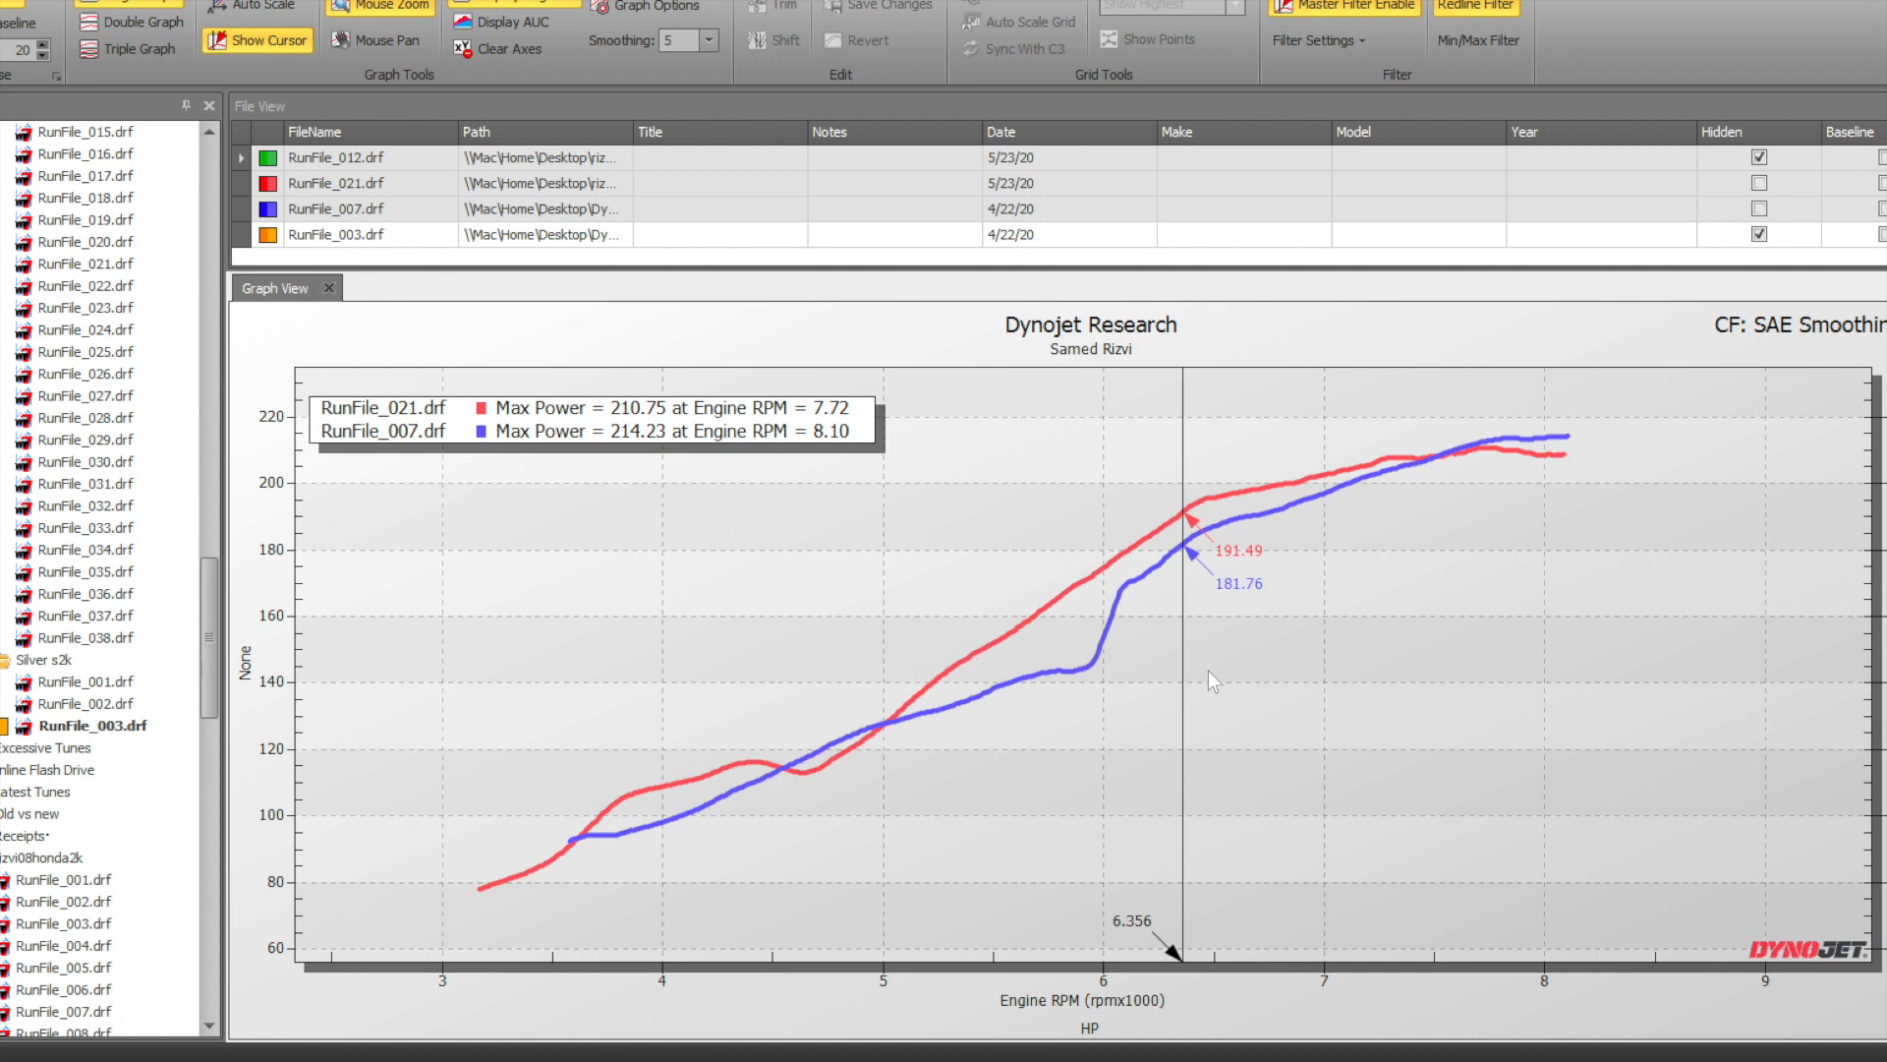
mouse_move(1083, 707)
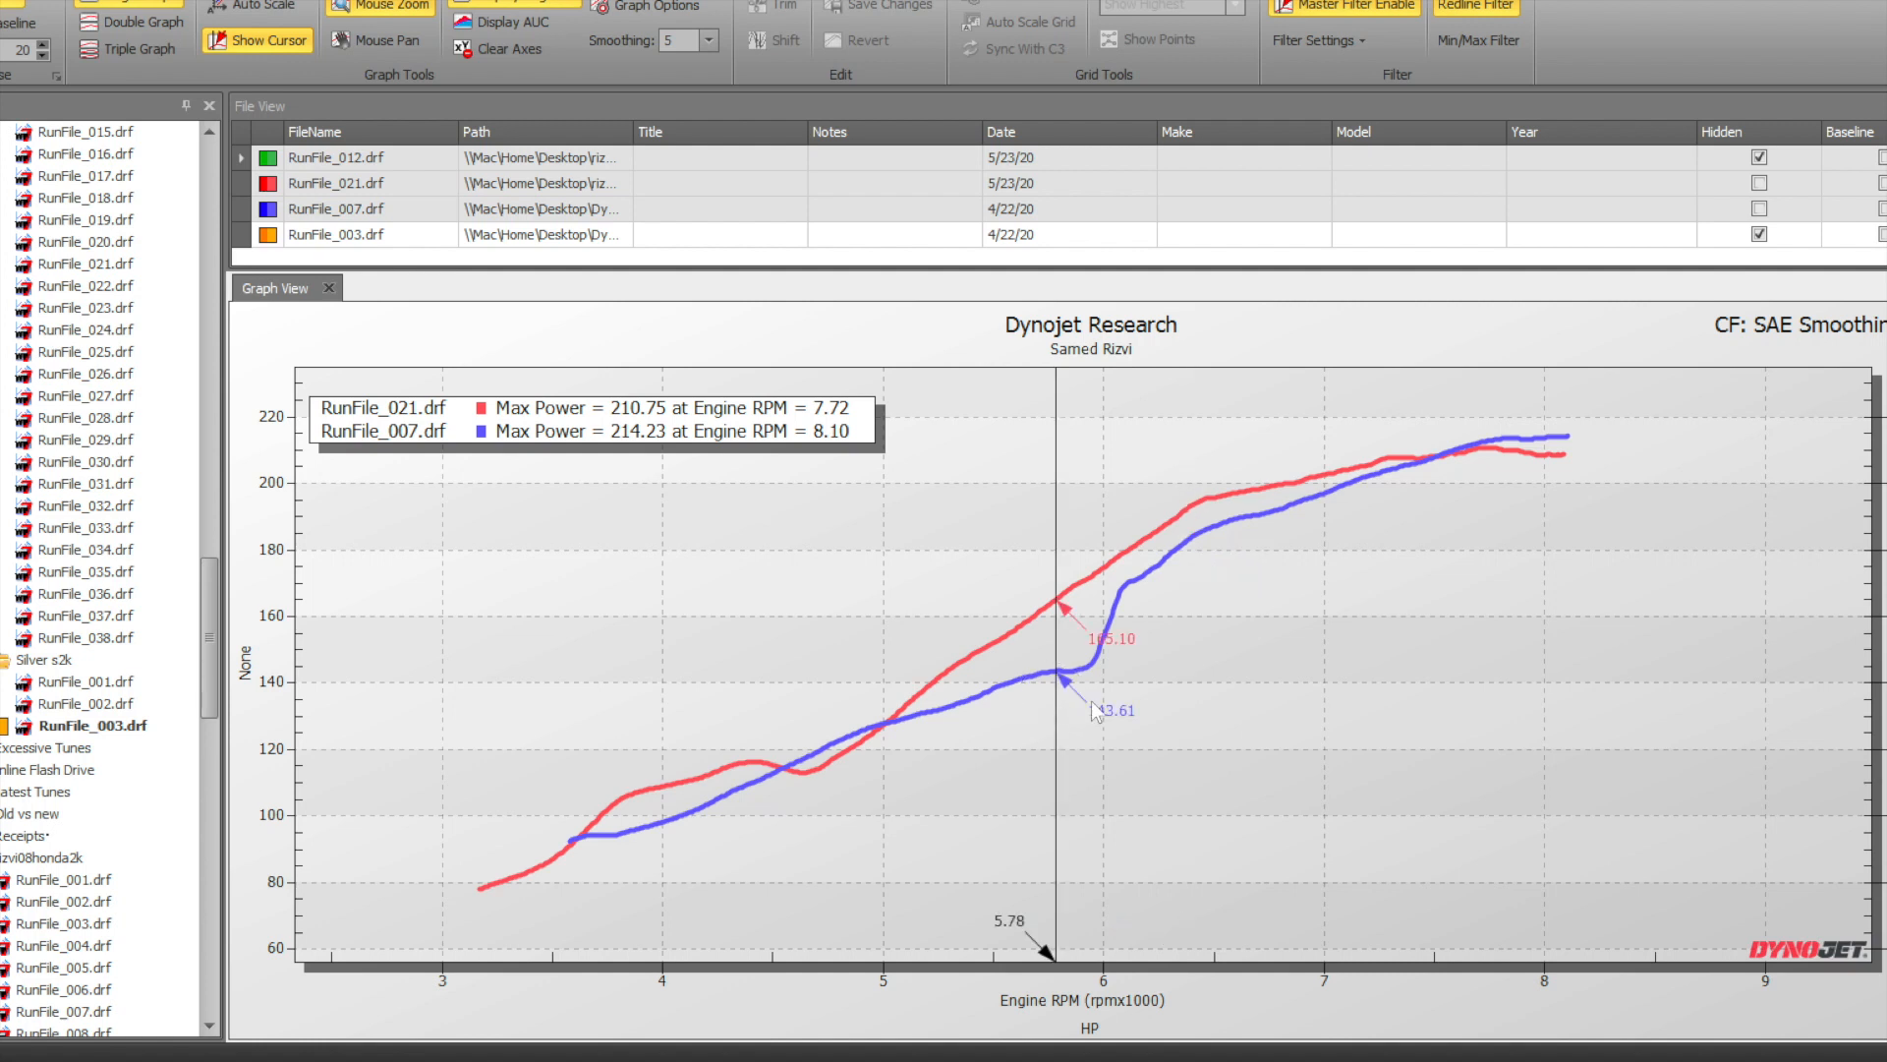
mouse_move(1014, 744)
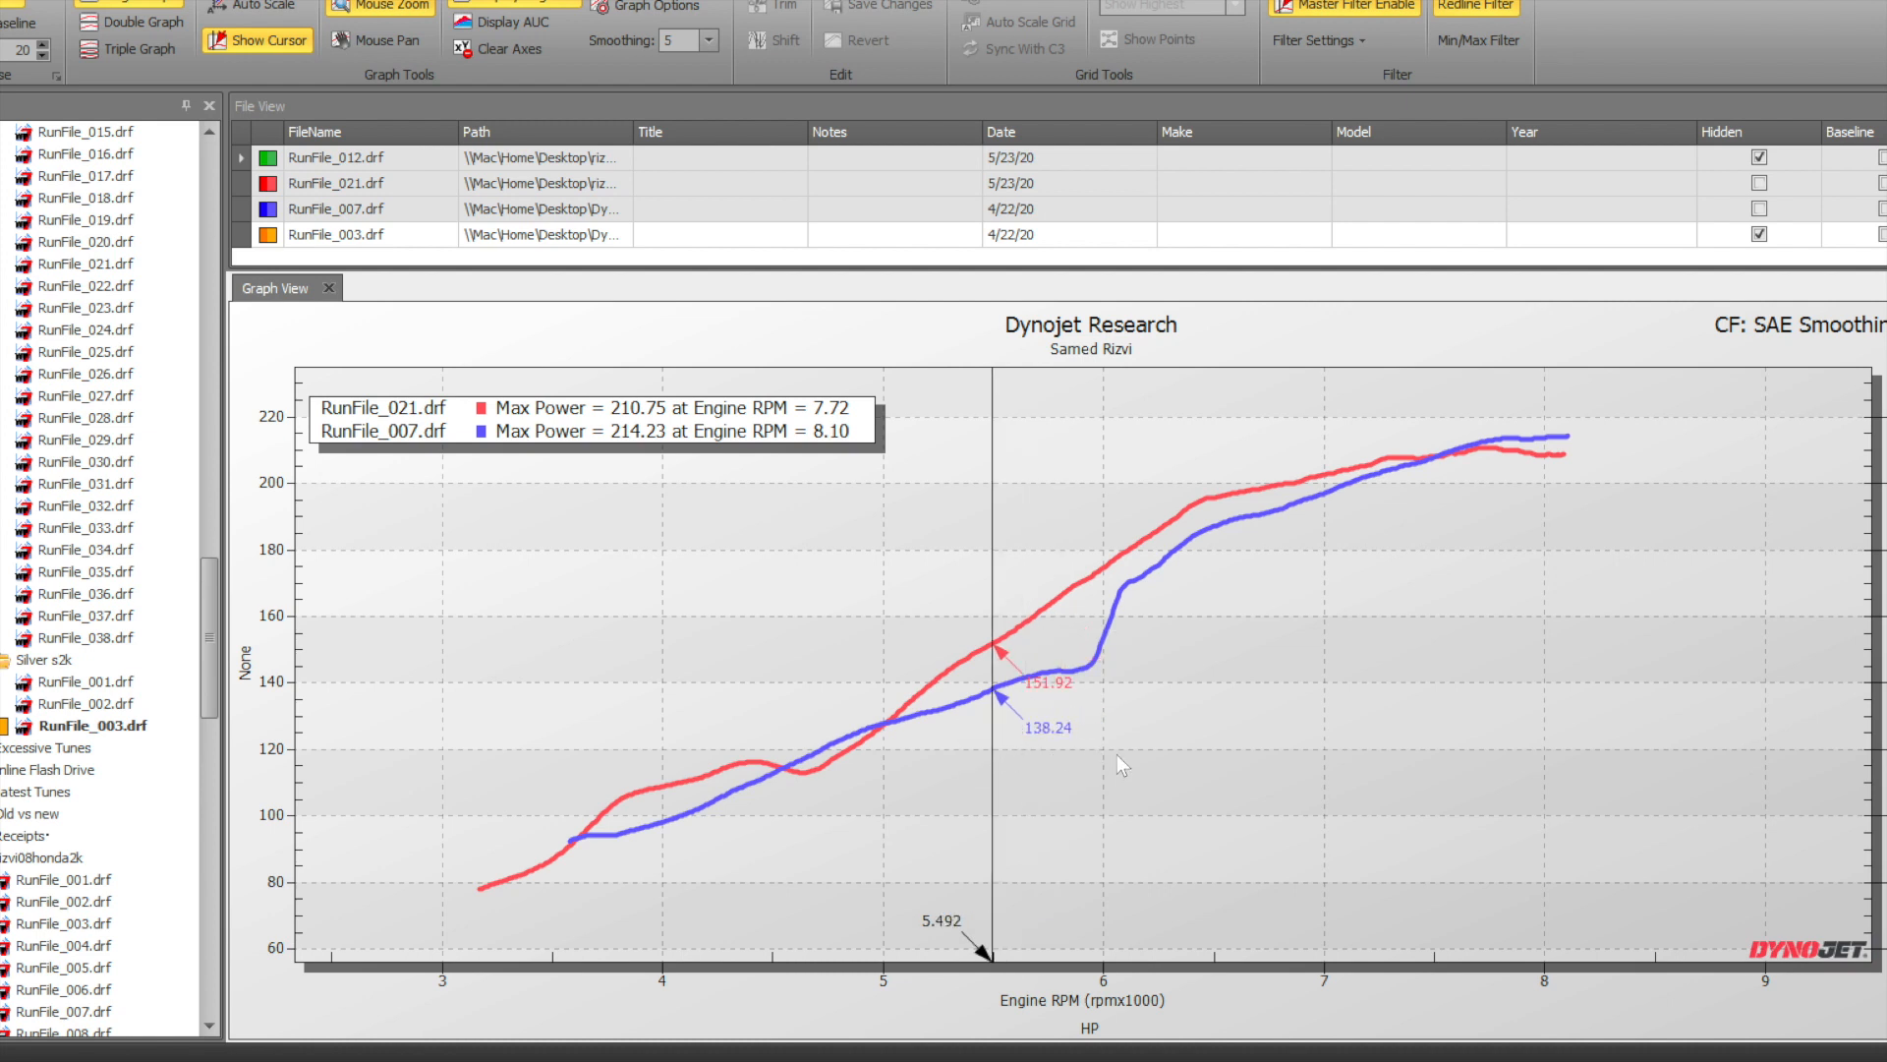
mouse_move(1108, 752)
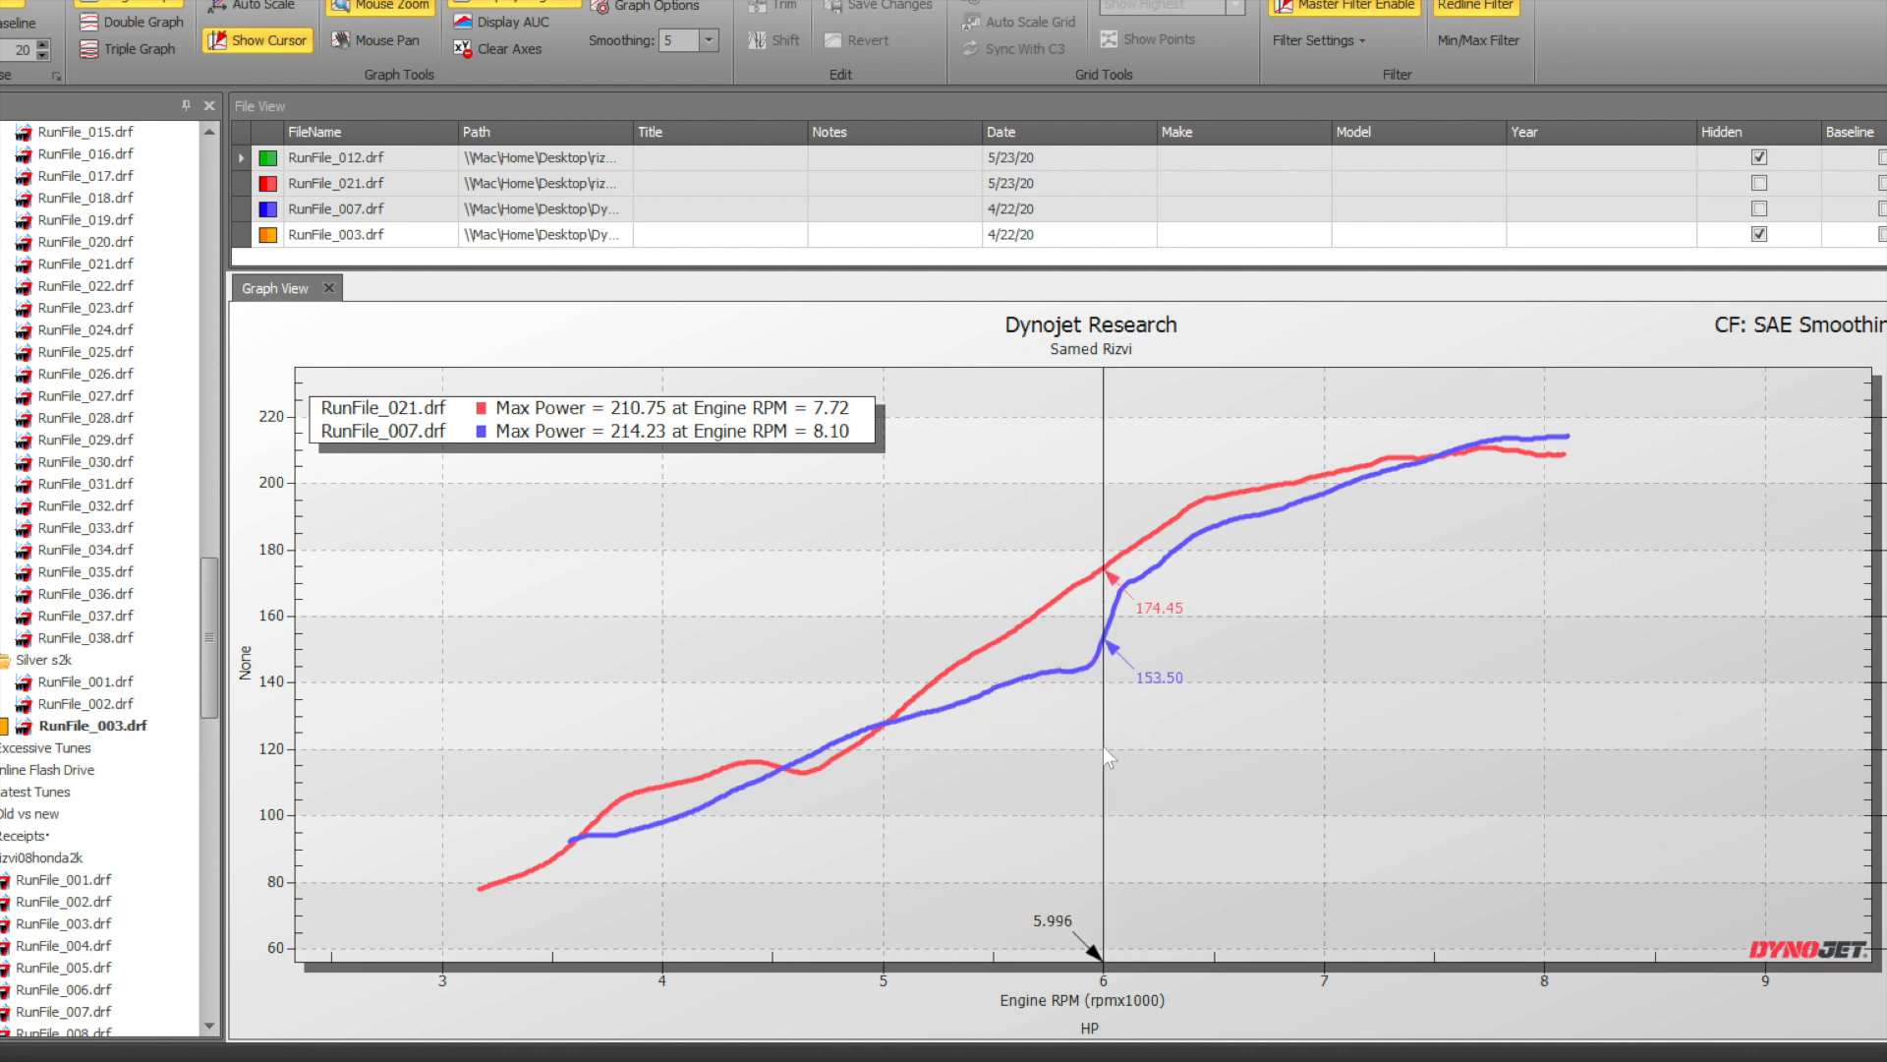
mouse_move(998, 758)
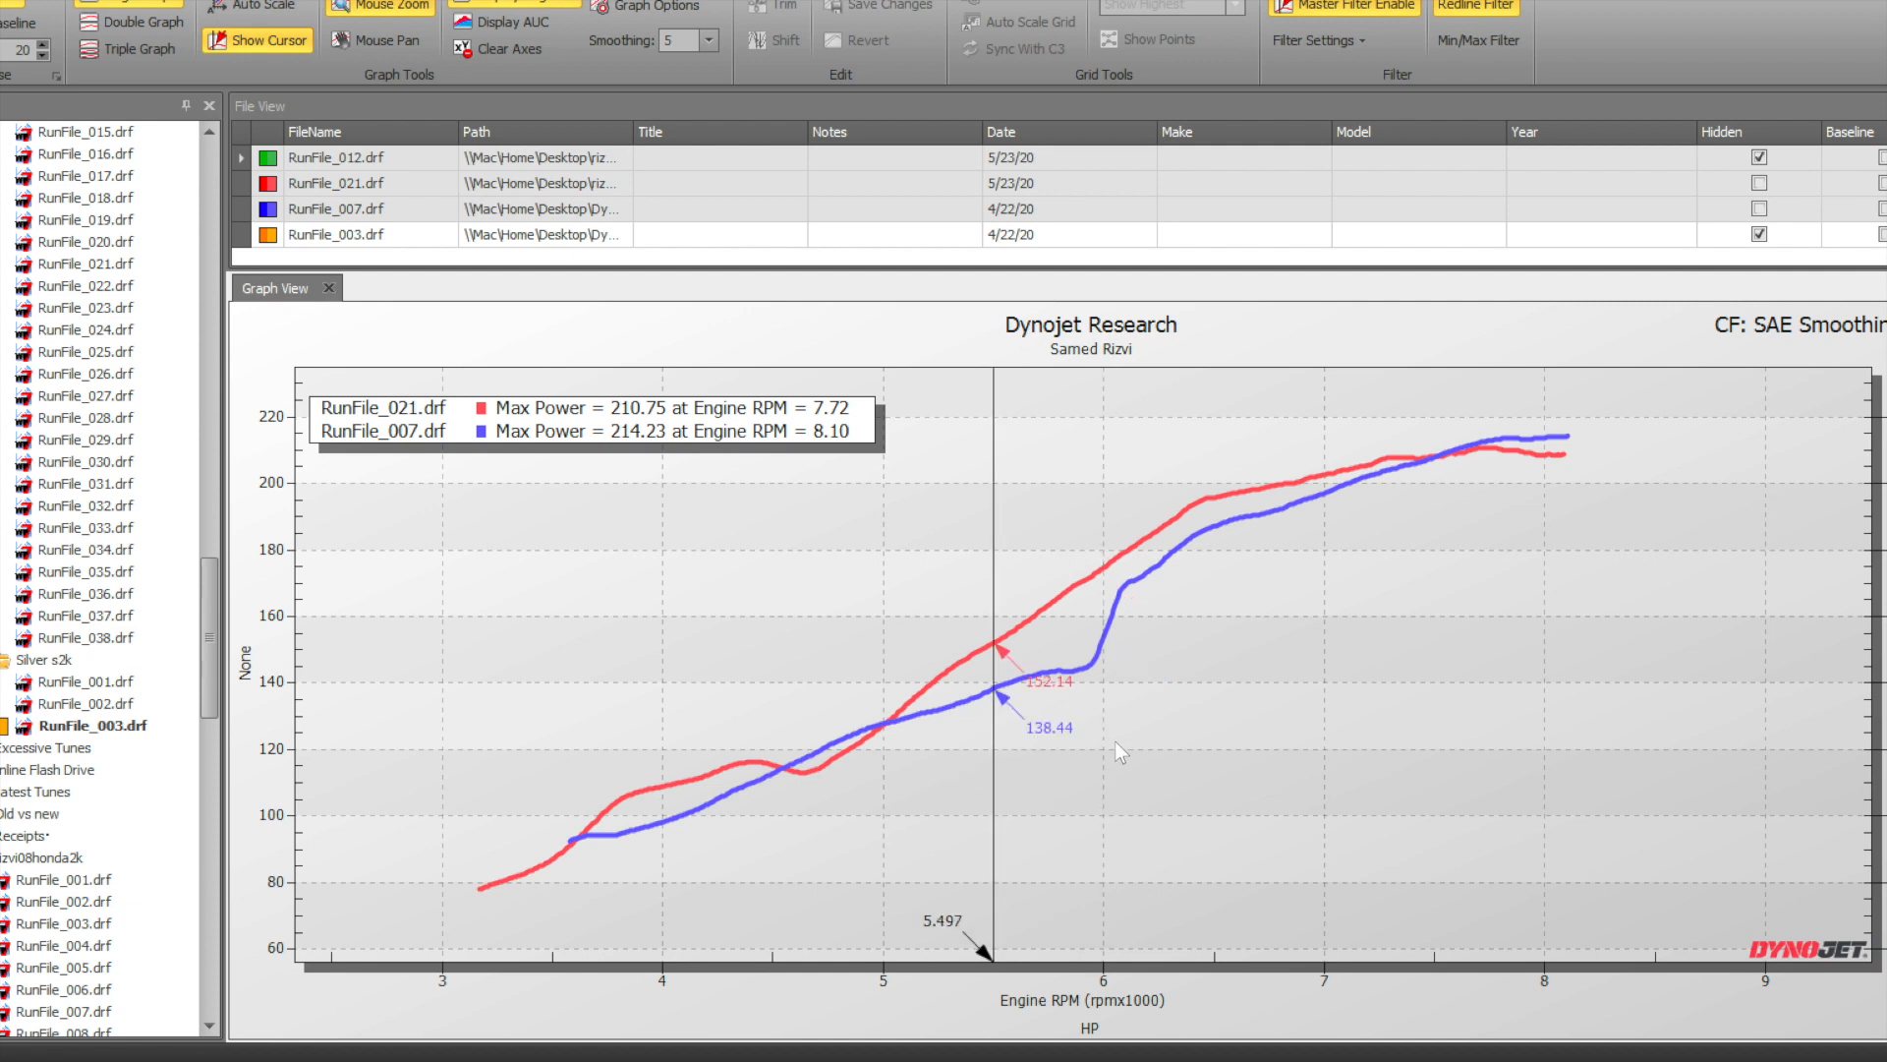
mouse_move(1005, 767)
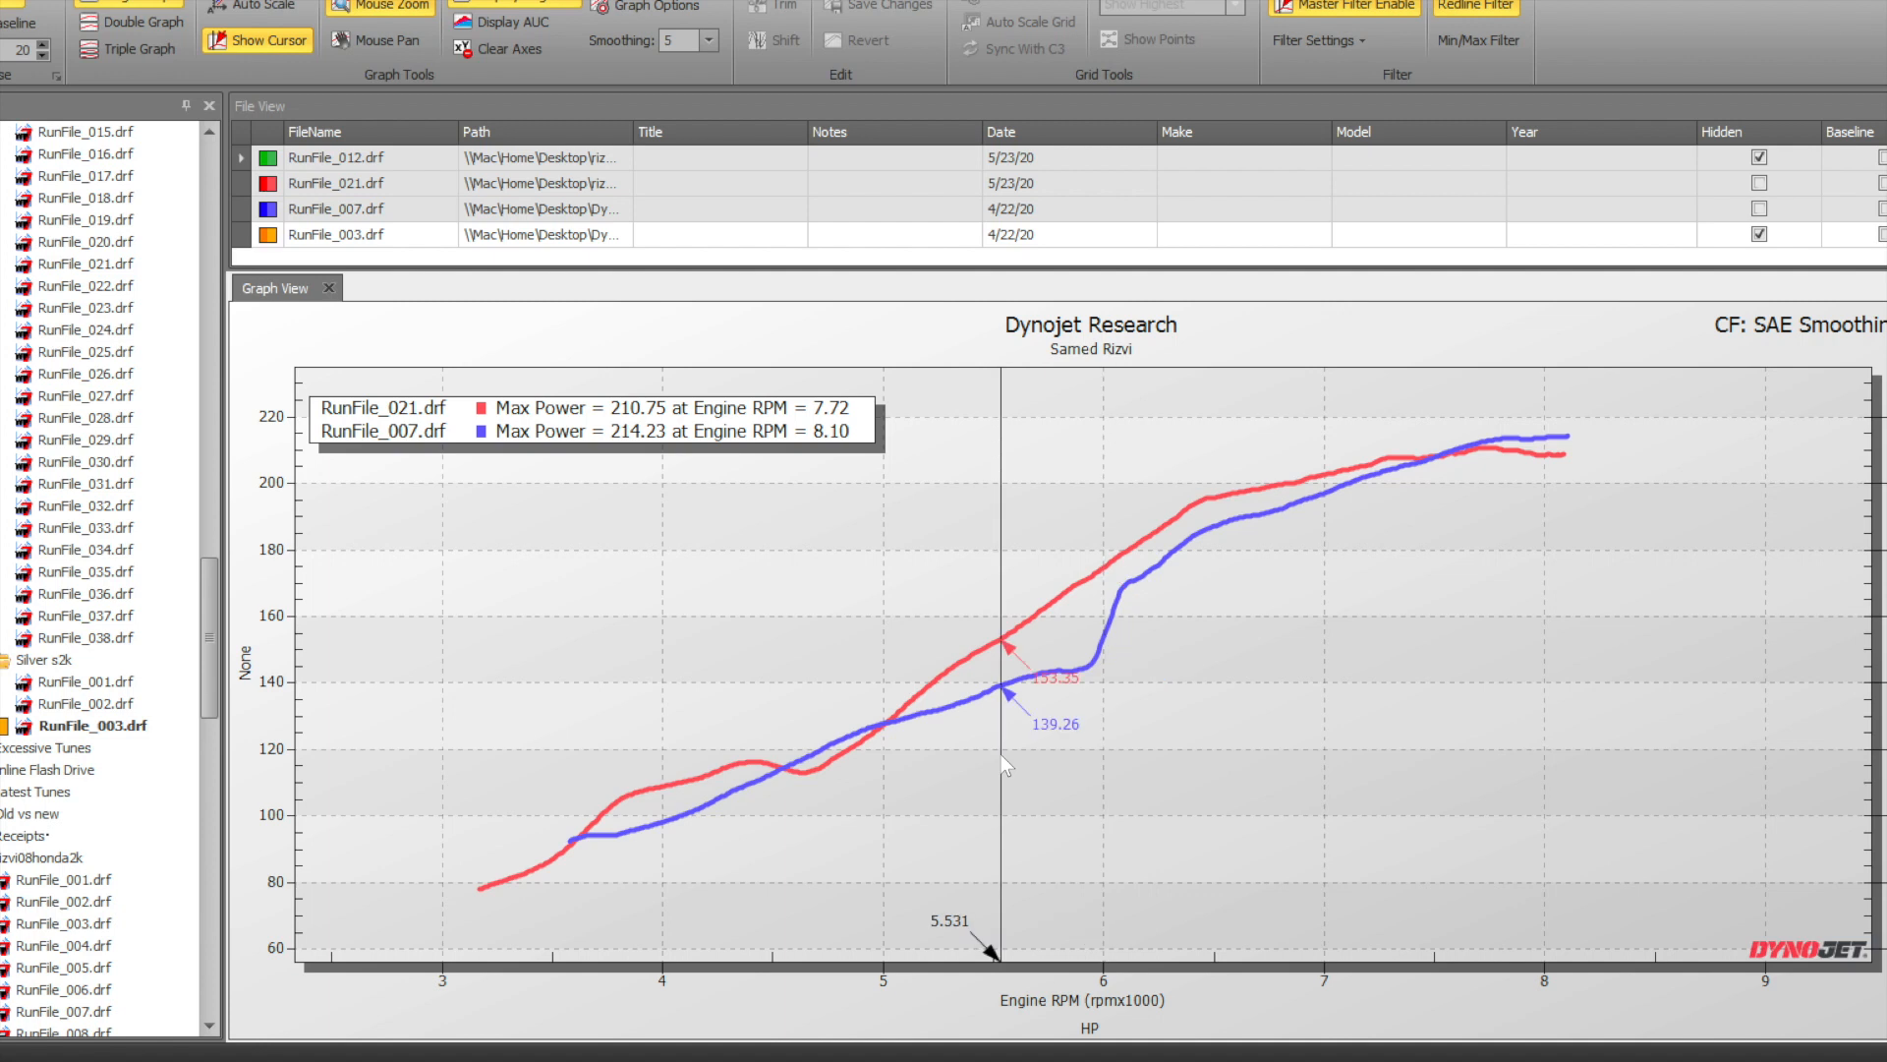
mouse_move(1104, 761)
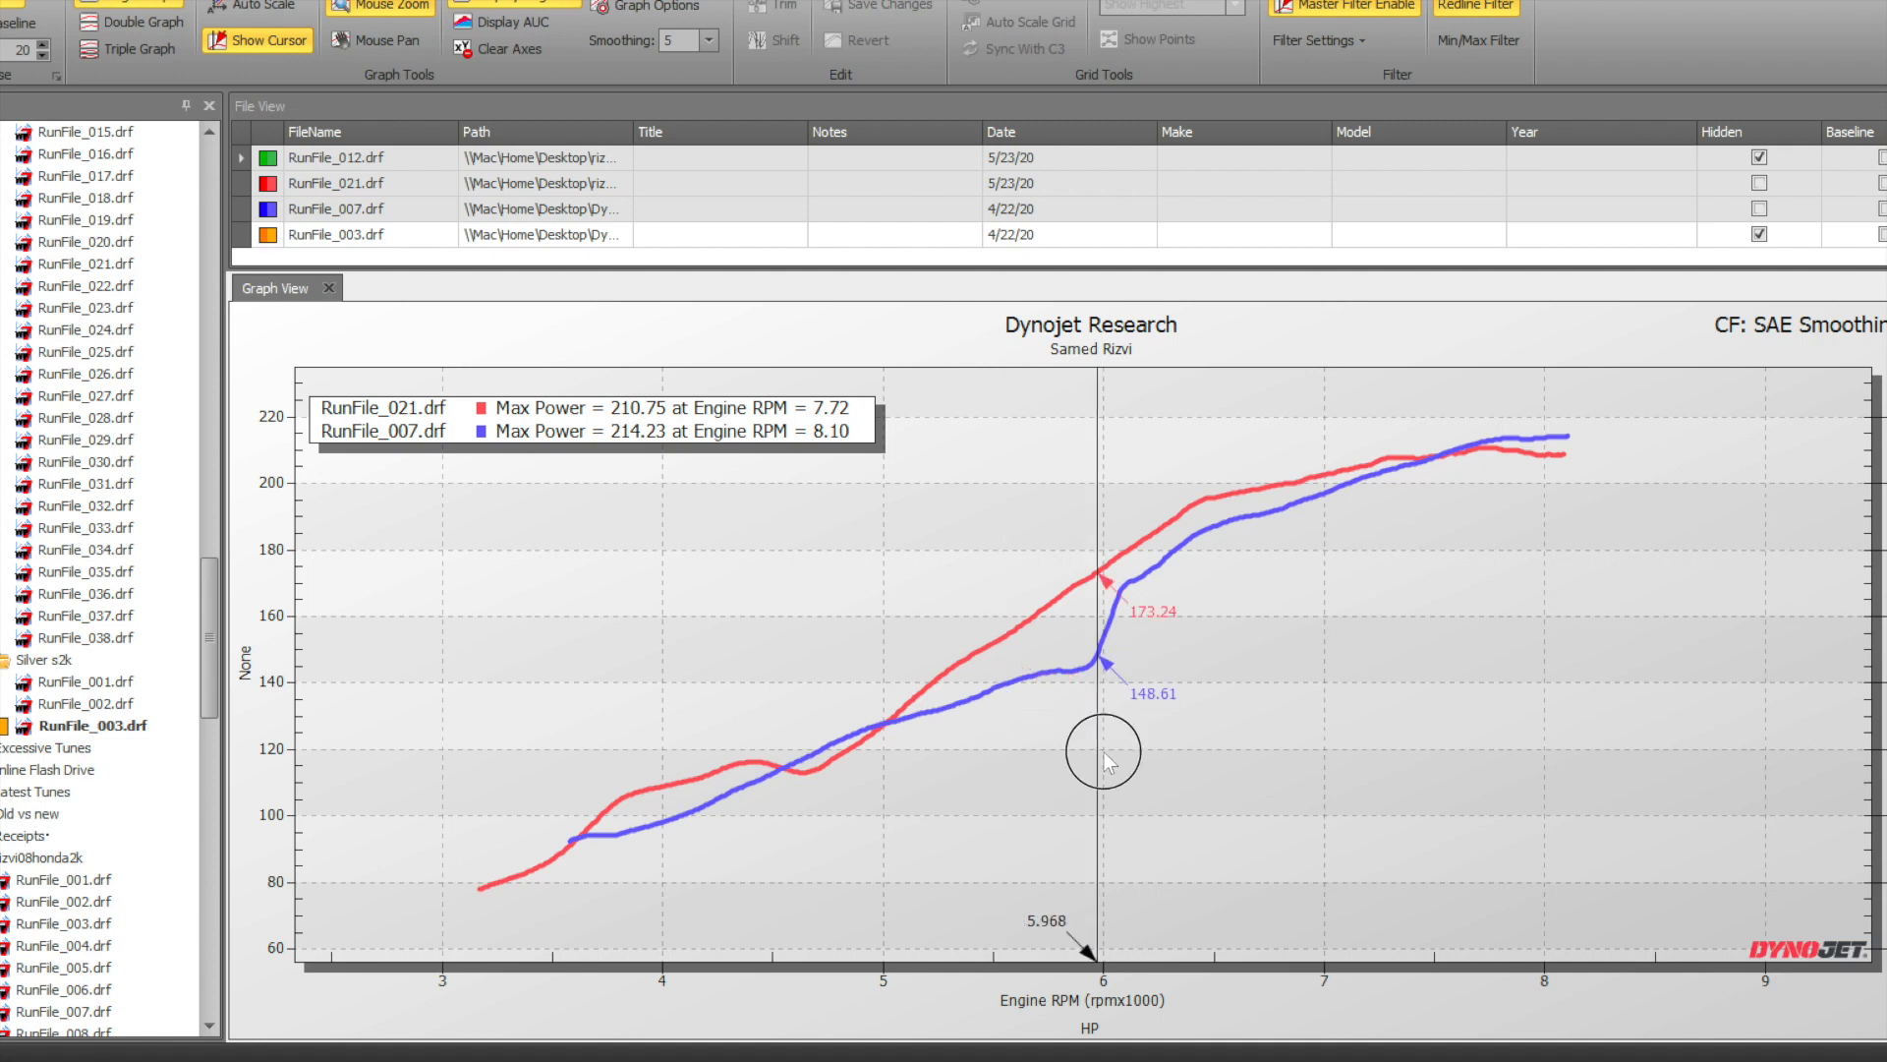
mouse_move(1111, 738)
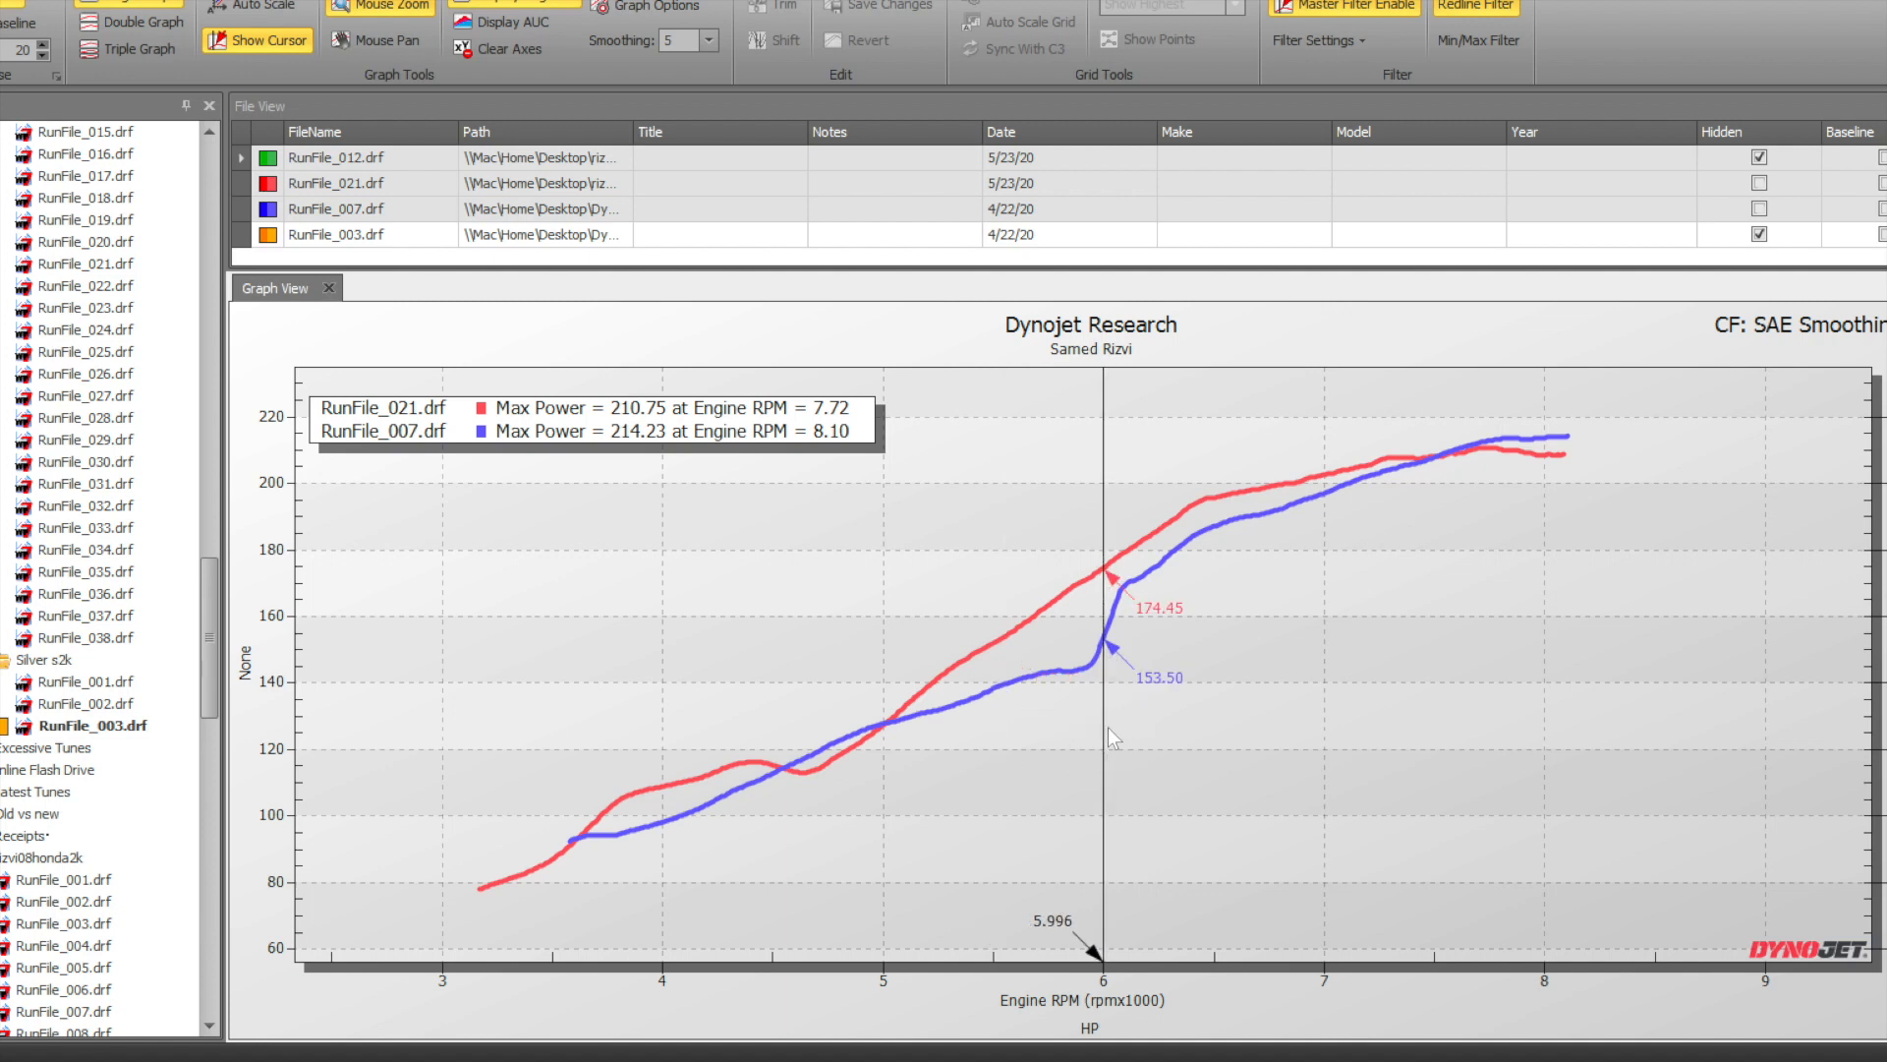
mouse_move(967, 739)
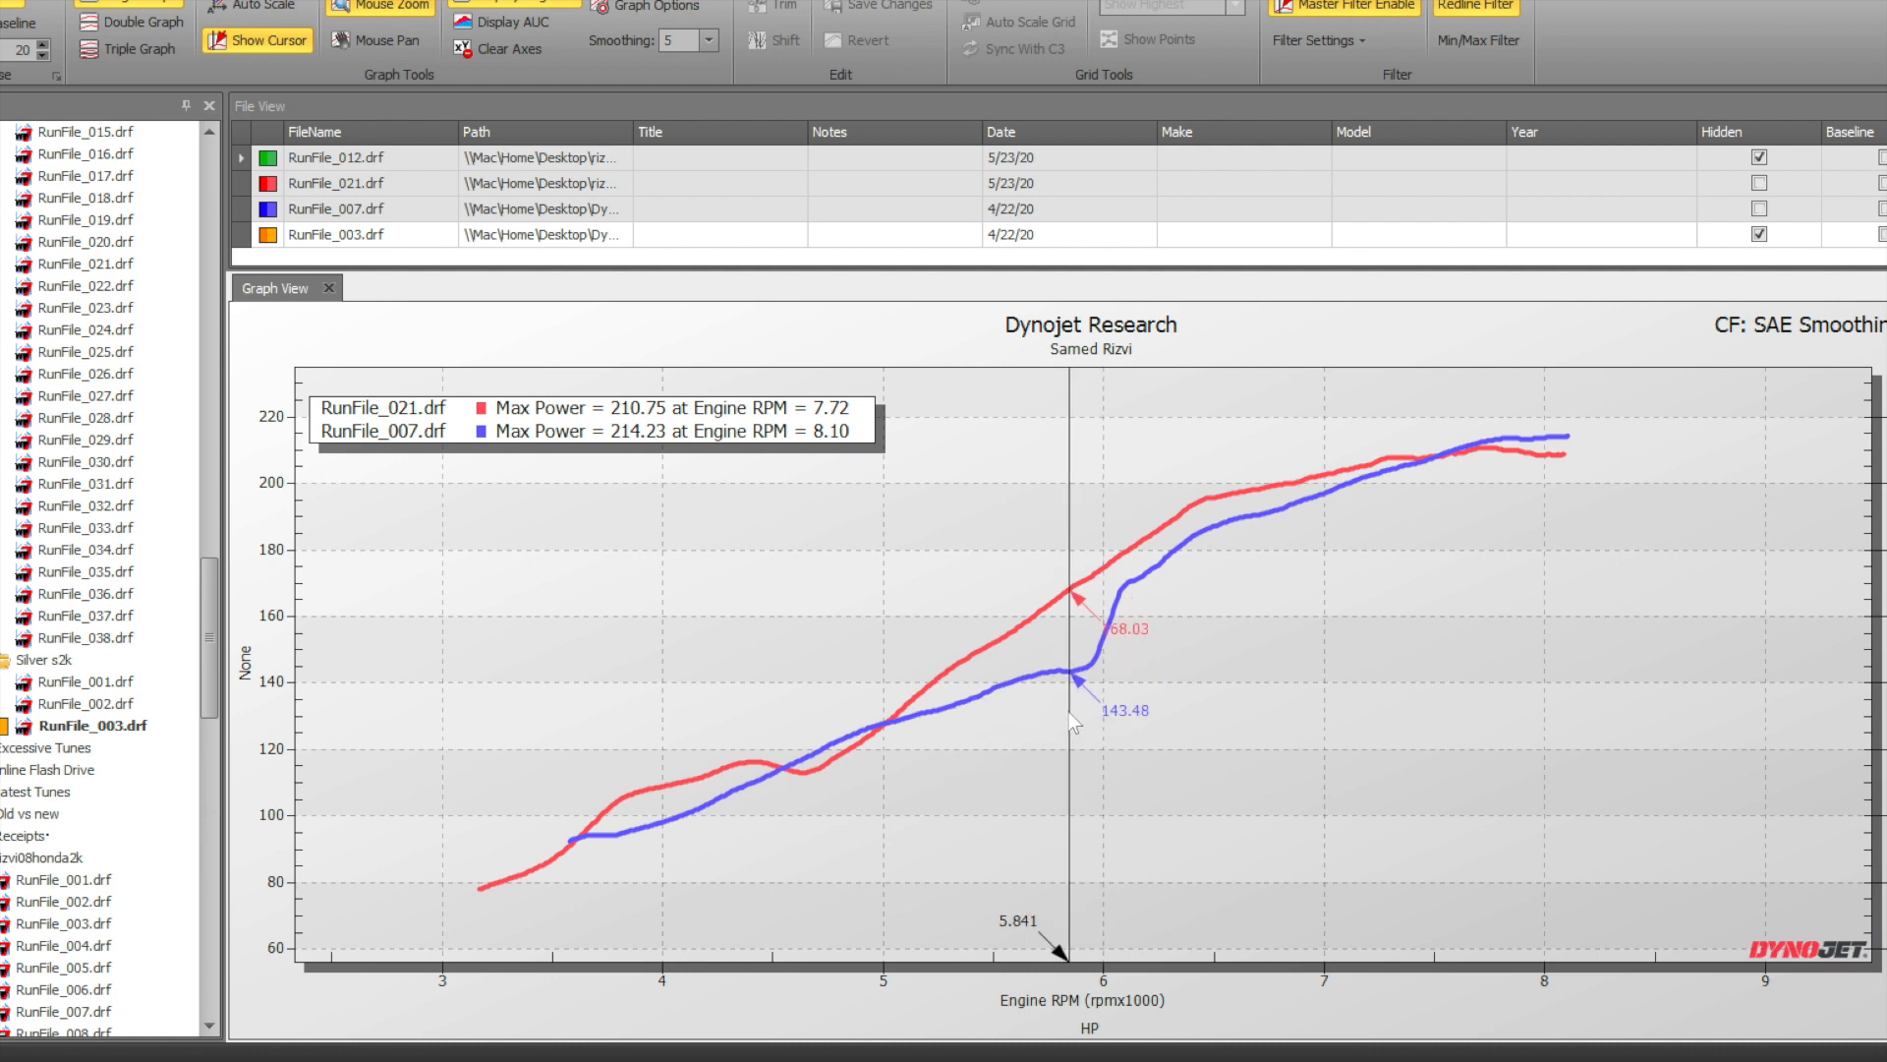
mouse_move(1084, 750)
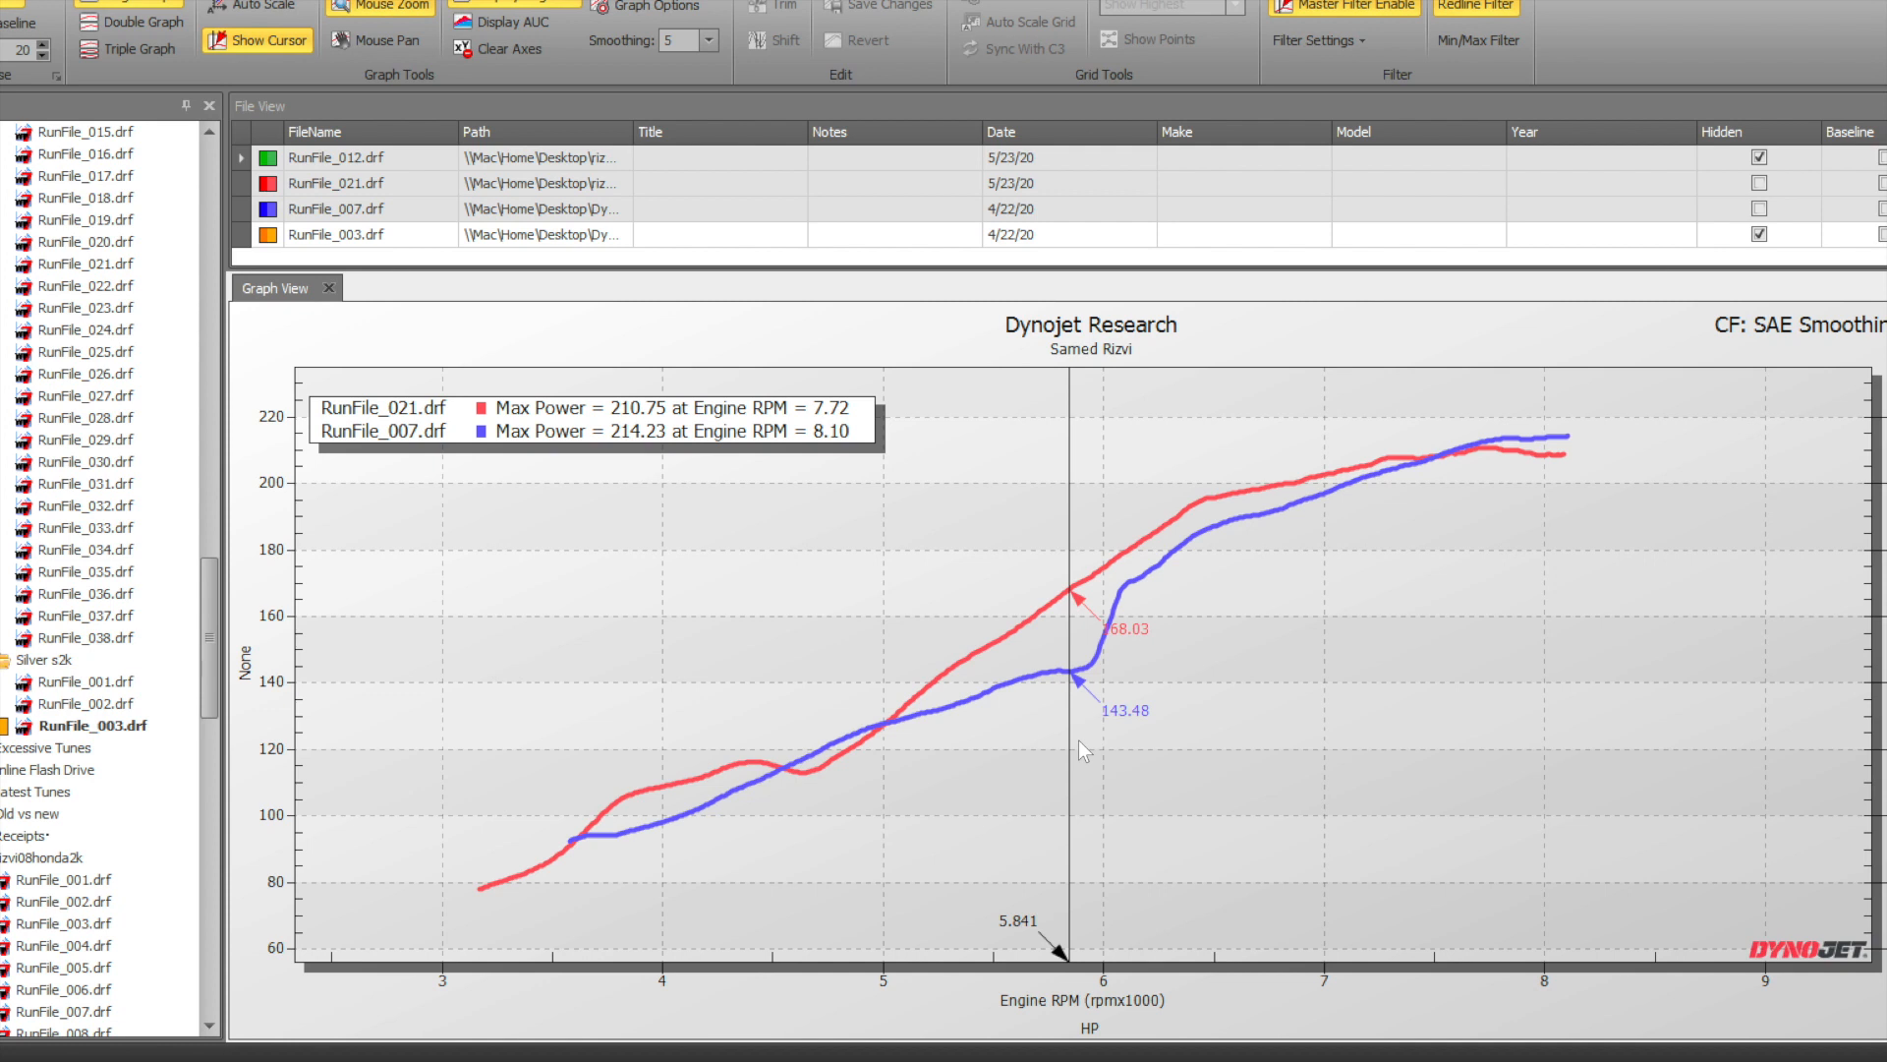
mouse_move(1095, 752)
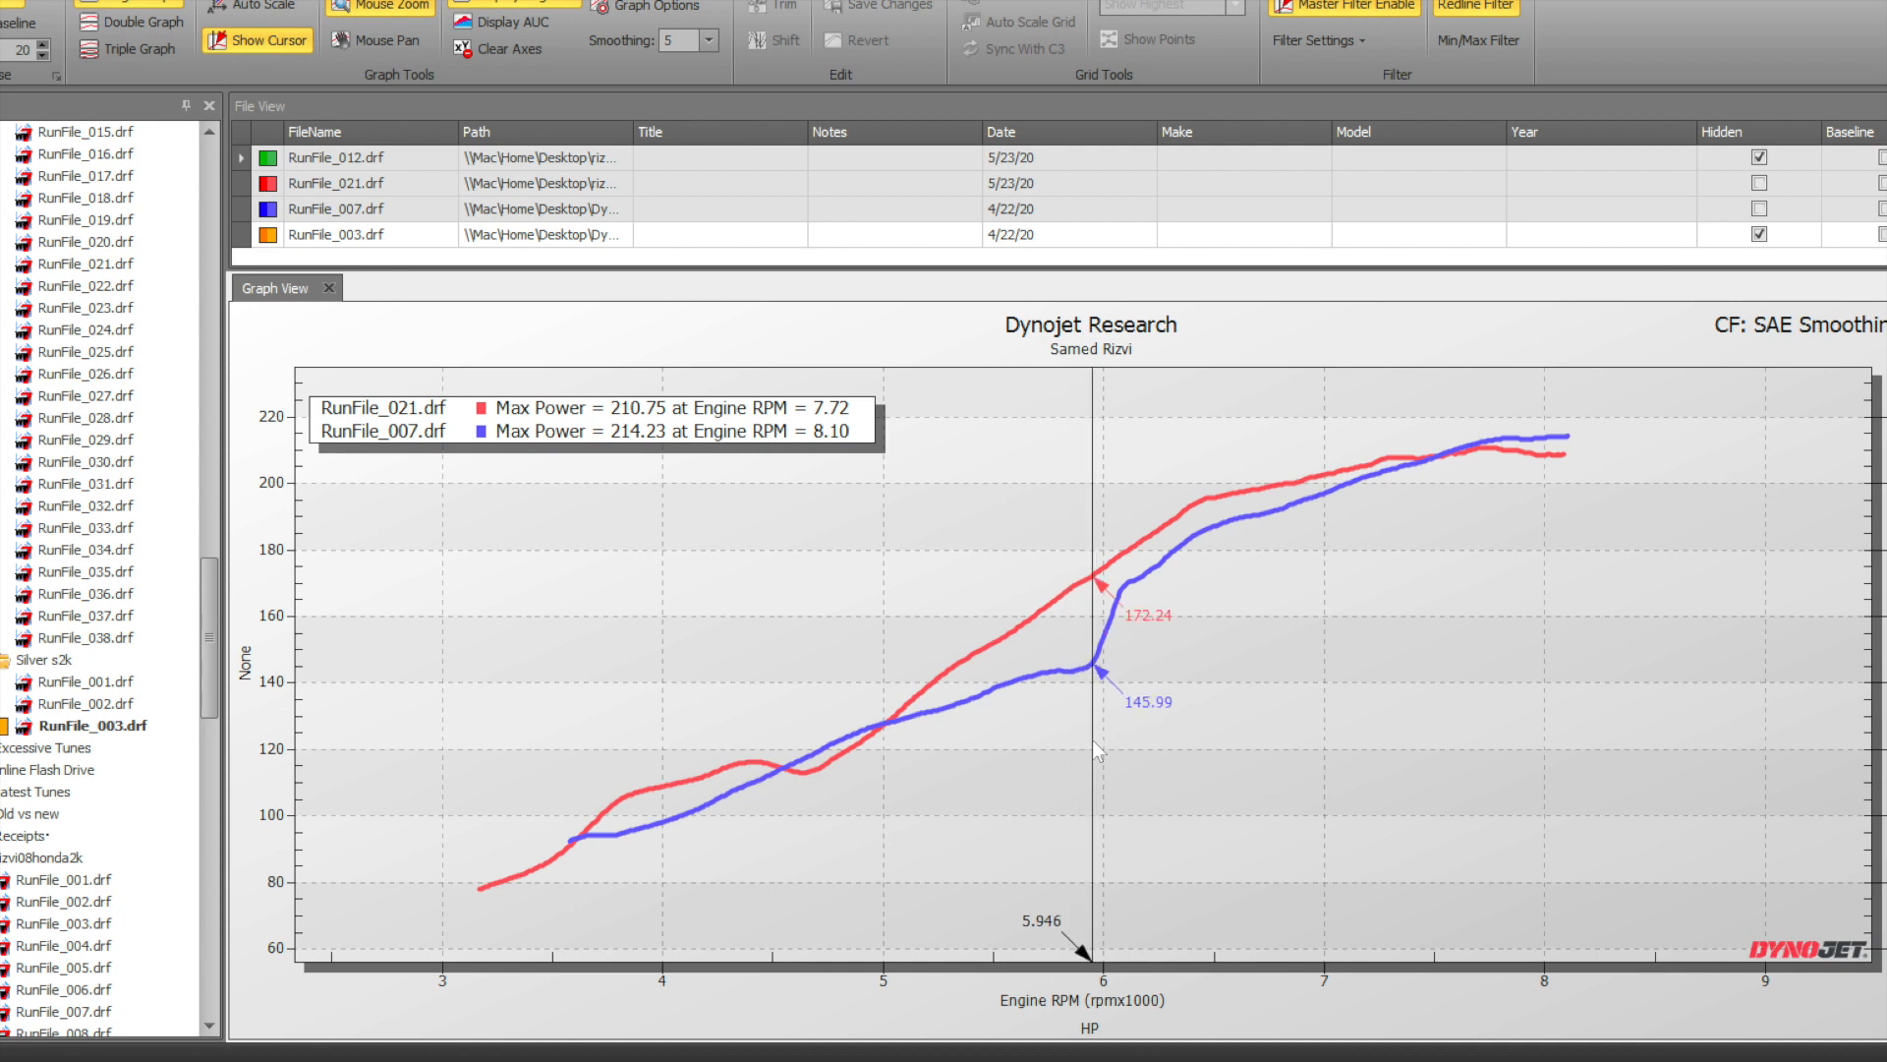
mouse_move(1078, 754)
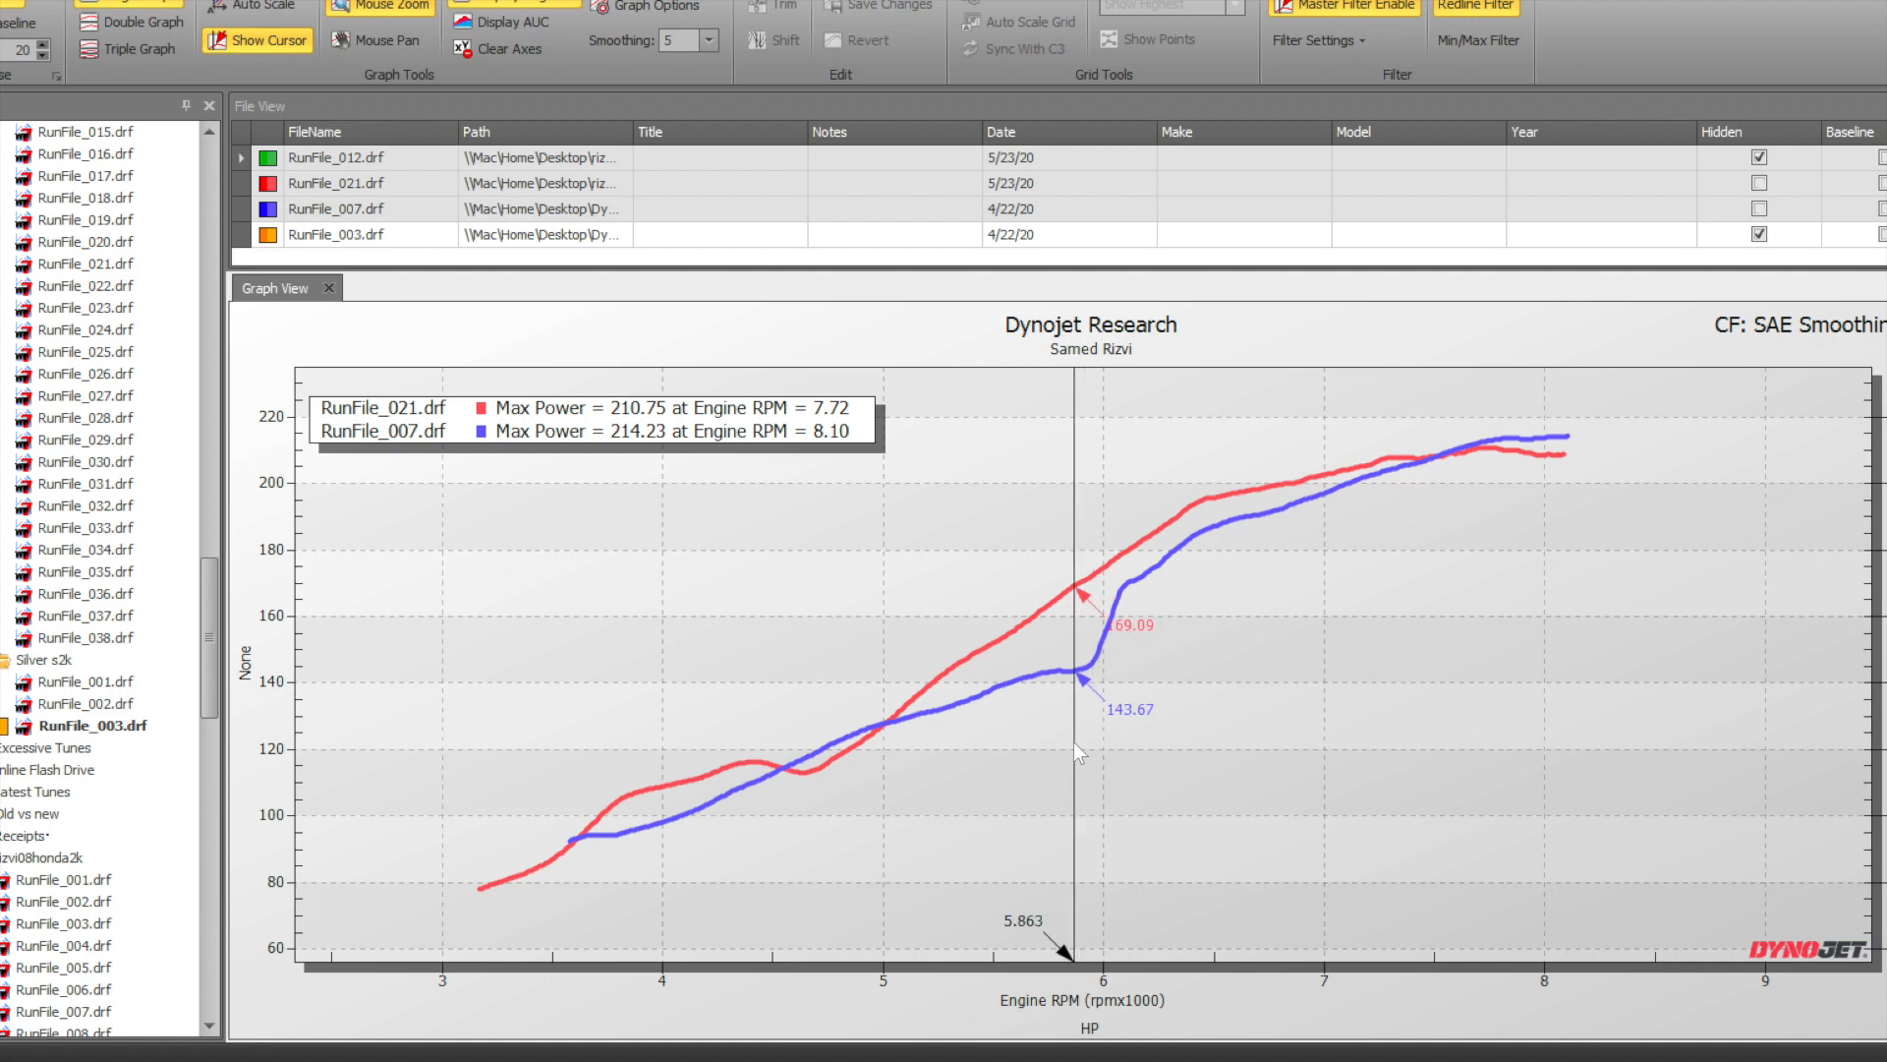
mouse_move(1186, 682)
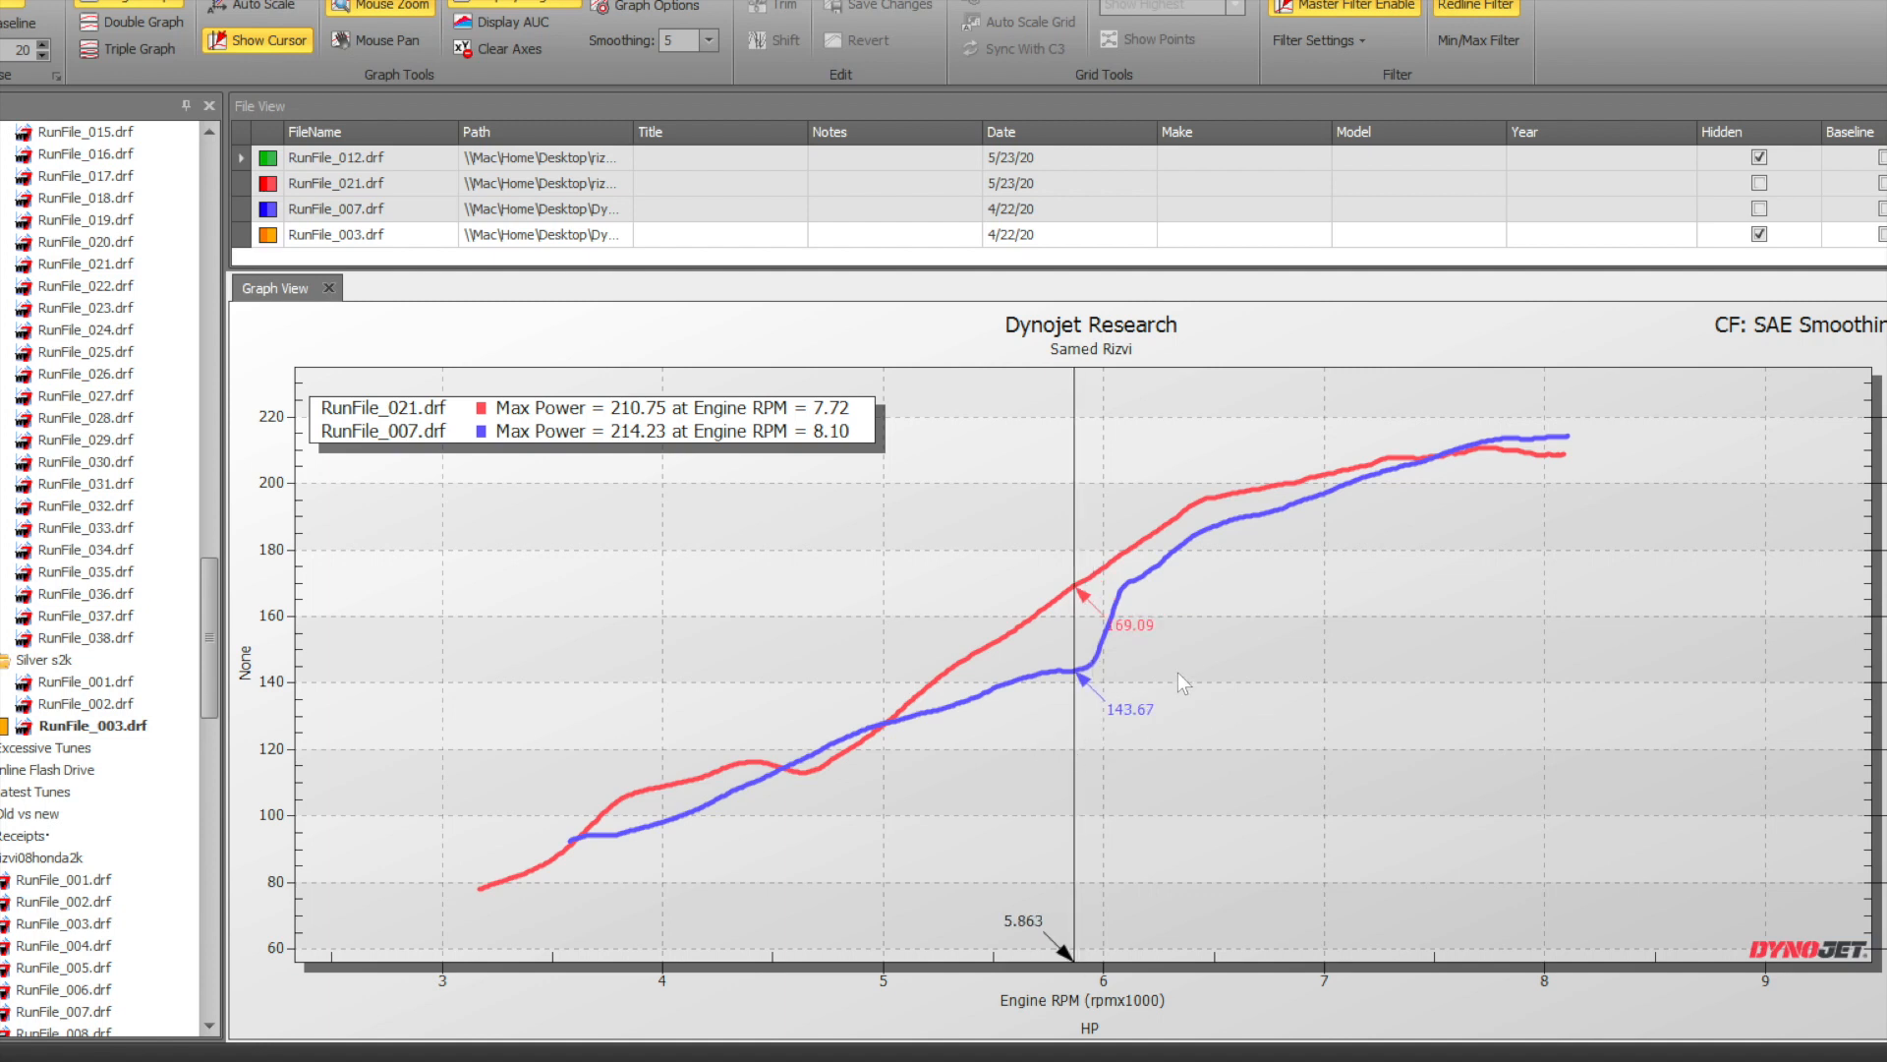
mouse_move(1009, 659)
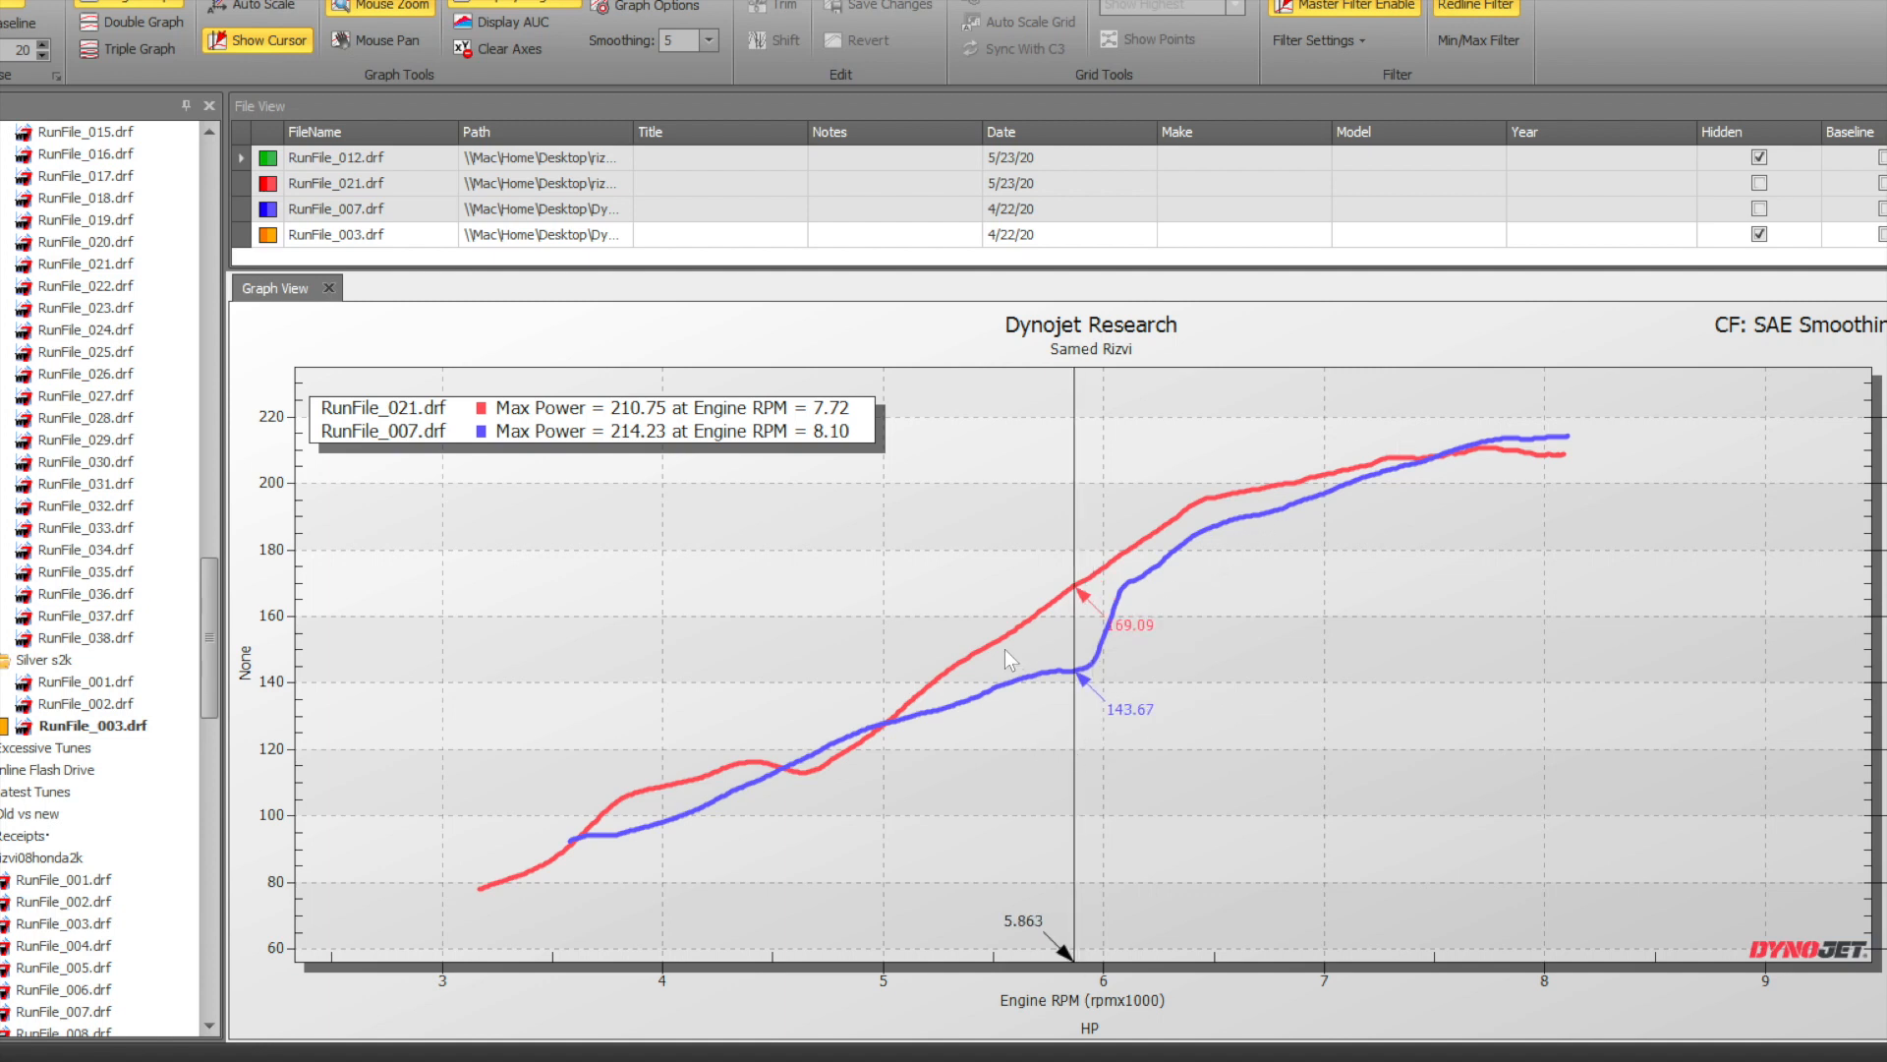
mouse_move(1131, 558)
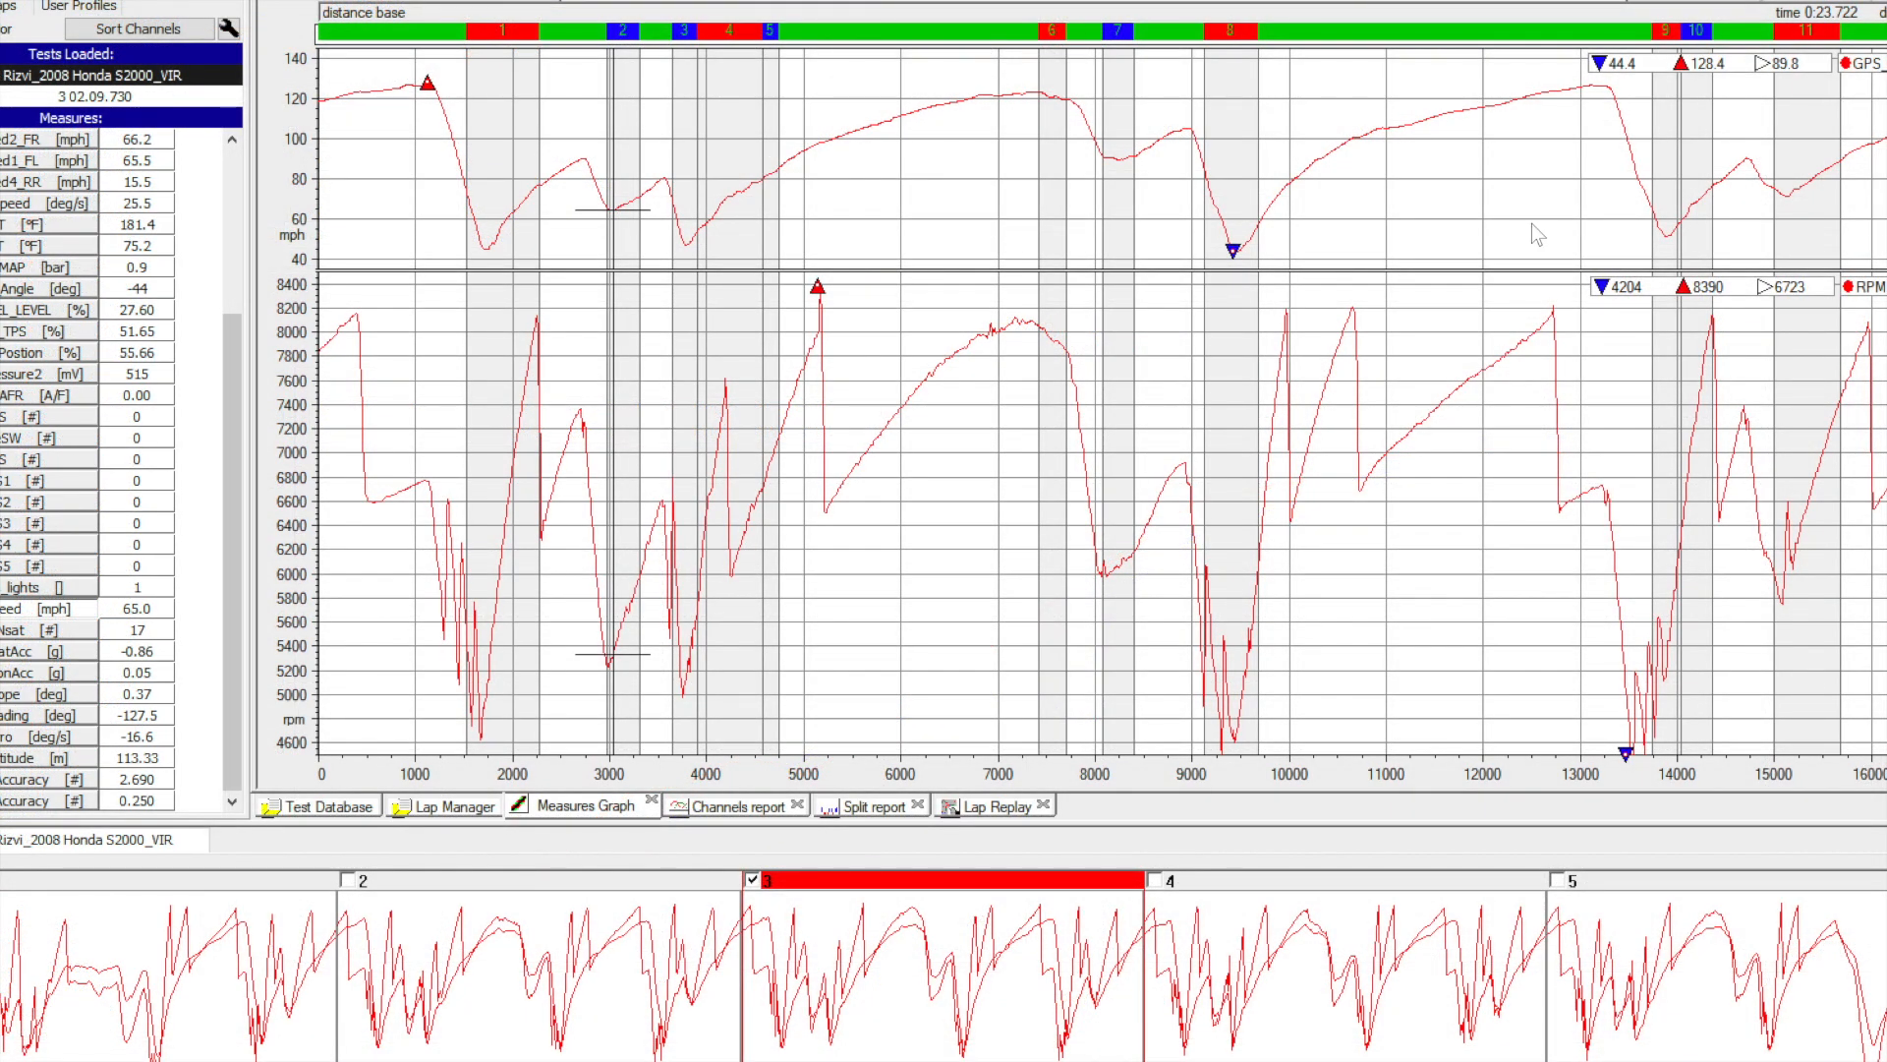
mouse_move(1033, 606)
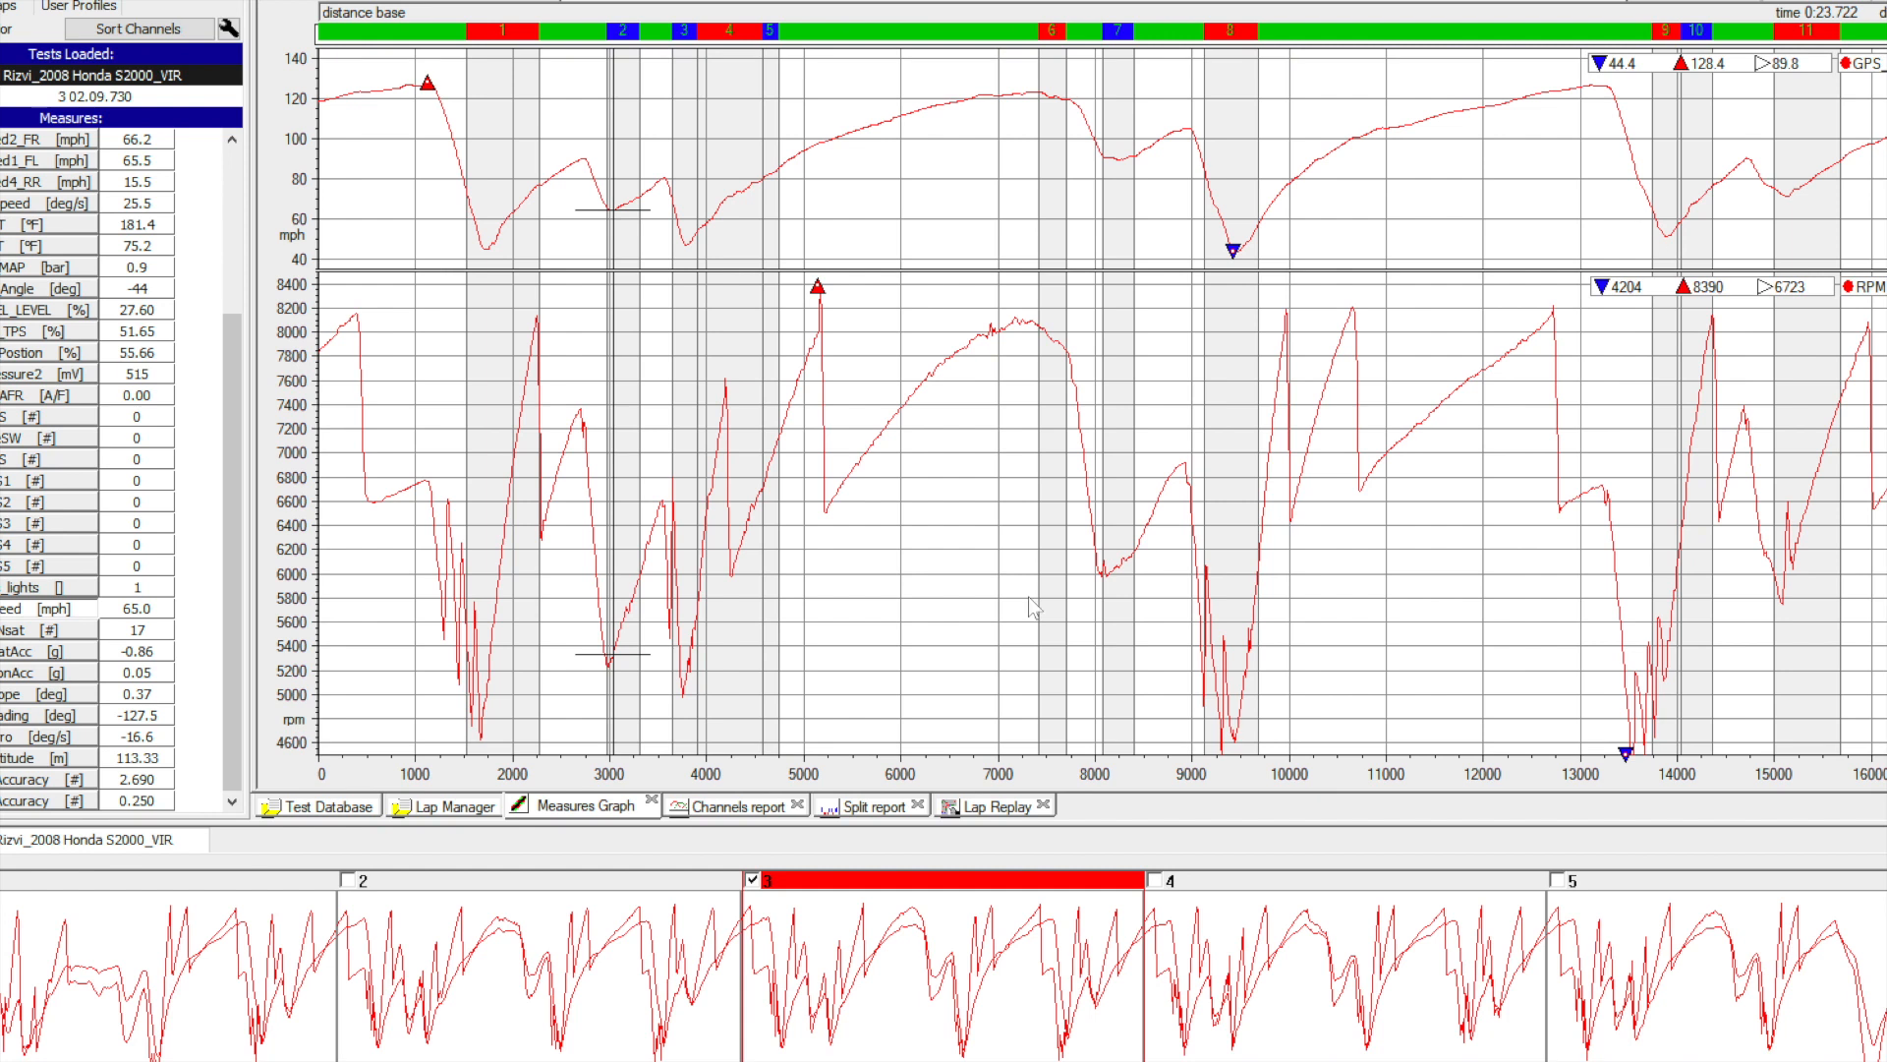
mouse_move(269, 87)
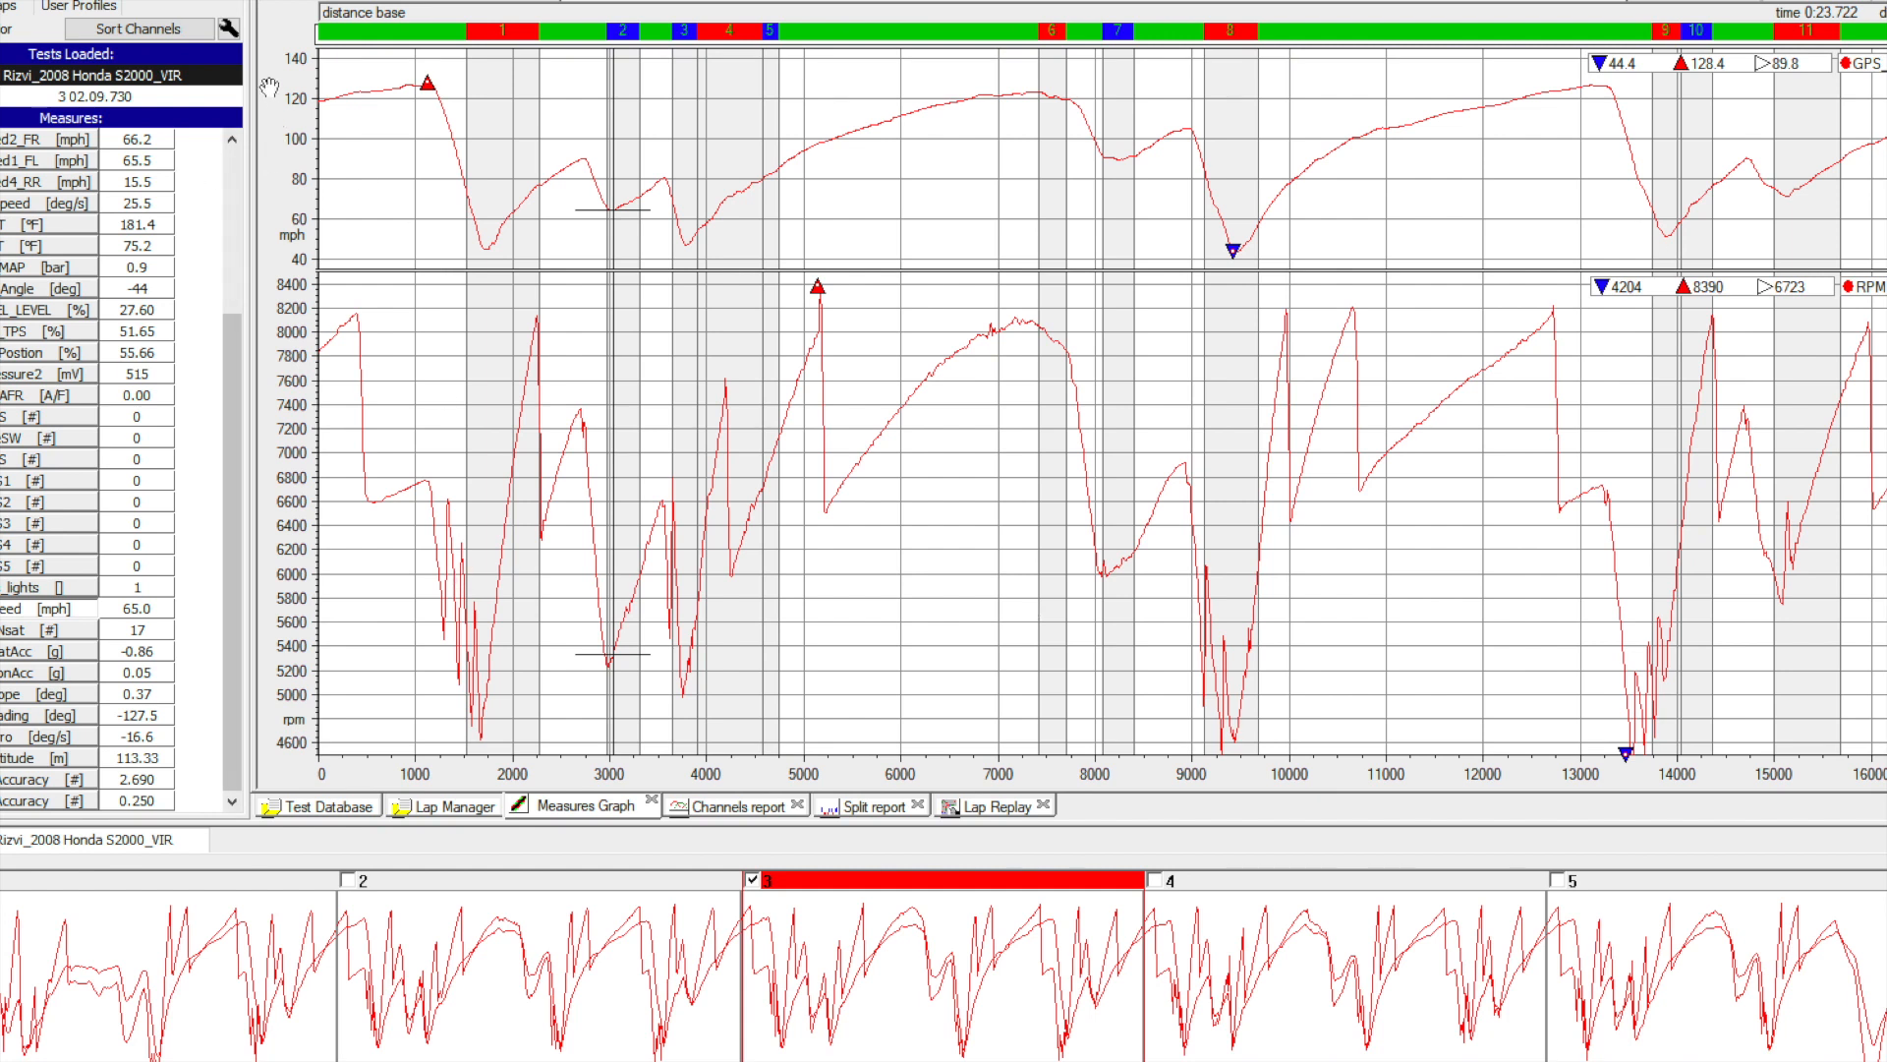
mouse_move(424, 514)
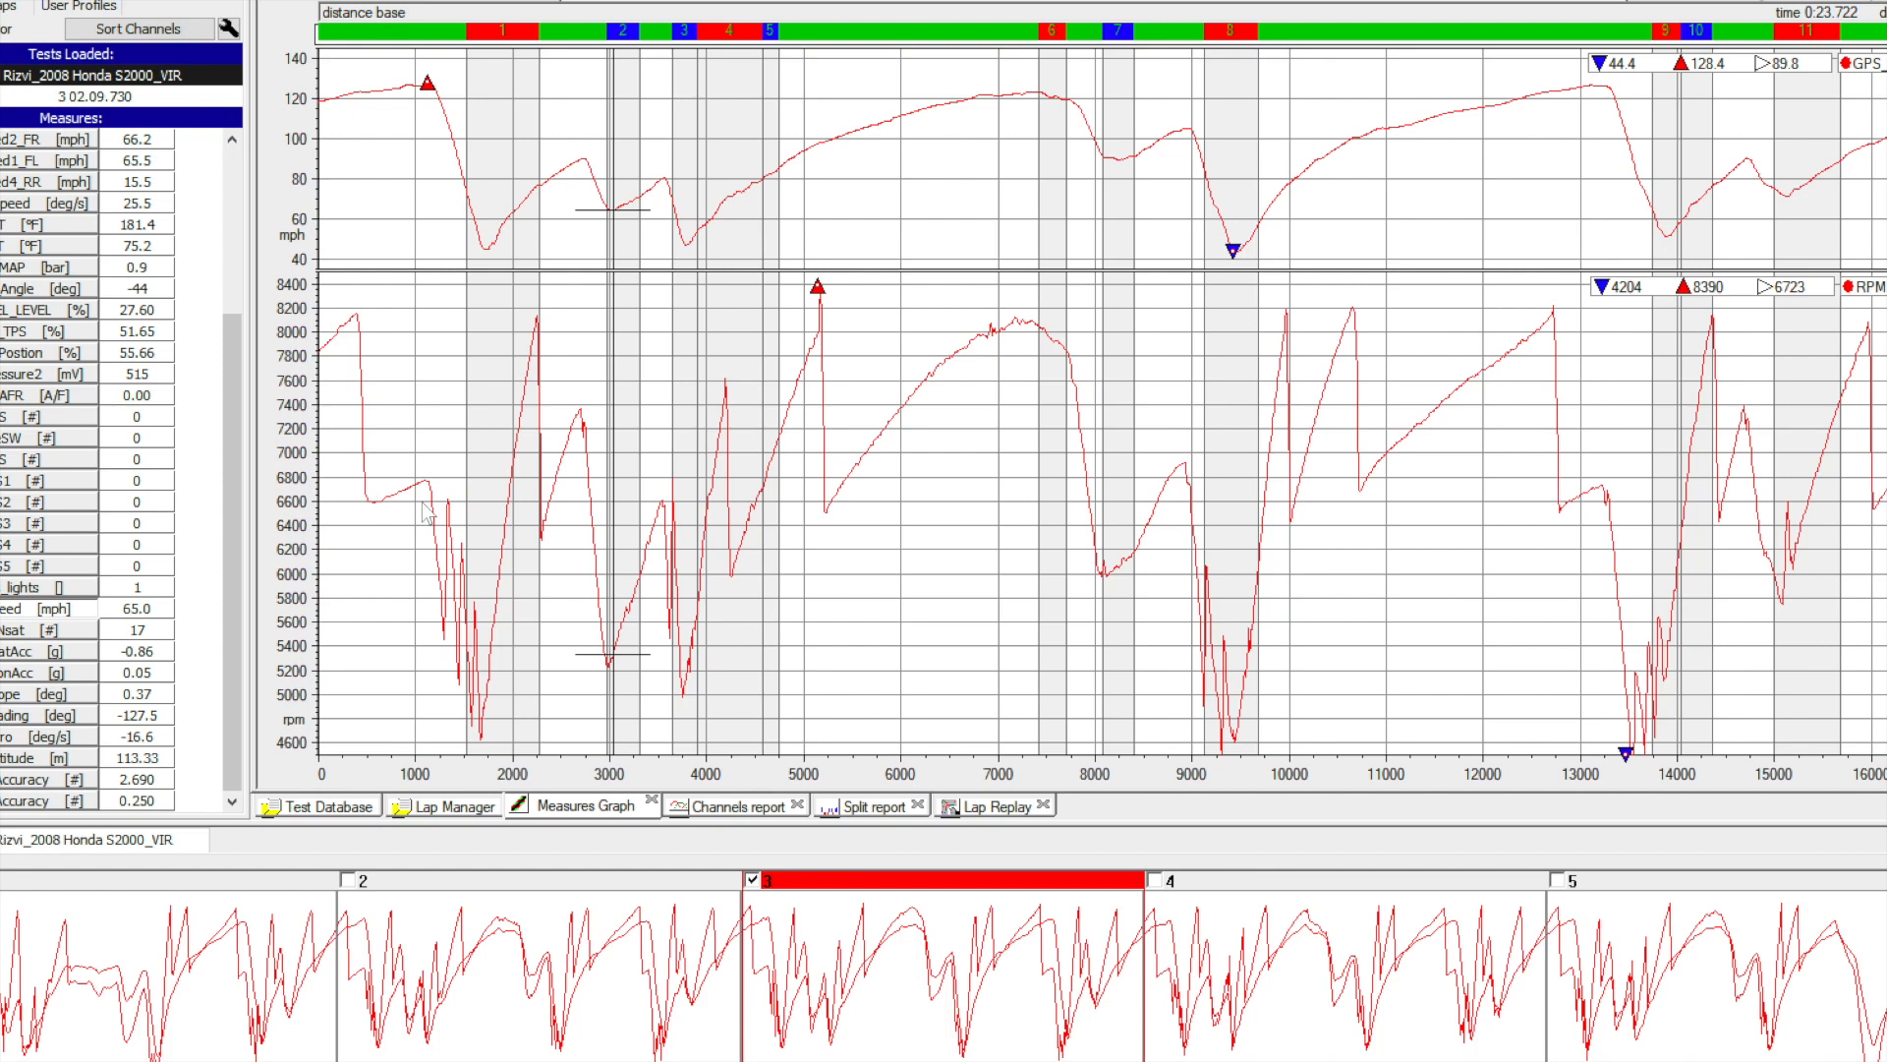
mouse_move(118, 744)
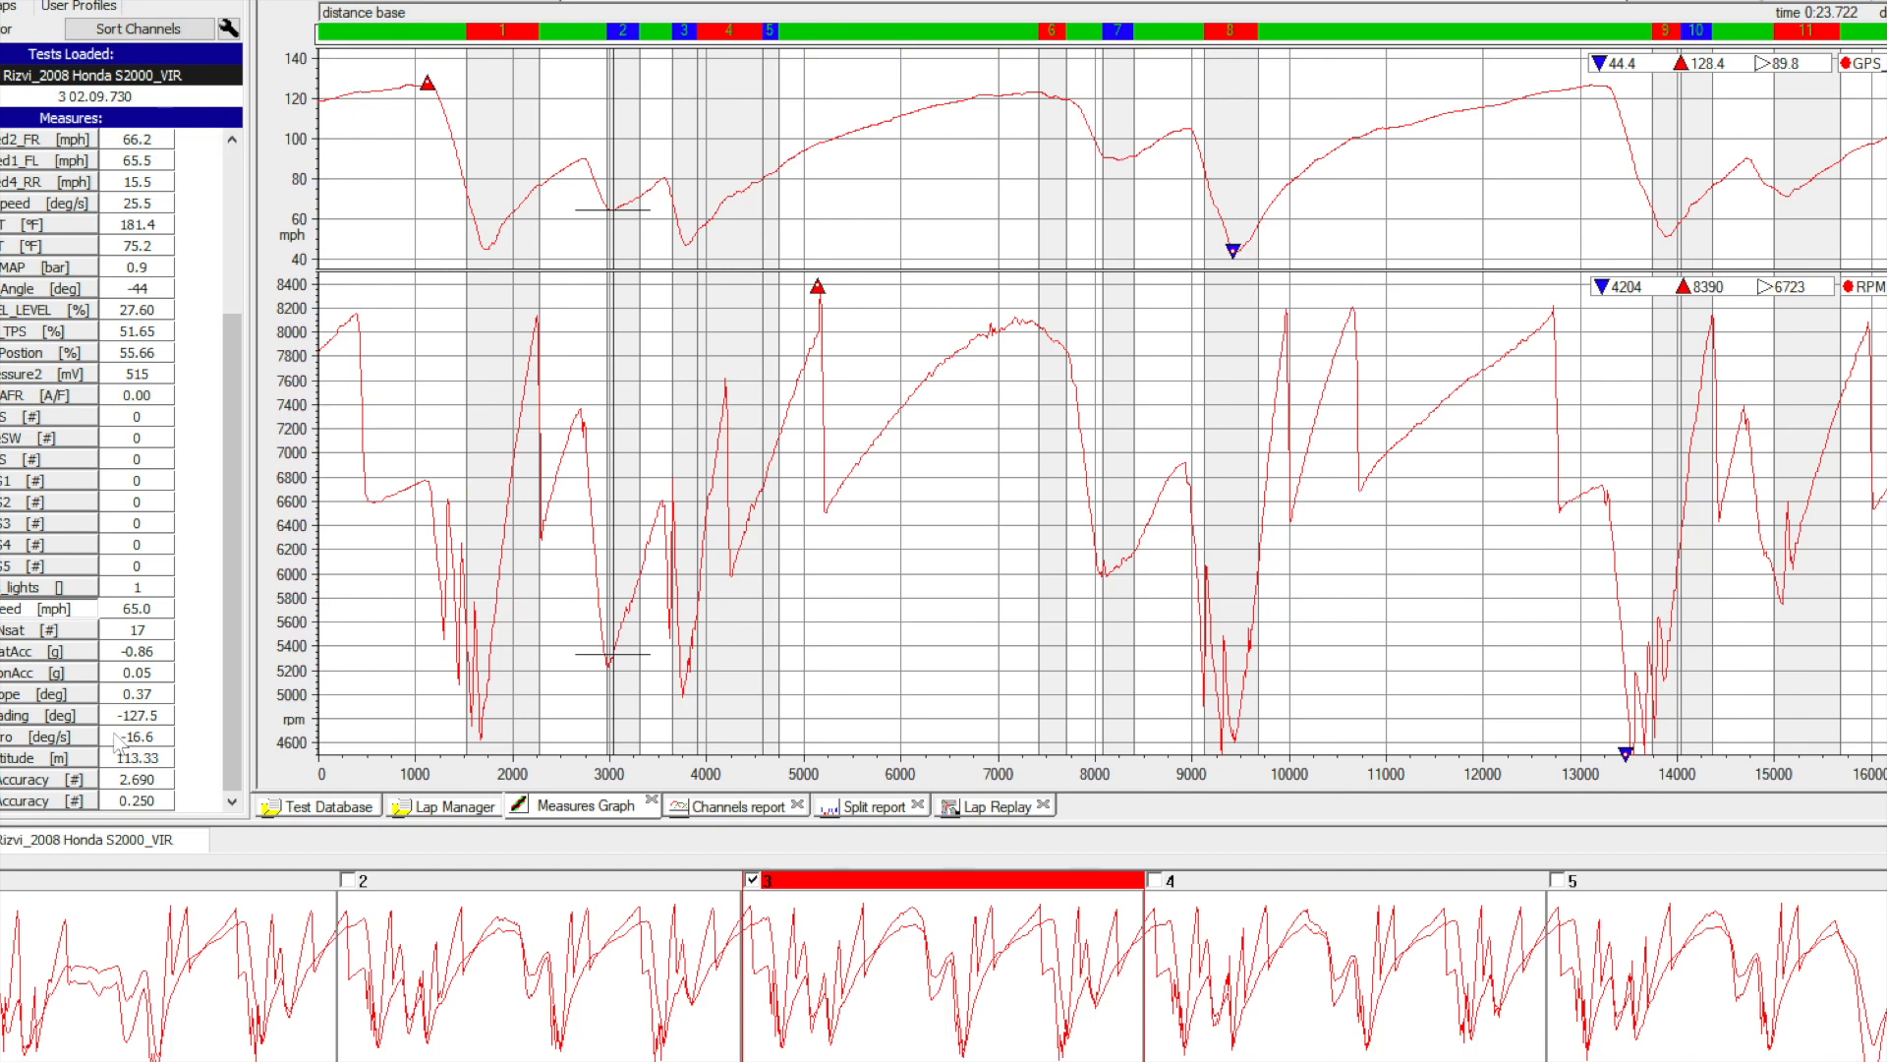
mouse_move(87, 157)
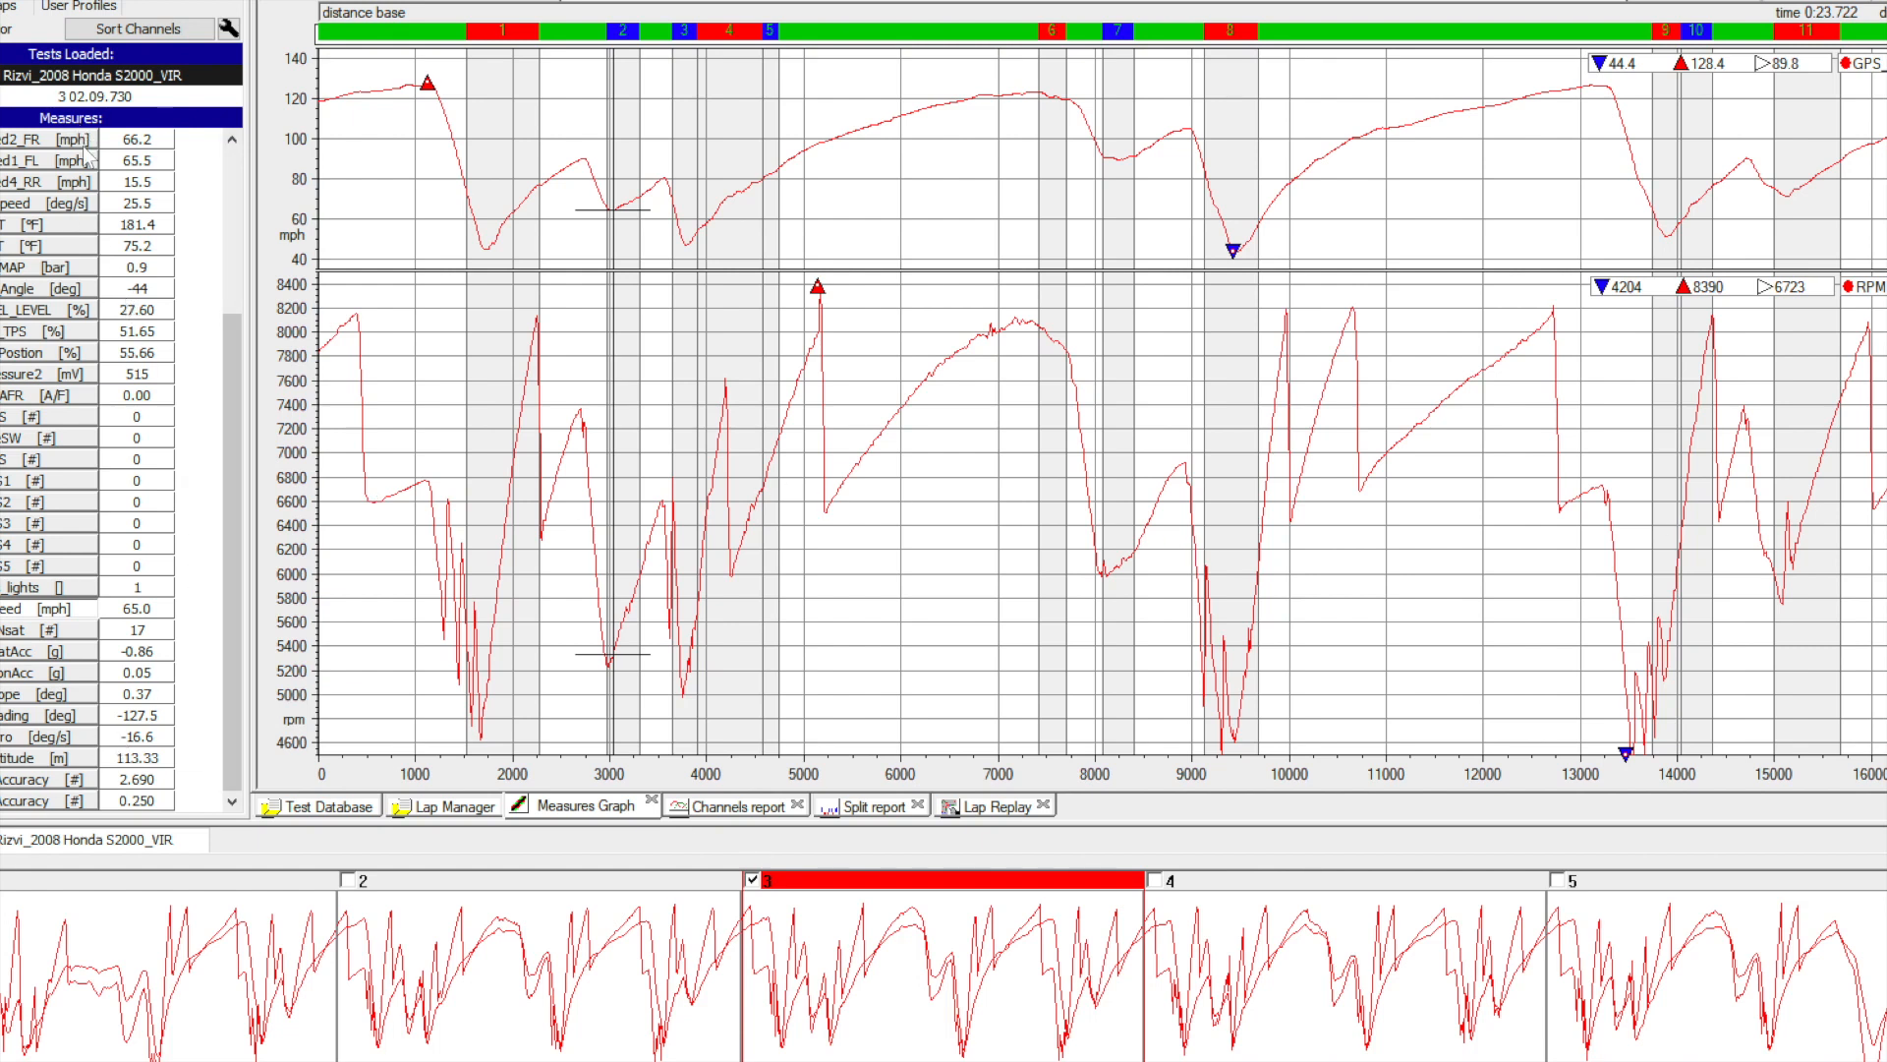
scroll(up, 3)
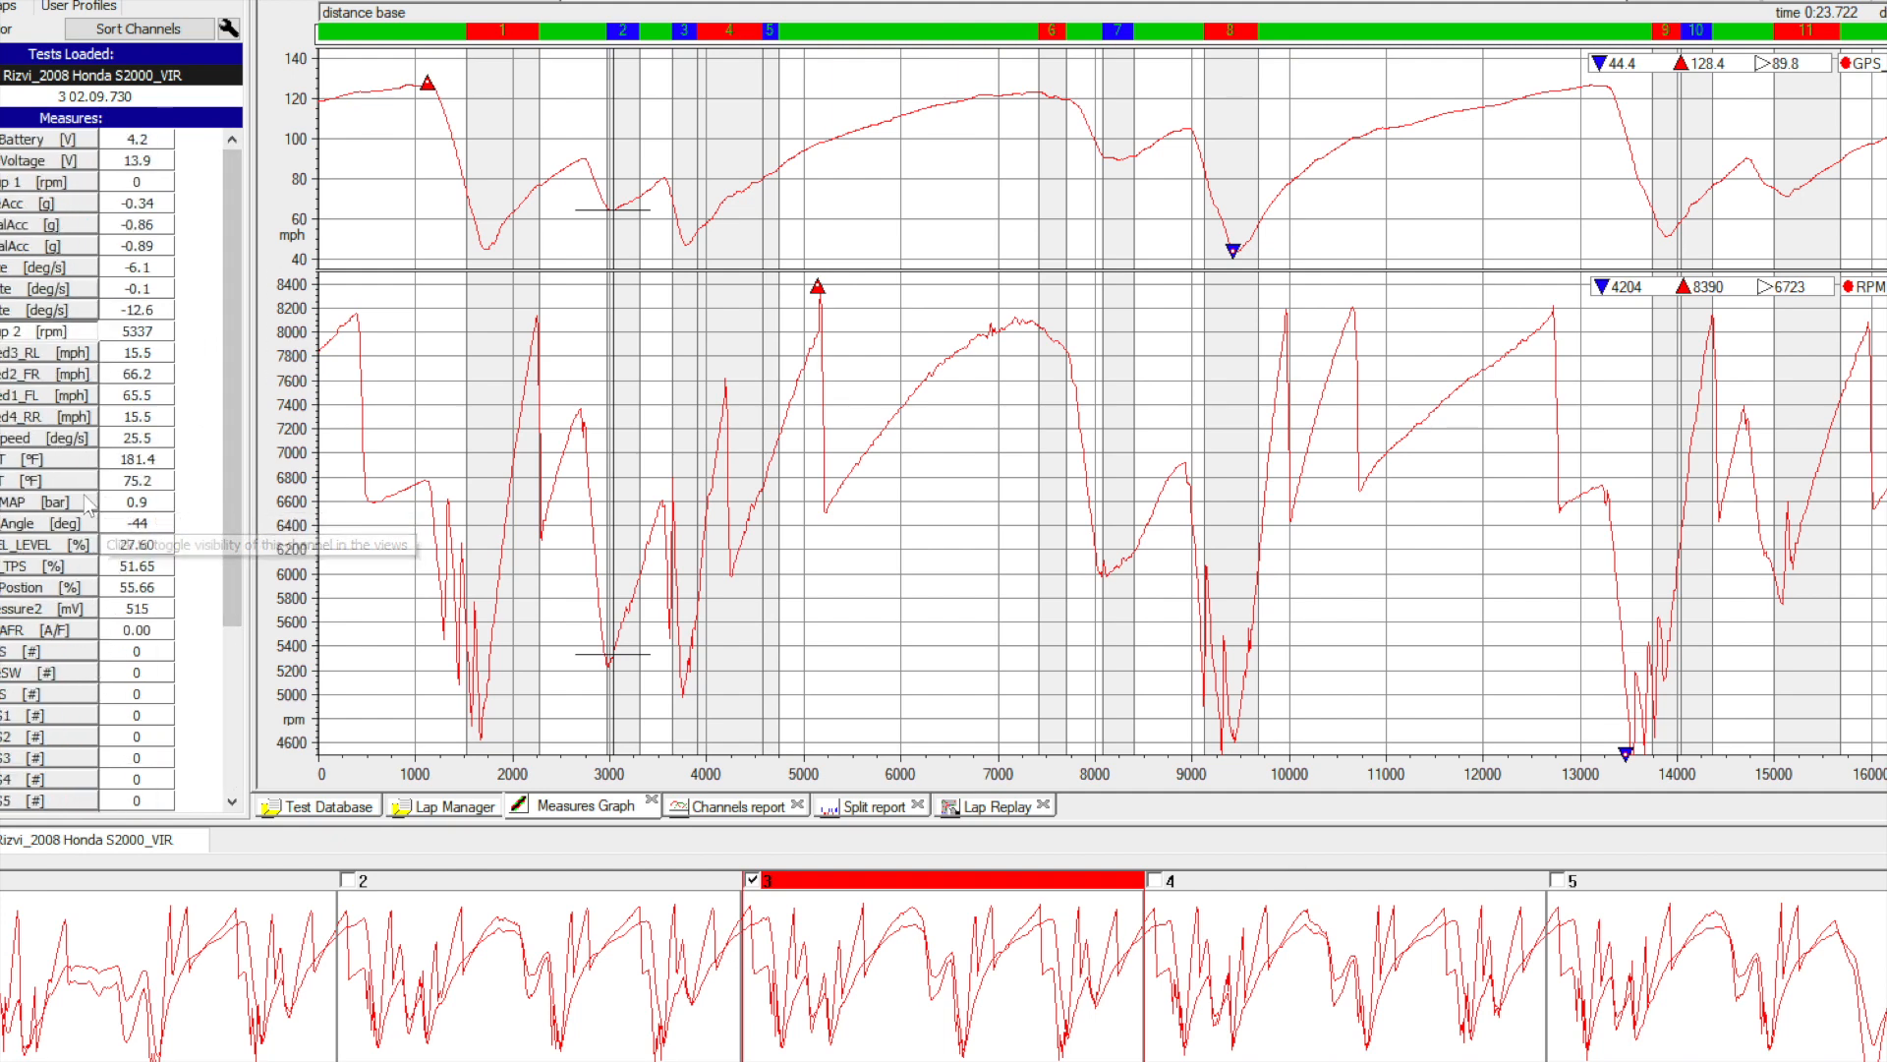
mouse_move(43, 533)
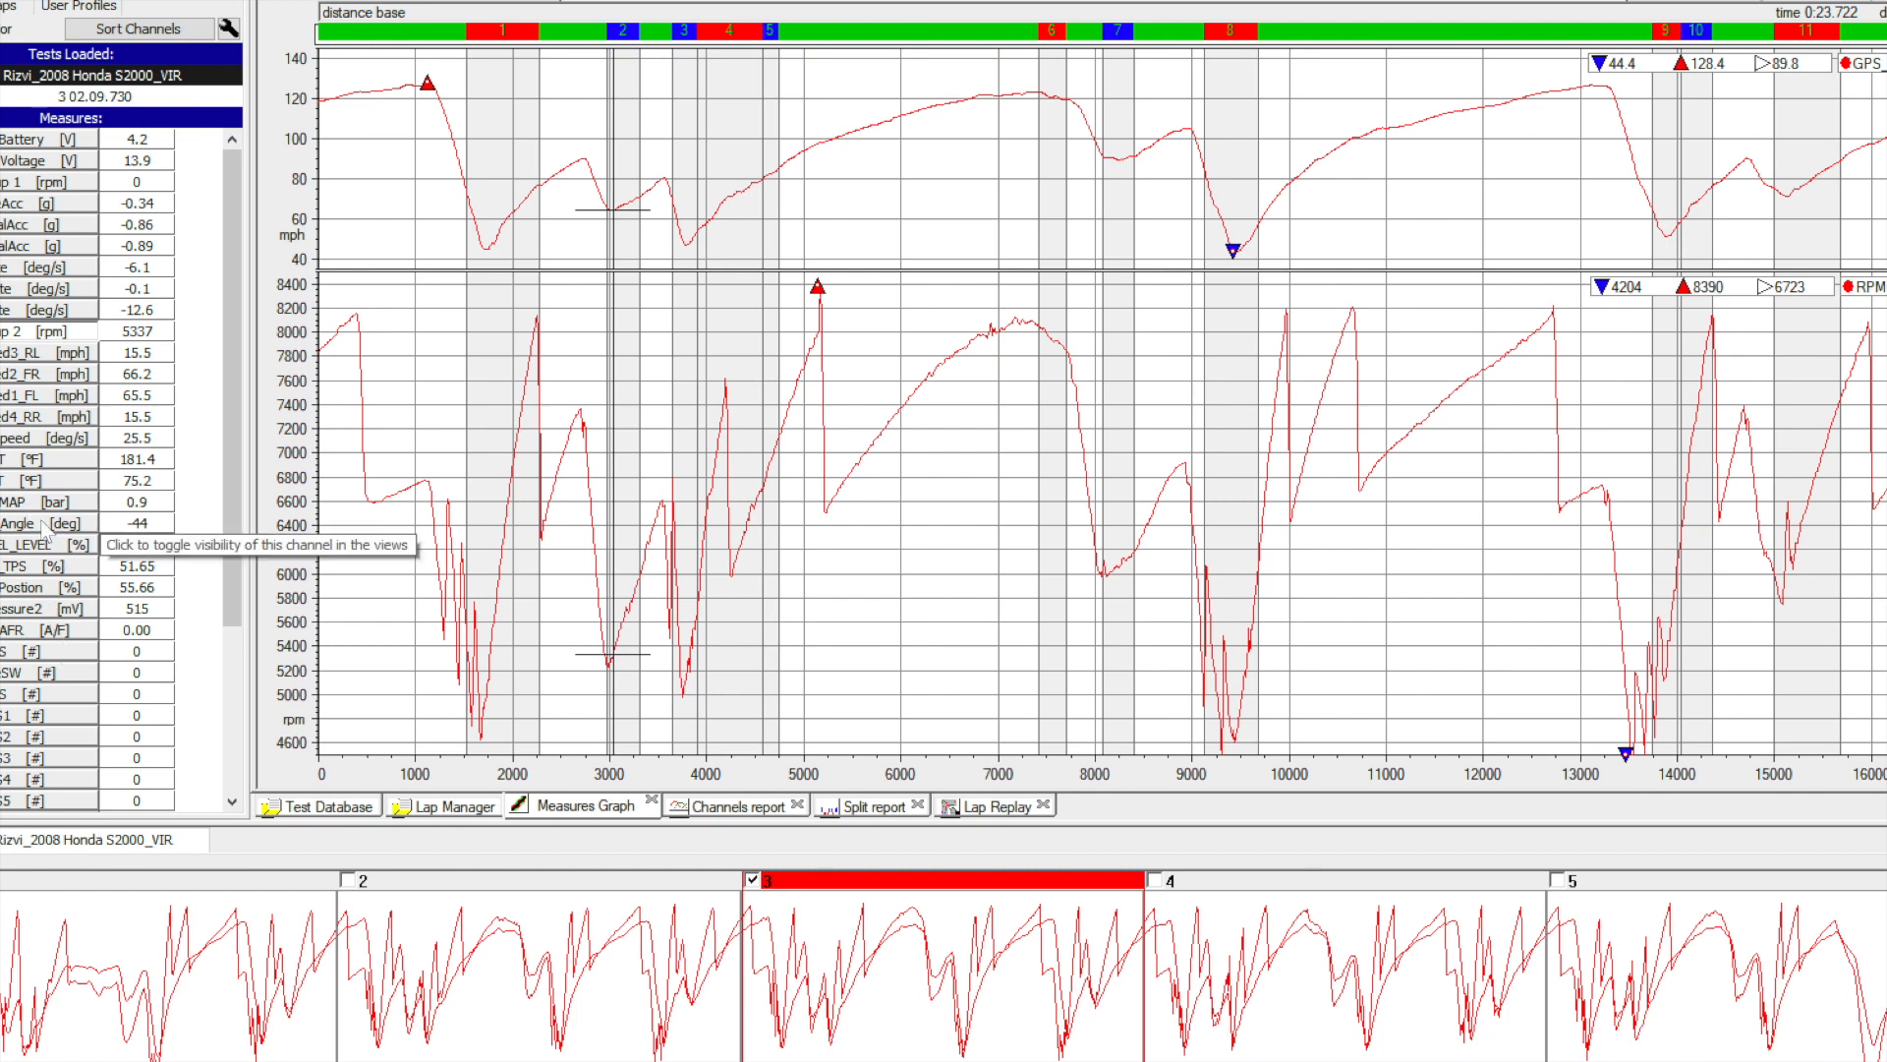
mouse_move(267, 467)
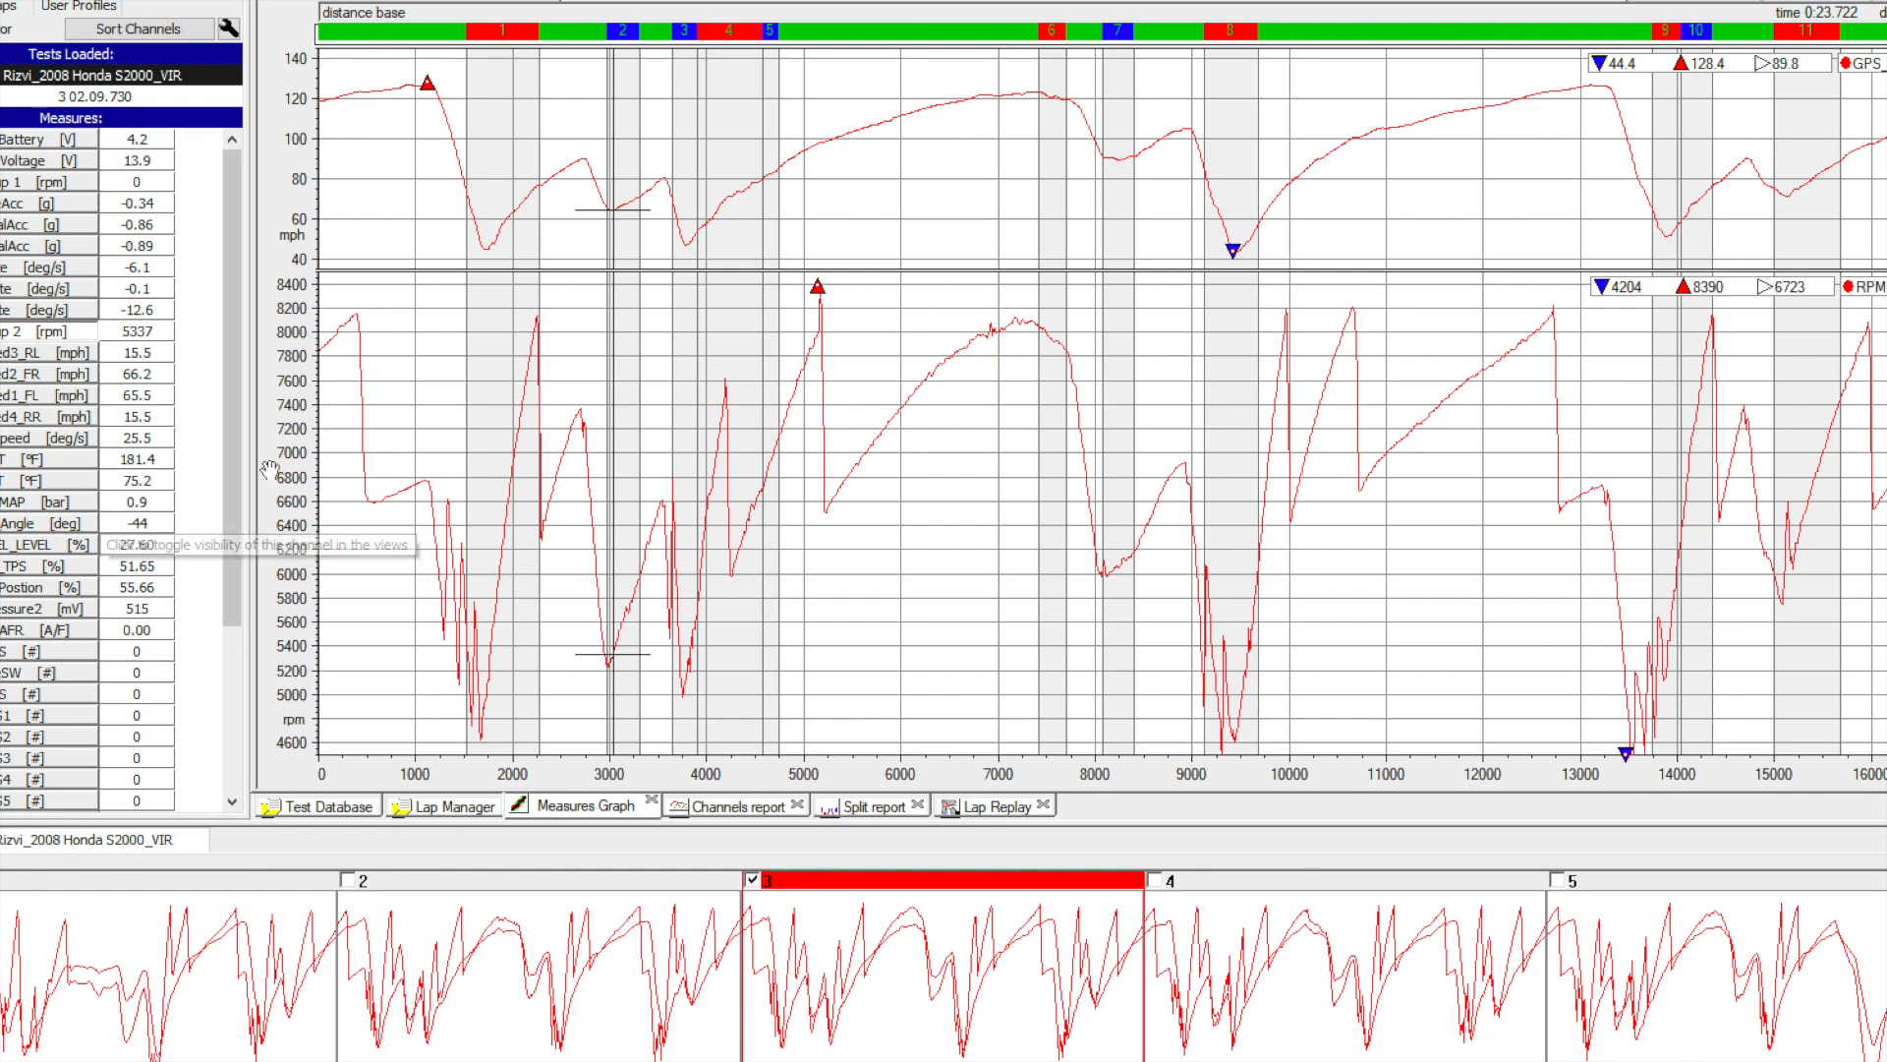
mouse_move(300, 419)
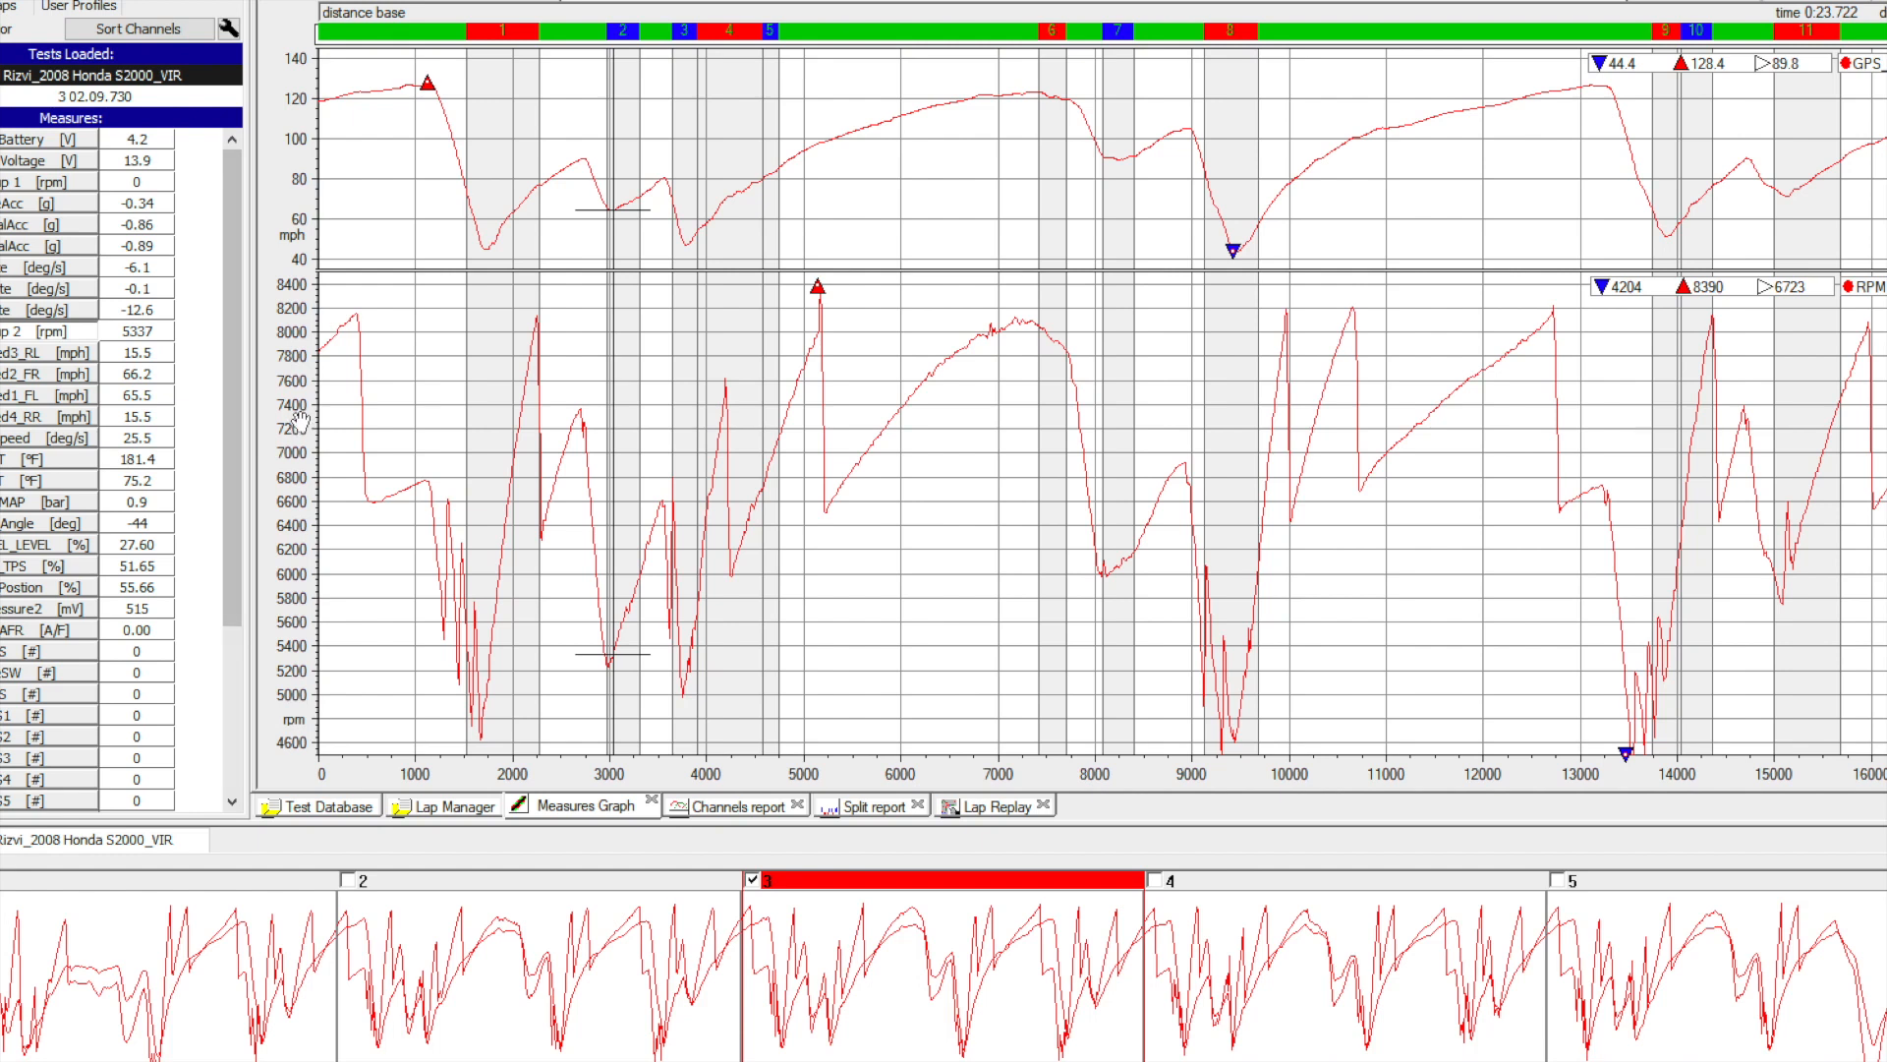
mouse_move(1199, 296)
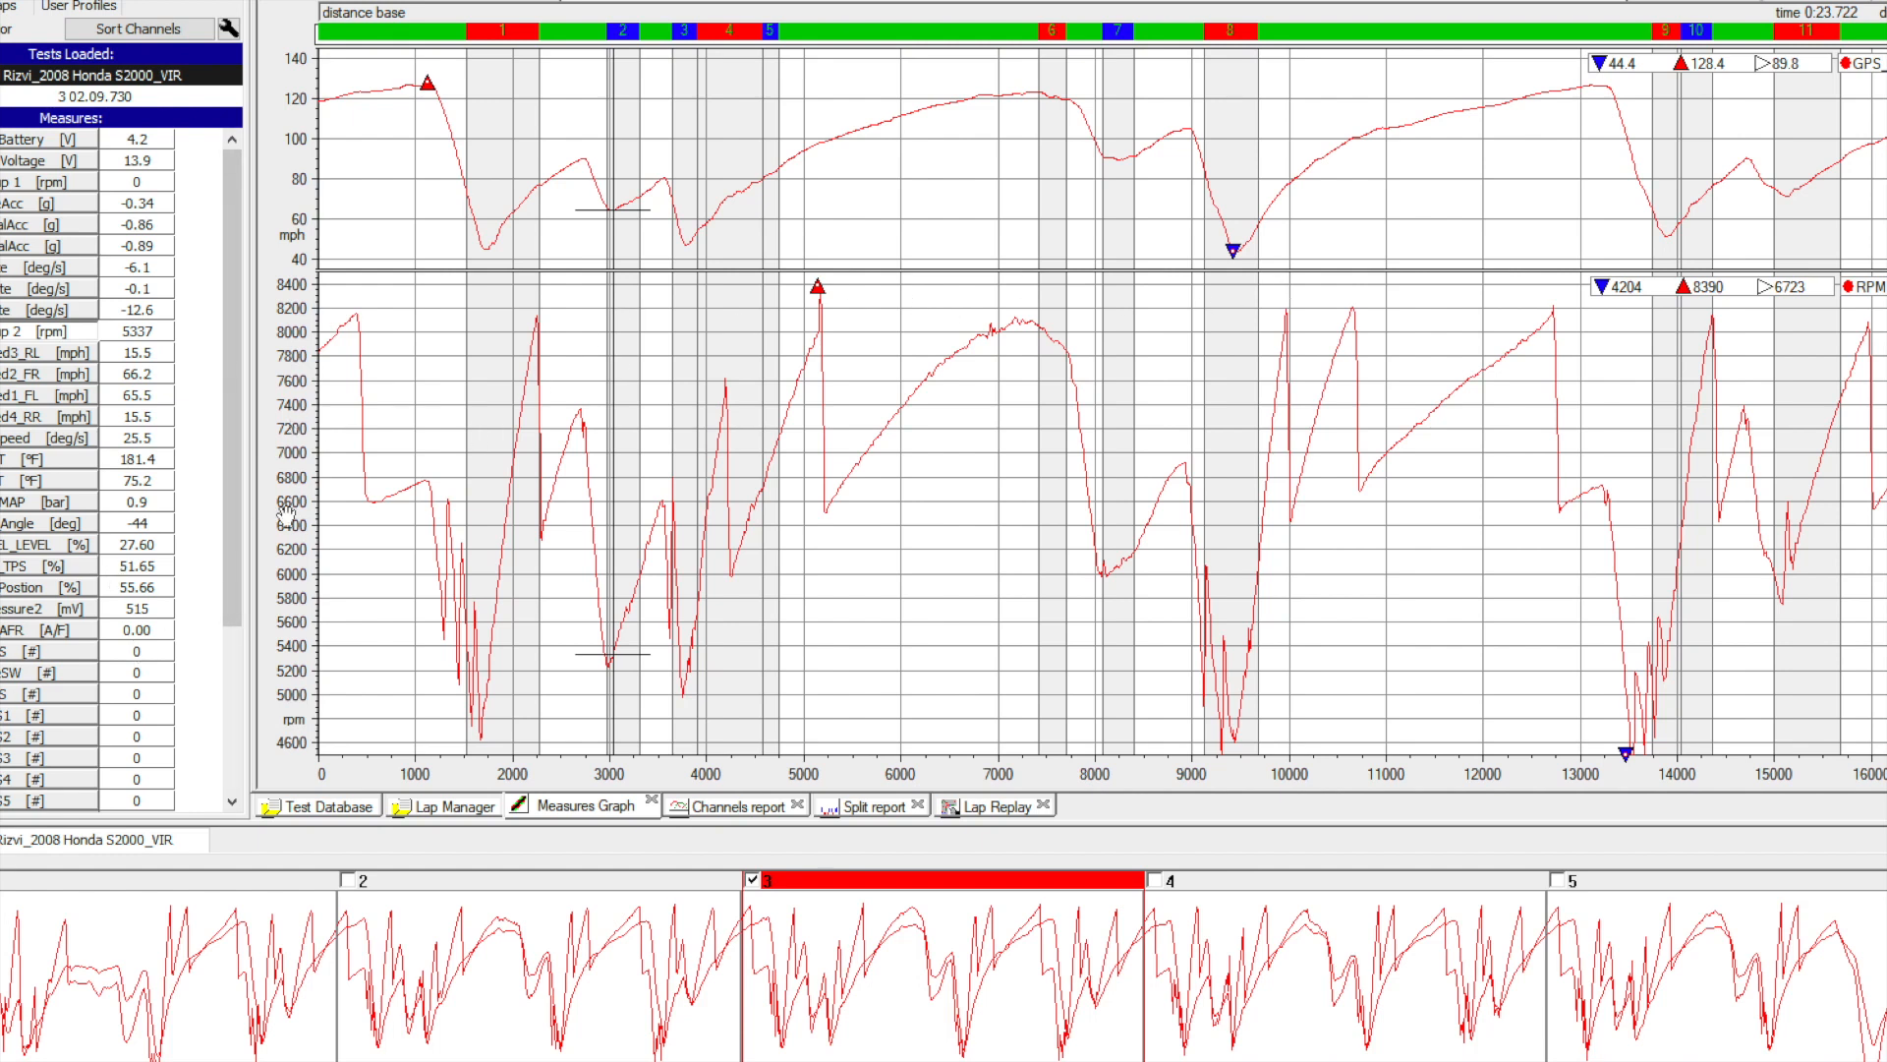
mouse_move(1443, 186)
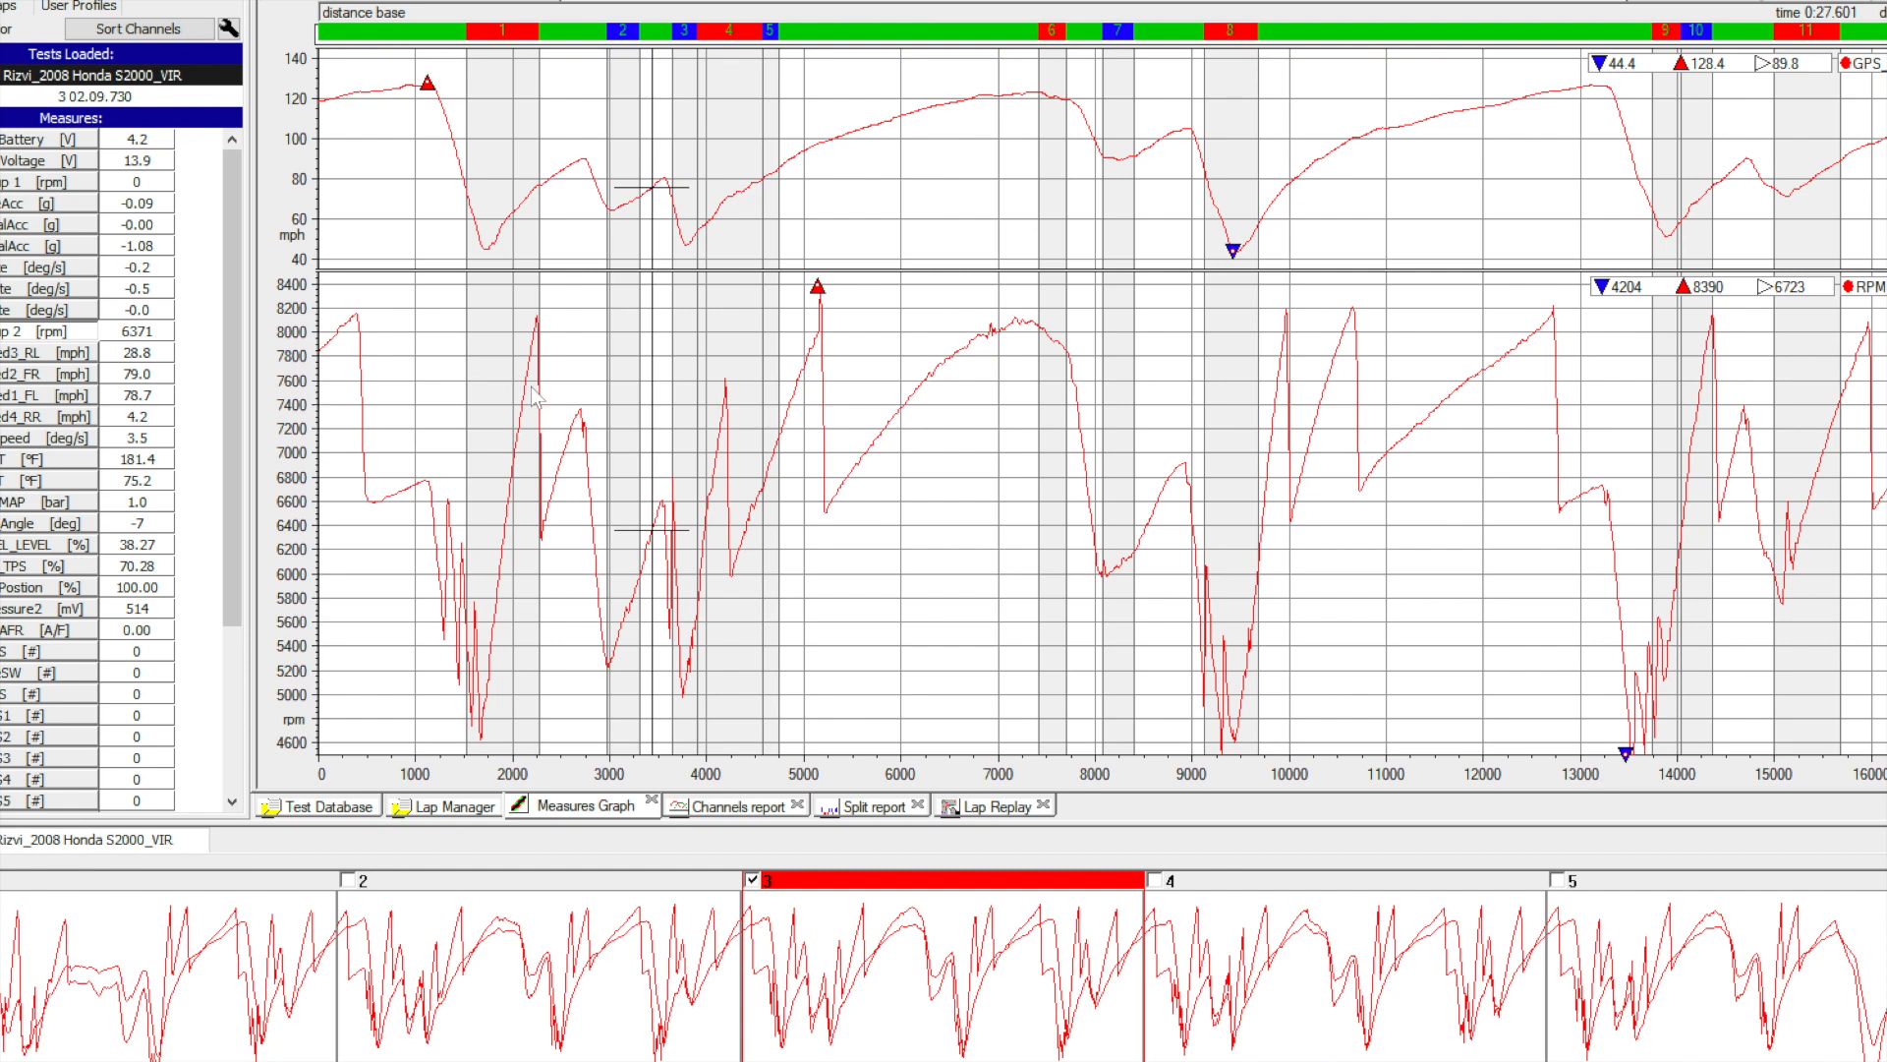
mouse_move(811, 459)
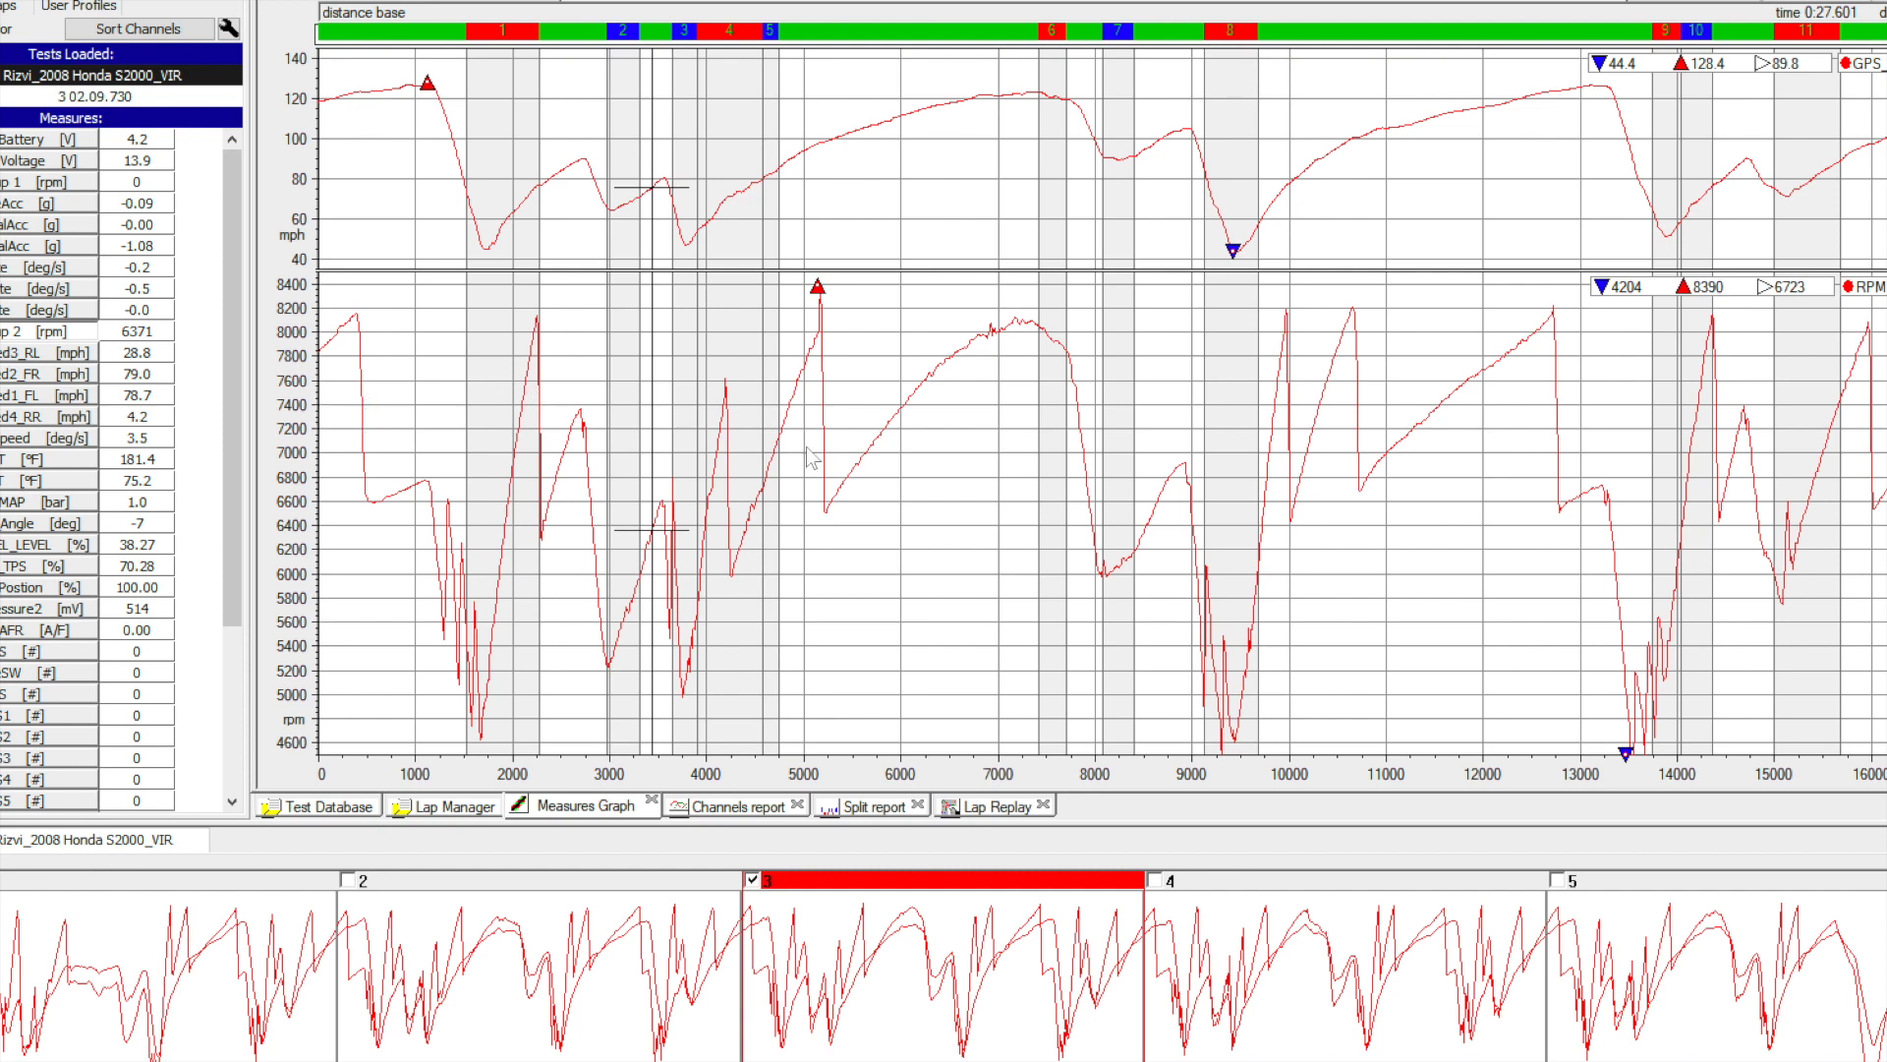
mouse_move(332, 441)
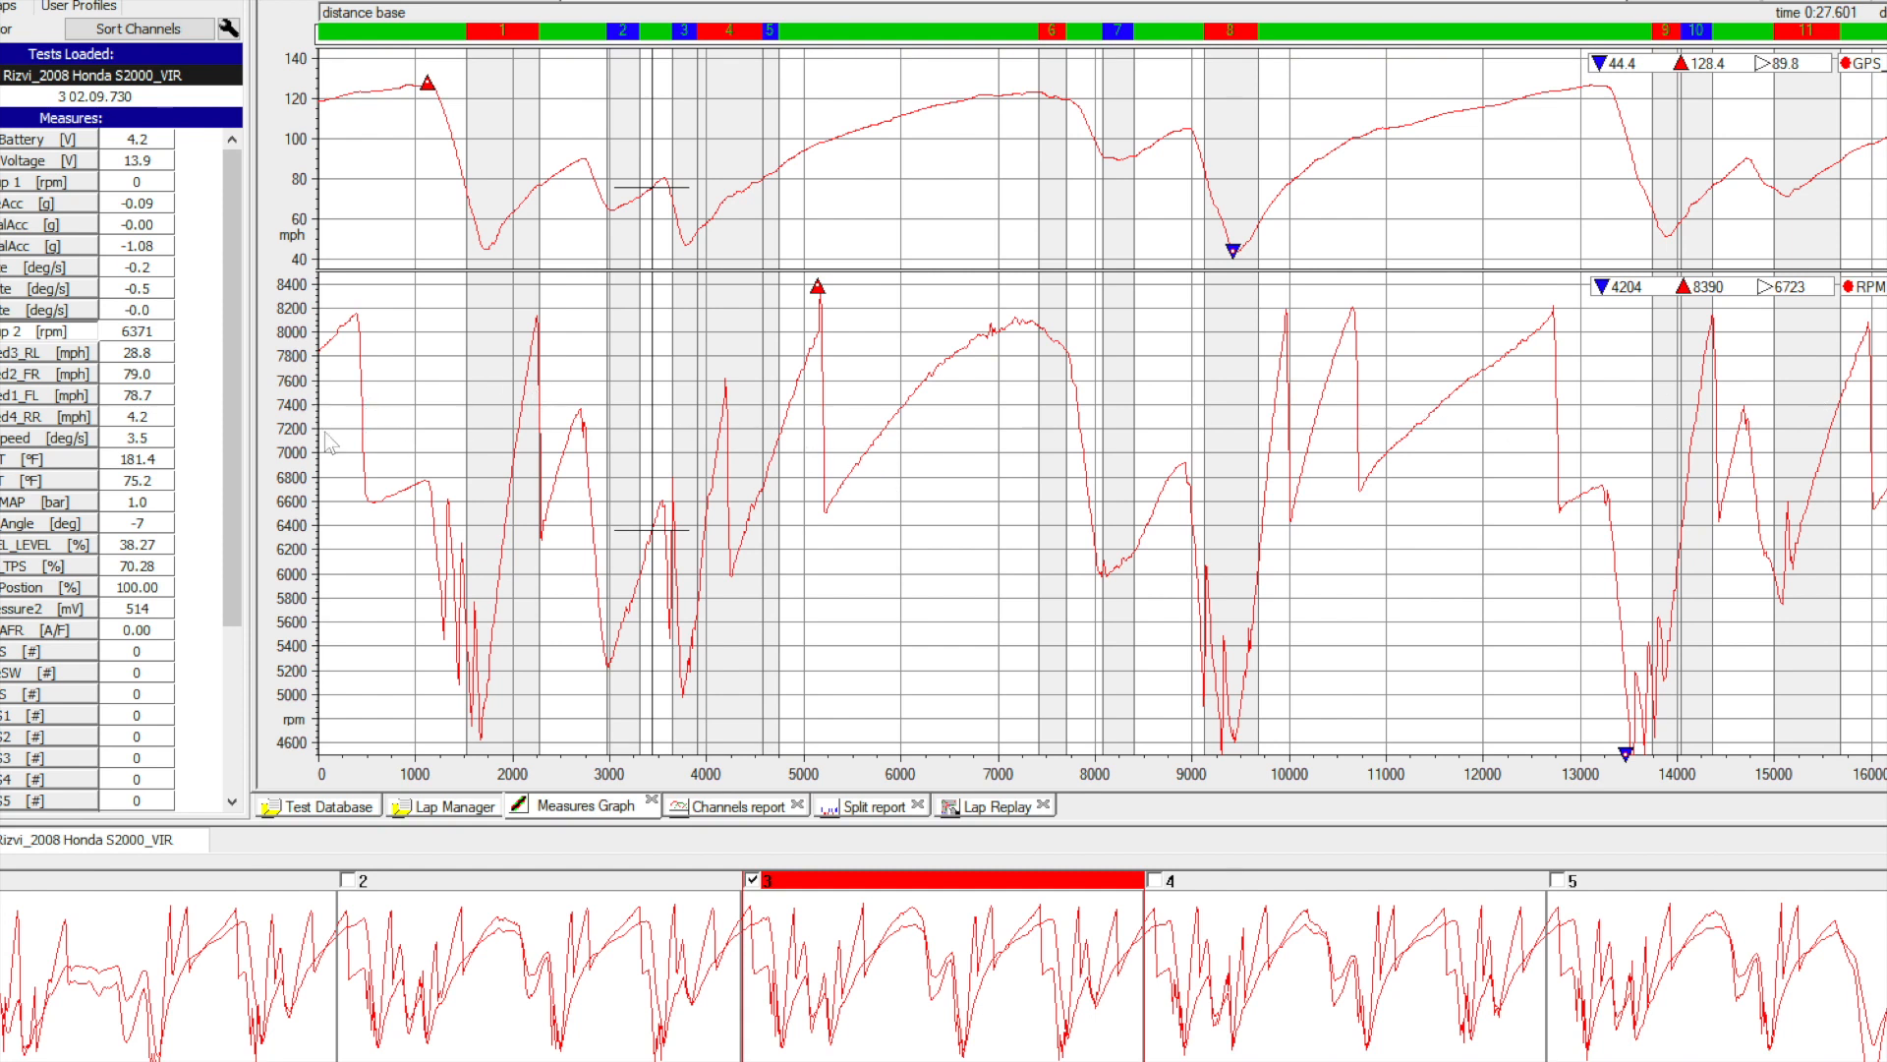
mouse_move(325, 418)
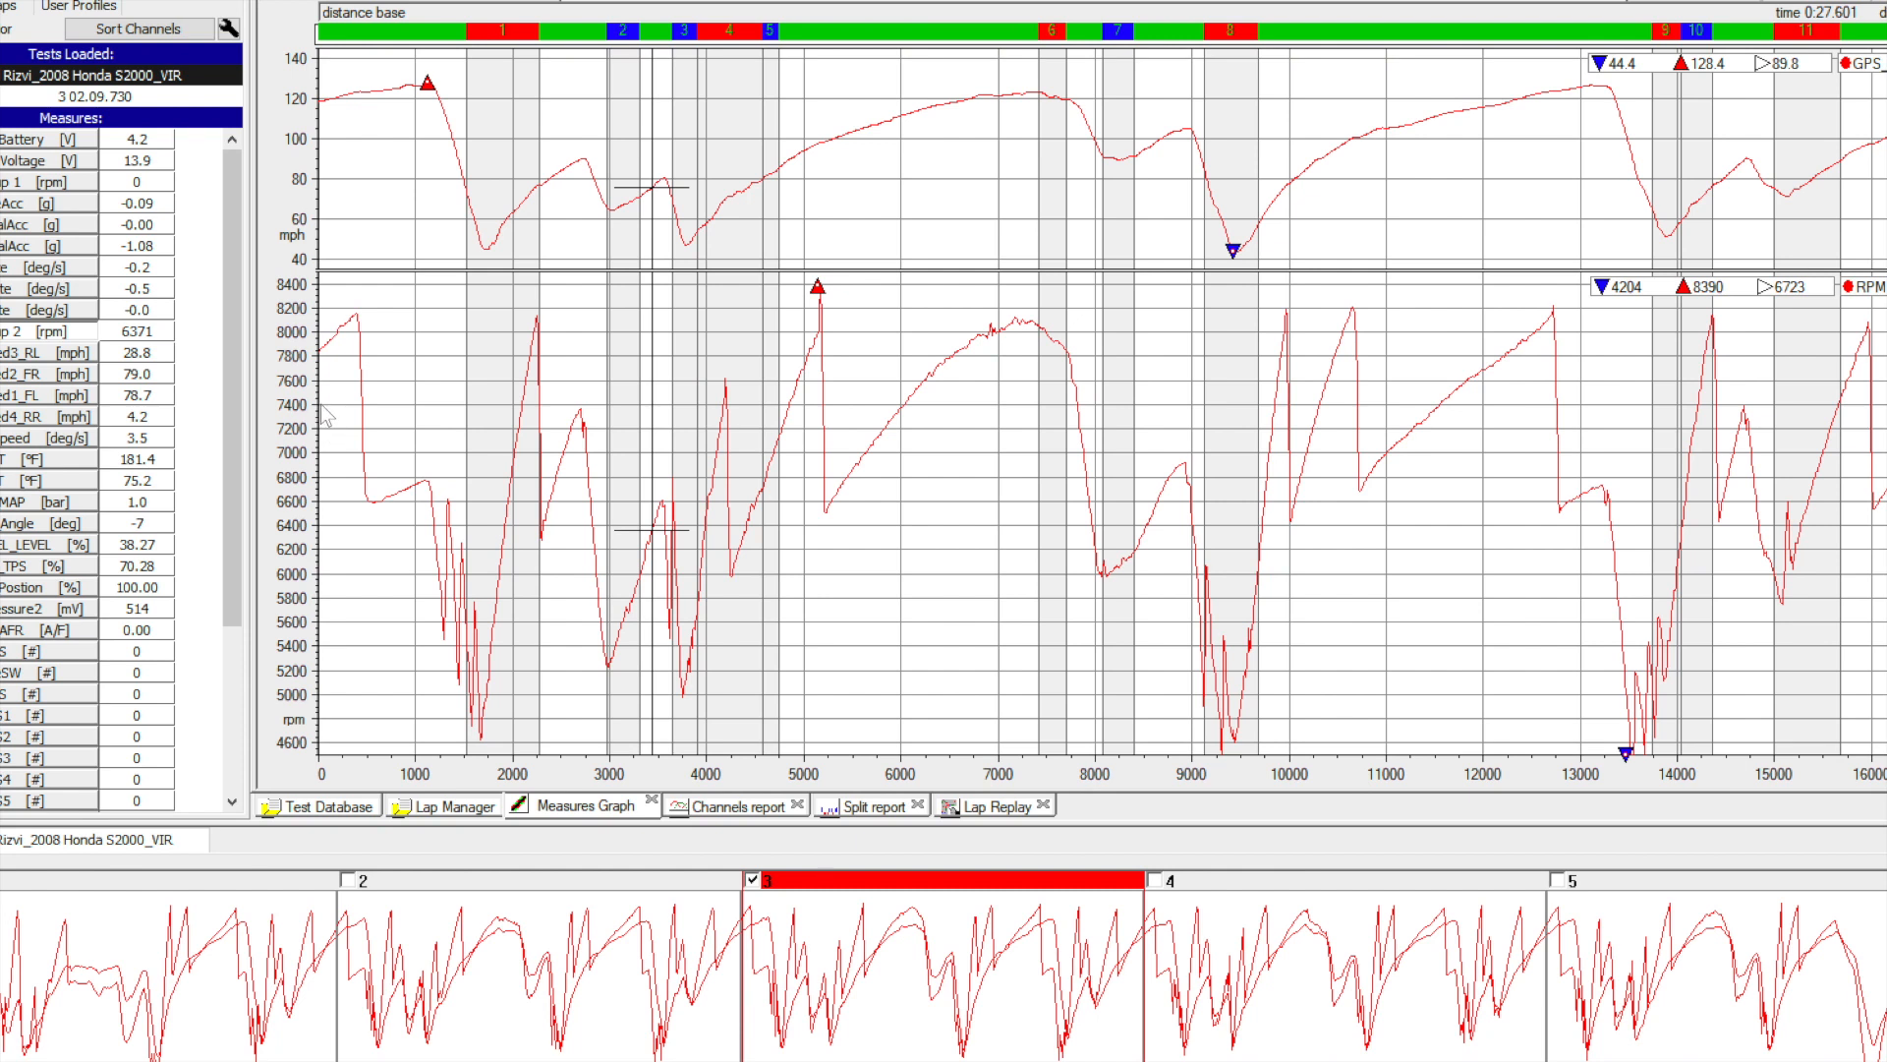
mouse_move(1325, 670)
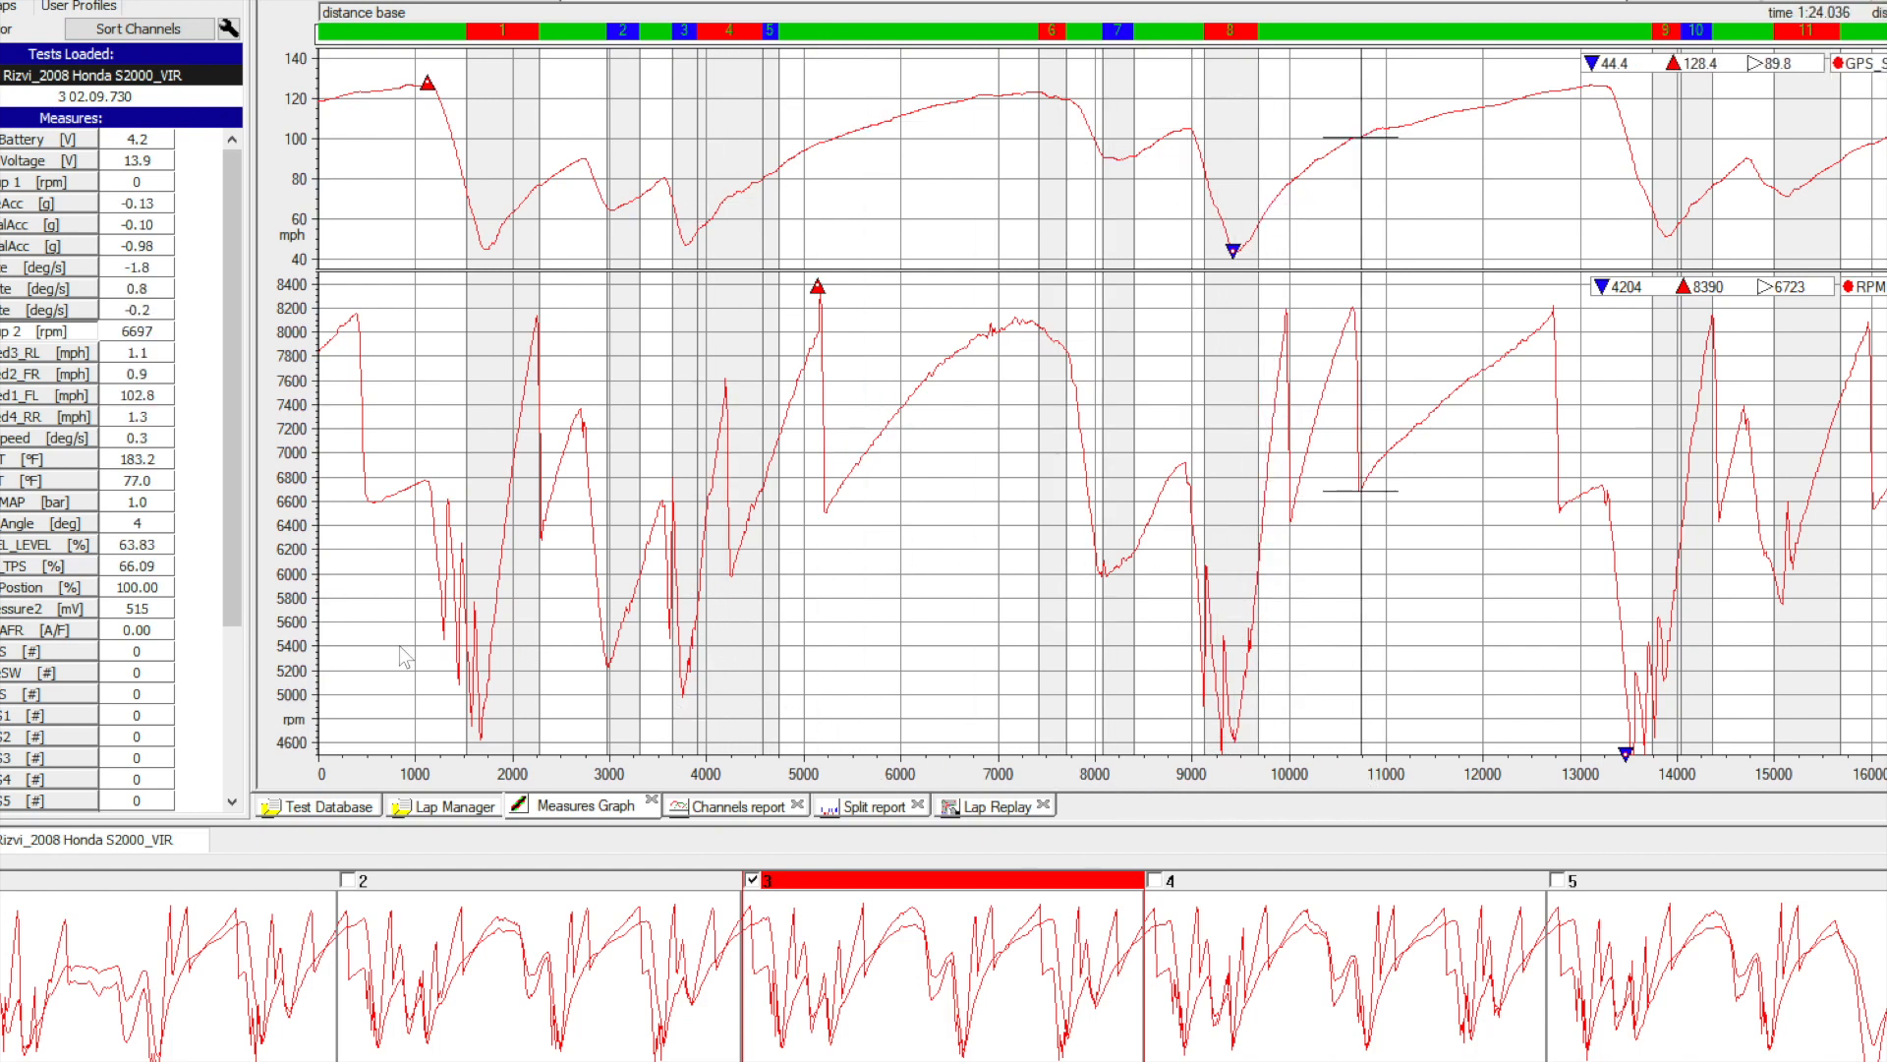
mouse_move(1508, 419)
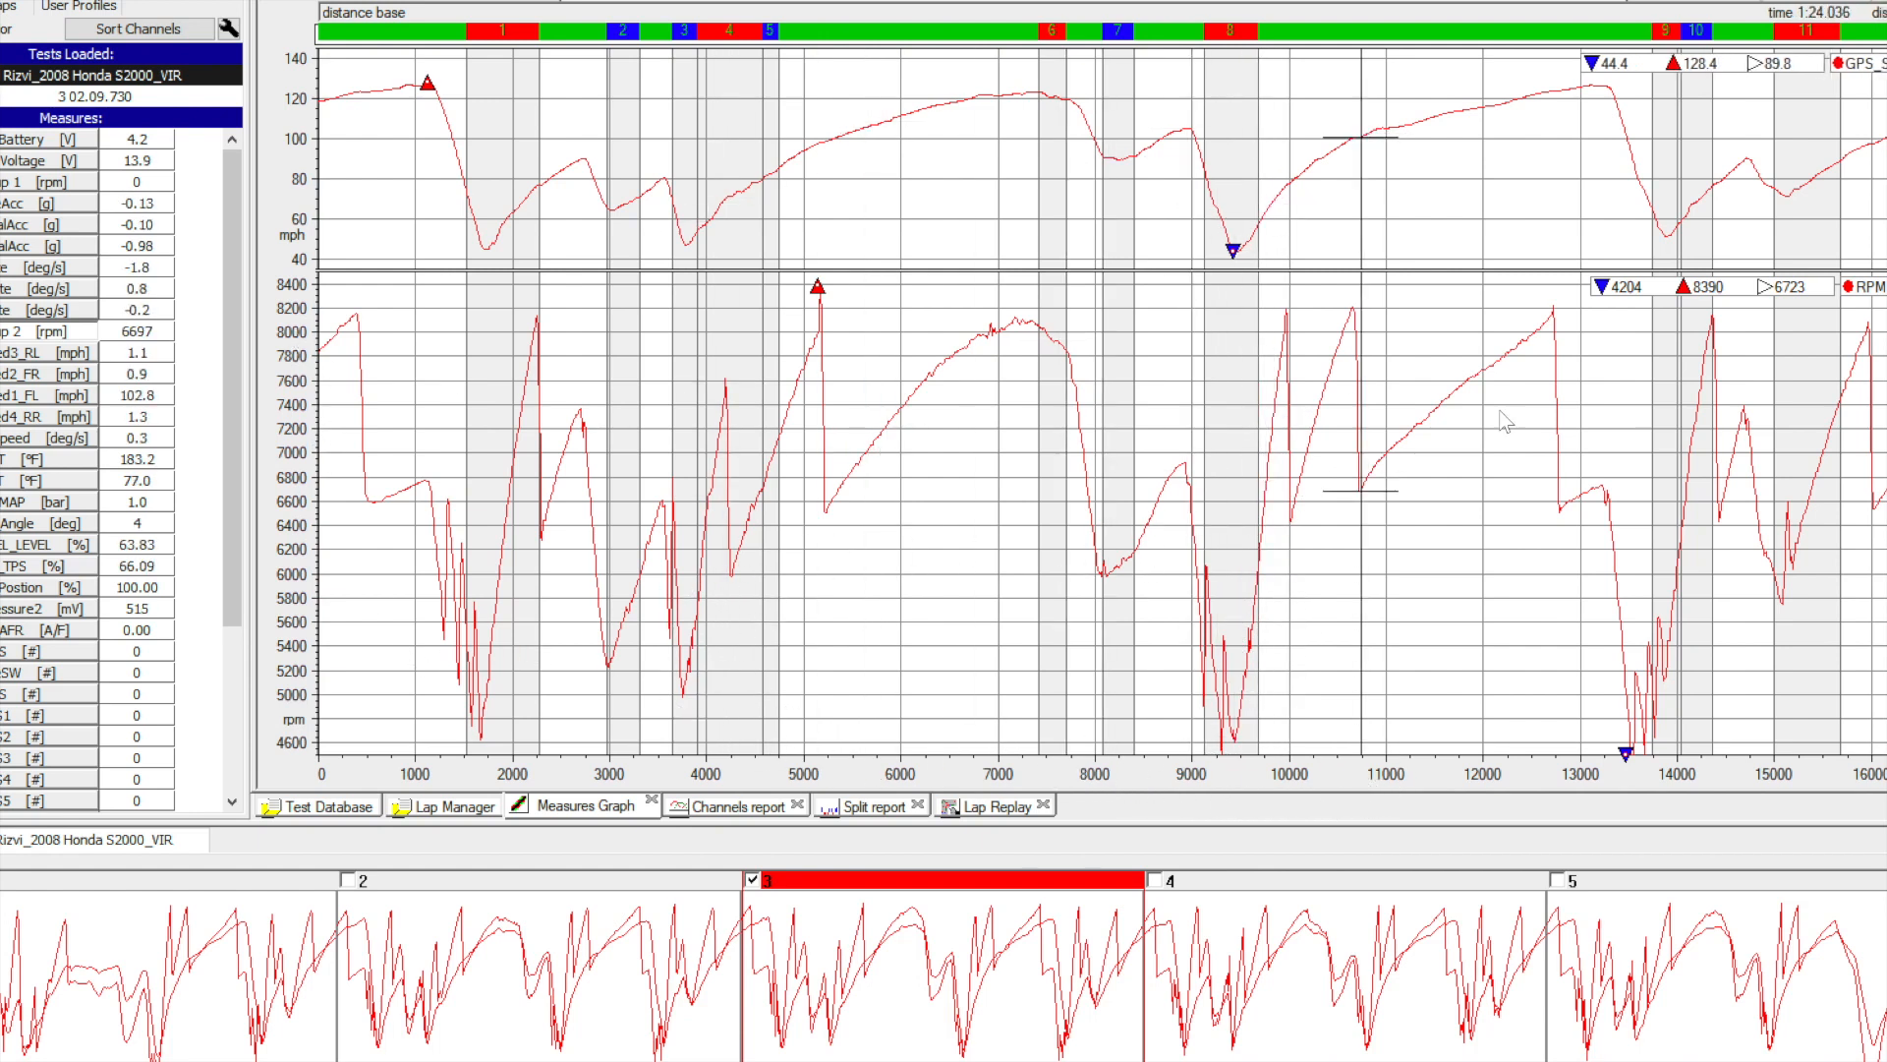
mouse_move(1174, 535)
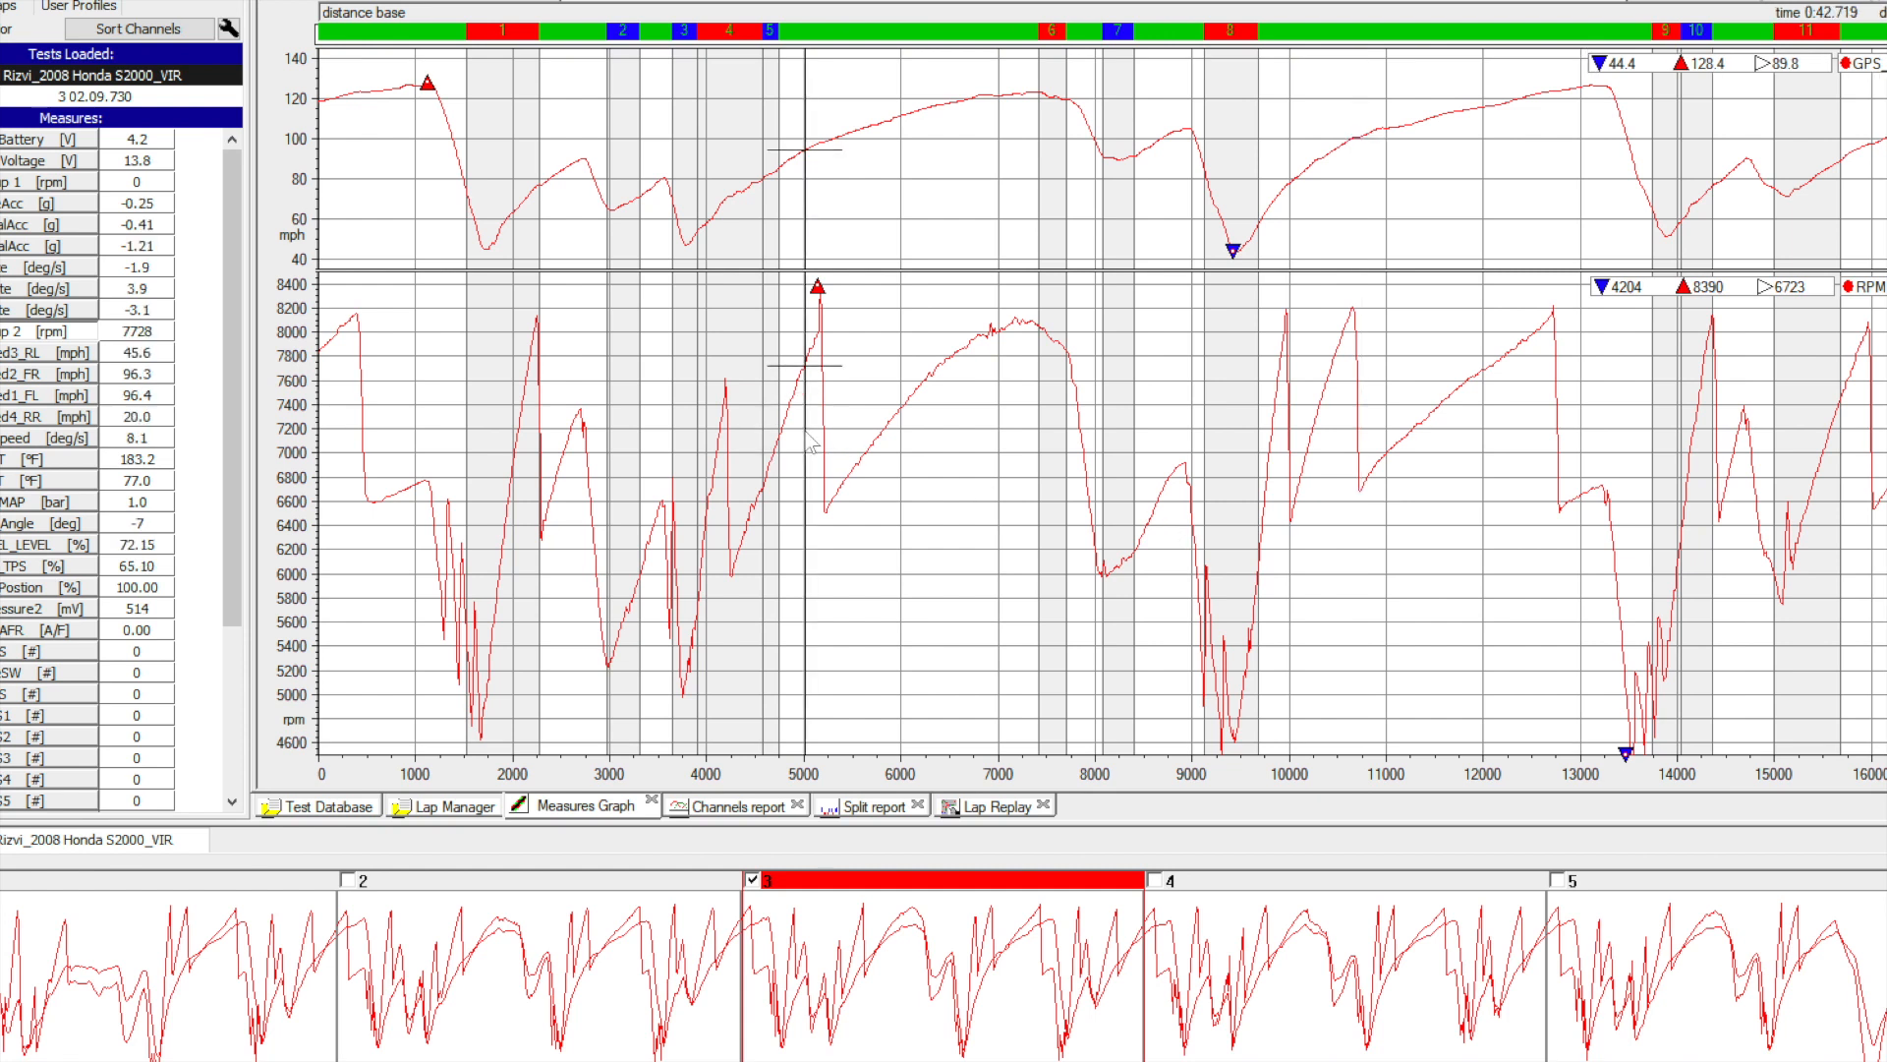
mouse_move(896, 417)
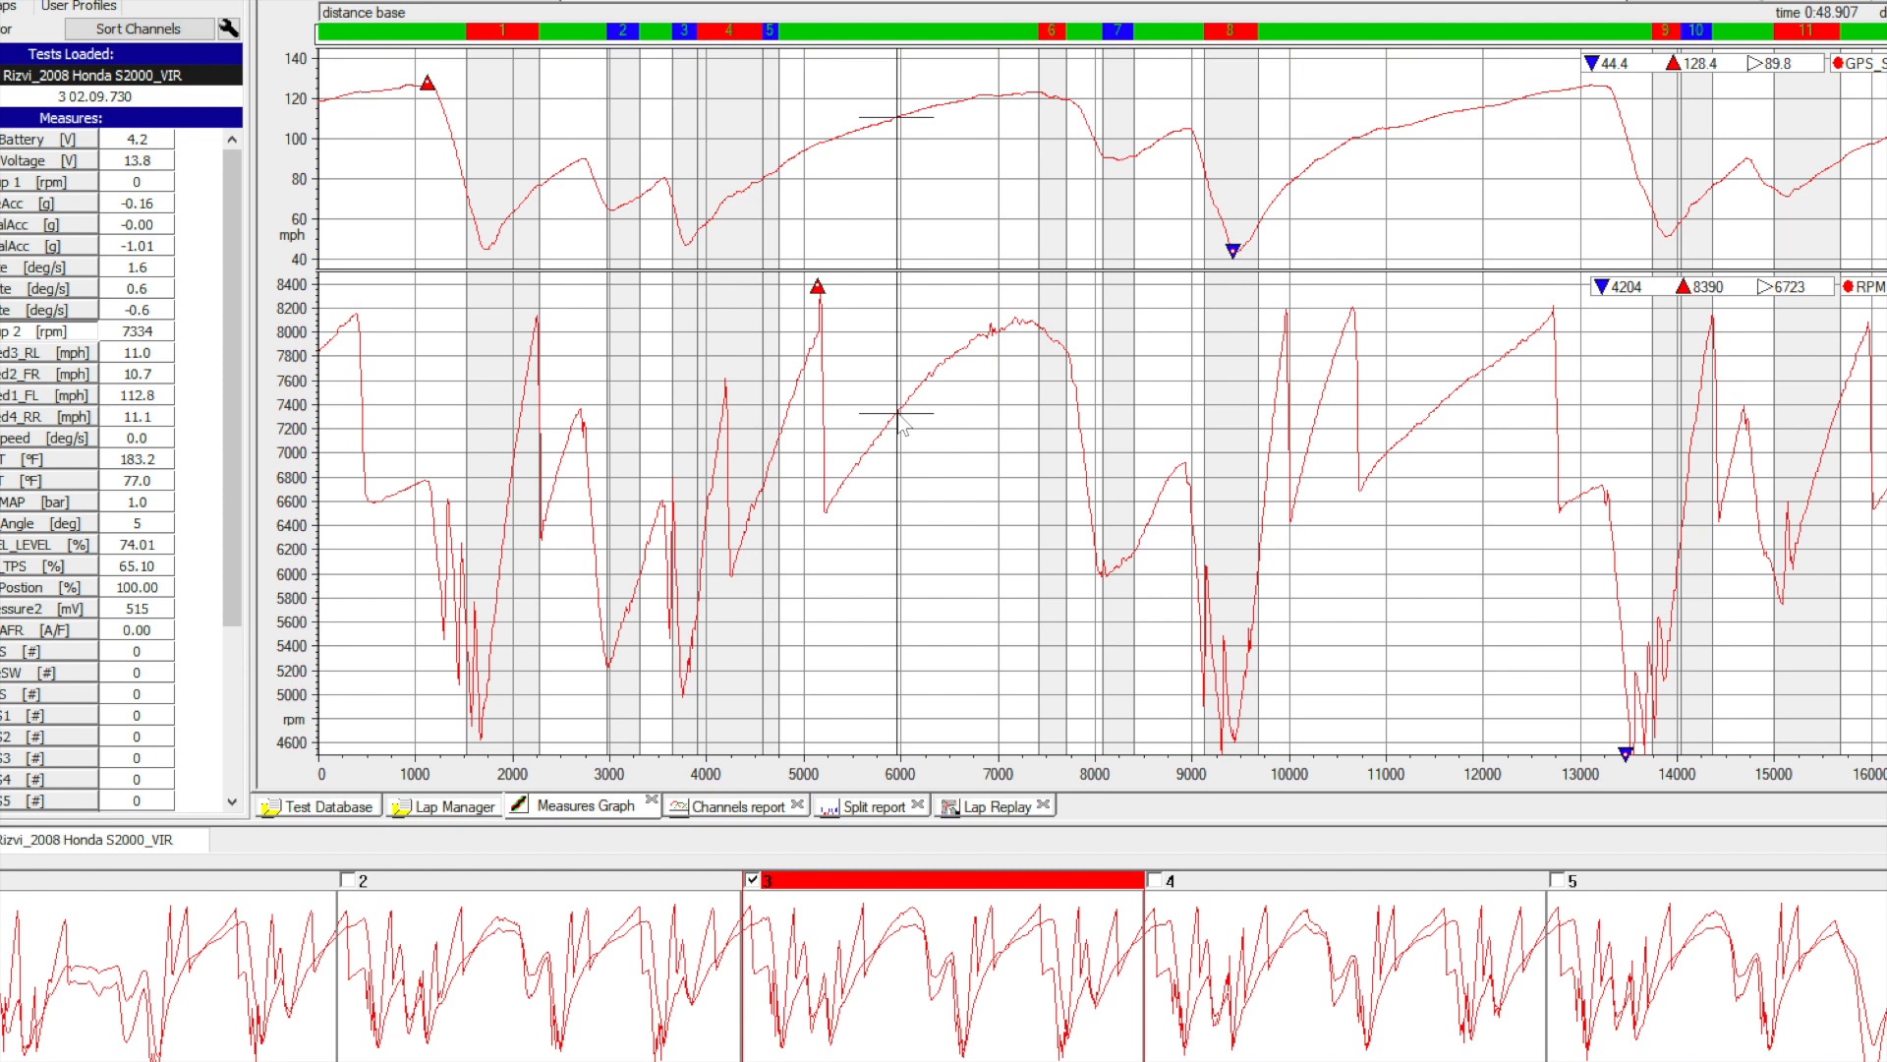
mouse_move(650, 449)
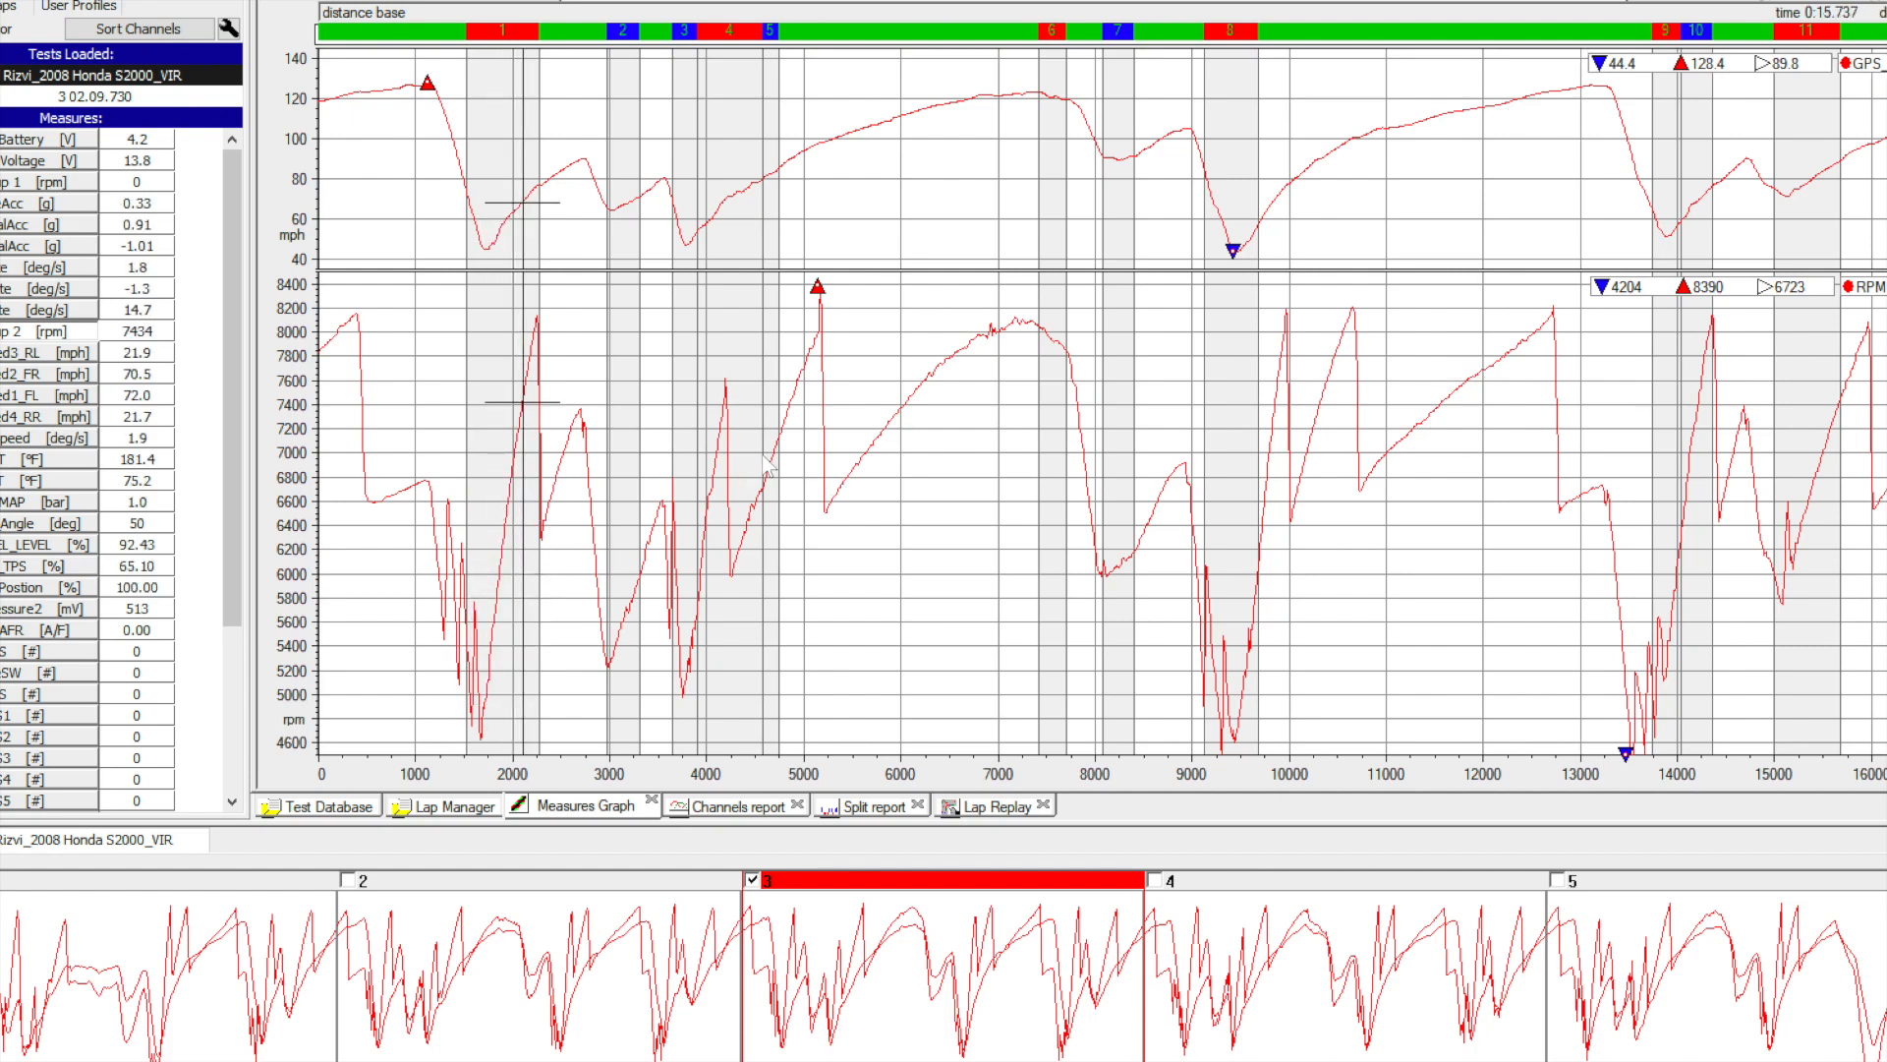
mouse_move(575, 509)
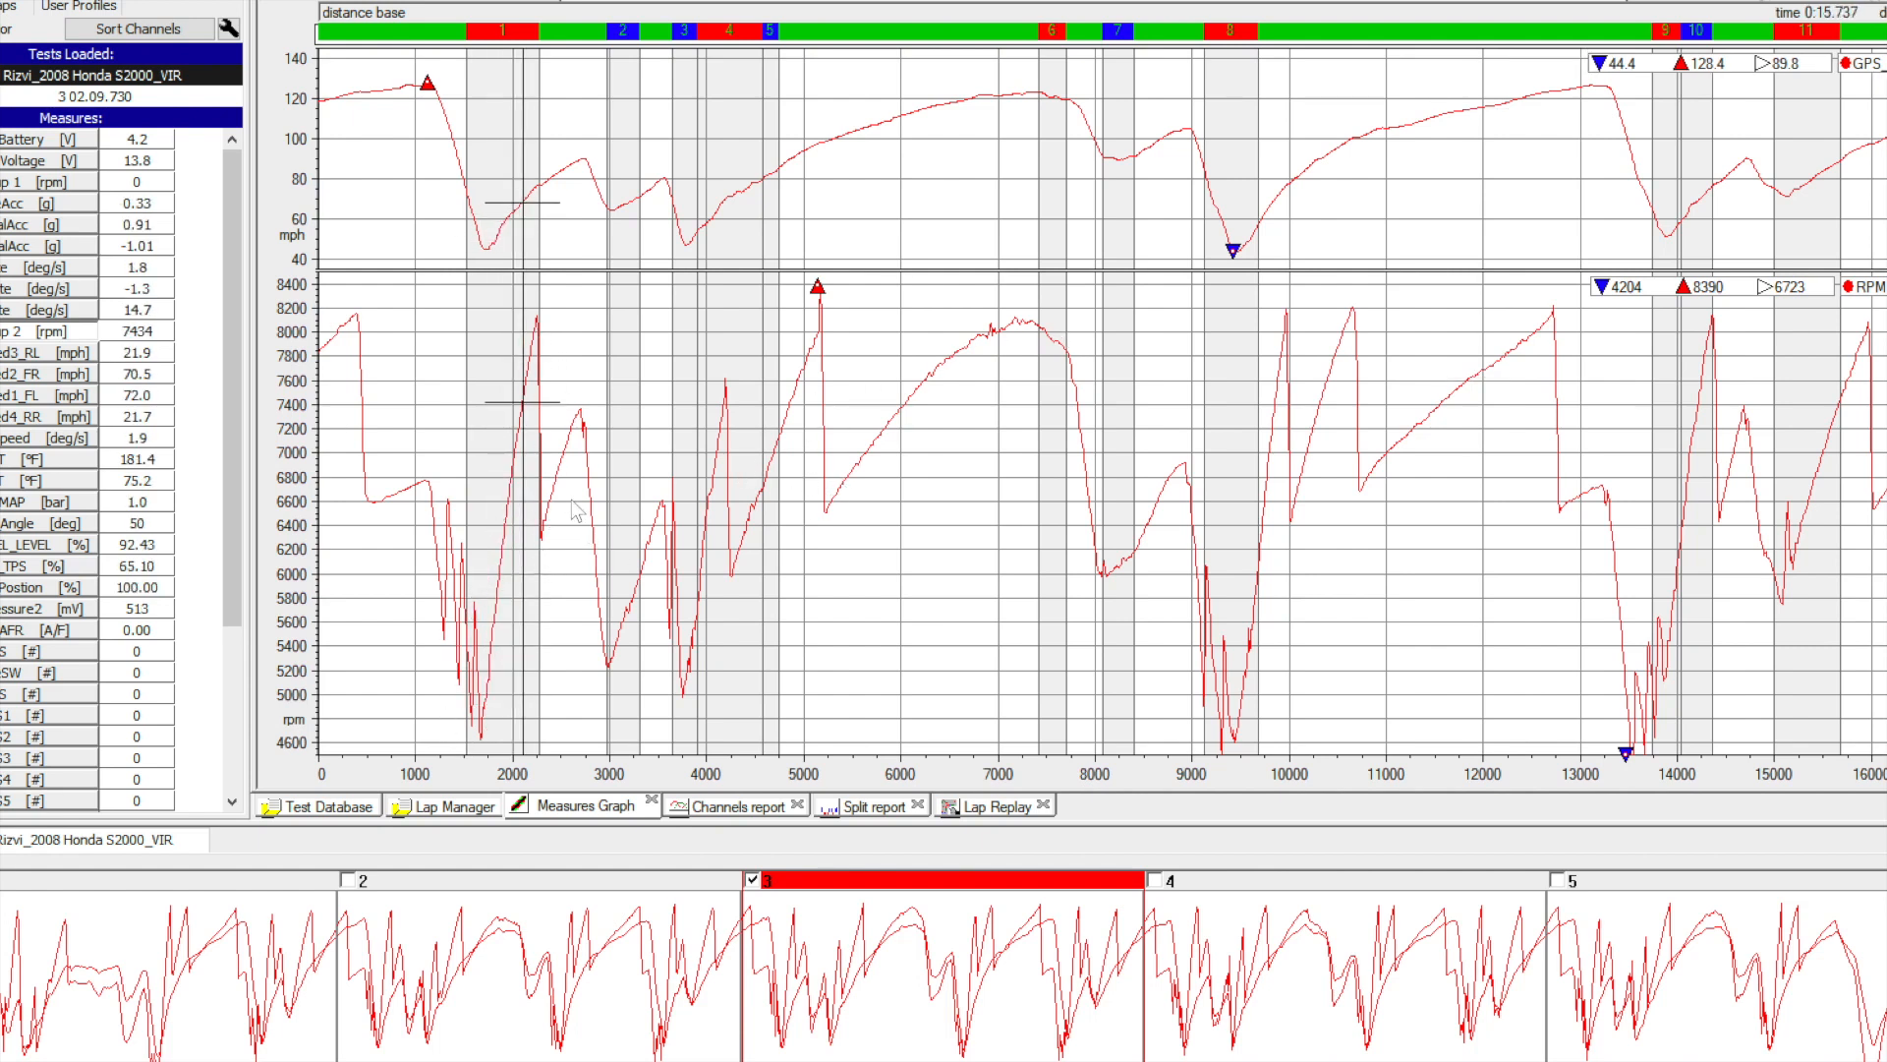
mouse_move(1388, 418)
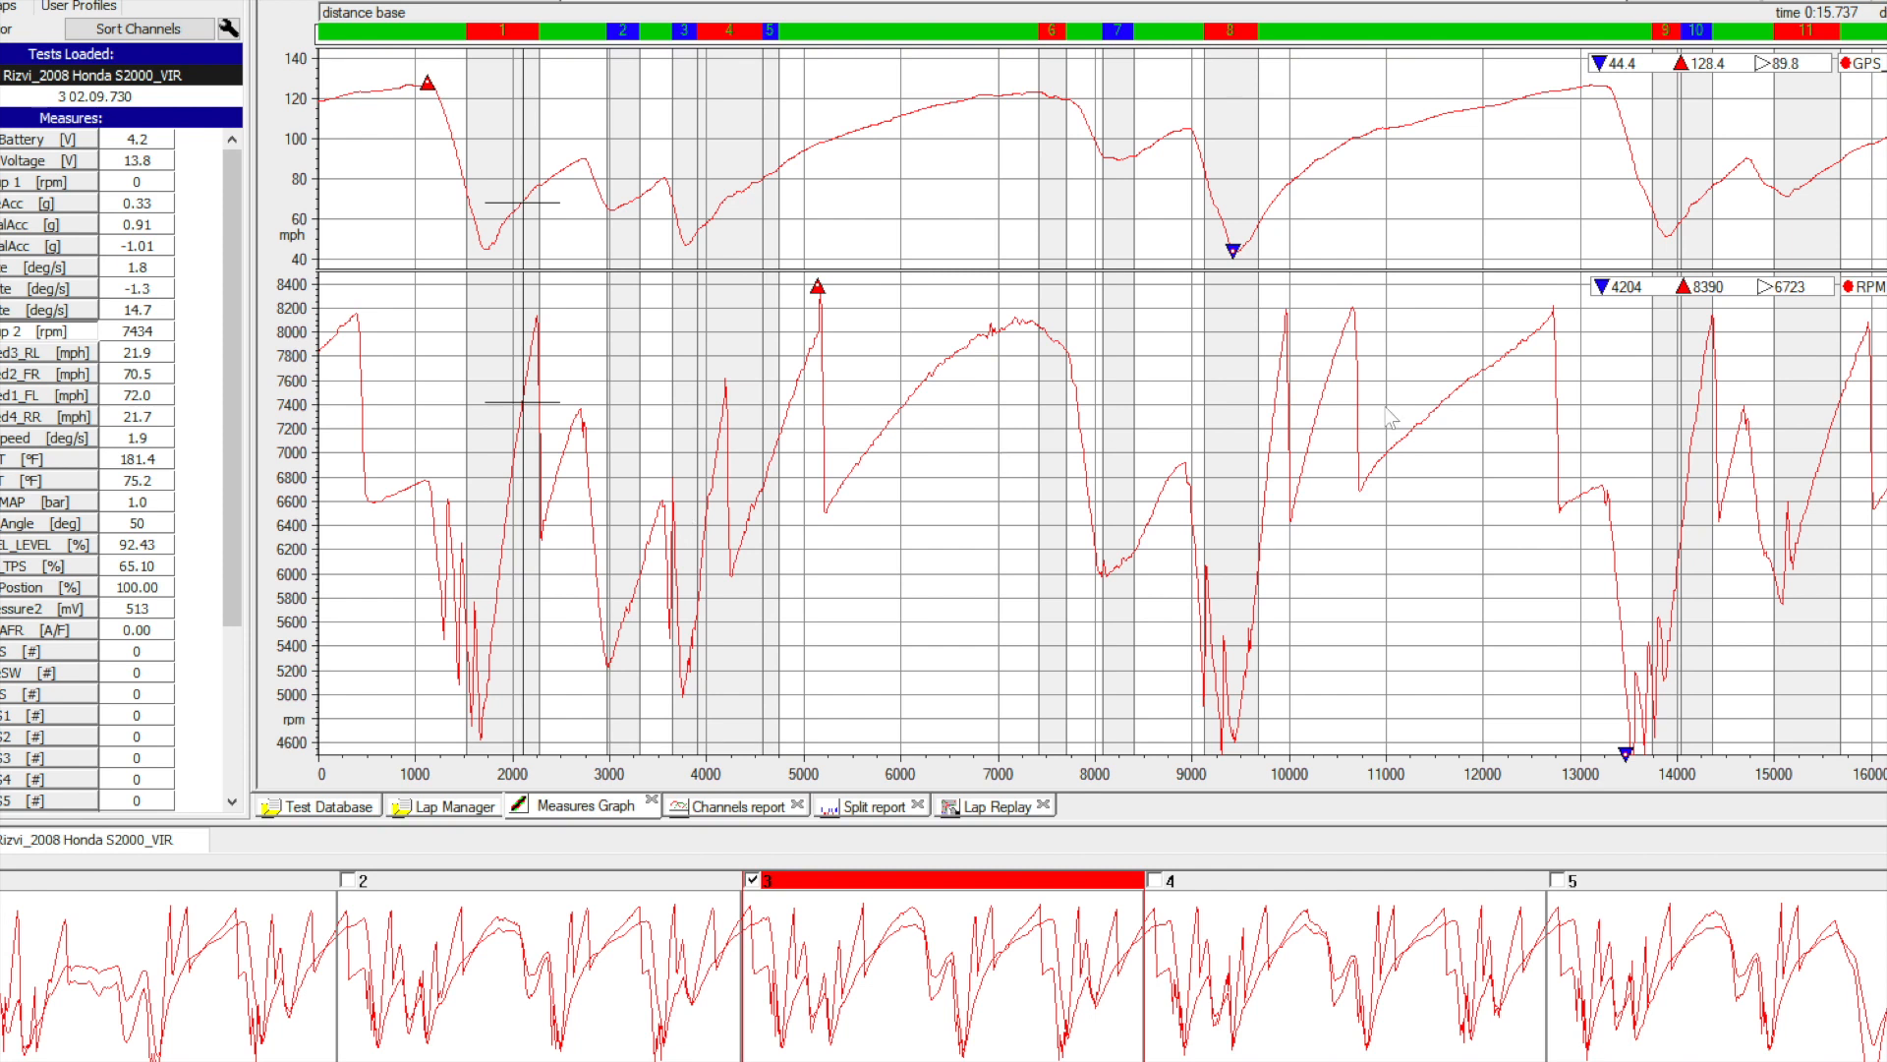
mouse_move(1352, 325)
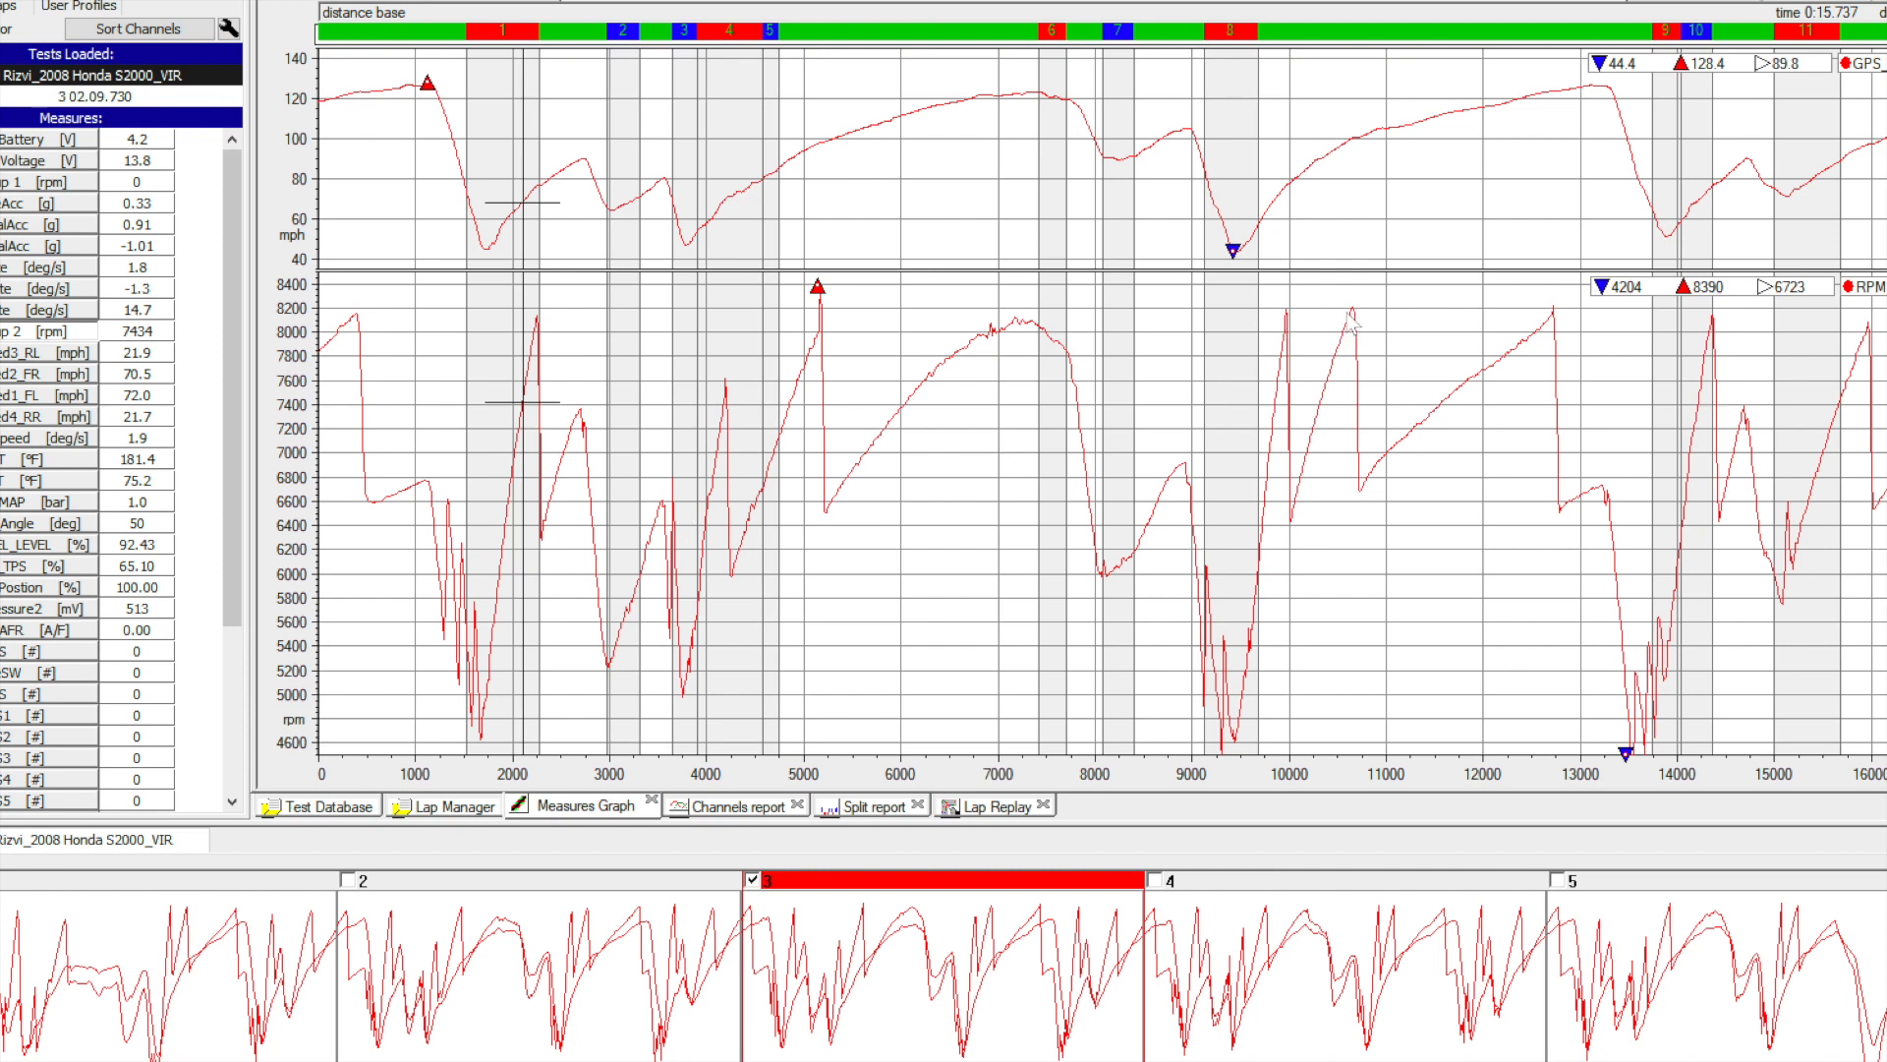
mouse_move(1710, 540)
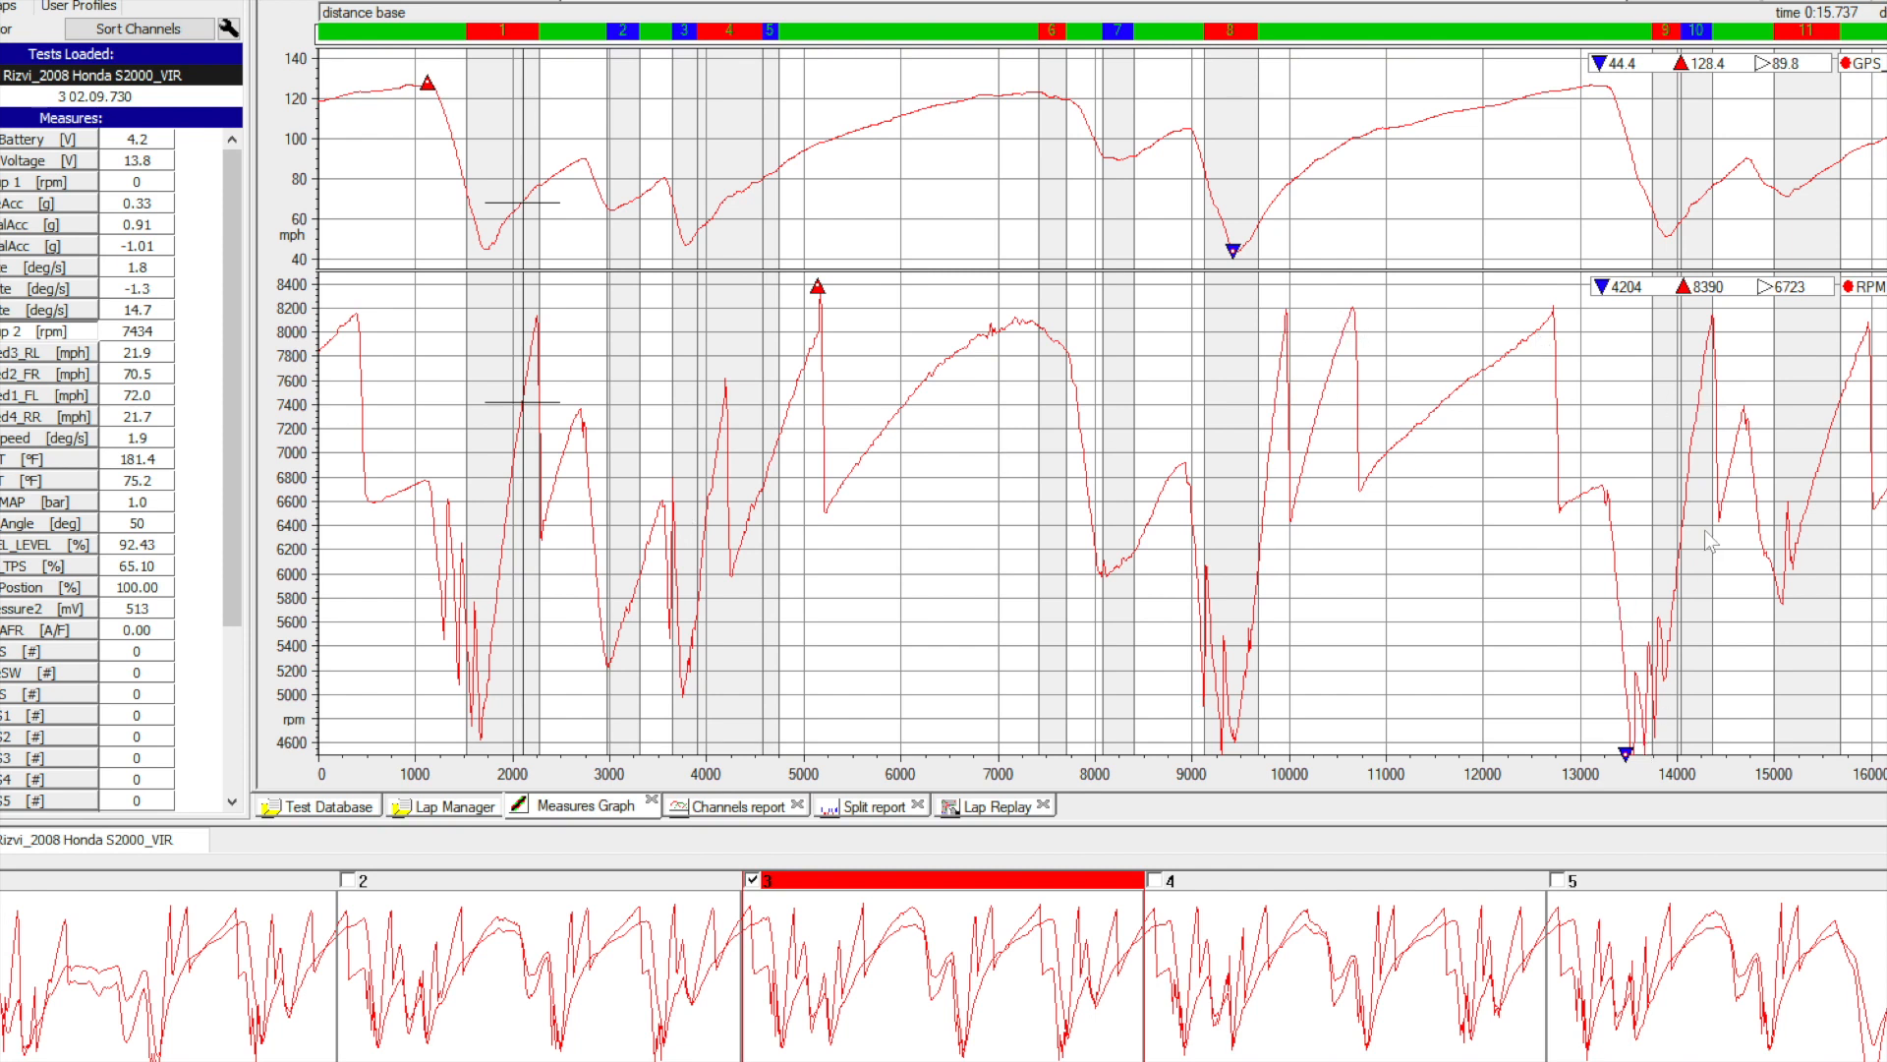
mouse_move(419, 461)
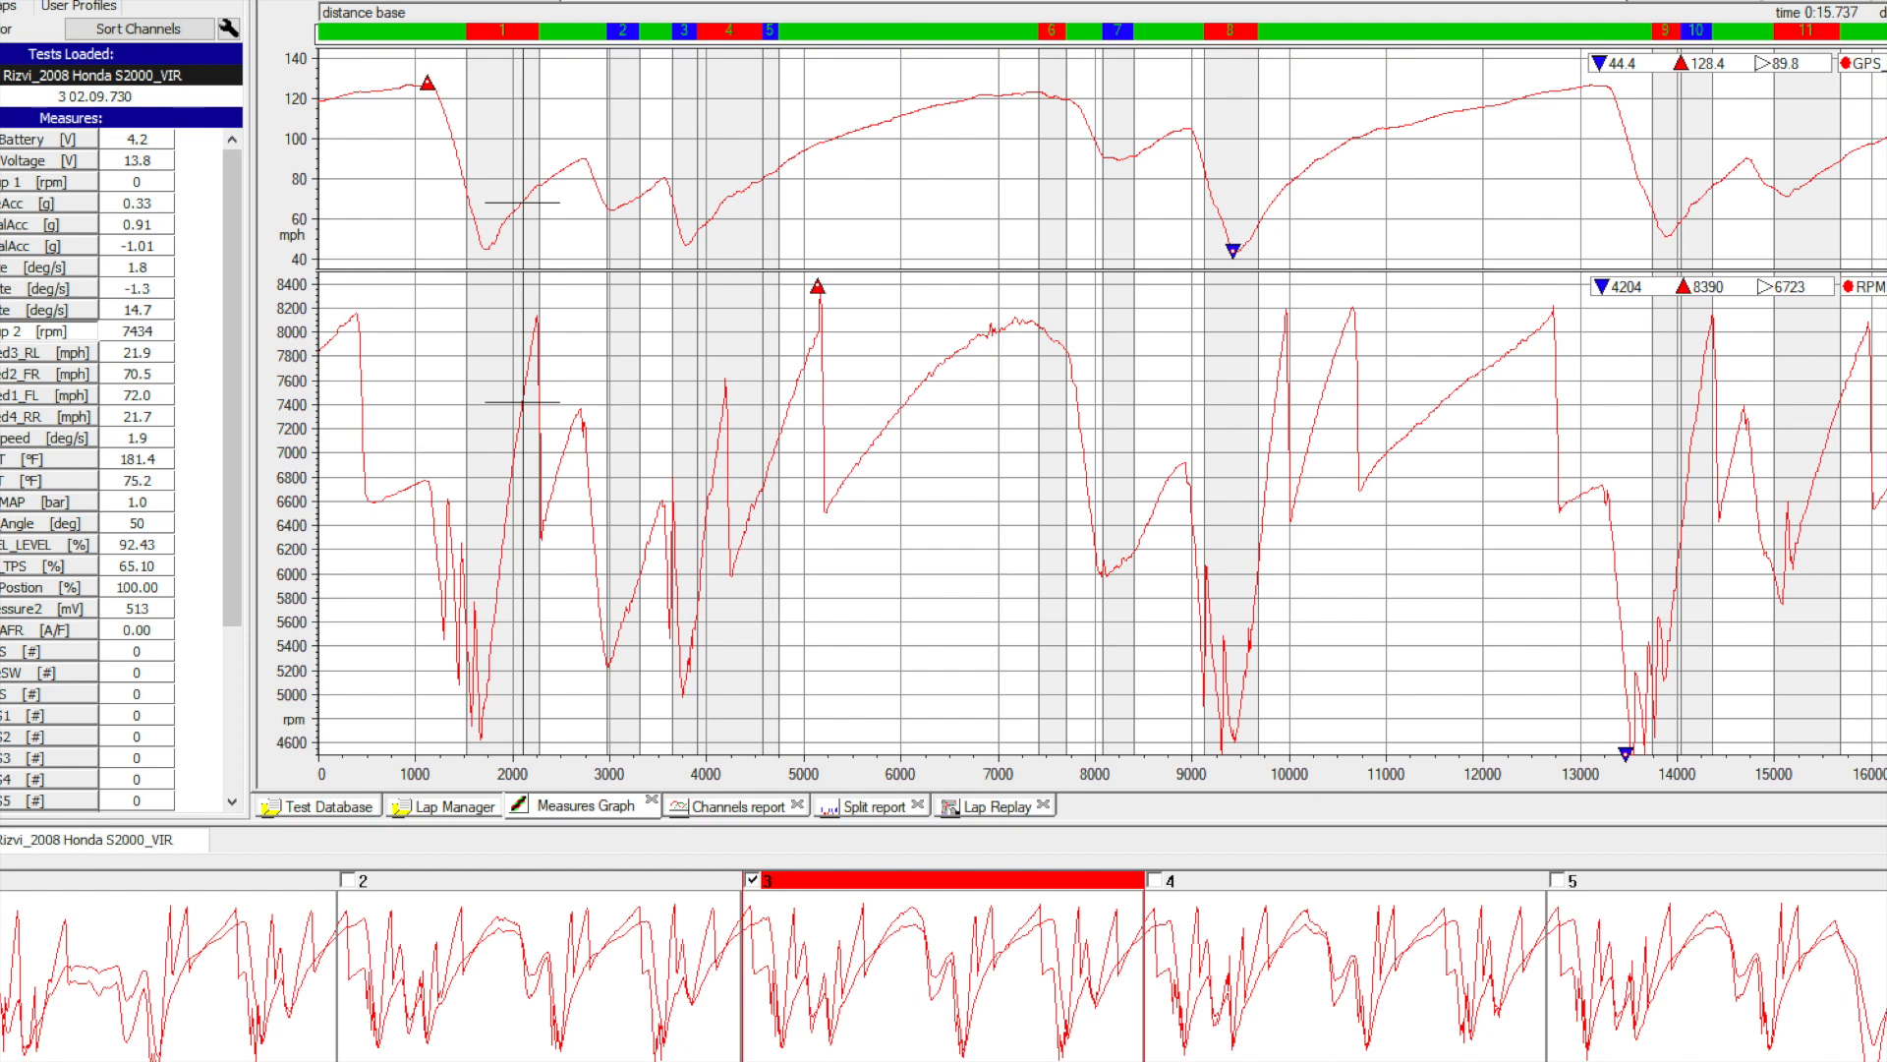
mouse_move(760, 504)
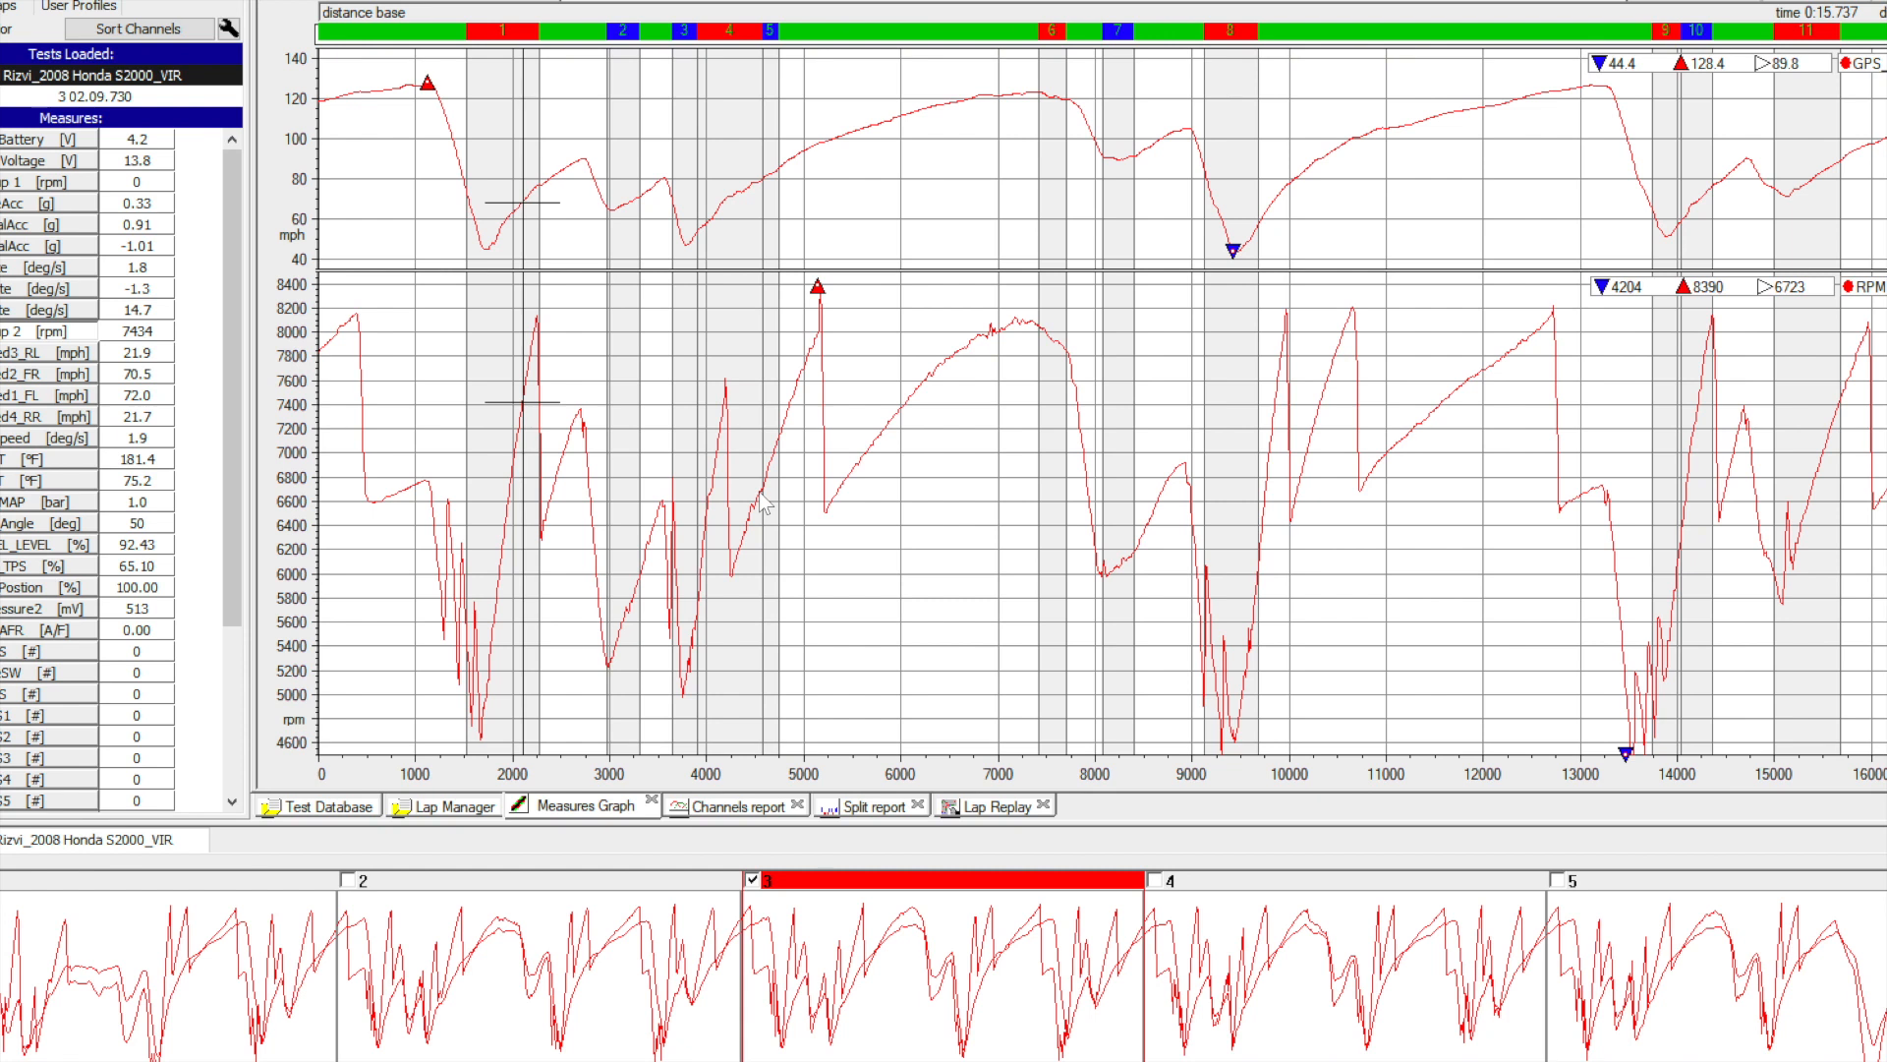
mouse_move(913, 463)
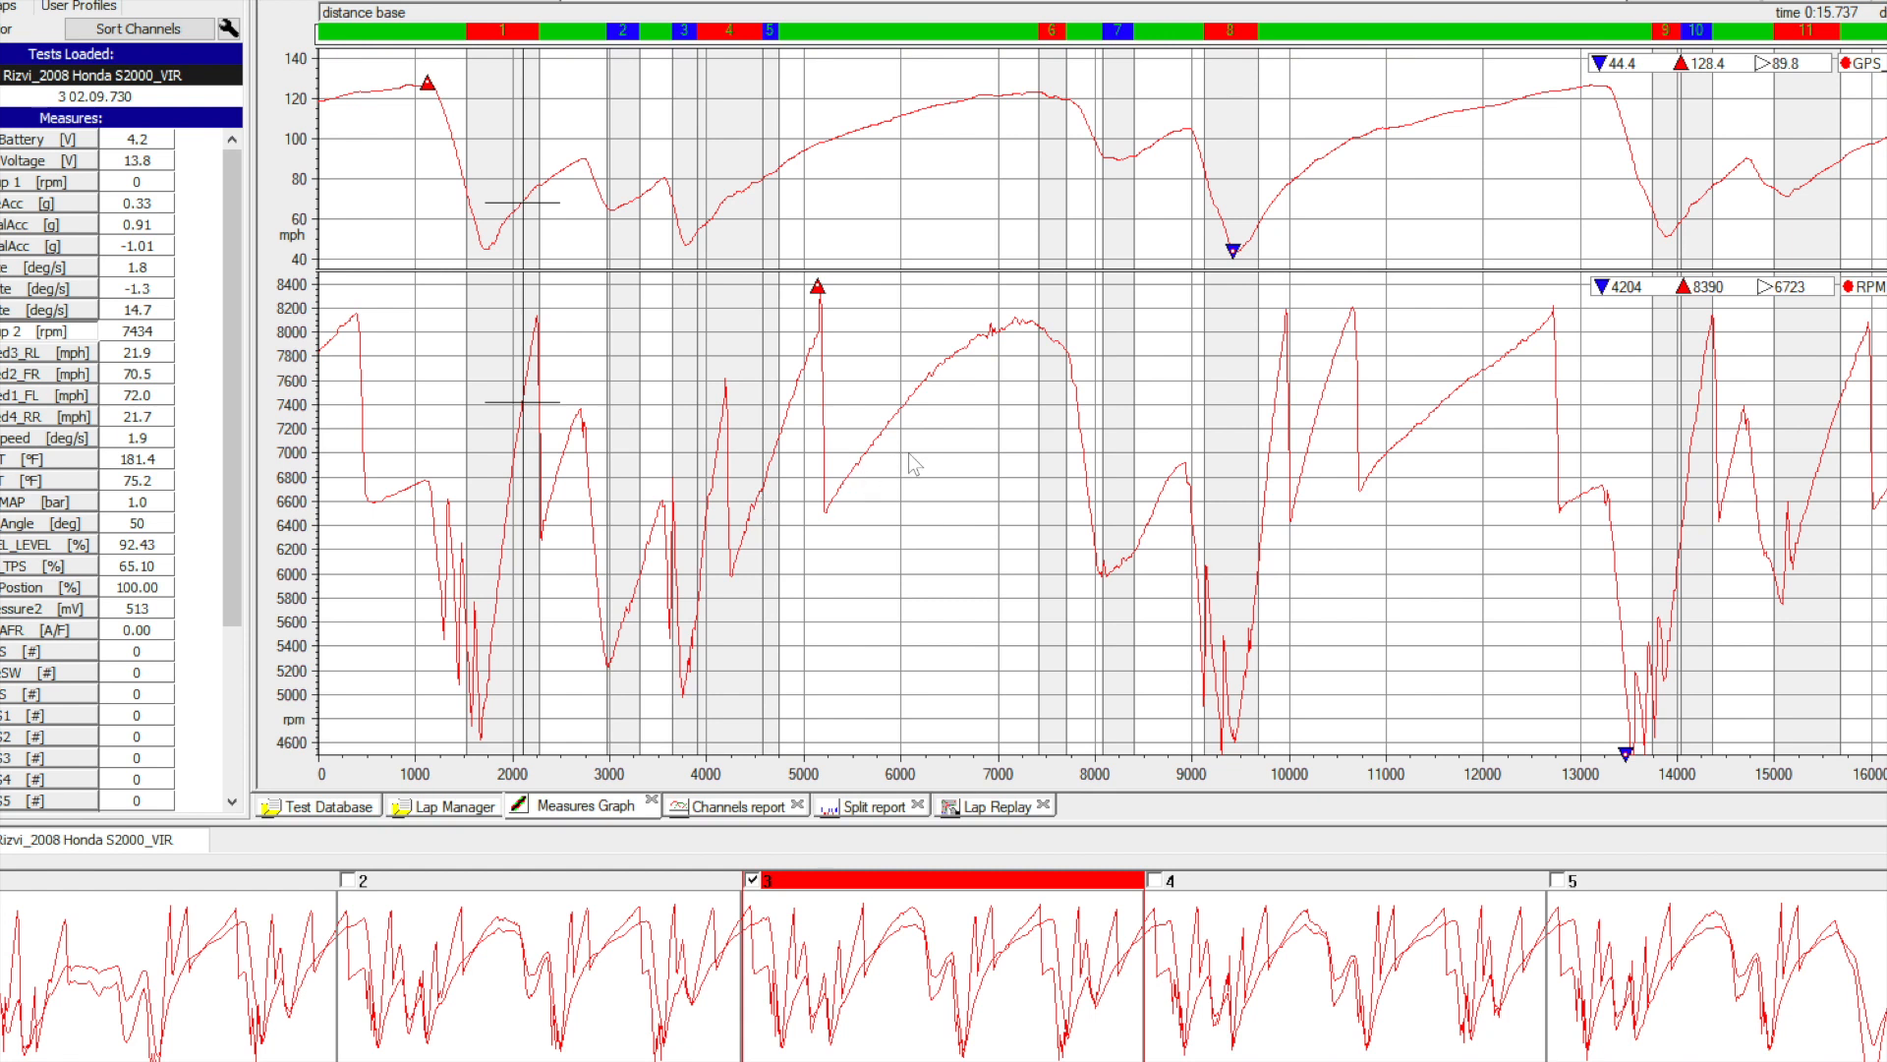
mouse_move(1615, 575)
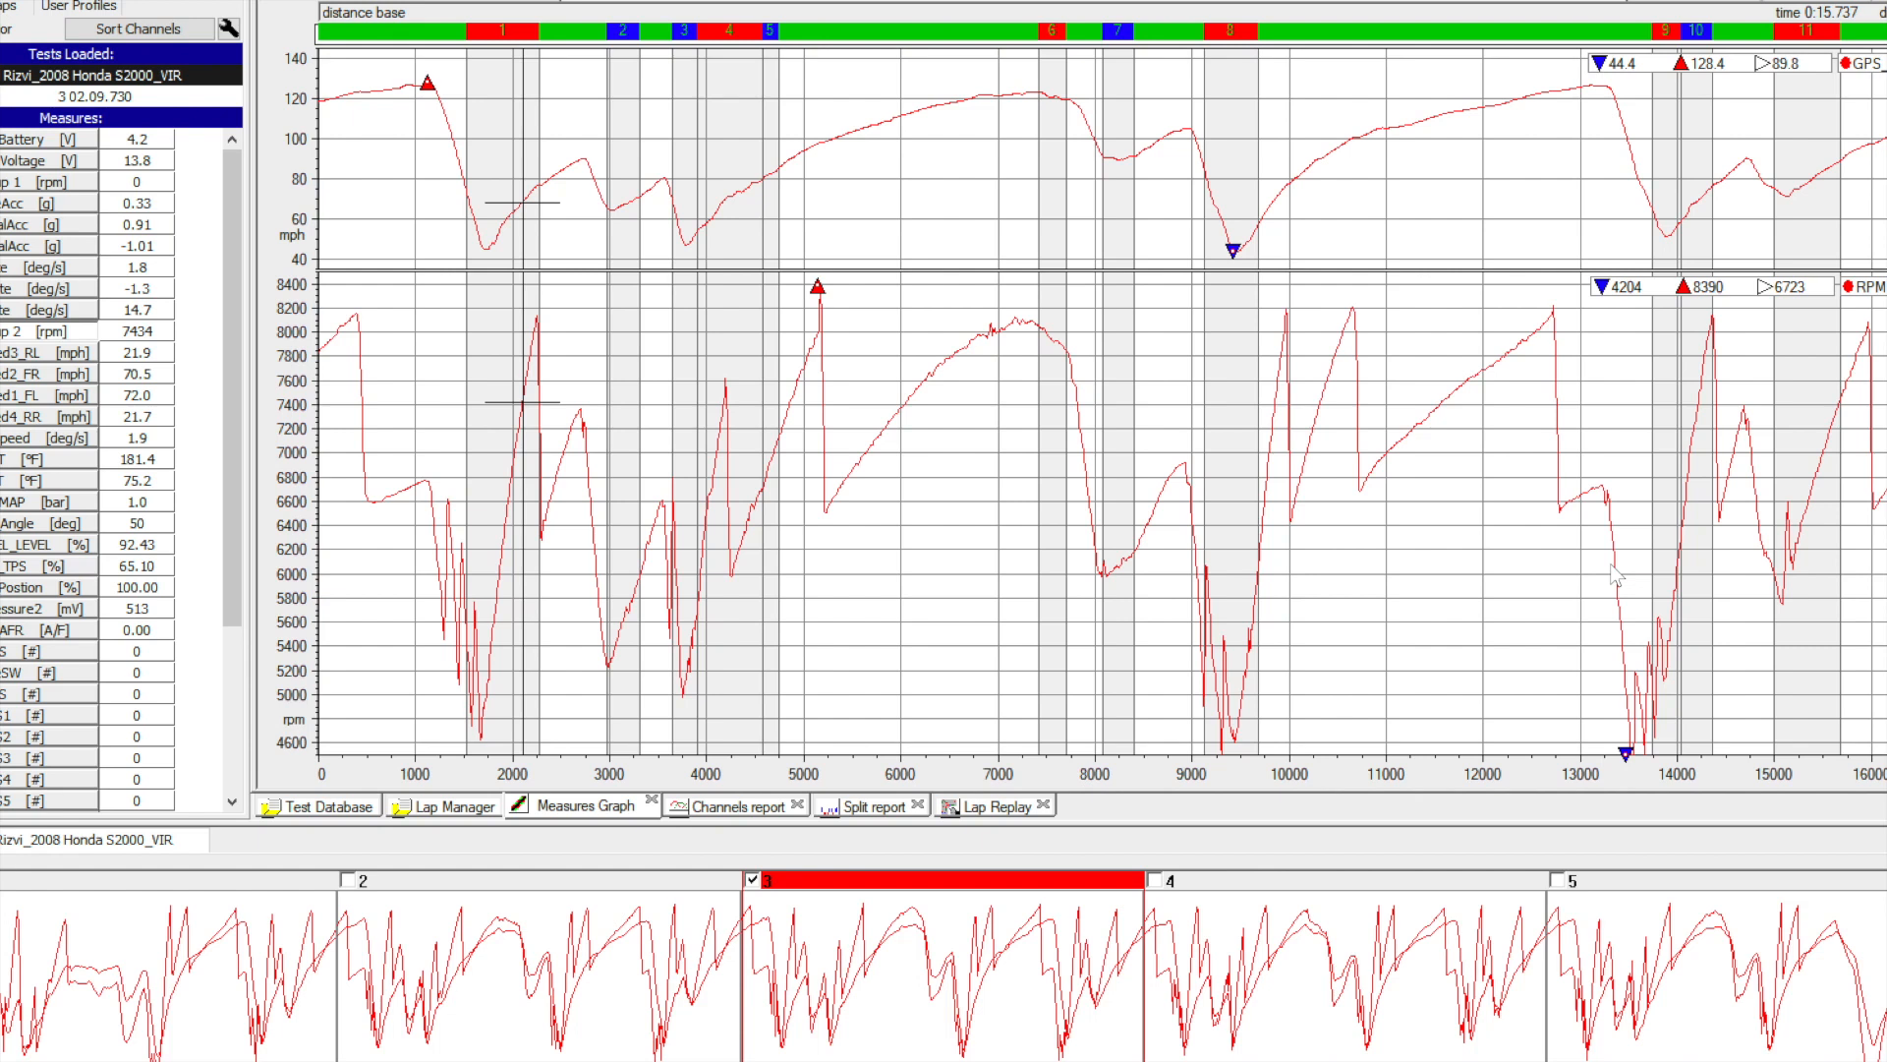
mouse_move(803, 519)
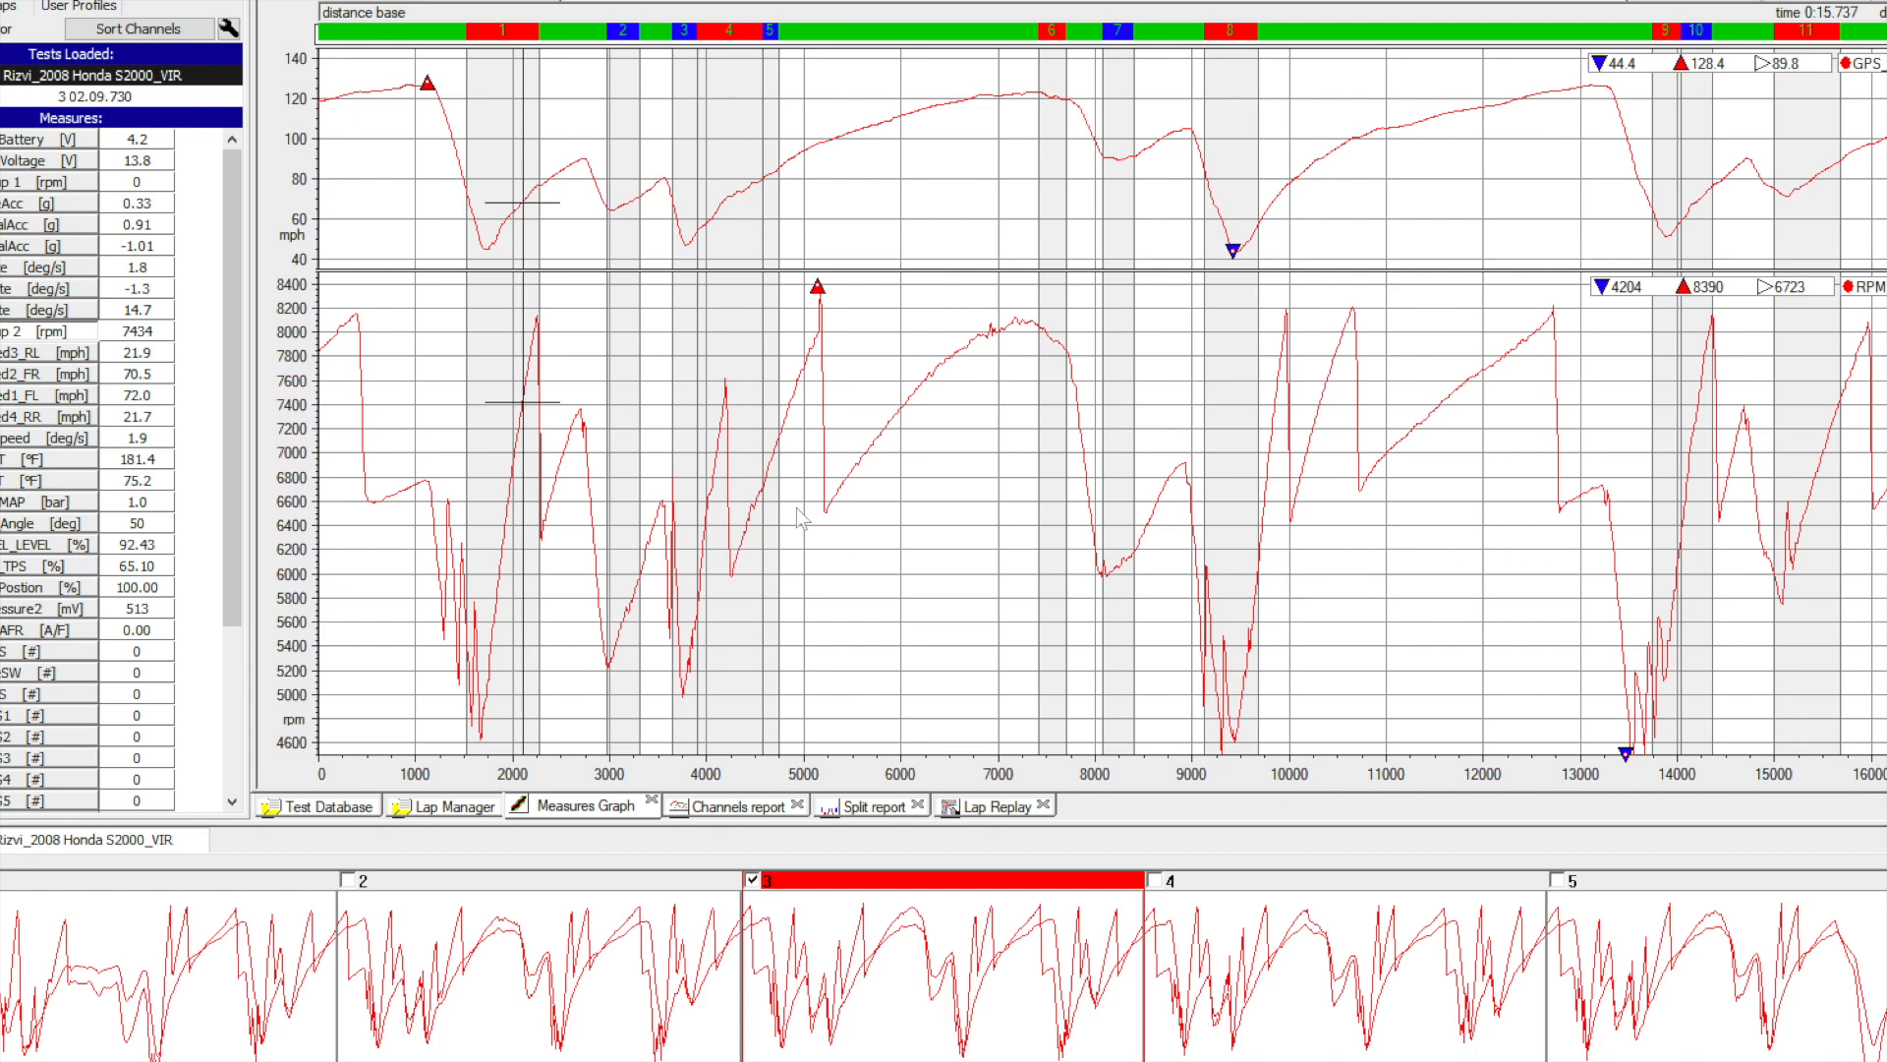
mouse_move(1658, 522)
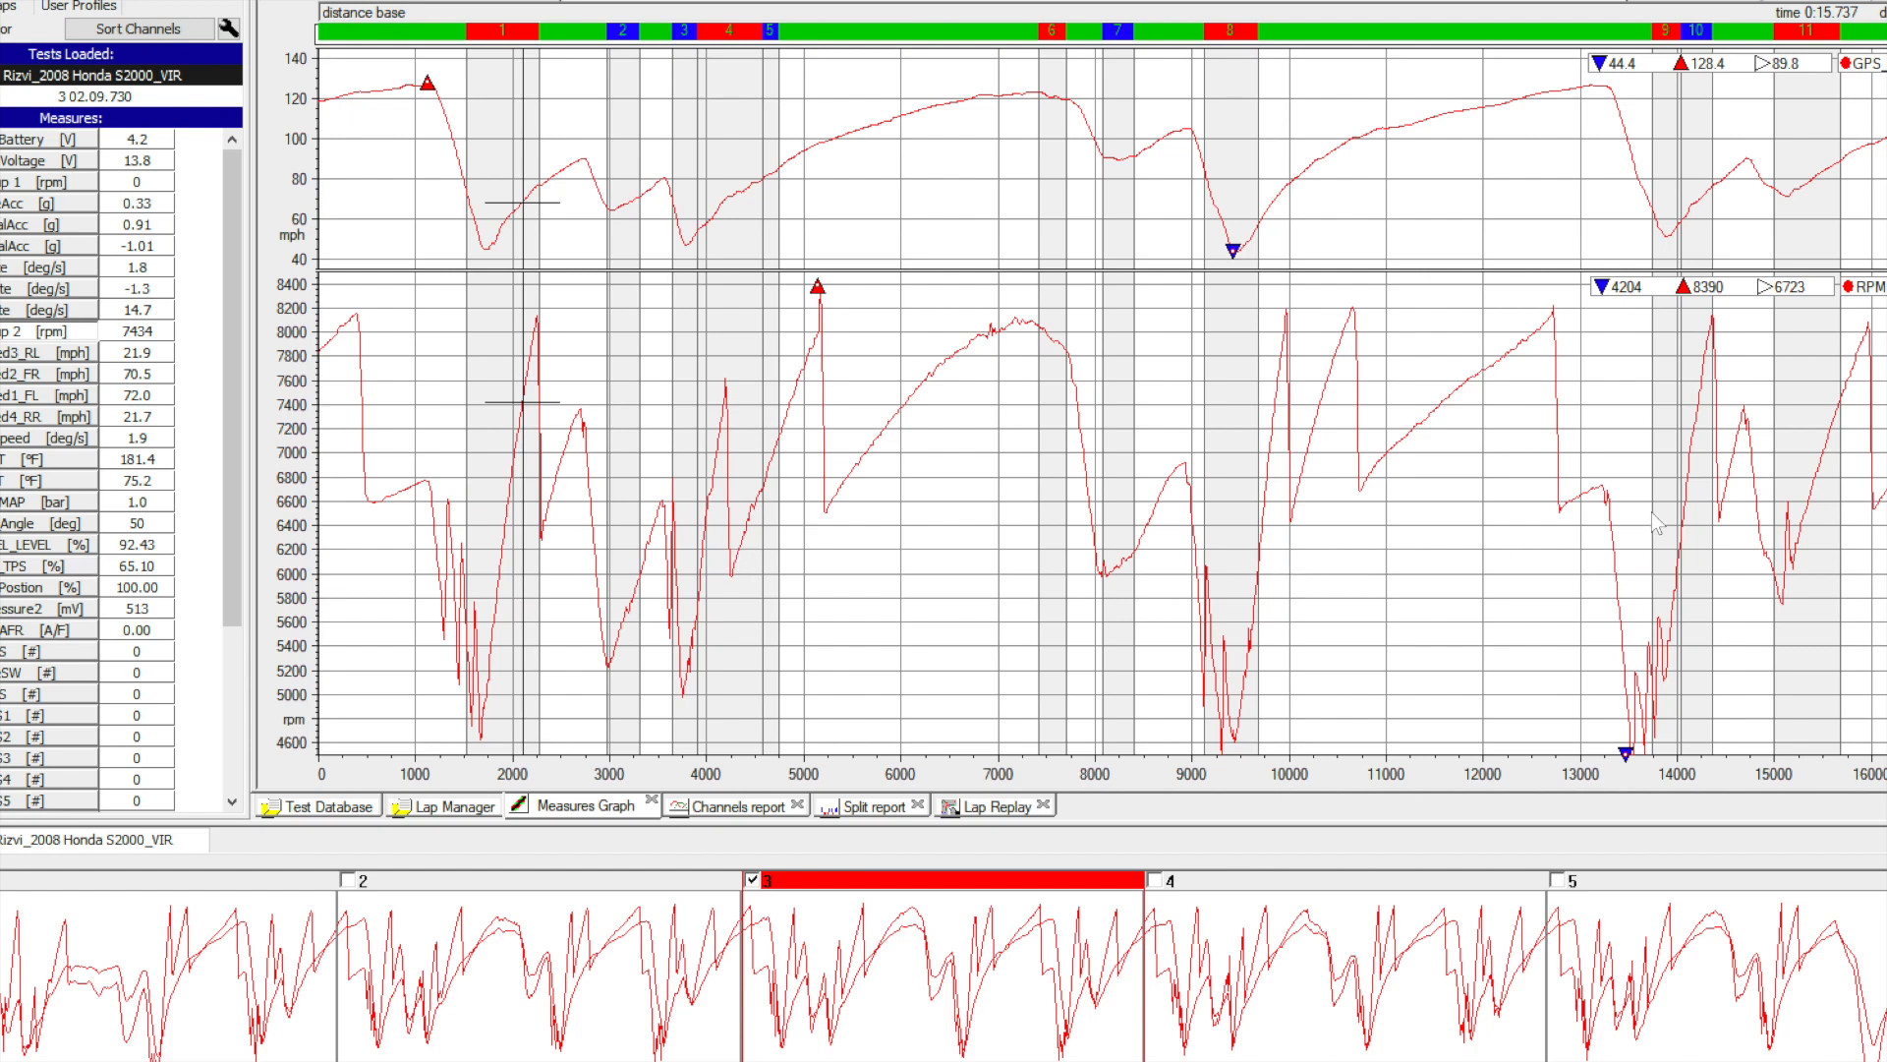
mouse_move(933, 478)
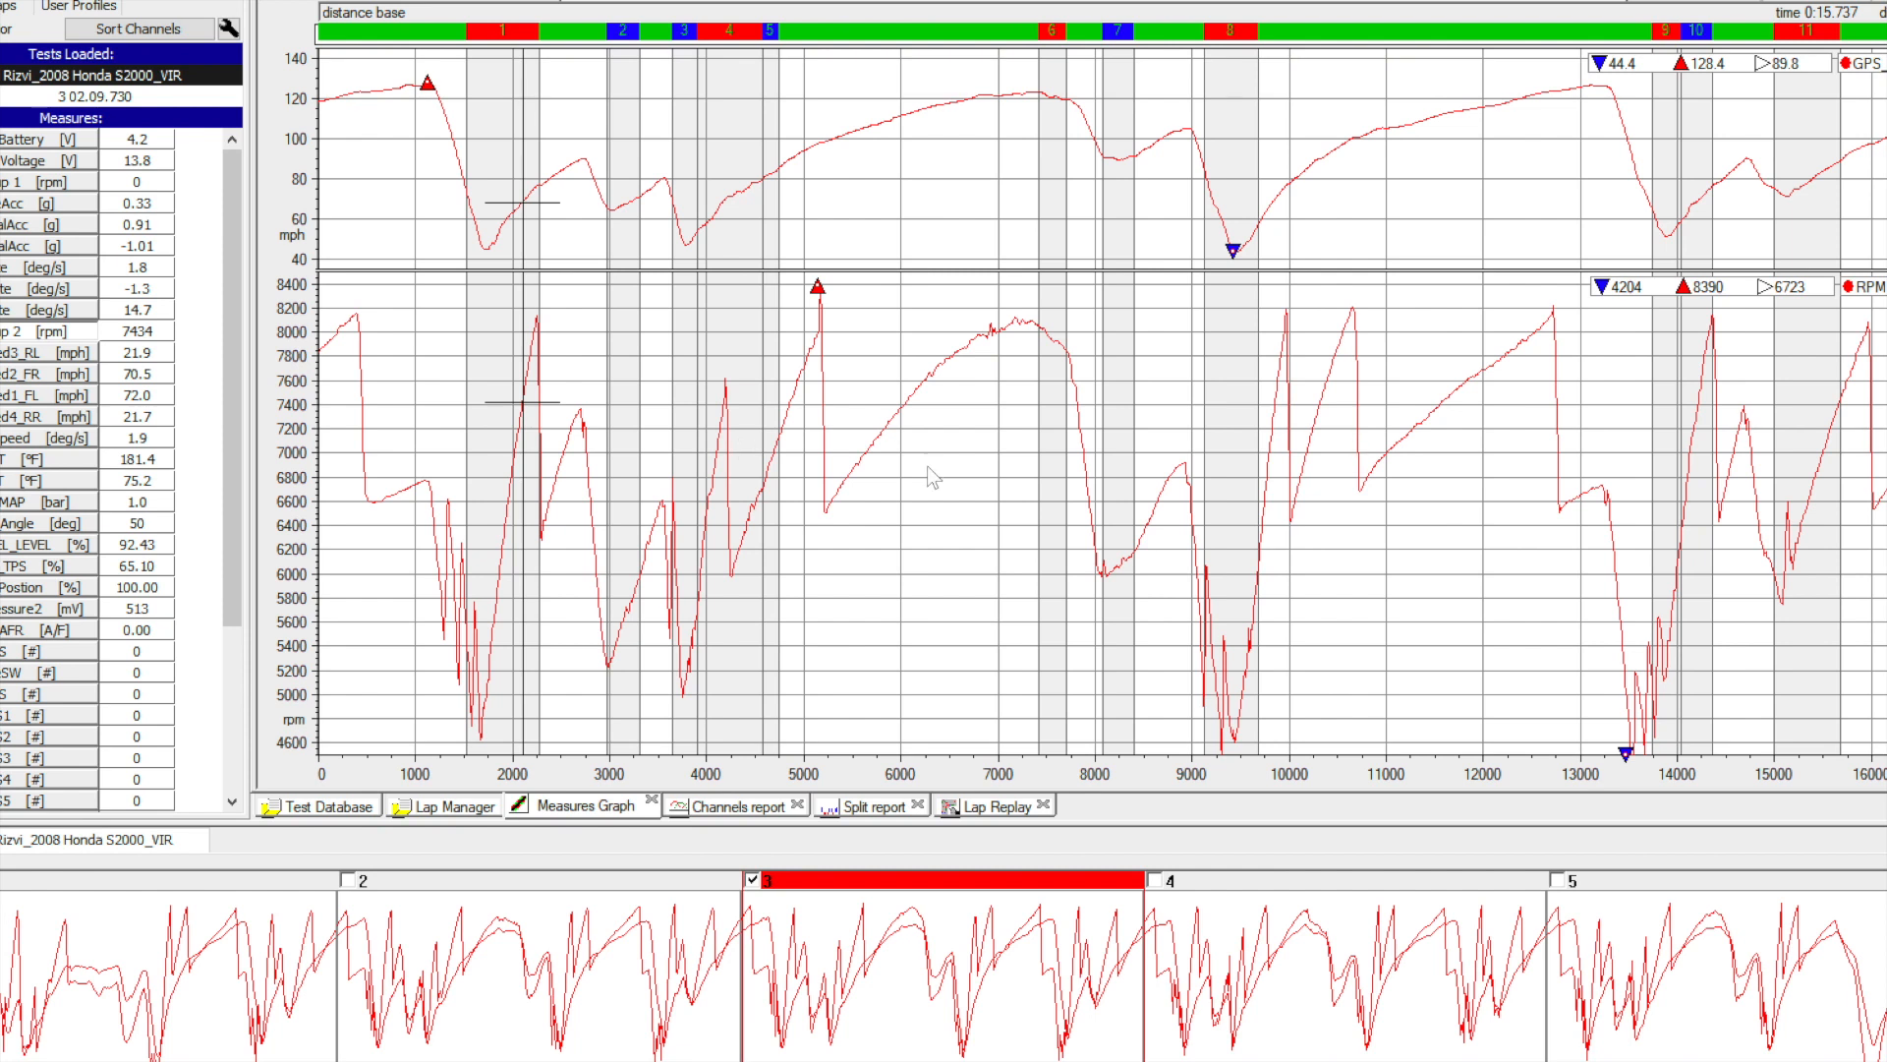
mouse_move(1130, 584)
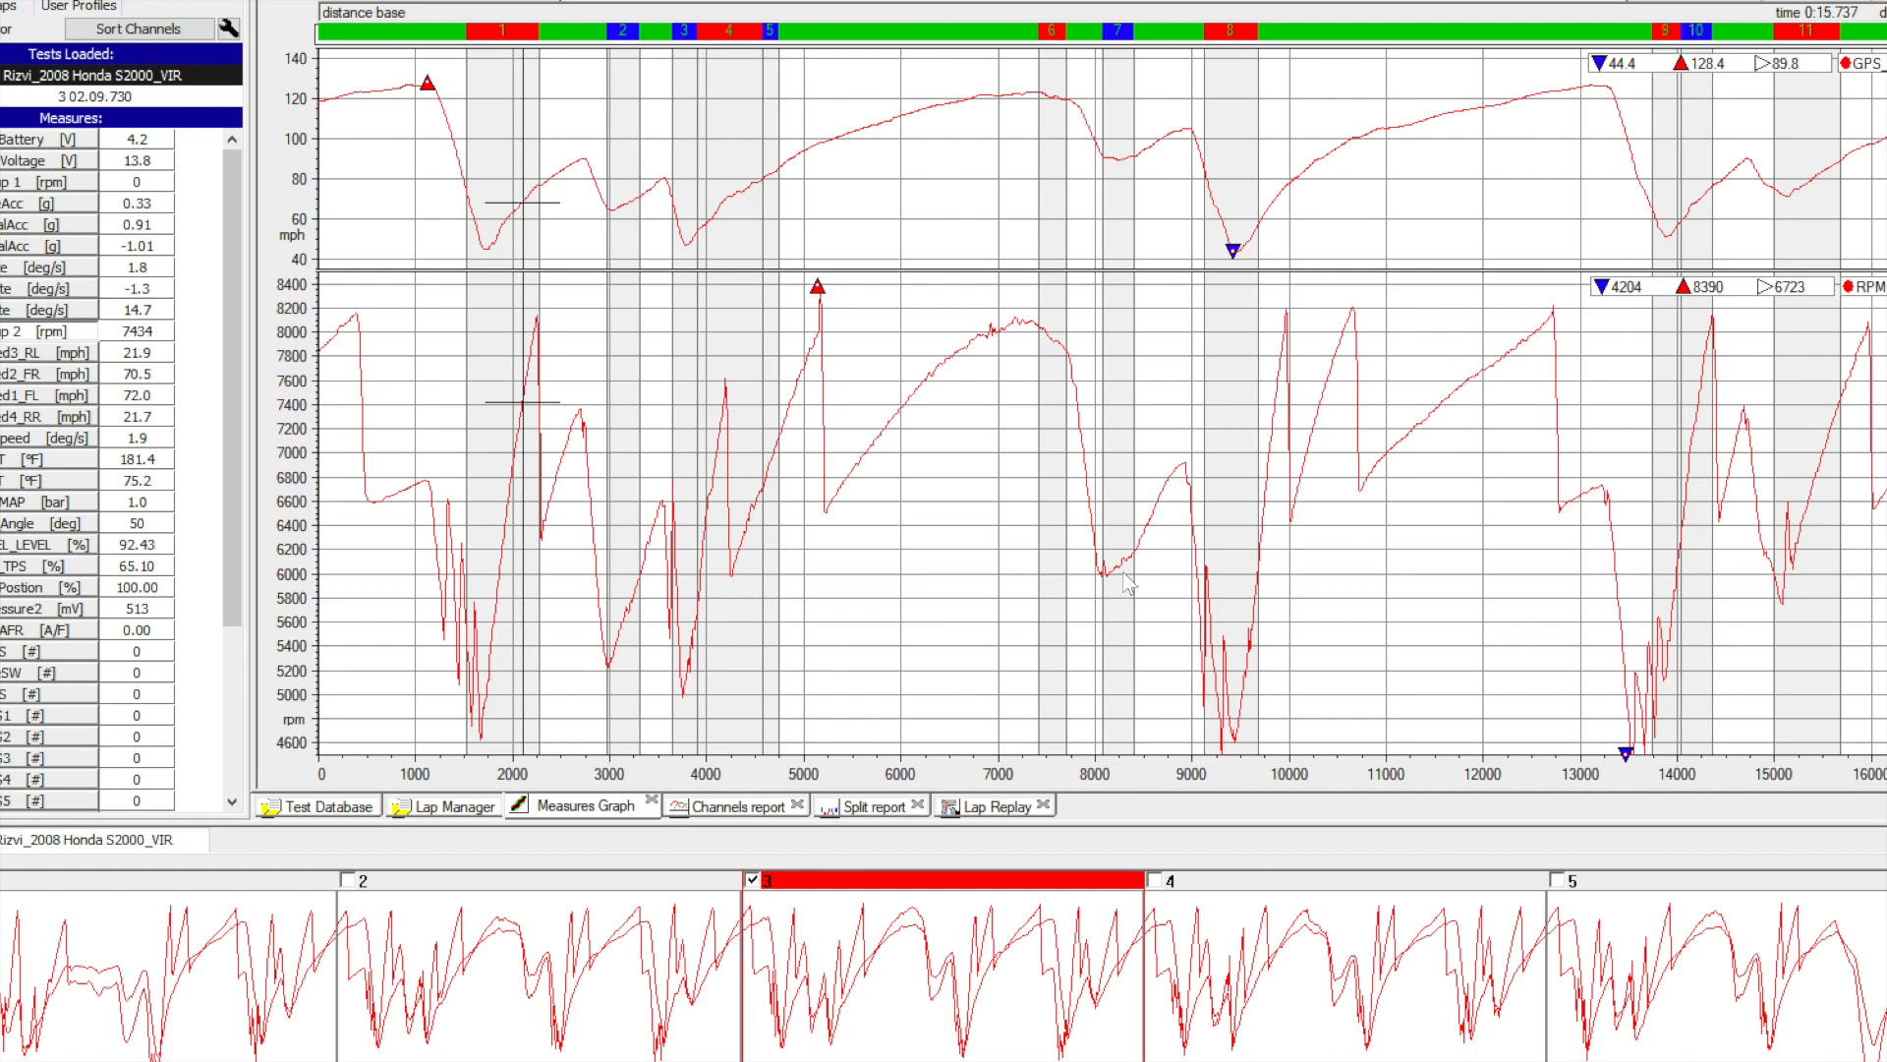
mouse_move(965, 669)
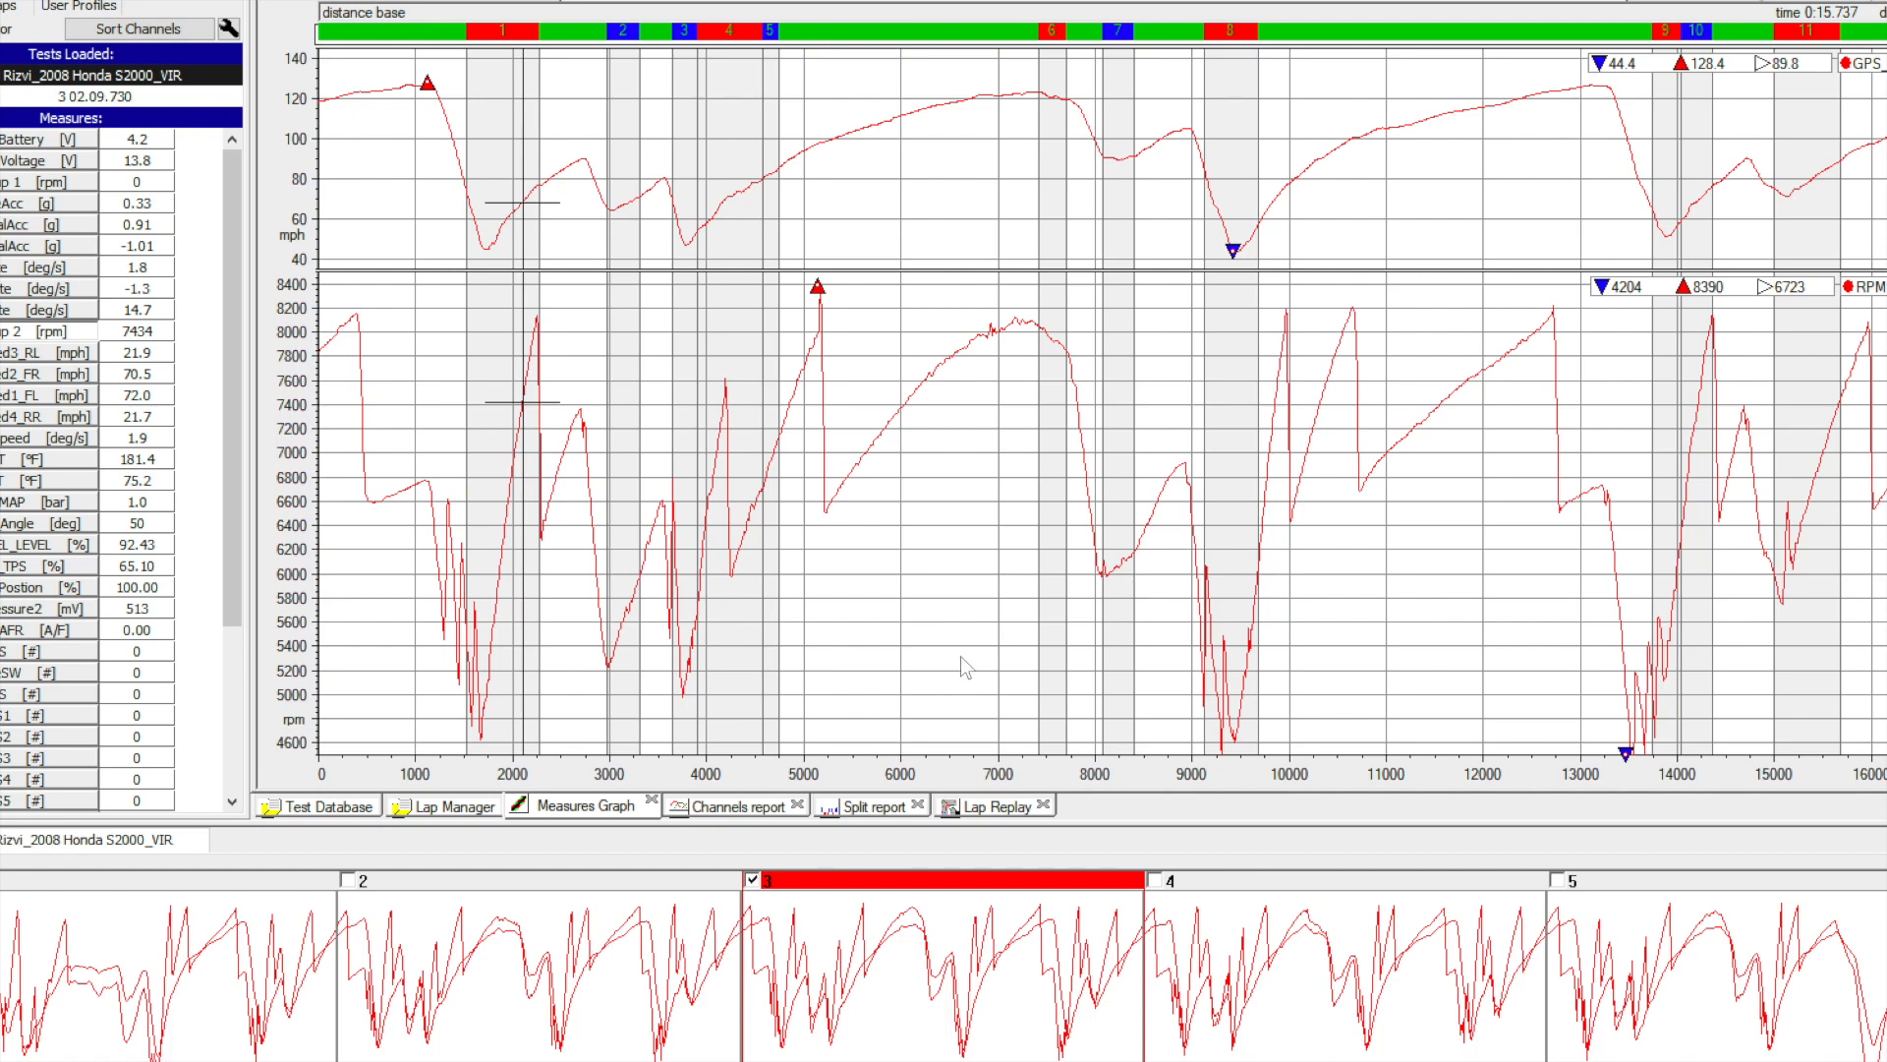